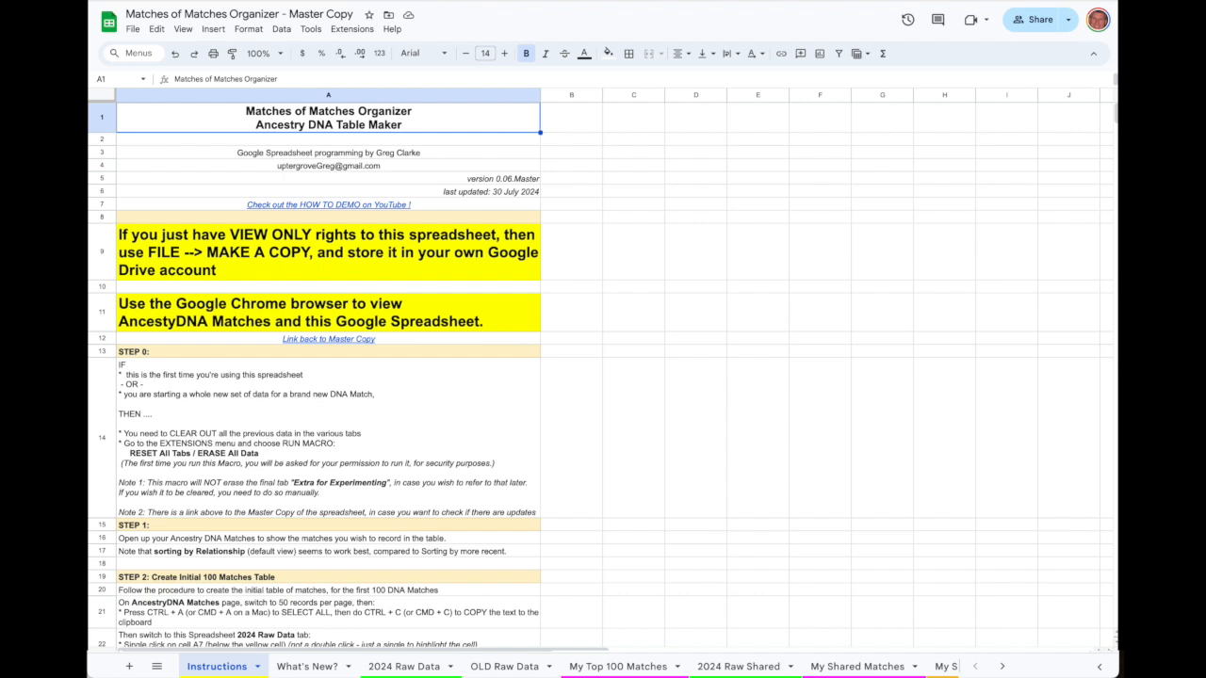
{"action": "mouse_move", "coordinate": [471, 123]}
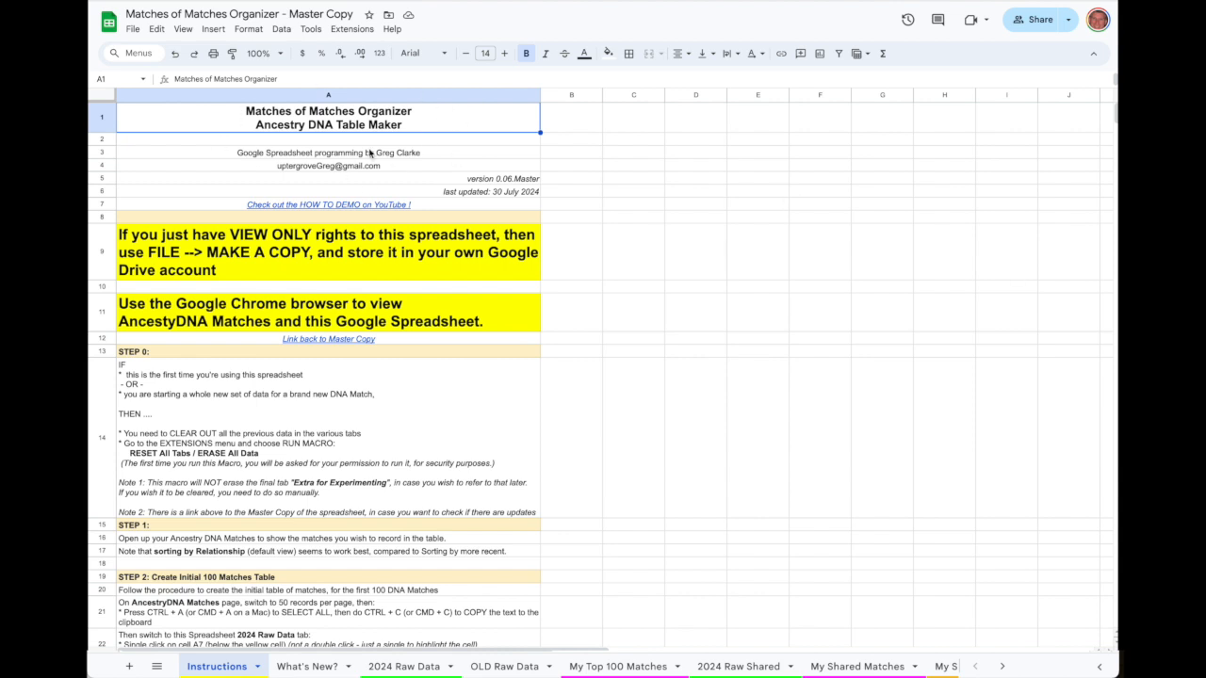
{"action": "mouse_move", "coordinate": [228, 139]}
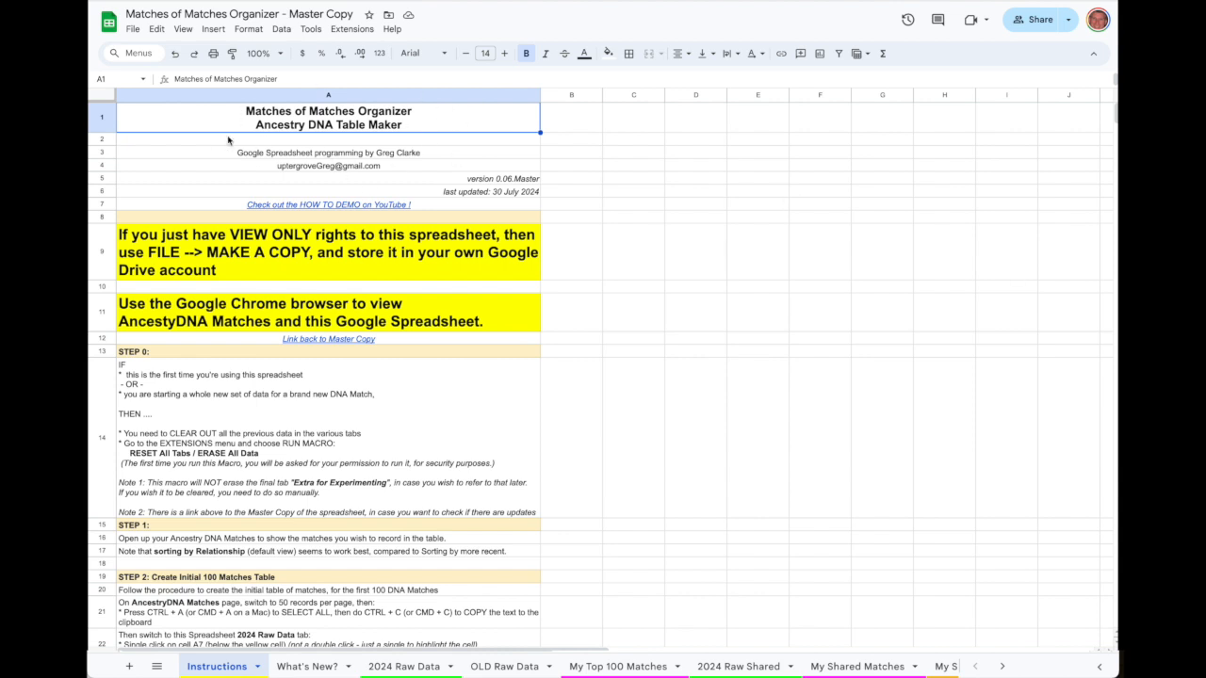
{"action": "mouse_move", "coordinate": [393, 203]}
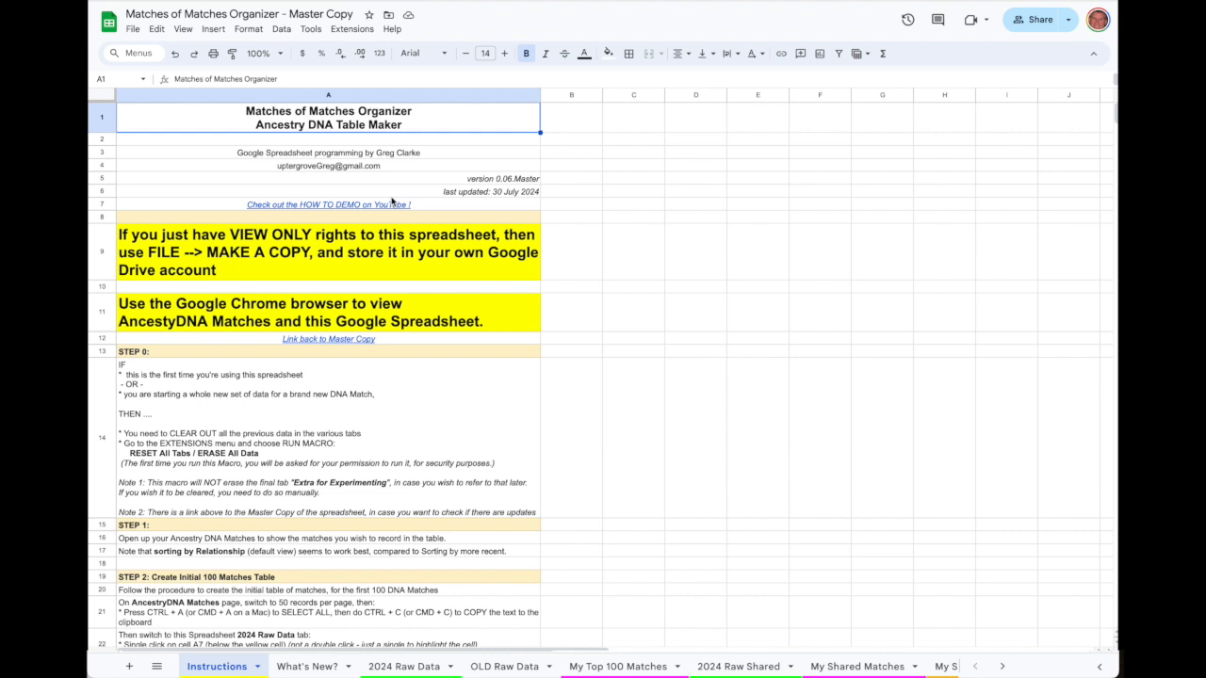
{"action": "mouse_move", "coordinate": [535, 198]}
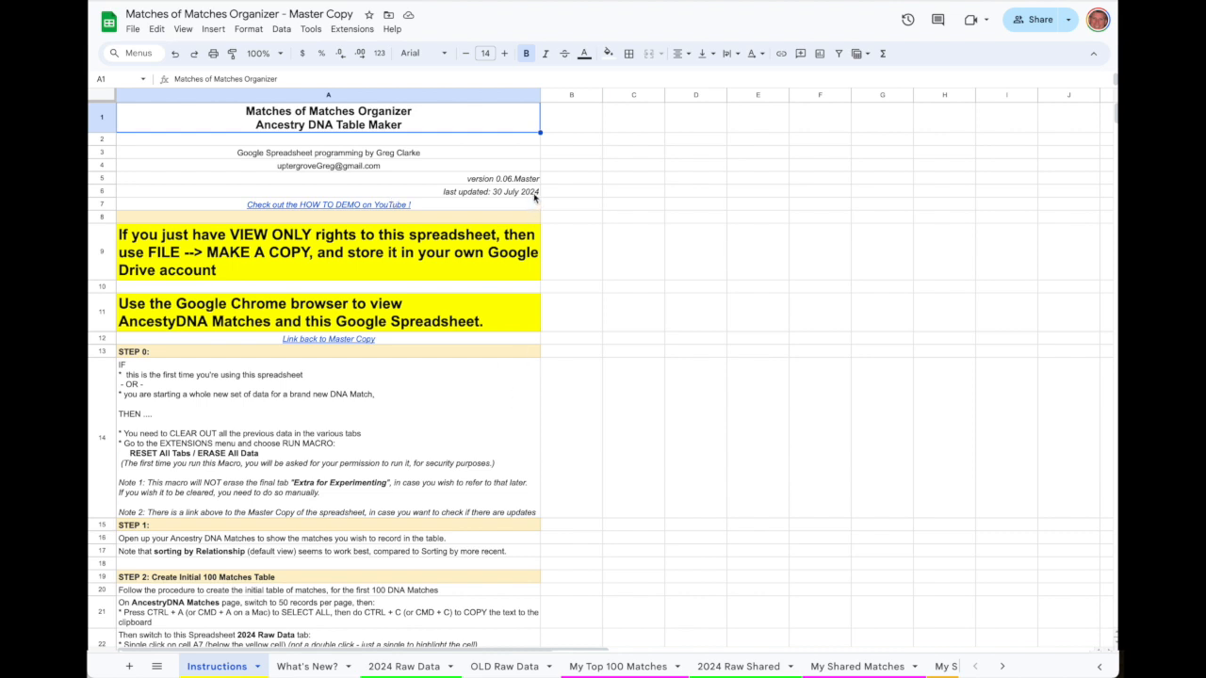
Step: Scroll the Freeform board from the STEP 1 make-a-copy slide to STEP 3 Create My Shared Matches
{"action": "left_click", "coordinate": [490, 191]}
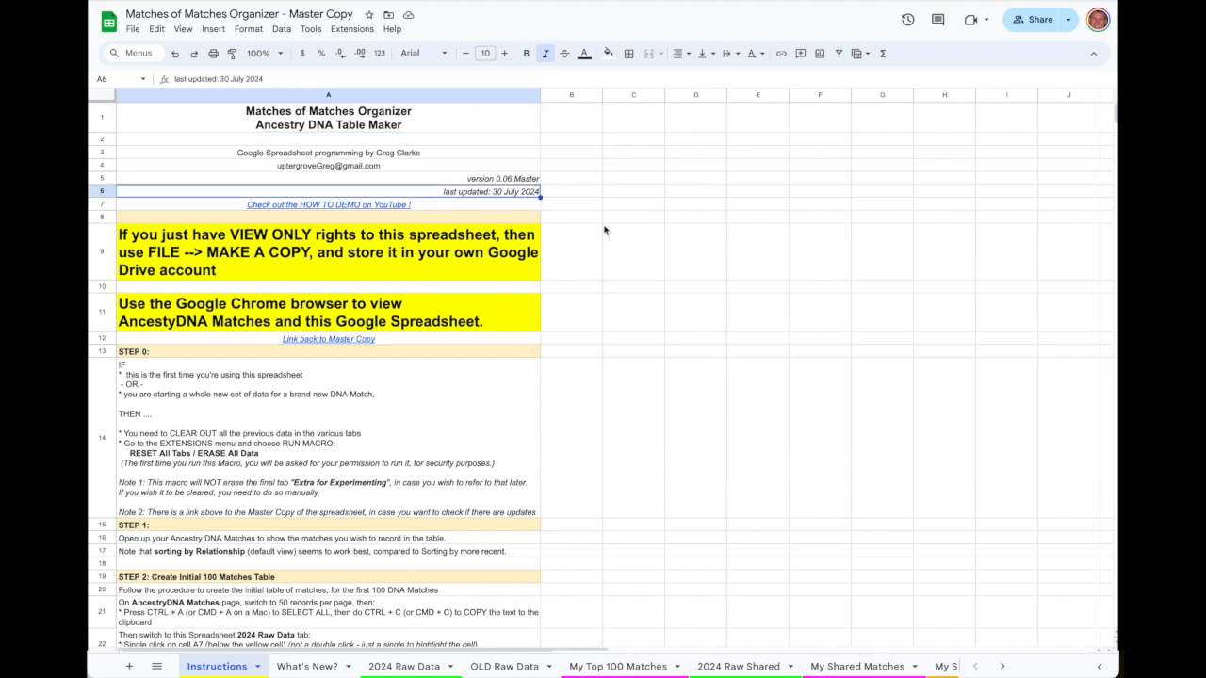
{"action": "mouse_move", "coordinate": [544, 173]}
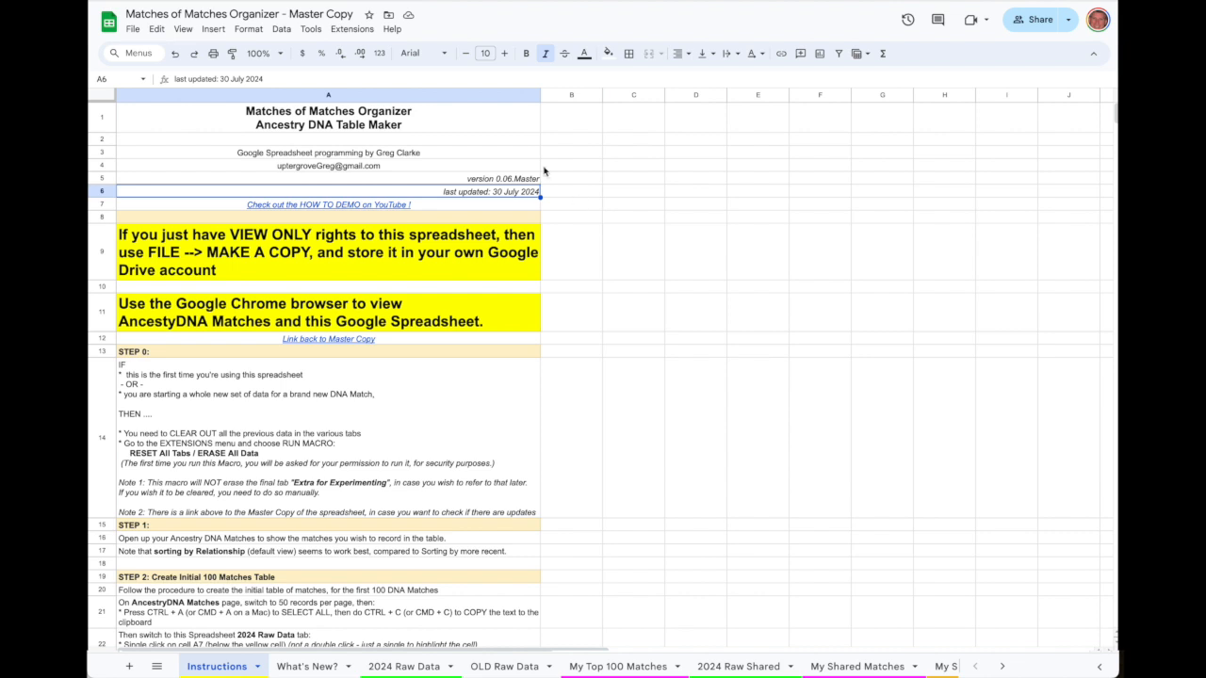
{"action": "mouse_move", "coordinate": [514, 321]}
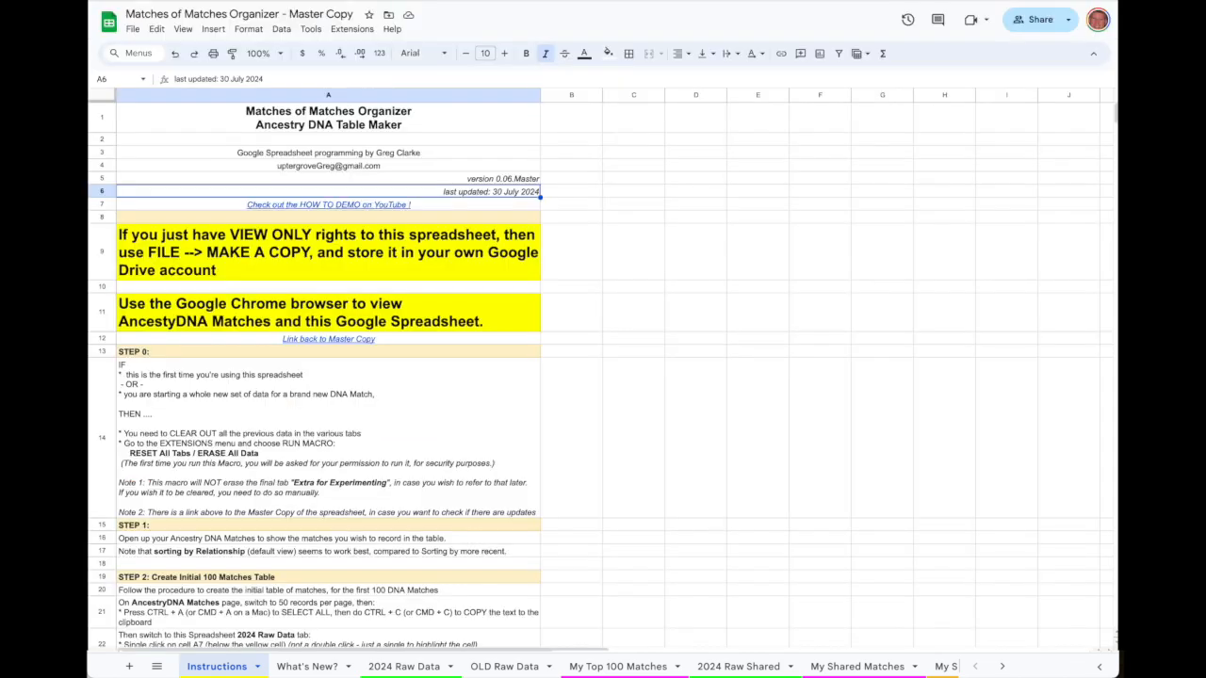
{"action": "mouse_move", "coordinate": [429, 337]}
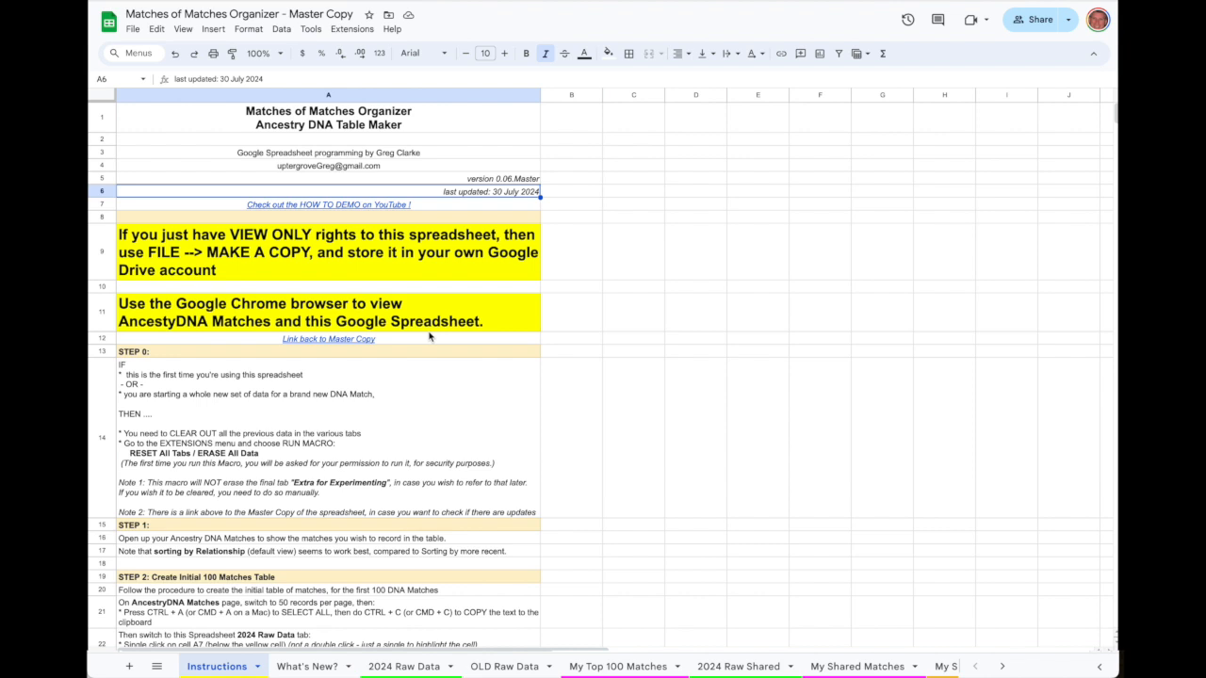
{"action": "mouse_move", "coordinate": [615, 439]}
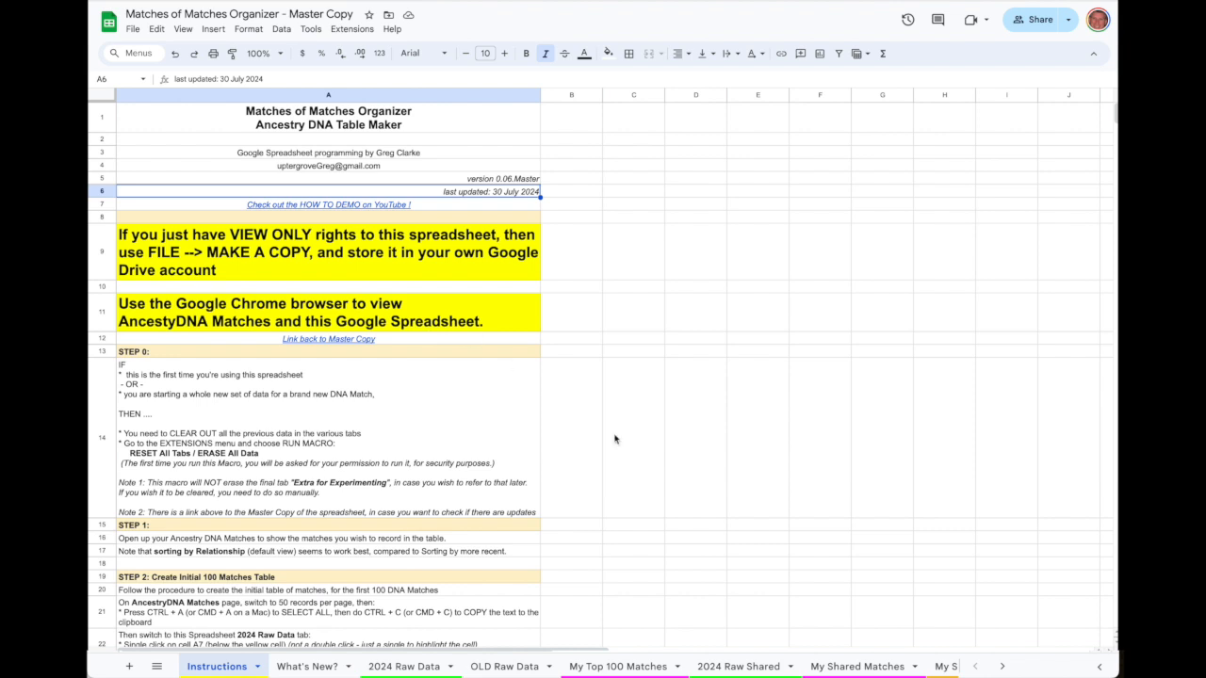
{"action": "mouse_move", "coordinate": [681, 495]}
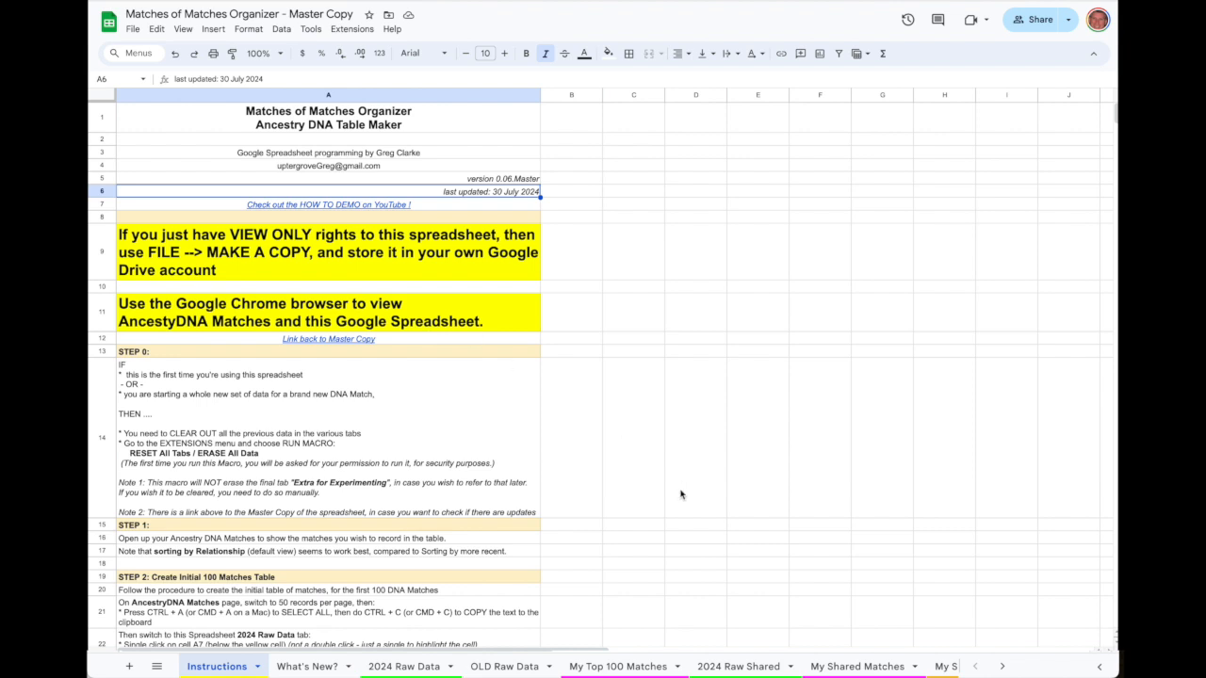
{"action": "mouse_move", "coordinate": [691, 501]}
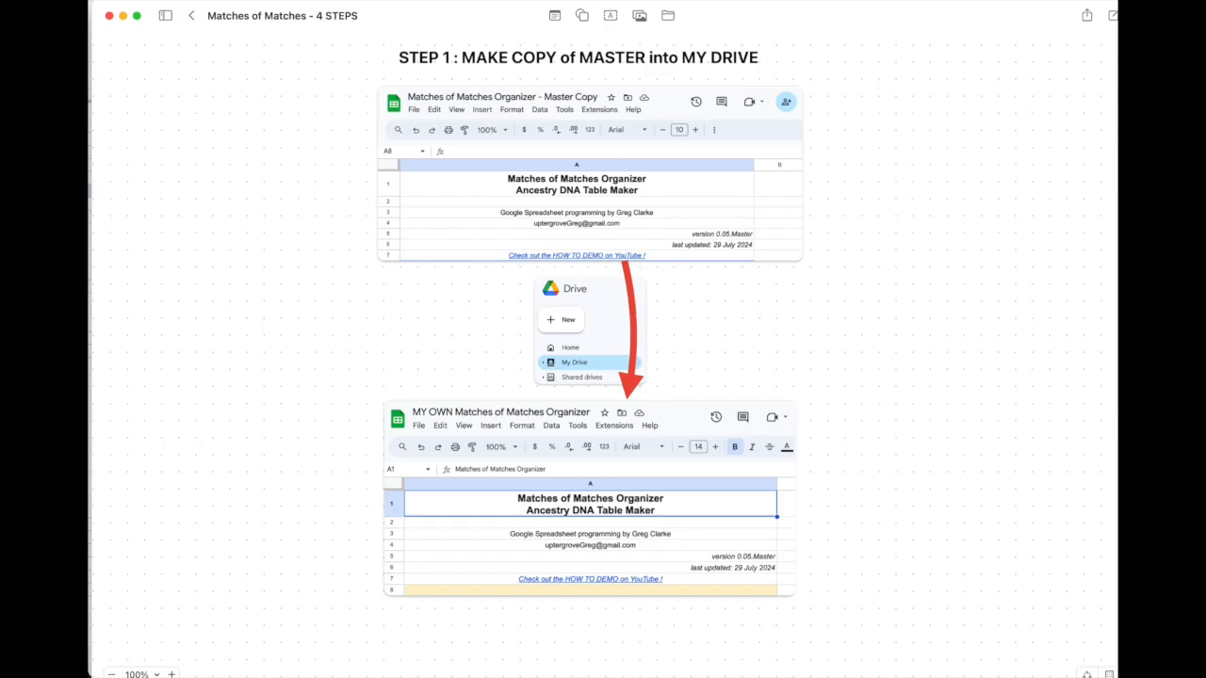
{"action": "mouse_move", "coordinate": [934, 579]}
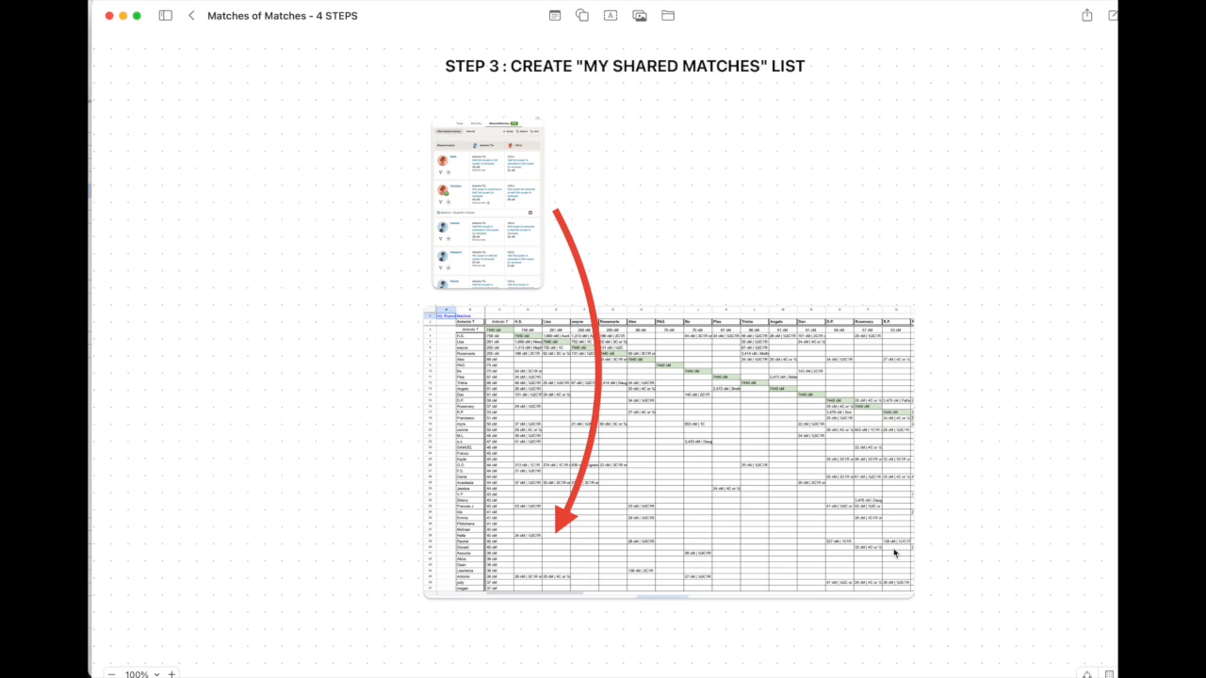
{"action": "scroll", "scroll_direction": "right", "scroll_amount": 3}
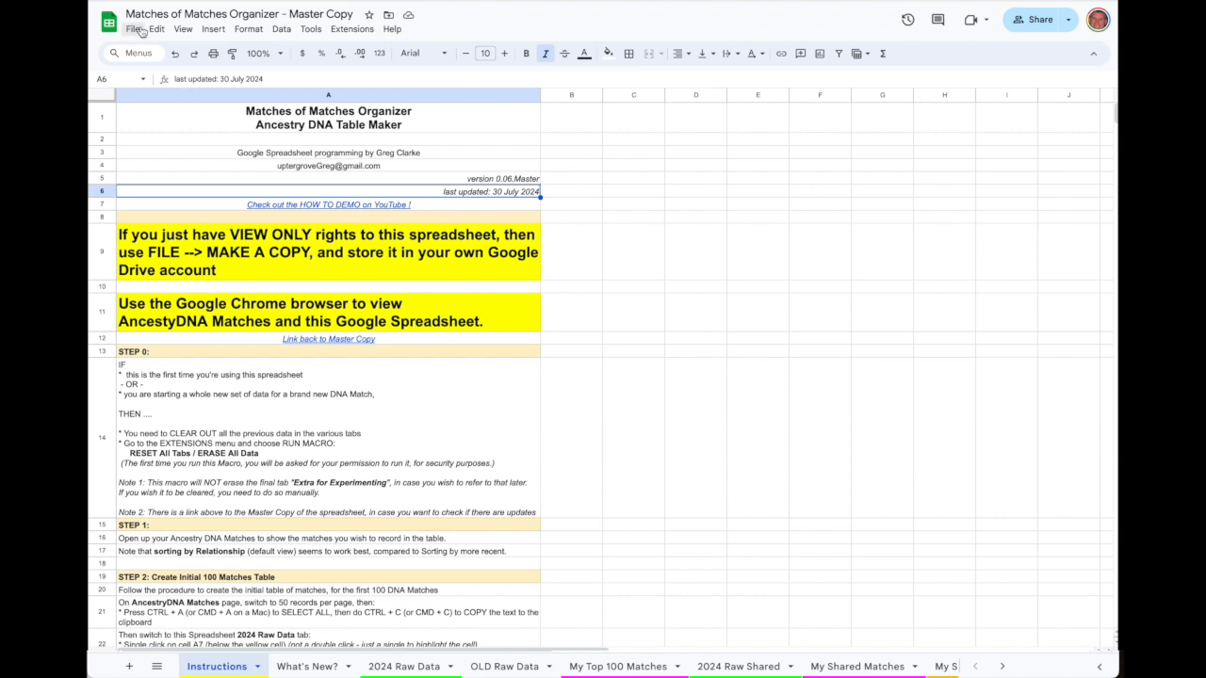
Step: Duplicate the organizer spreadsheet as 'DEMO Copy of Matches of Matches Organizer'
{"action": "left_click", "coordinate": [141, 28]}
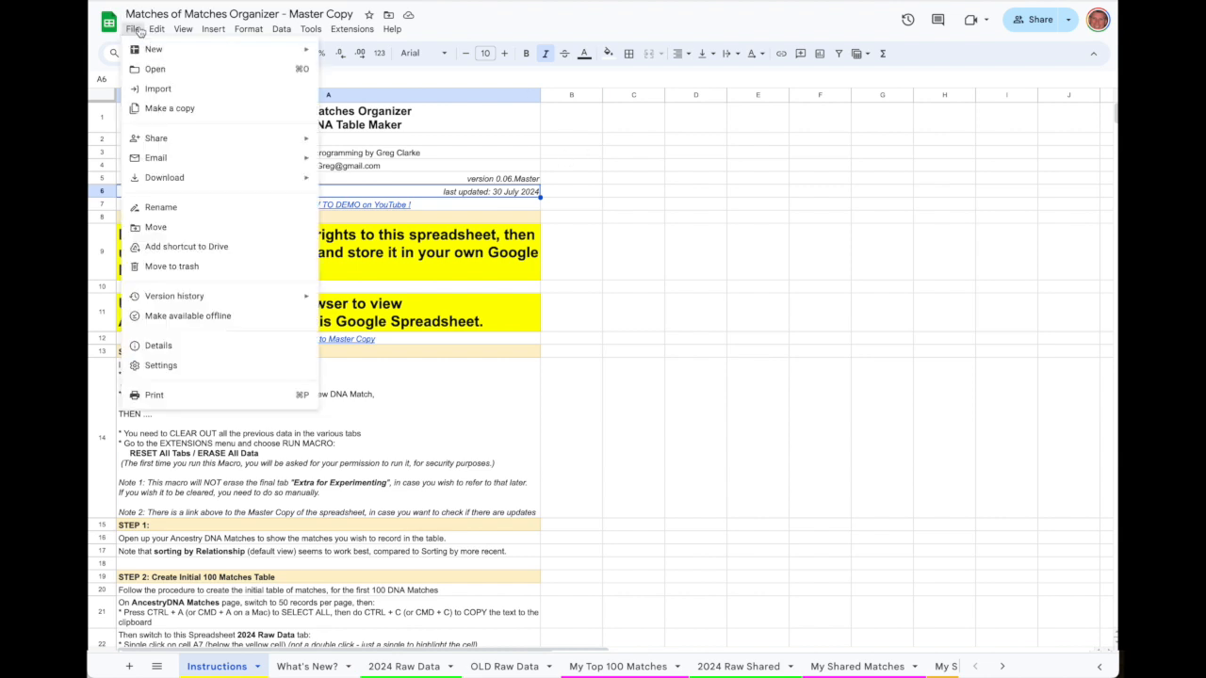
{"action": "left_click", "coordinate": [169, 107]}
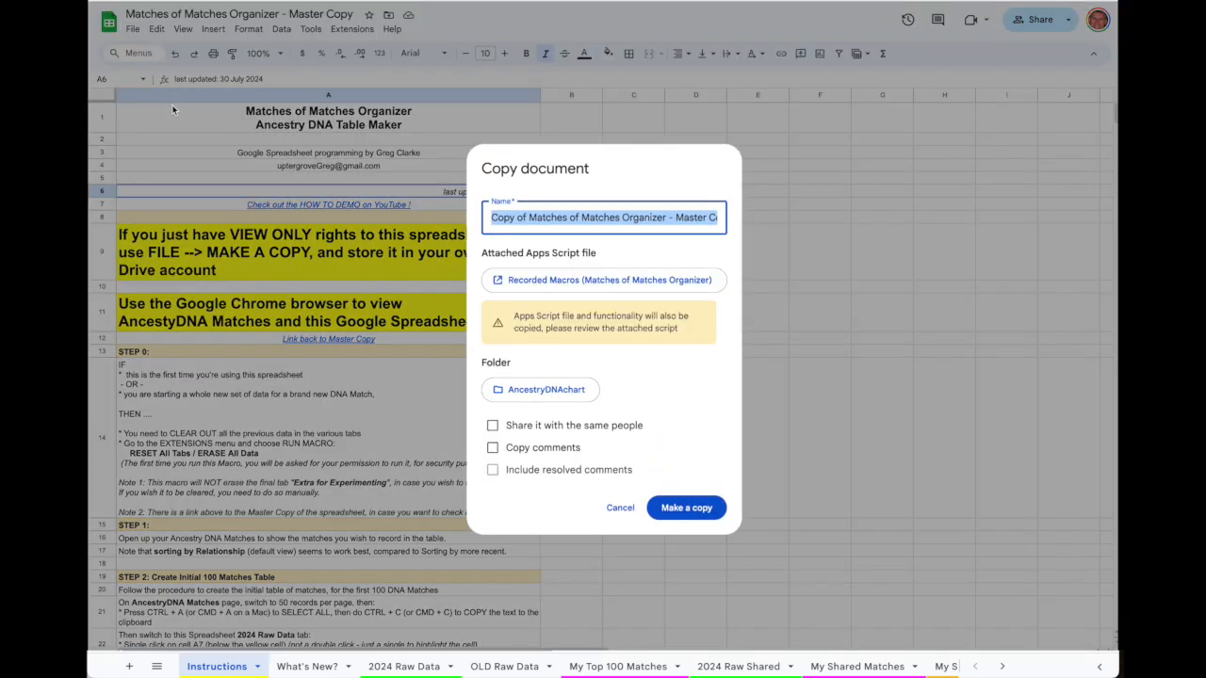
{"action": "type", "text": "SWM"}
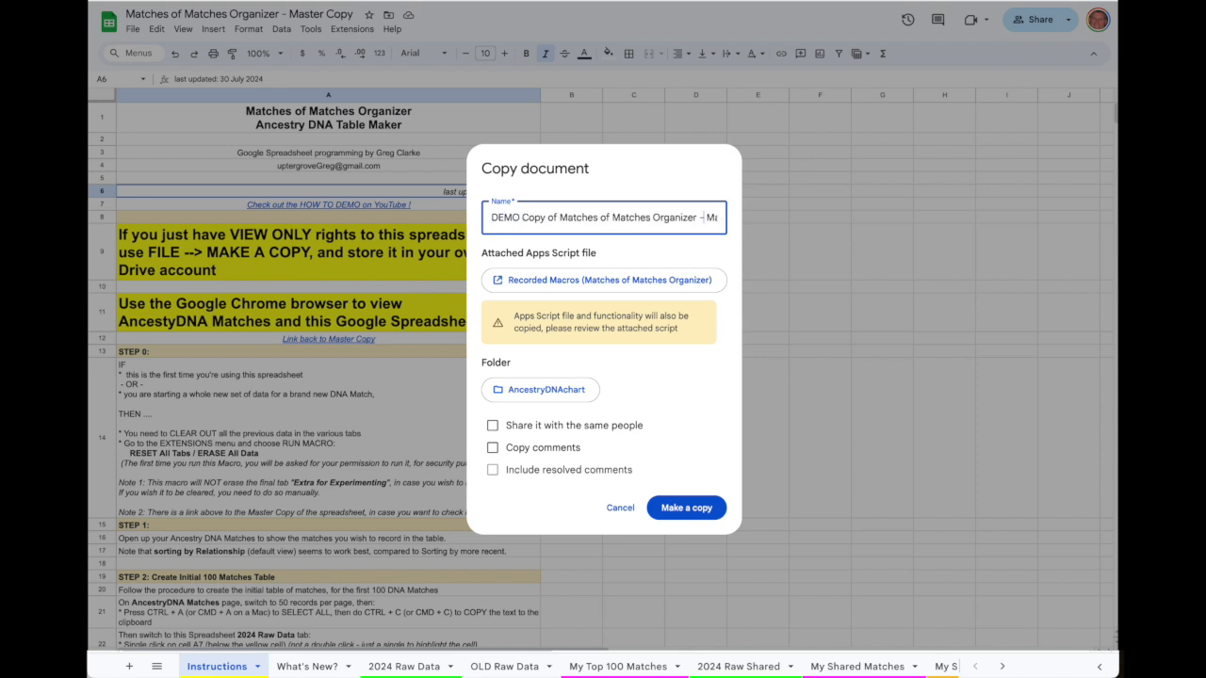
{"action": "key", "text": "Backspace"}
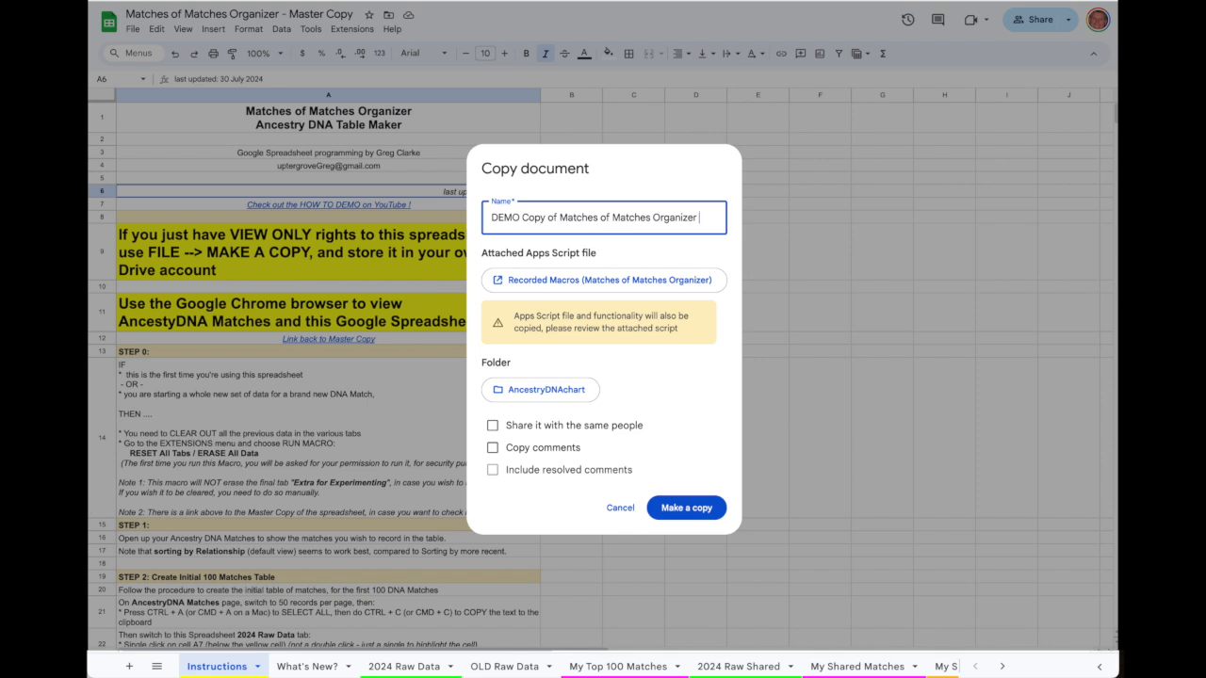
{"action": "left_click", "coordinate": [353, 28]}
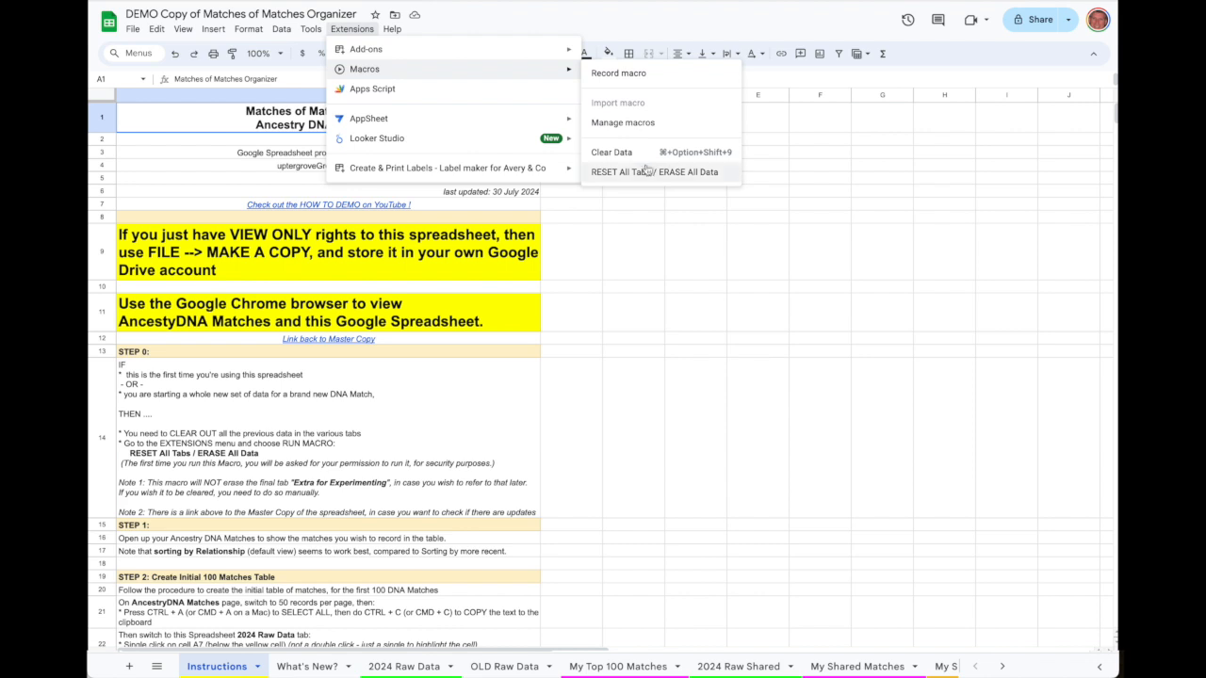
{"action": "mouse_move", "coordinate": [650, 173]}
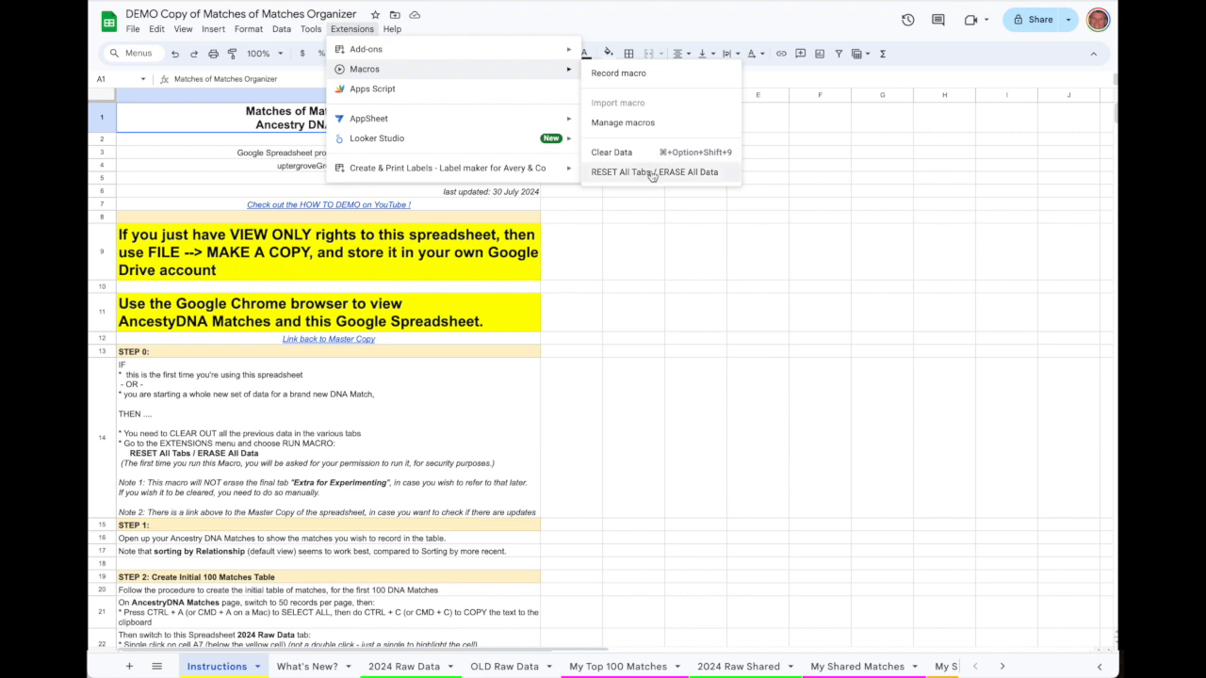
Step: Run the RESET All Tabs / ERASE All Data macro and allow its script access through your Google account
{"action": "left_click", "coordinate": [654, 171]}
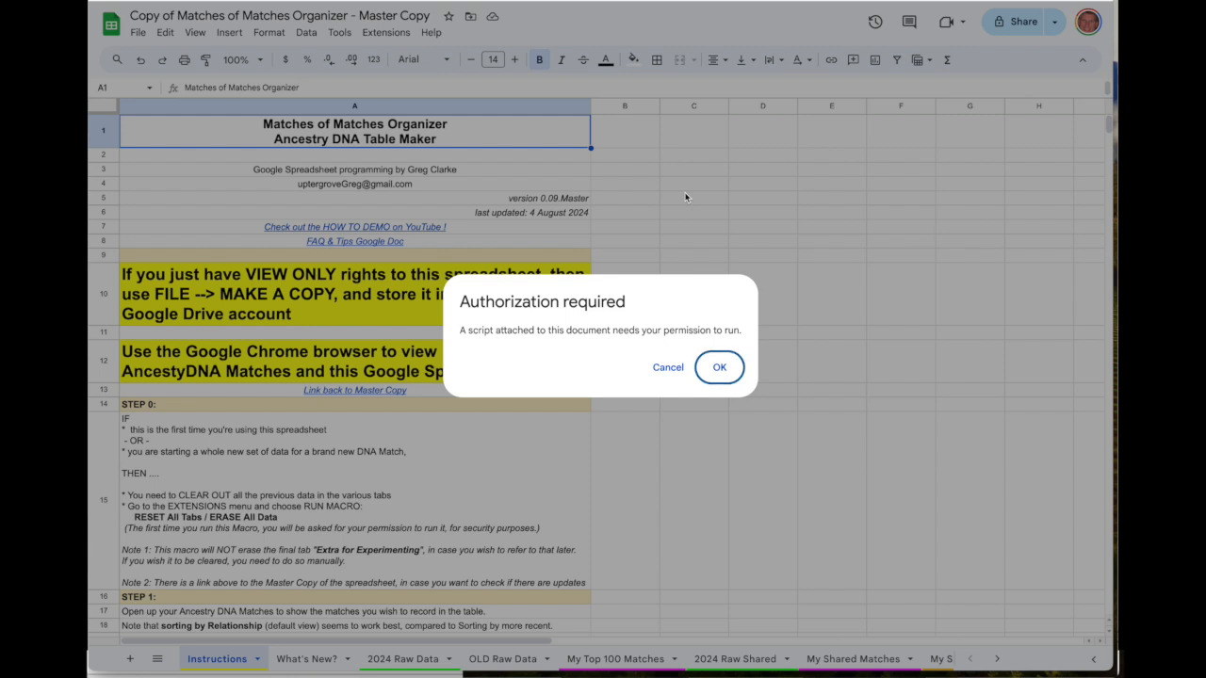
{"action": "left_click", "coordinate": [719, 368]}
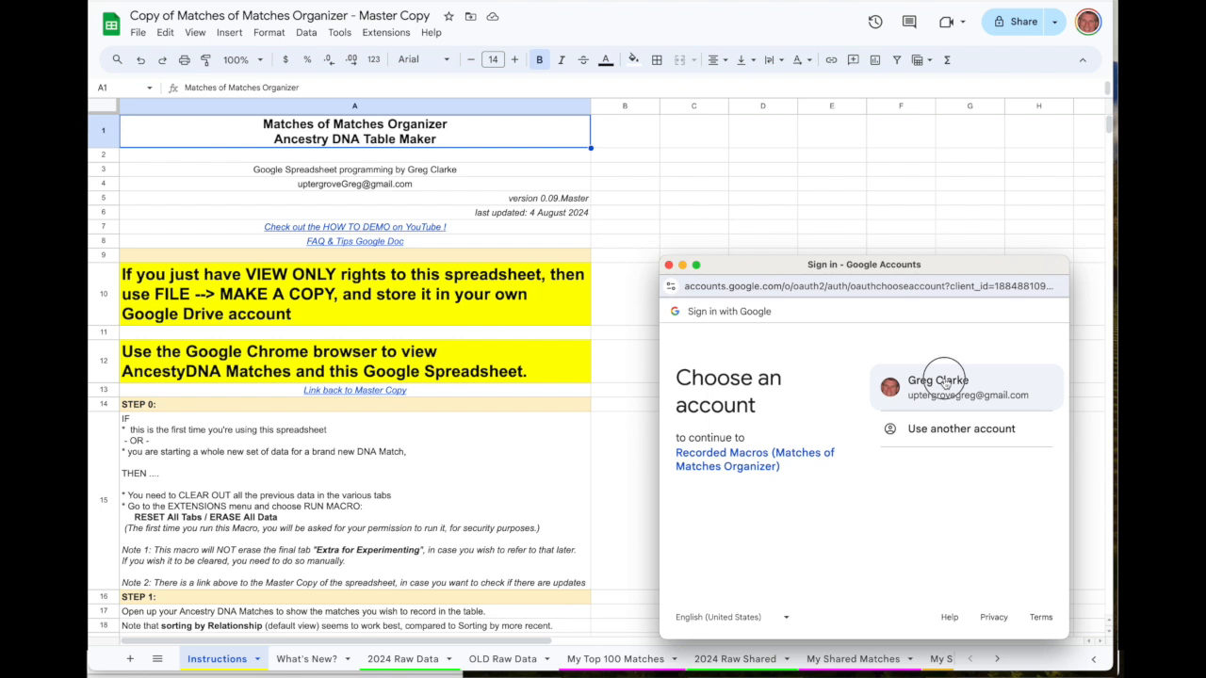
{"action": "left_click", "coordinate": [942, 386]}
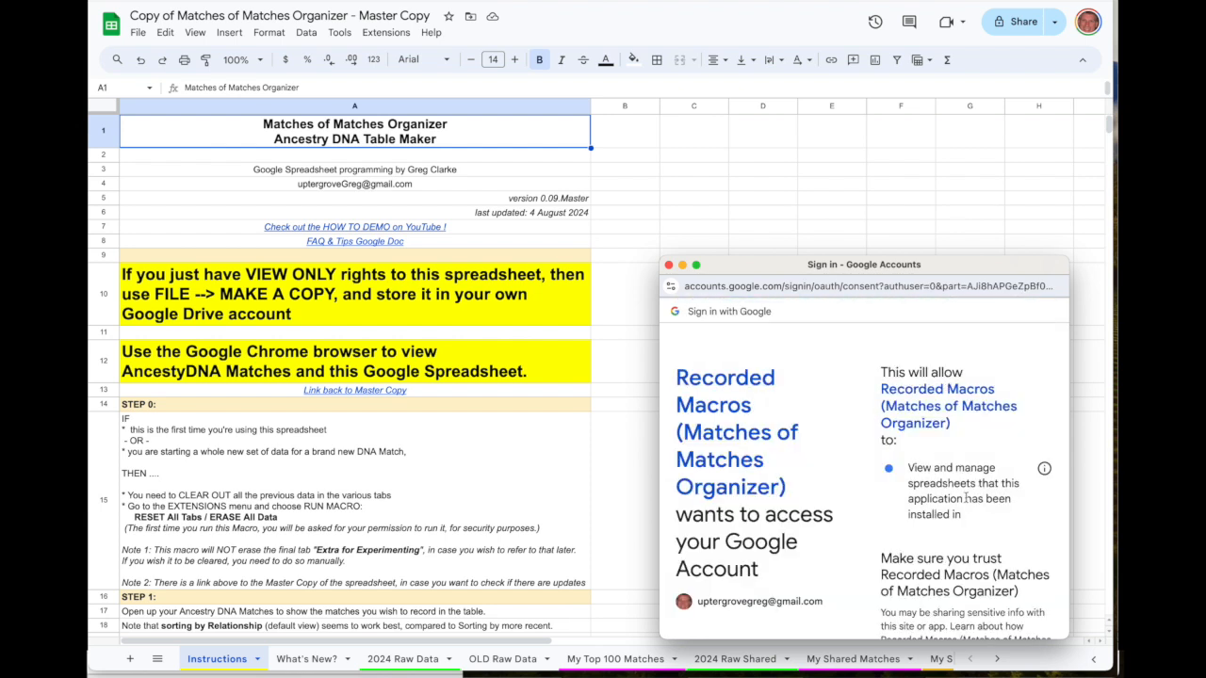
{"action": "mouse_move", "coordinate": [964, 526]}
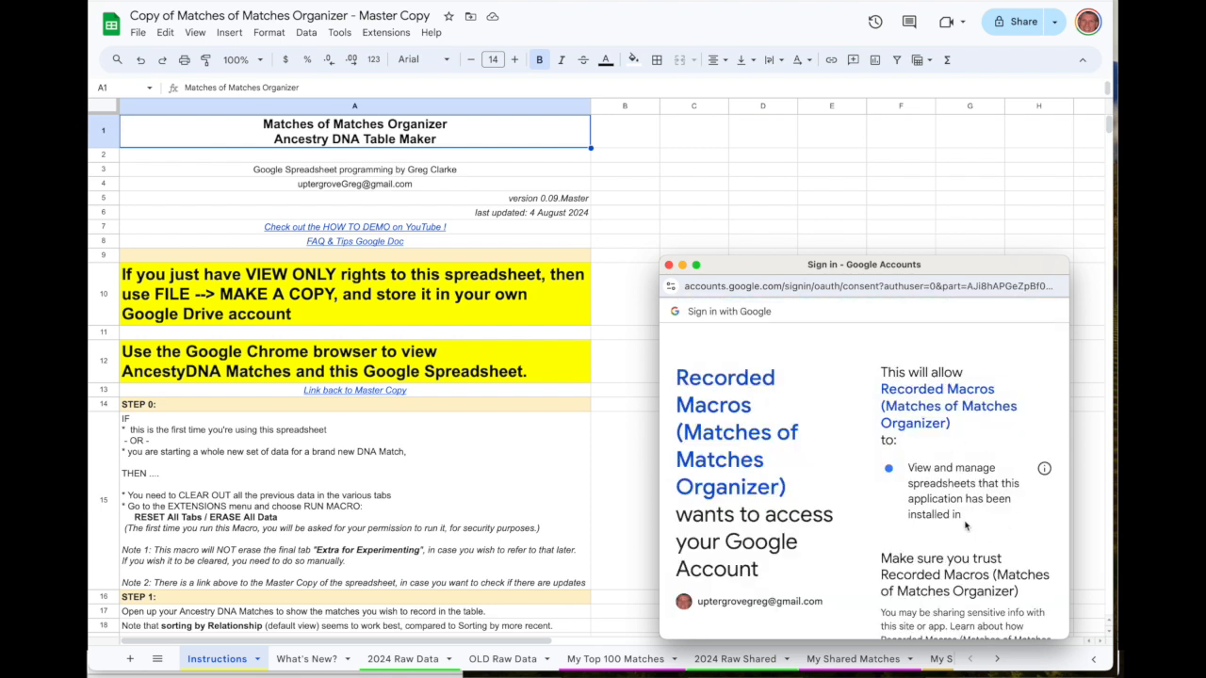
{"action": "scroll", "scroll_direction": "down", "scroll_amount": 3}
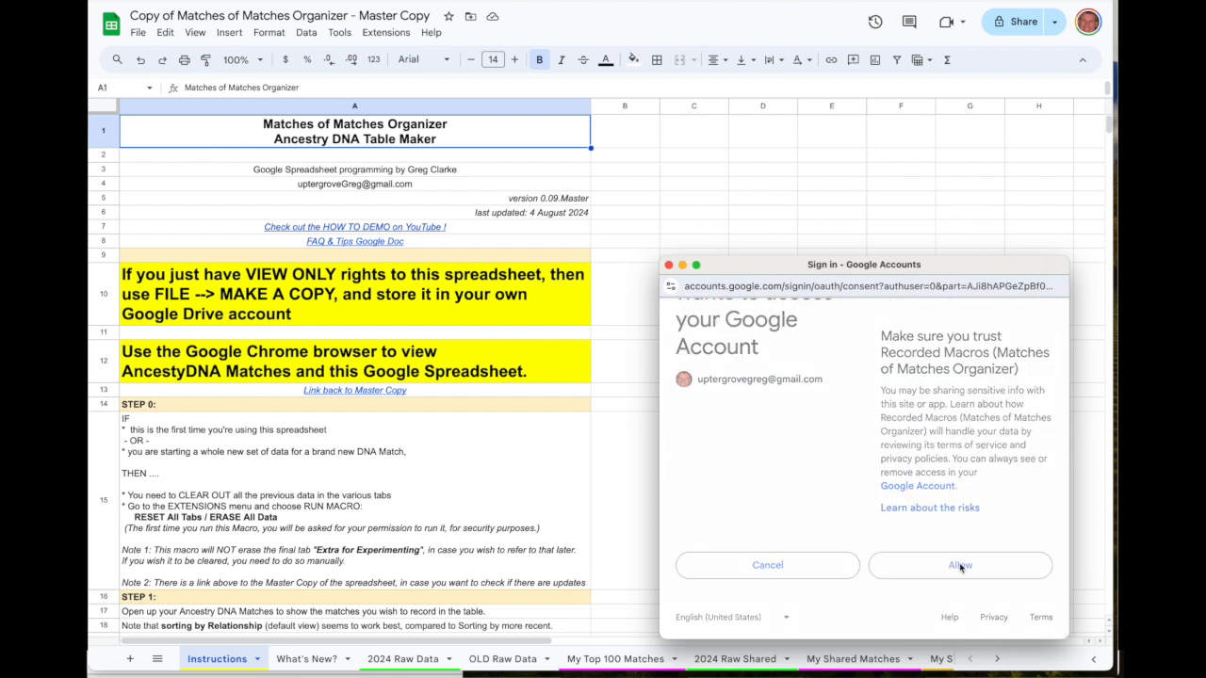
{"action": "left_click", "coordinate": [959, 566]}
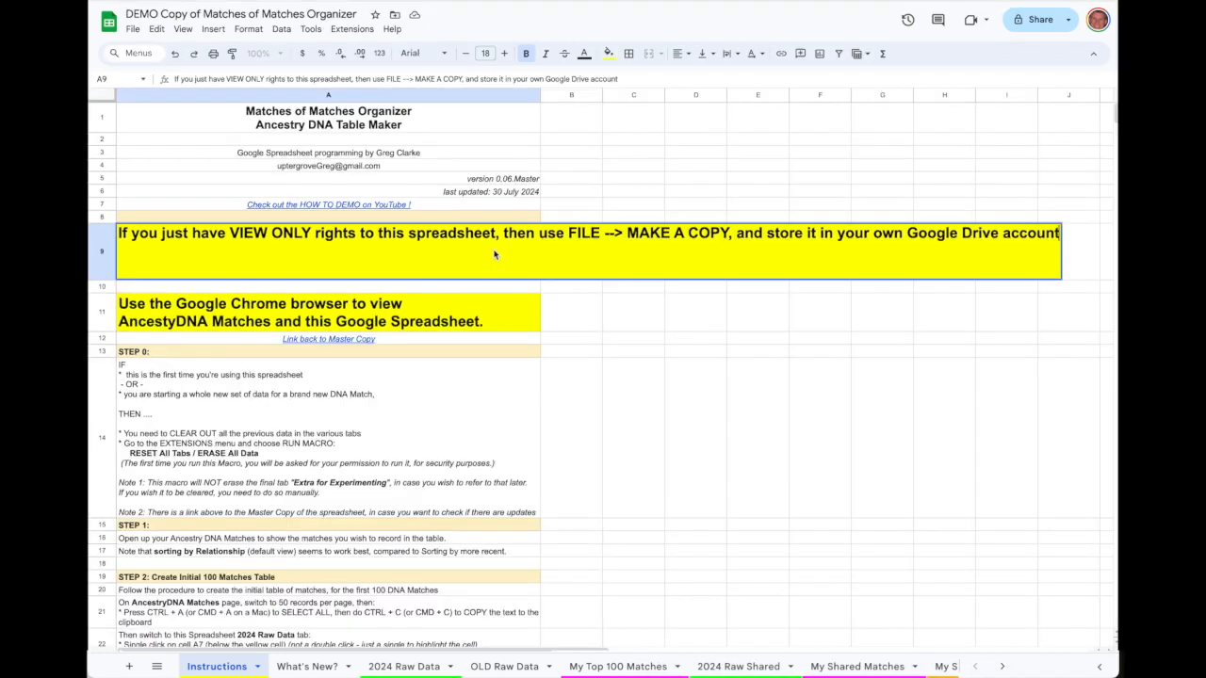
Step: Review the tabs left after the reset and the Google Chrome requirement note in A11
{"action": "left_click", "coordinate": [633, 178]}
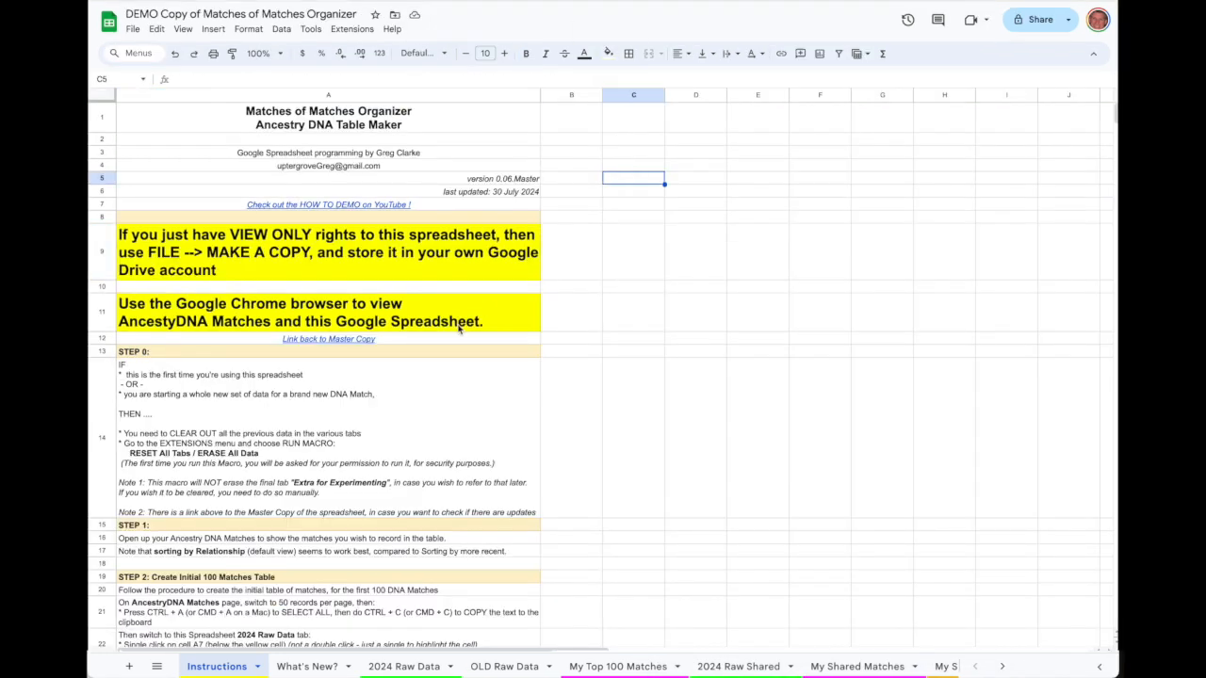
{"action": "left_click", "coordinate": [328, 311]}
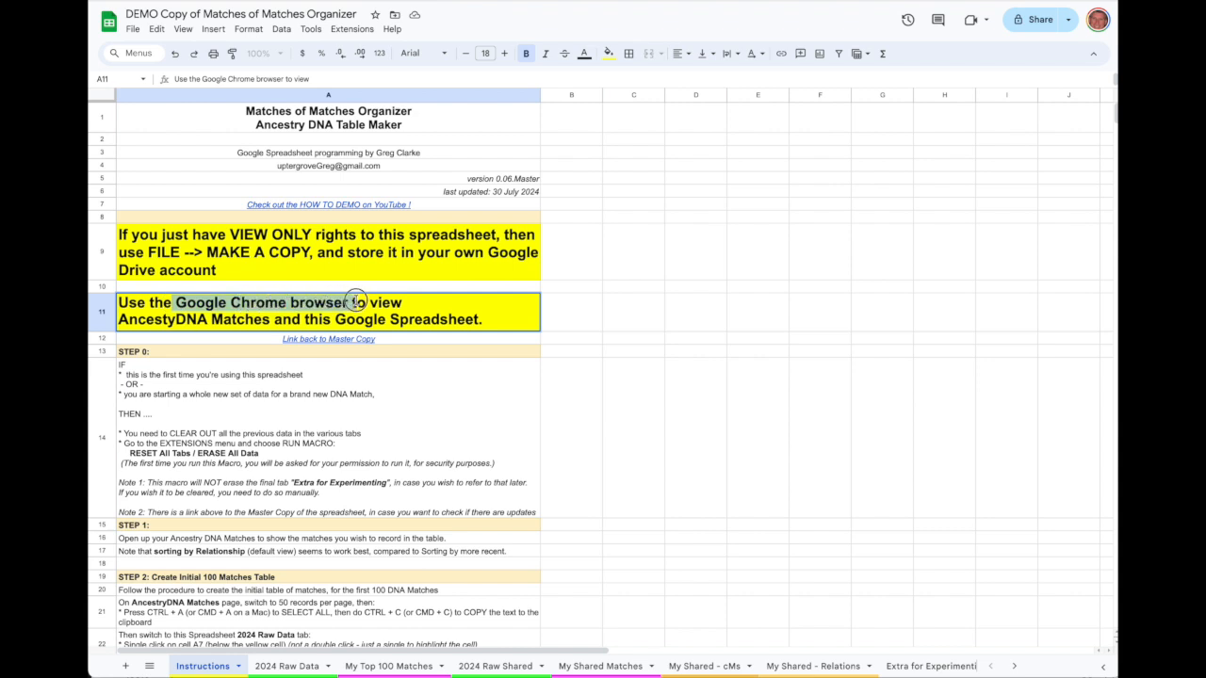
{"action": "left_click", "coordinate": [571, 311]}
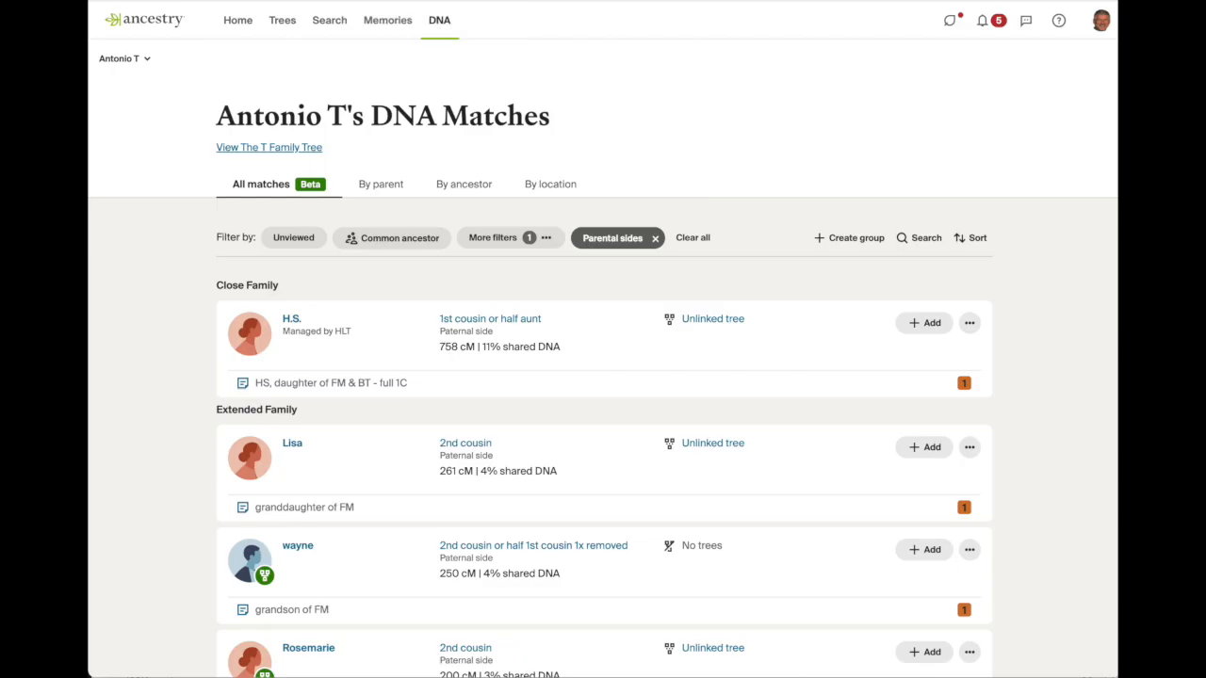
{"action": "mouse_move", "coordinate": [892, 134]}
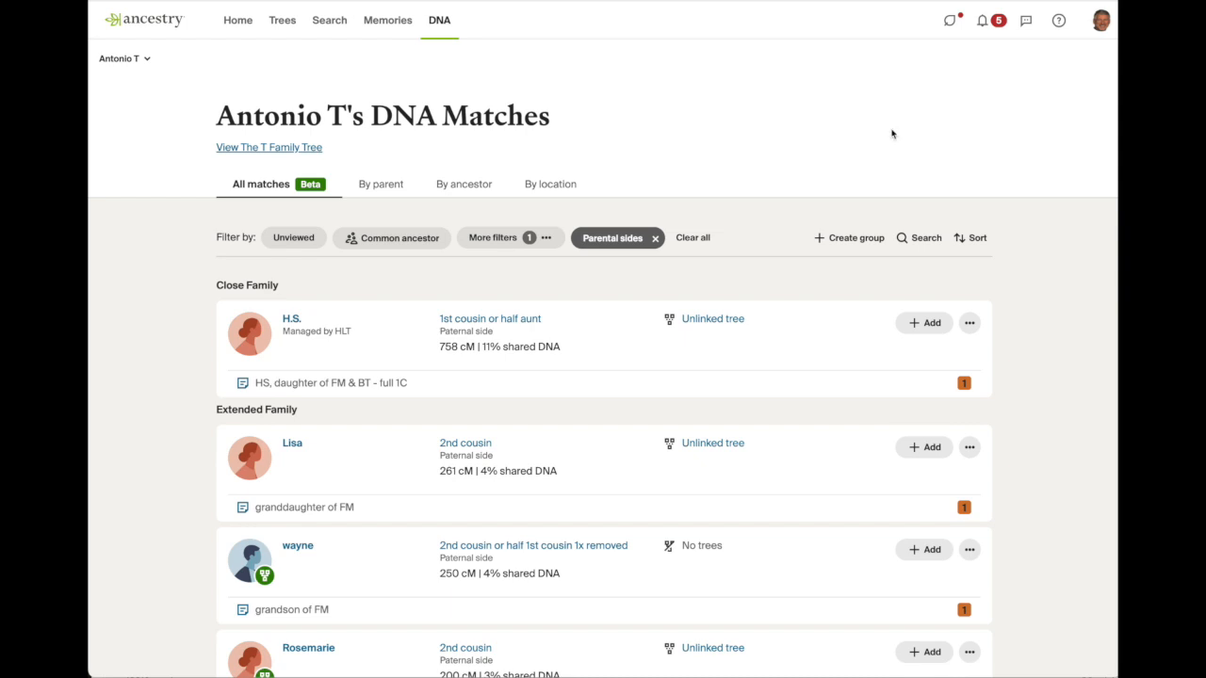
{"action": "mouse_move", "coordinate": [1046, 131]}
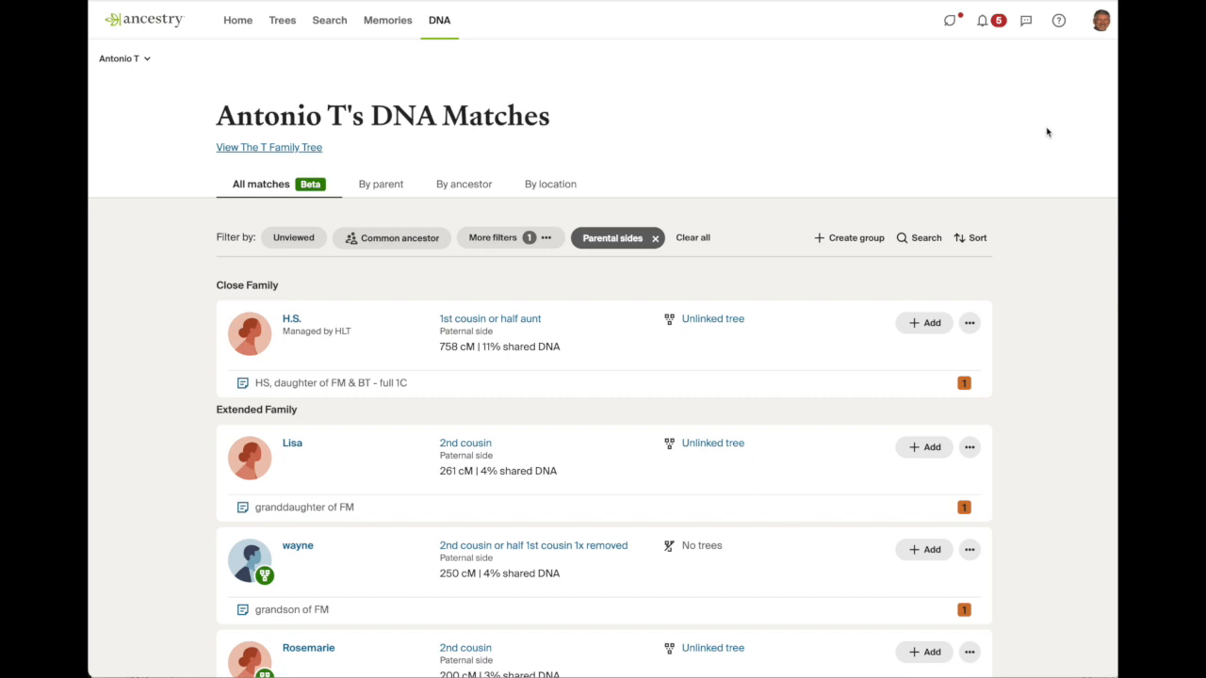
{"action": "scroll", "scroll_direction": "down", "scroll_amount": 3}
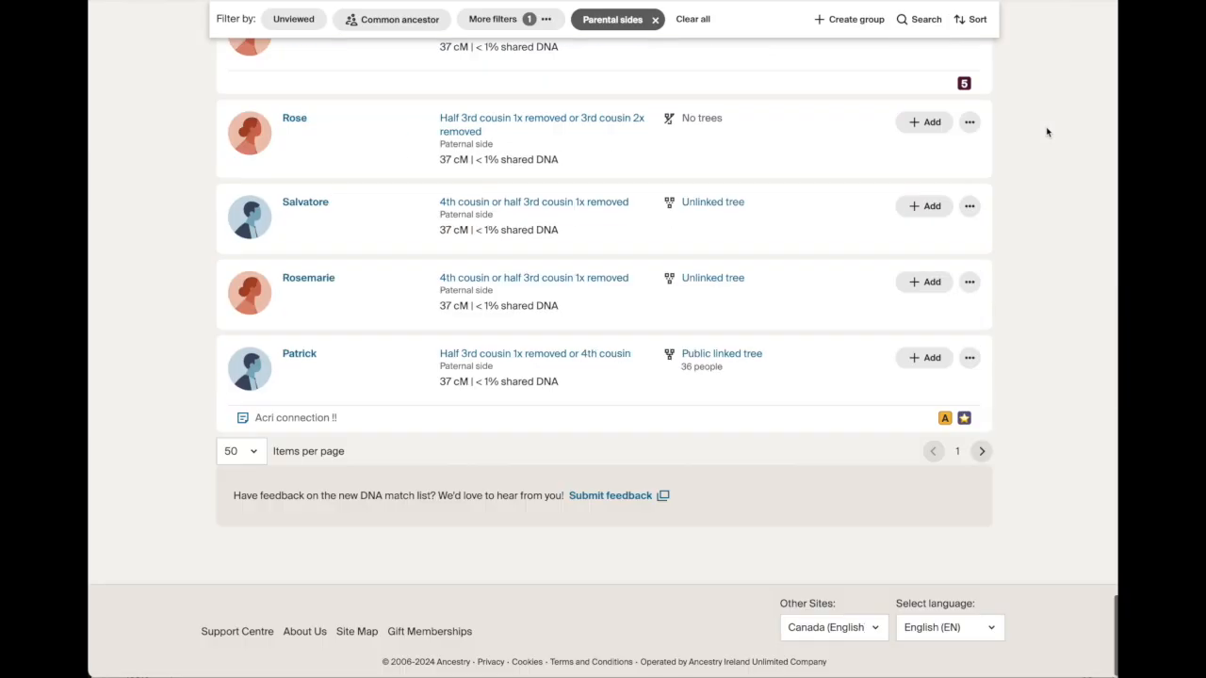
{"action": "left_click", "coordinate": [239, 451]}
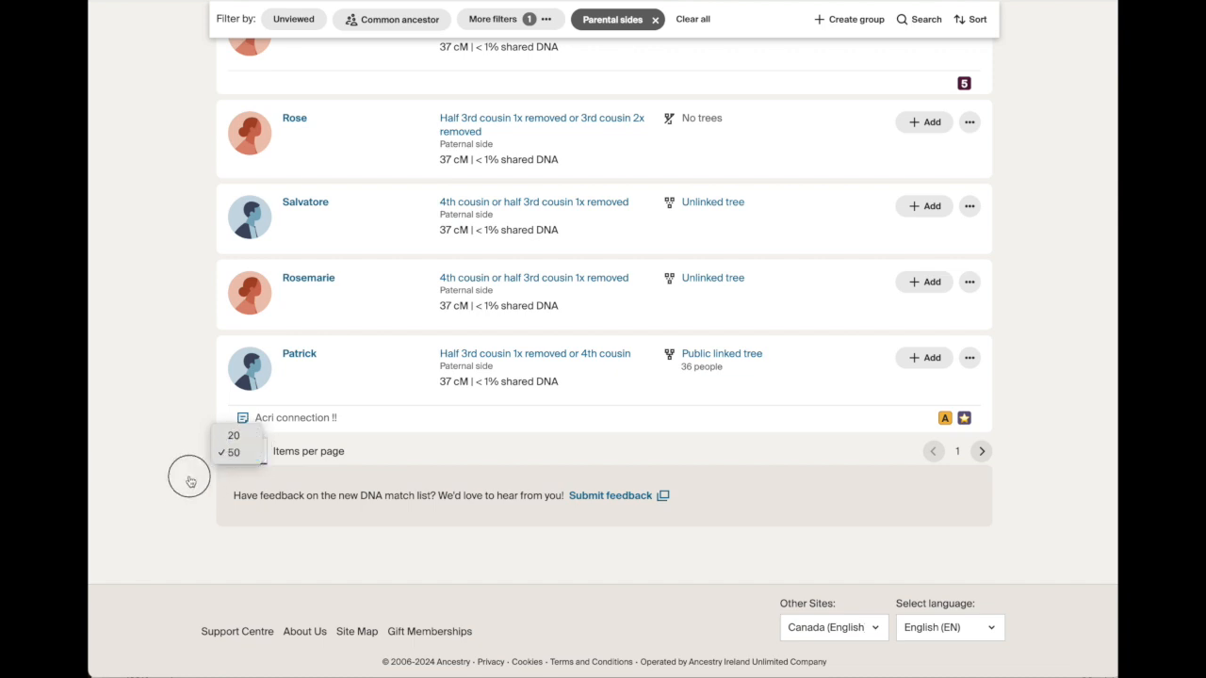
{"action": "left_click", "coordinate": [233, 452]}
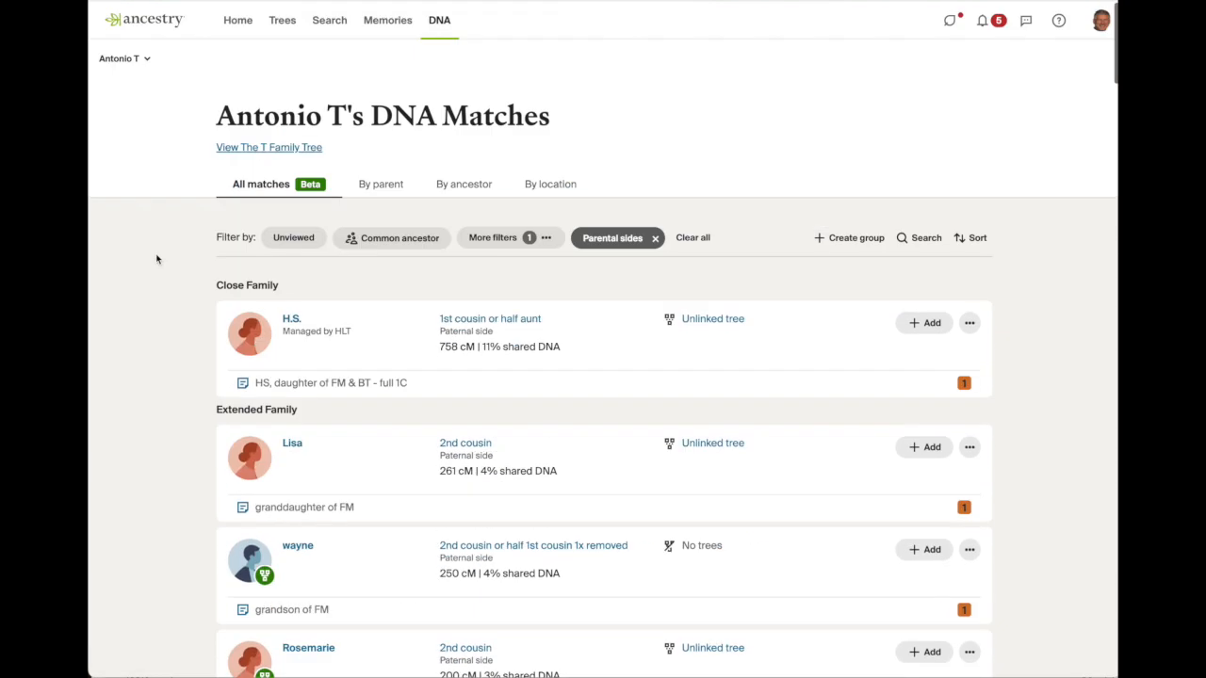
{"action": "mouse_move", "coordinate": [828, 95]}
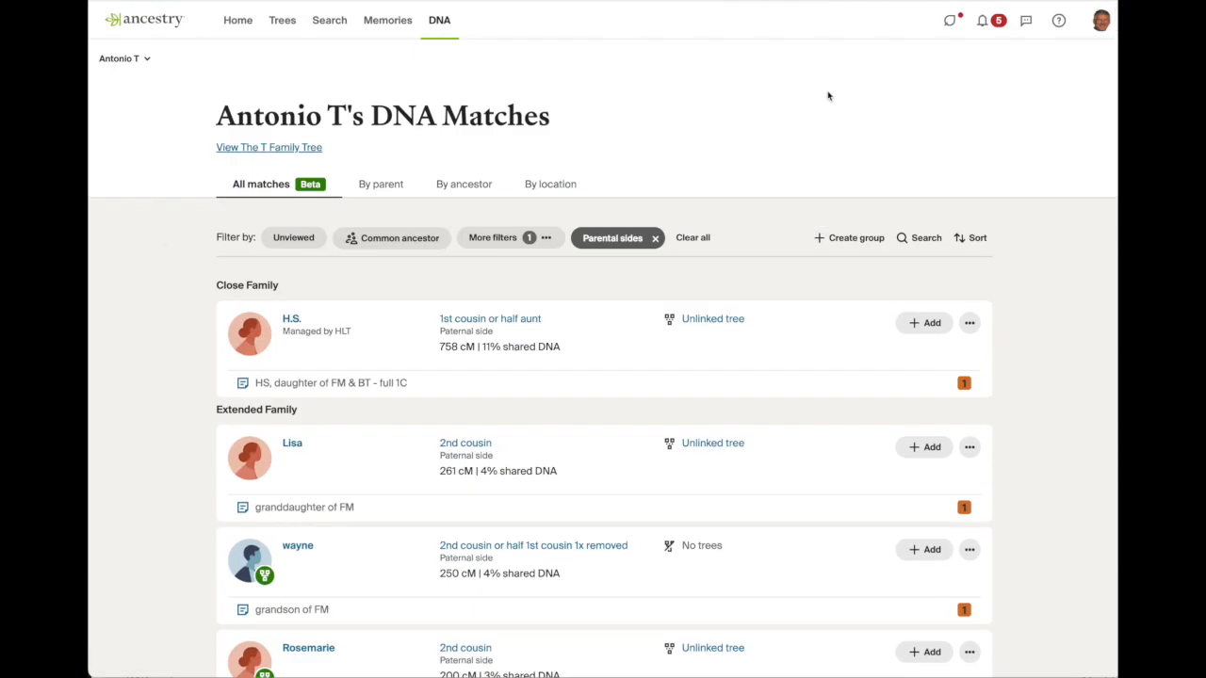
{"action": "mouse_move", "coordinate": [747, 88]}
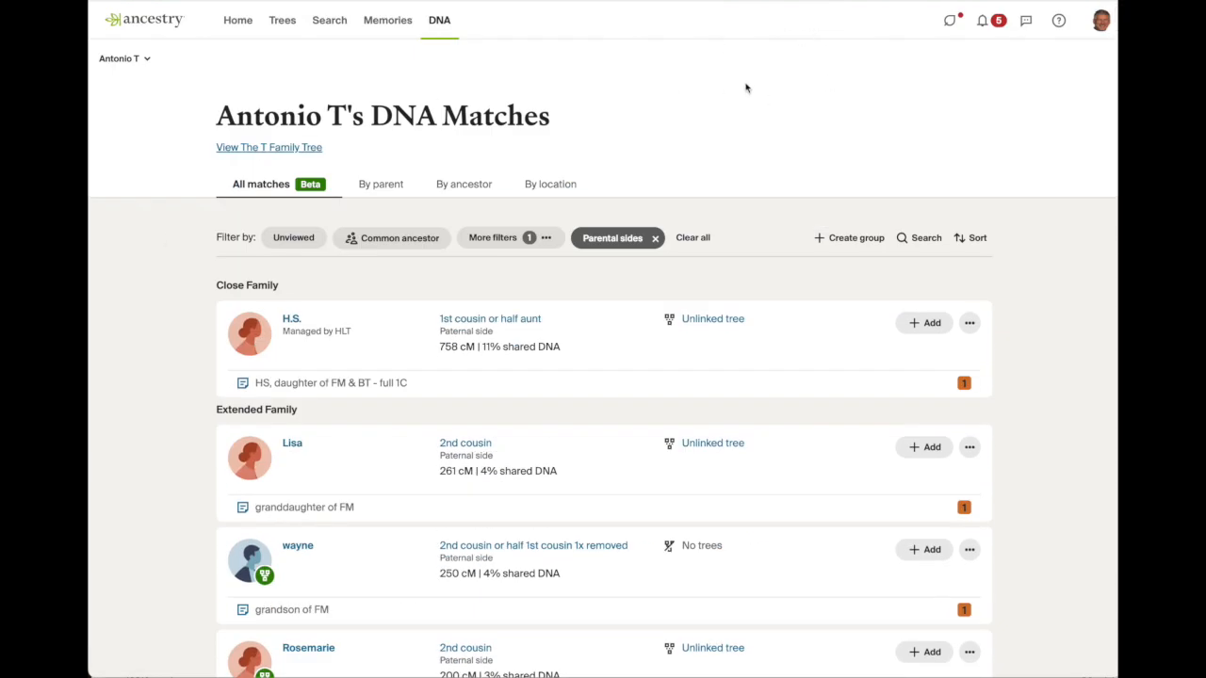
{"action": "mouse_move", "coordinate": [701, 35]}
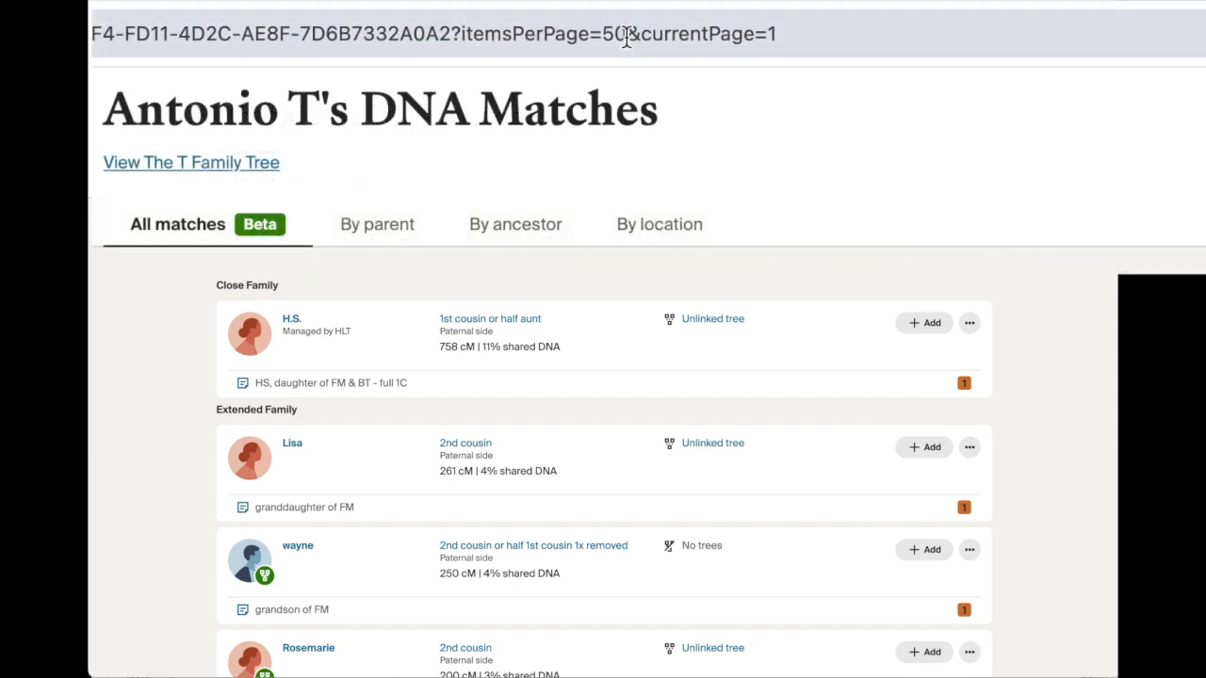
{"action": "left_click", "coordinate": [603, 33]}
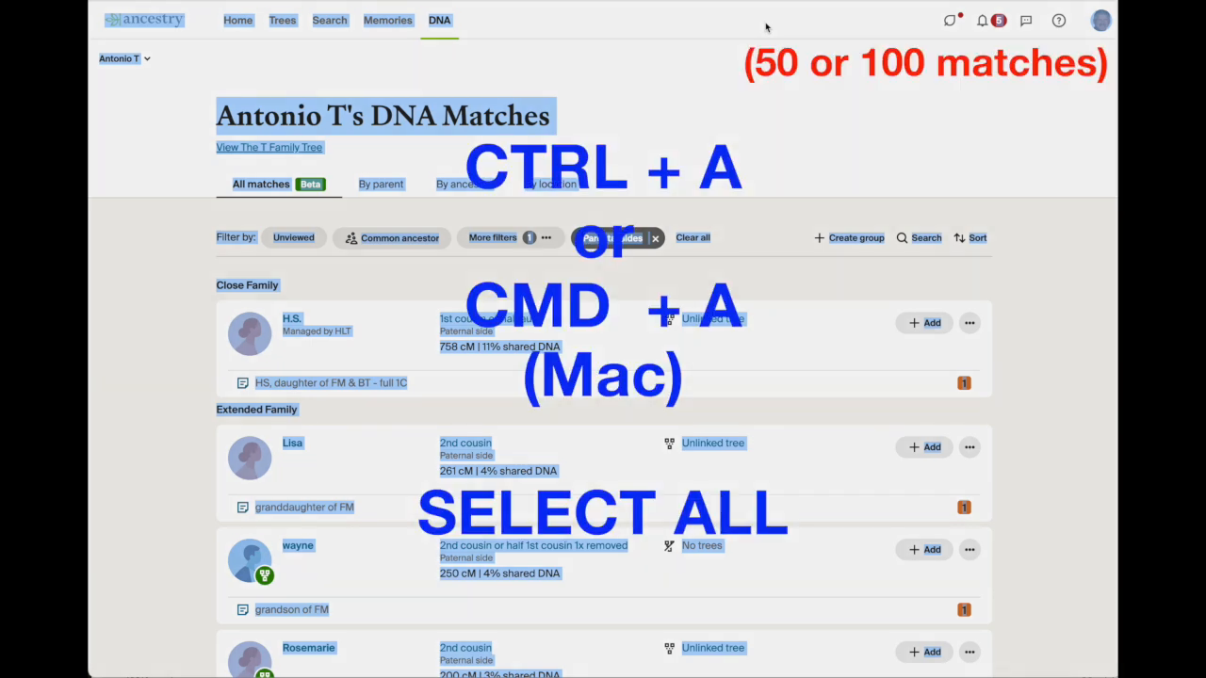
Step: Copy the whole AncestryDNA match page for pasting into the organizer
{"action": "key", "text": "ctrl+c"}
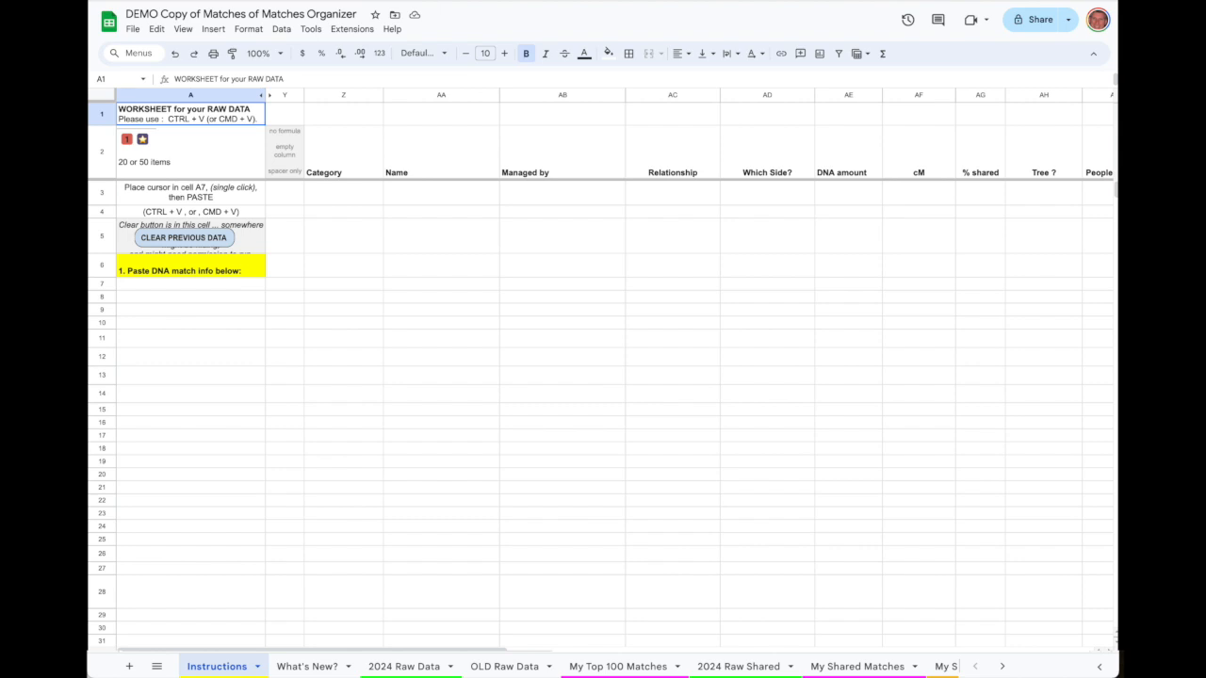
{"action": "mouse_move", "coordinate": [200, 290]}
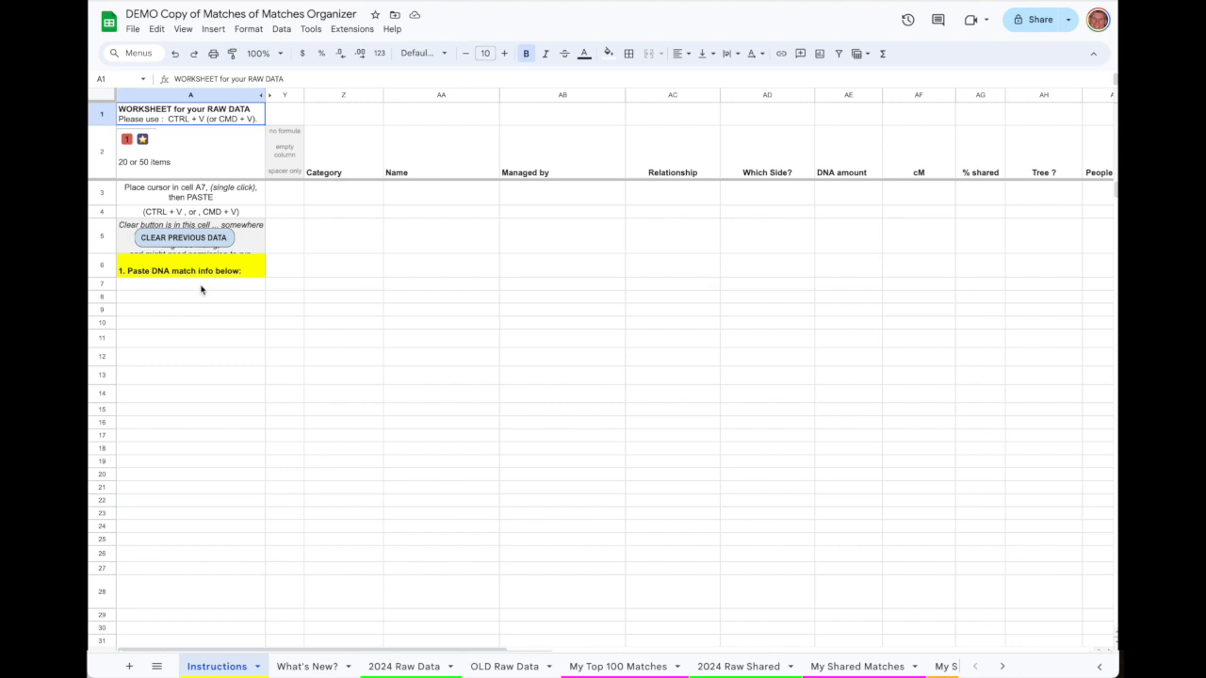
Step: Paste the copied Ancestry match page into cell A7 of the raw-data worksheet
{"action": "left_click", "coordinate": [188, 283]}
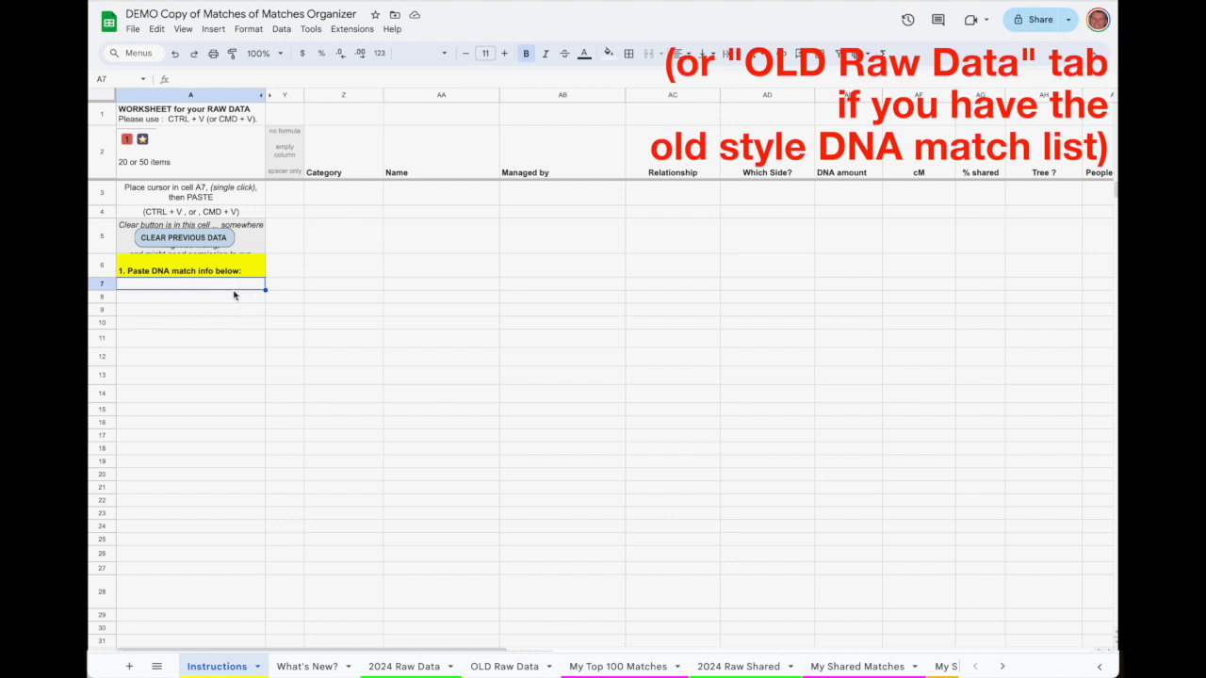
{"action": "key", "text": "ctrl+v"}
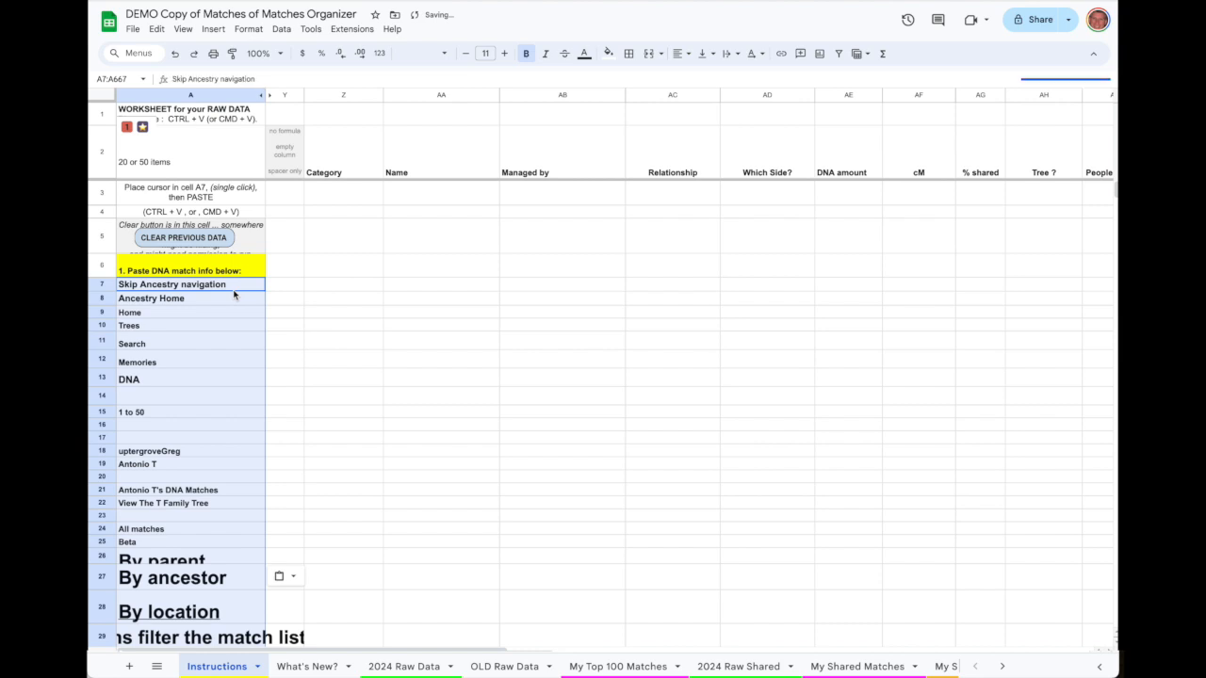
{"action": "key", "text": "ctrl+v"}
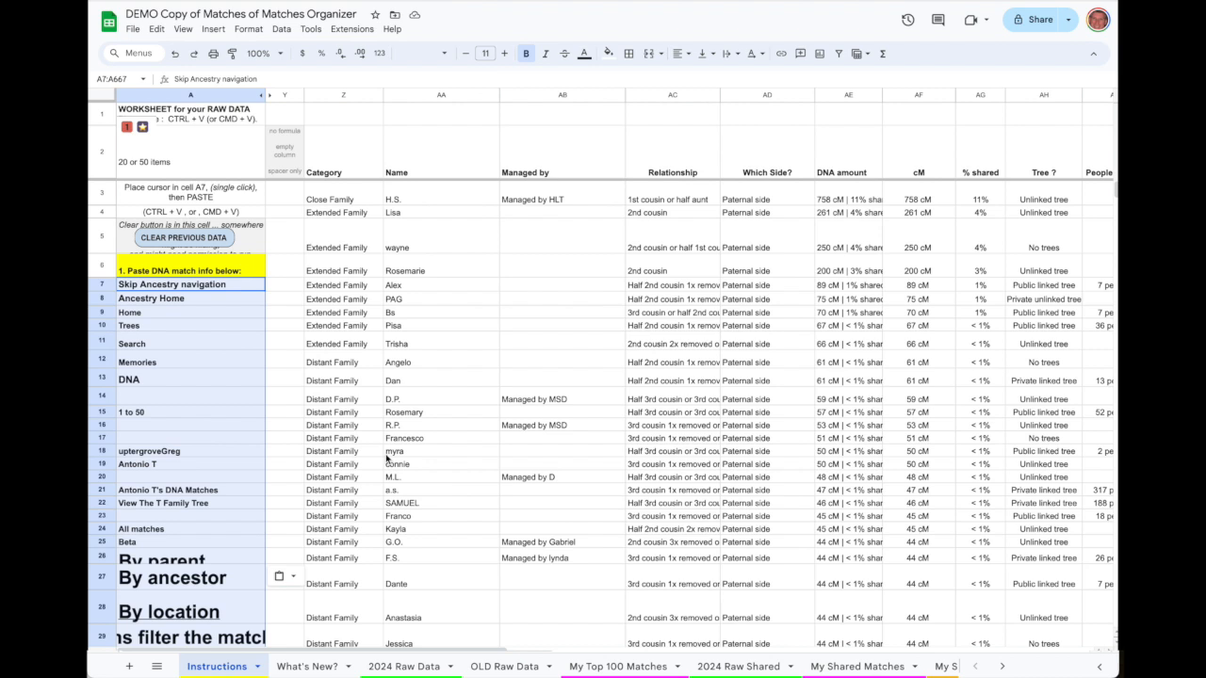
Step: Inspect the formulas extracting each match's name and Category in the parsed table
{"action": "left_click", "coordinate": [343, 94]}
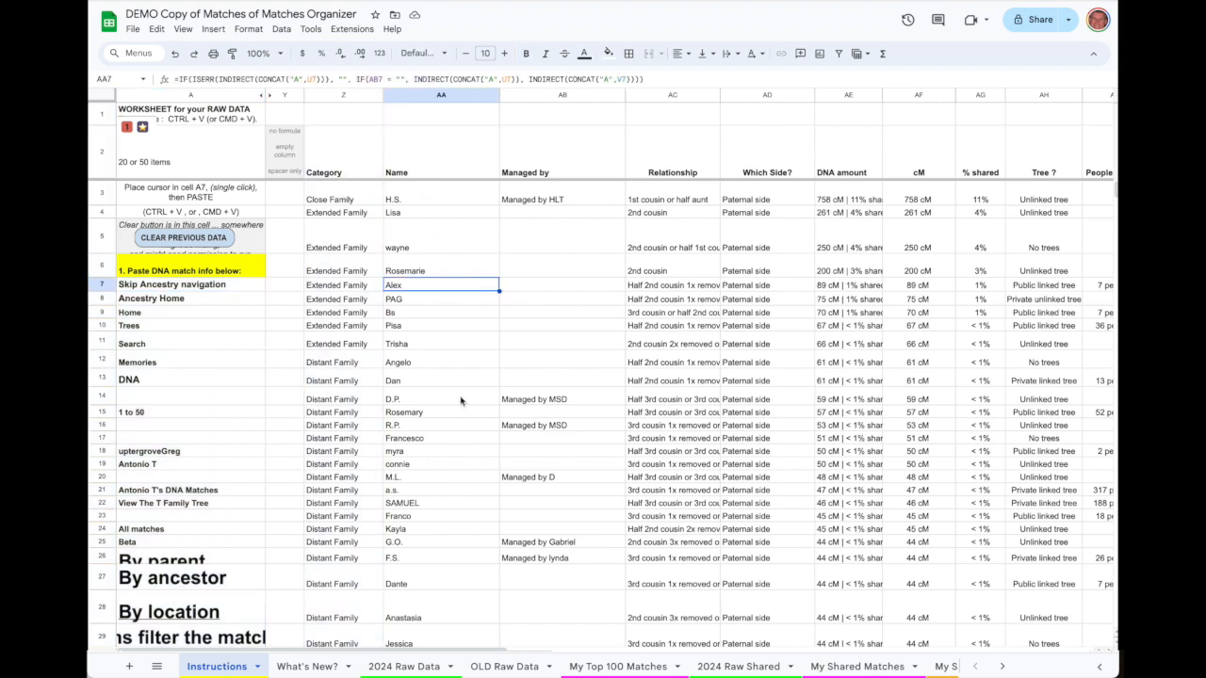
{"action": "mouse_move", "coordinate": [349, 198]}
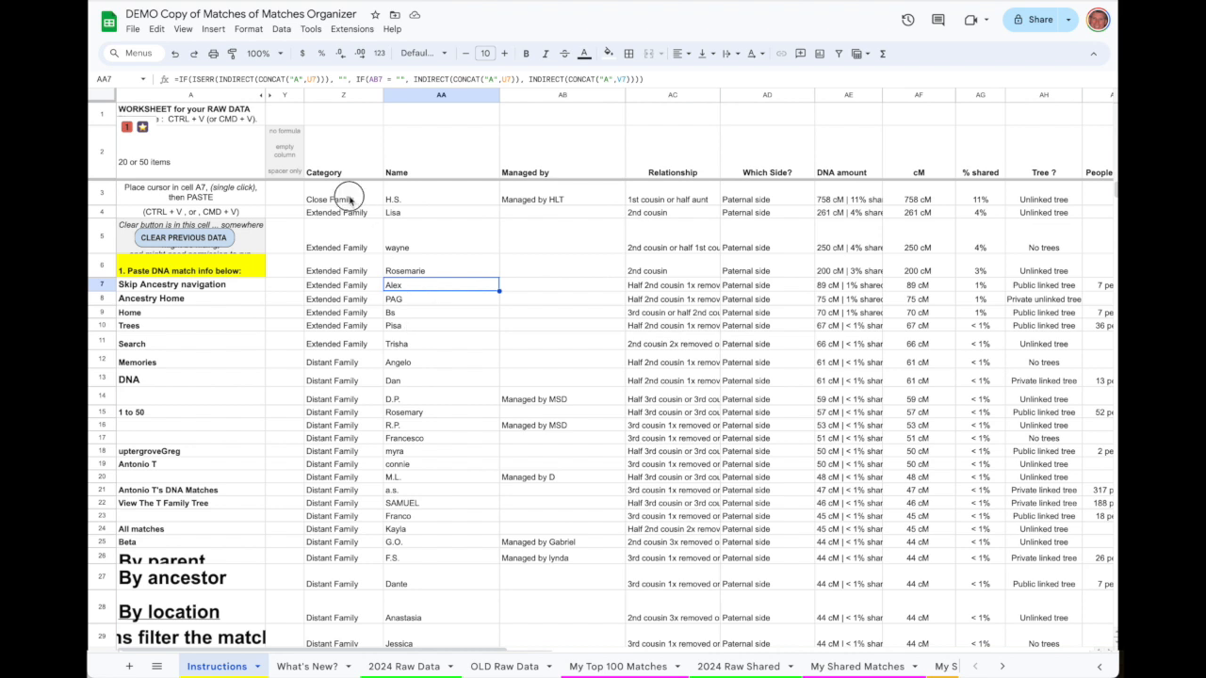
{"action": "left_click", "coordinate": [341, 199]}
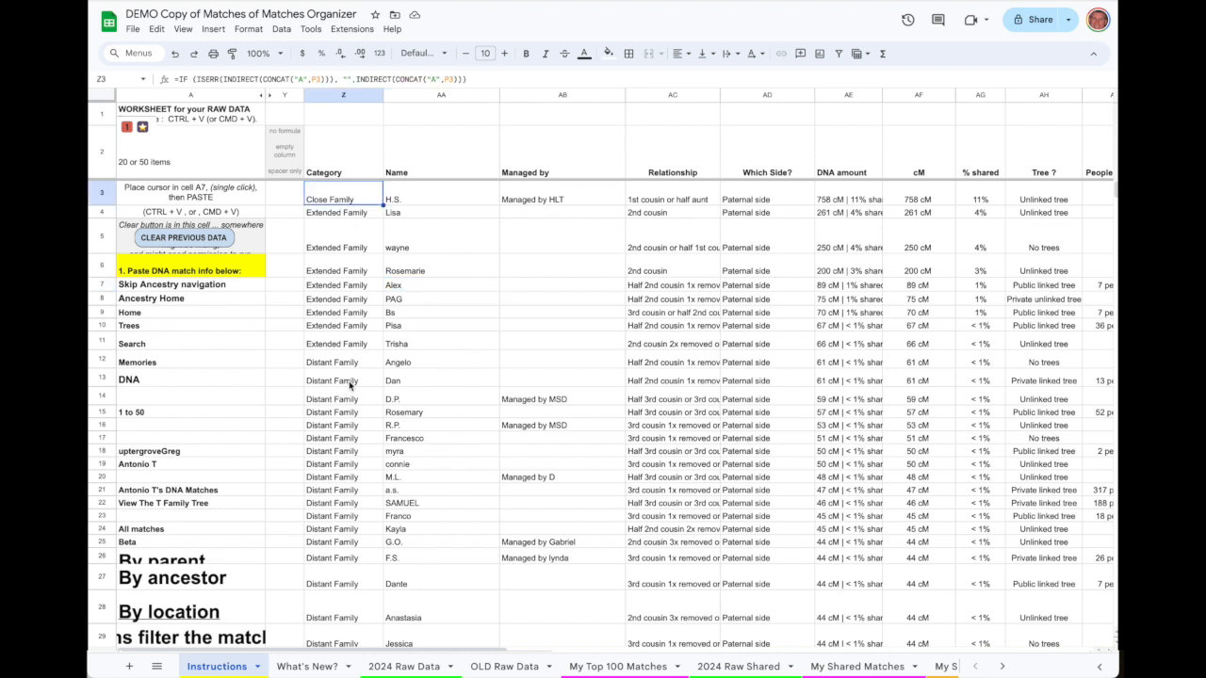
{"action": "scroll", "scroll_direction": "down", "scroll_amount": 3}
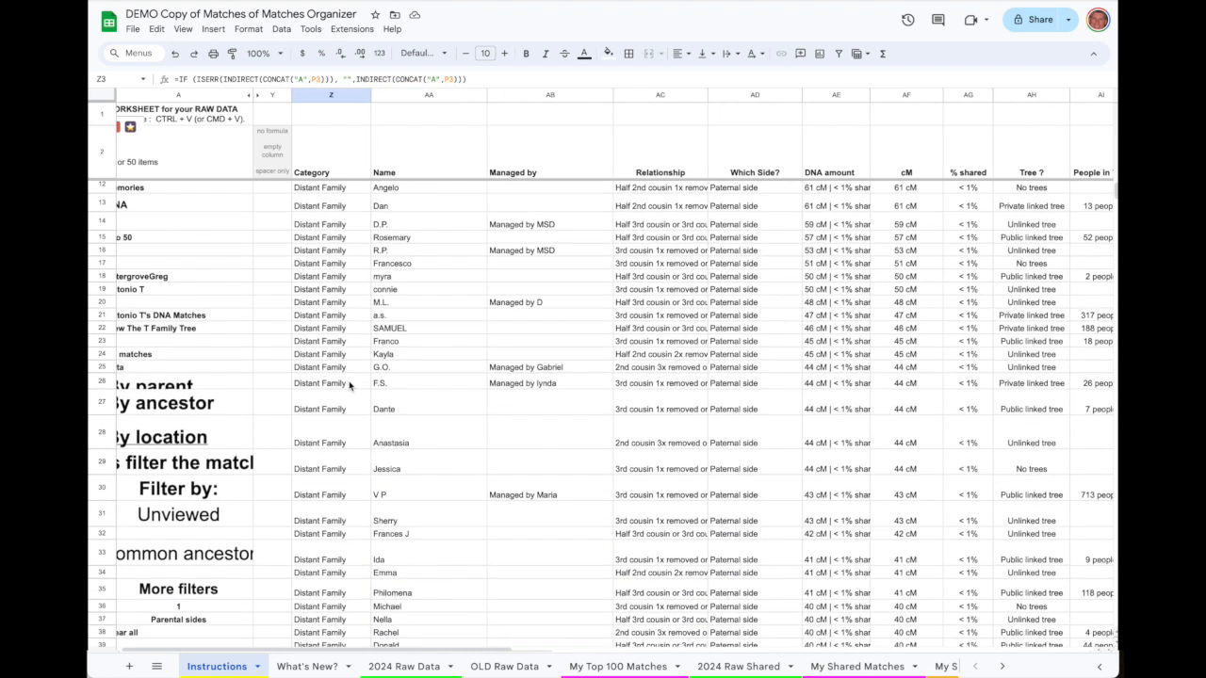
{"action": "scroll", "scroll_direction": "down", "scroll_amount": 3}
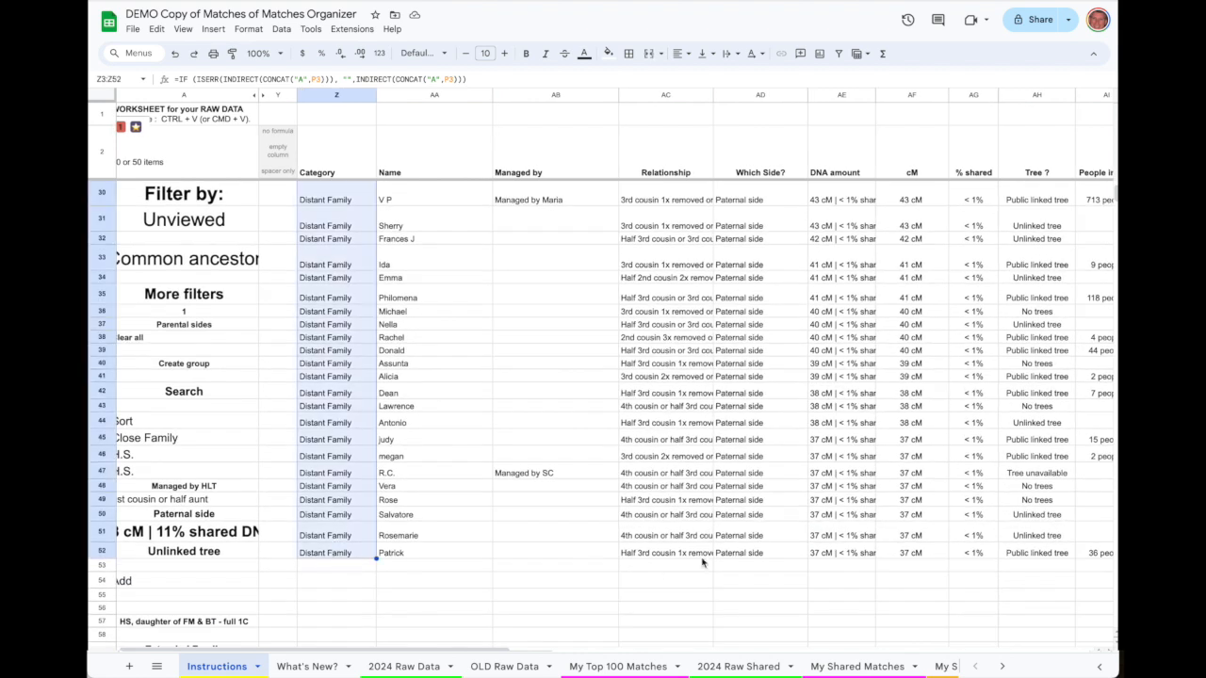
Step: Copy the parsed 50-match table Z3:AM52 and switch to My Top 100 Matches
{"action": "scroll", "scroll_direction": "right", "scroll_amount": 3}
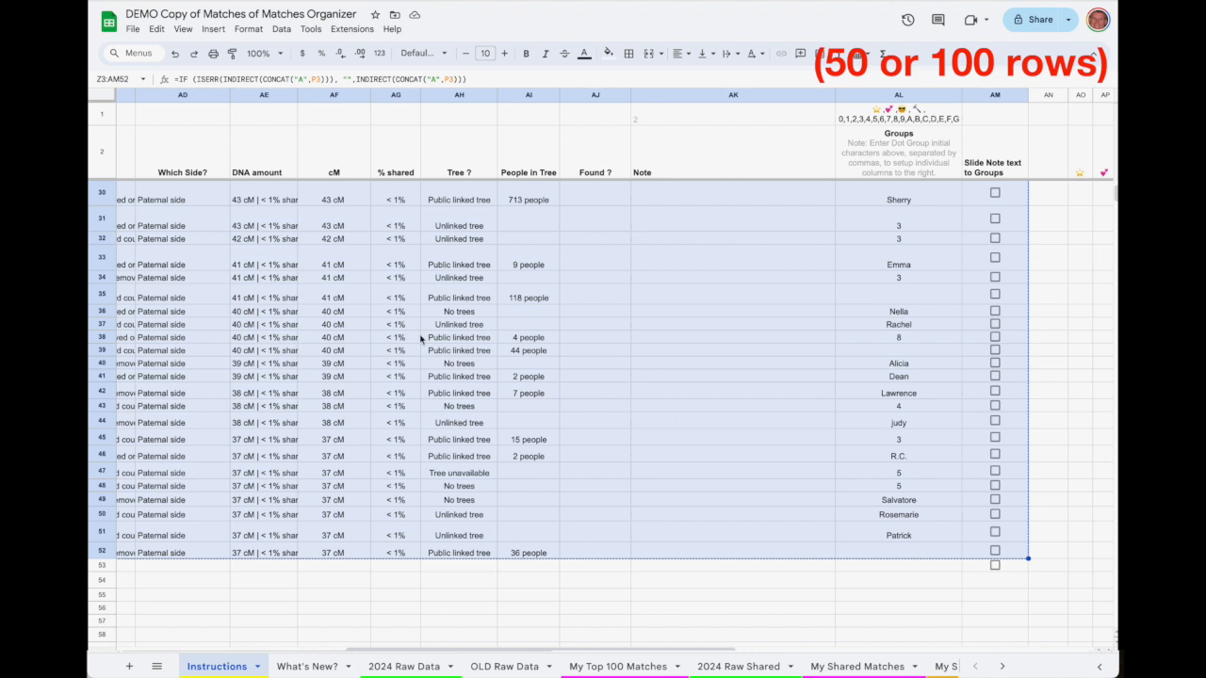
{"action": "mouse_move", "coordinate": [421, 340]}
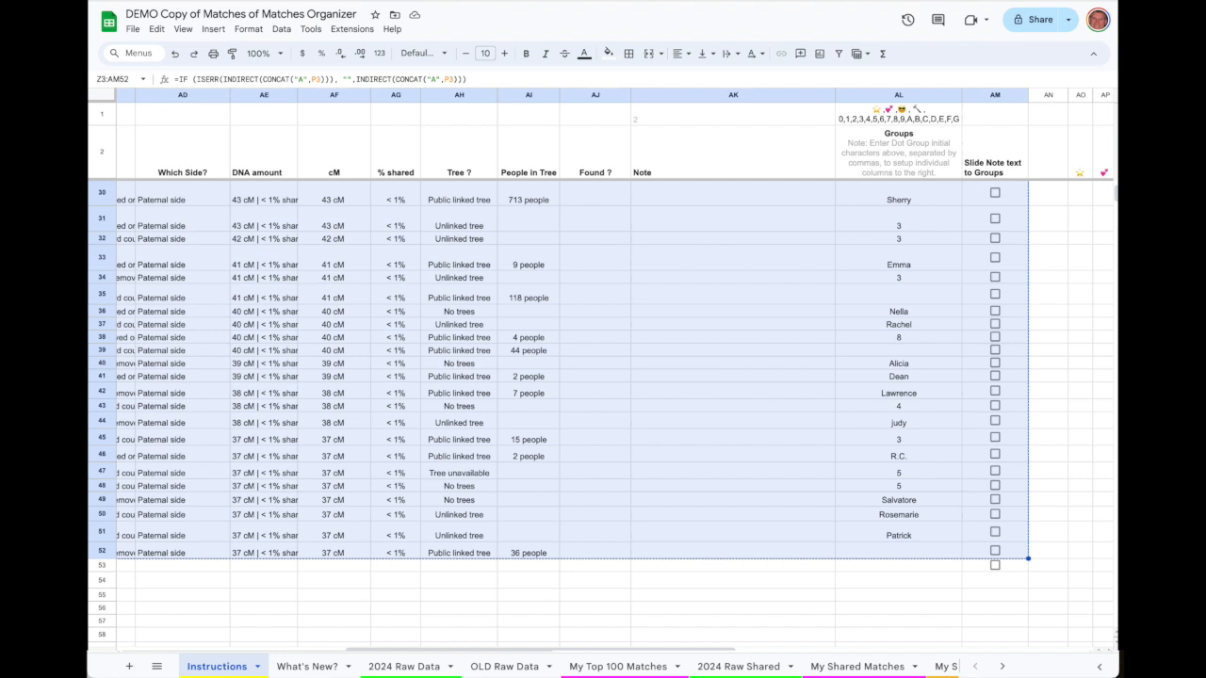
{"action": "key", "text": "ctrl+c"}
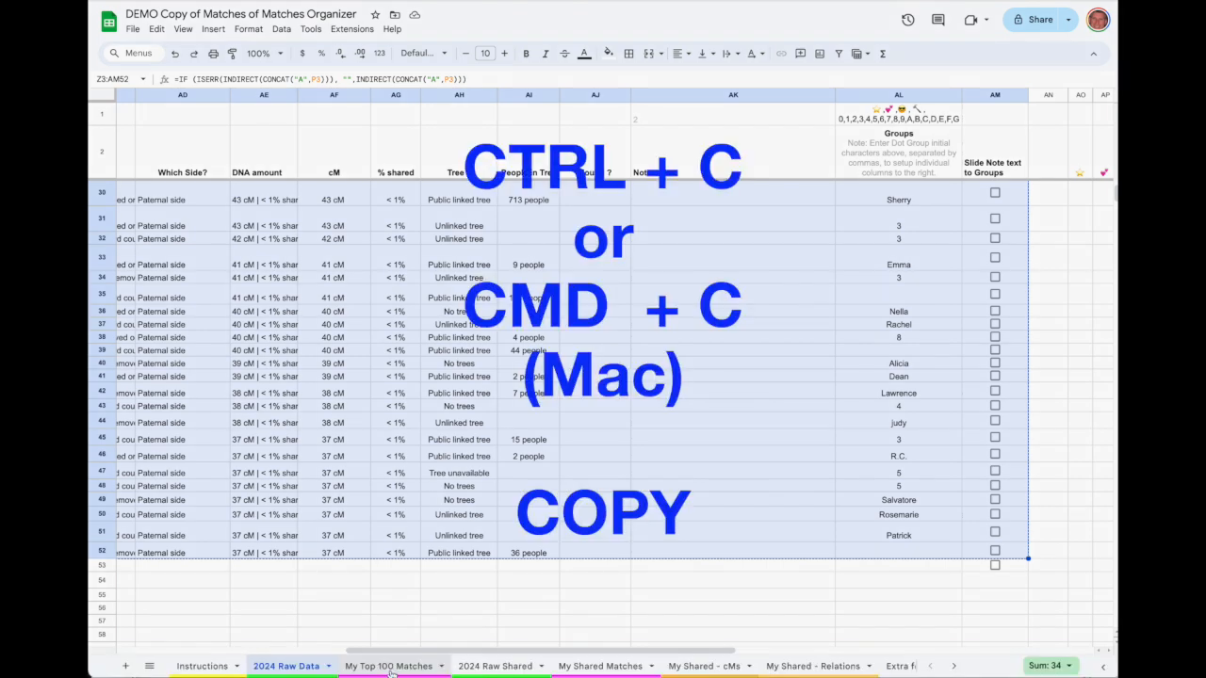
{"action": "left_click", "coordinate": [387, 666]}
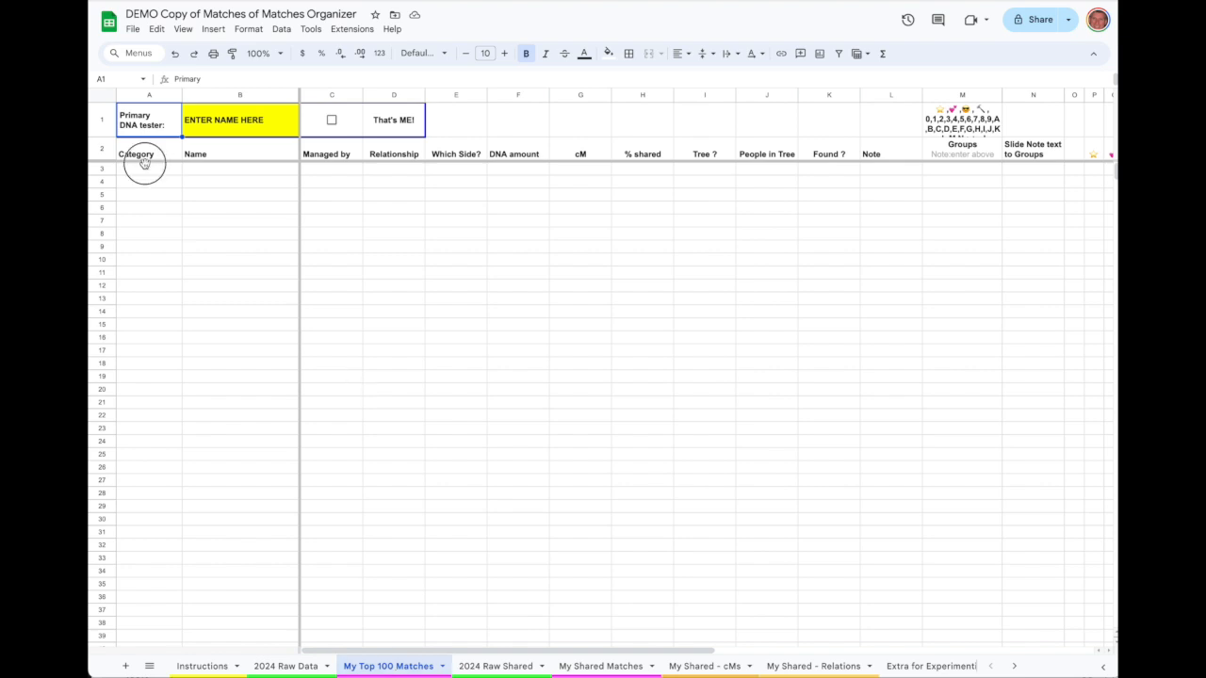
Step: Paste the copied matches into A3 using Paste special > Values only
{"action": "left_click", "coordinate": [149, 167]}
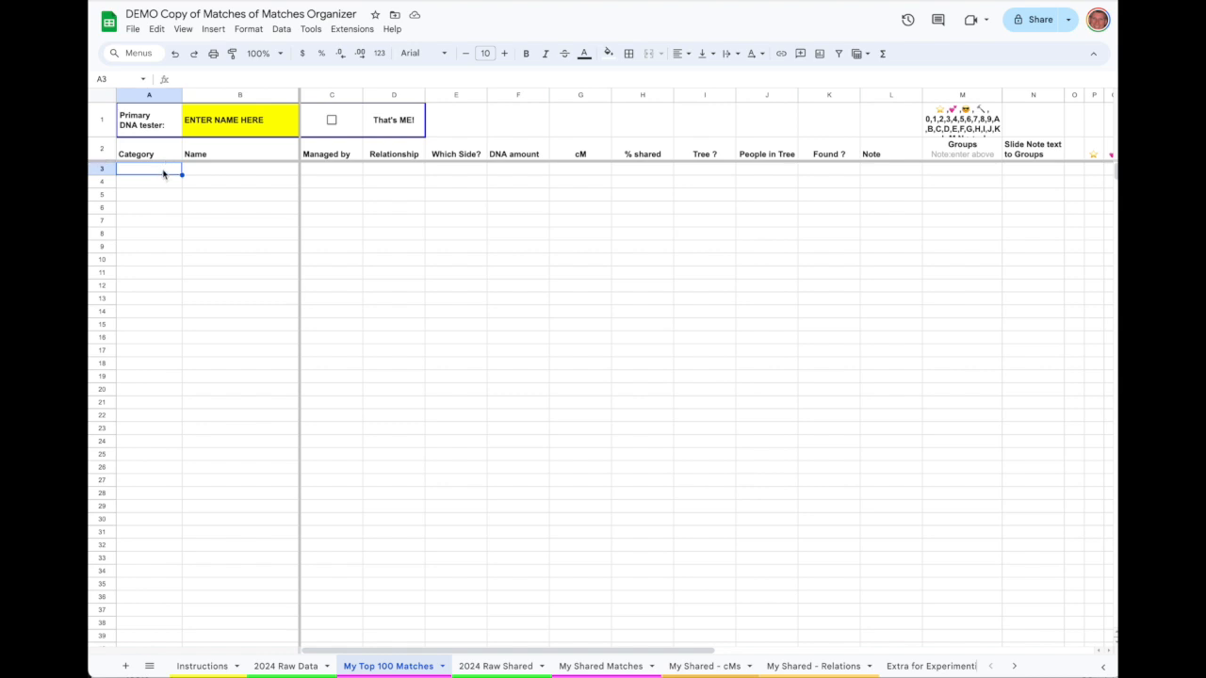
{"action": "right_click", "coordinate": [149, 170]}
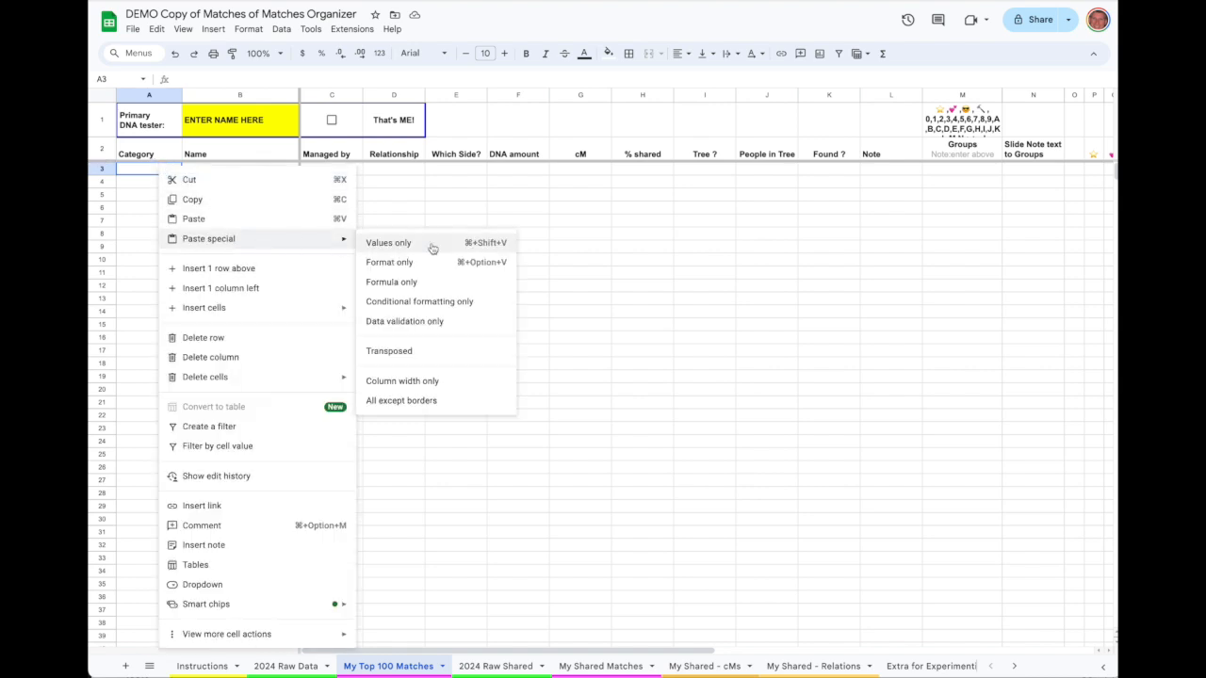
{"action": "mouse_move", "coordinate": [434, 245]}
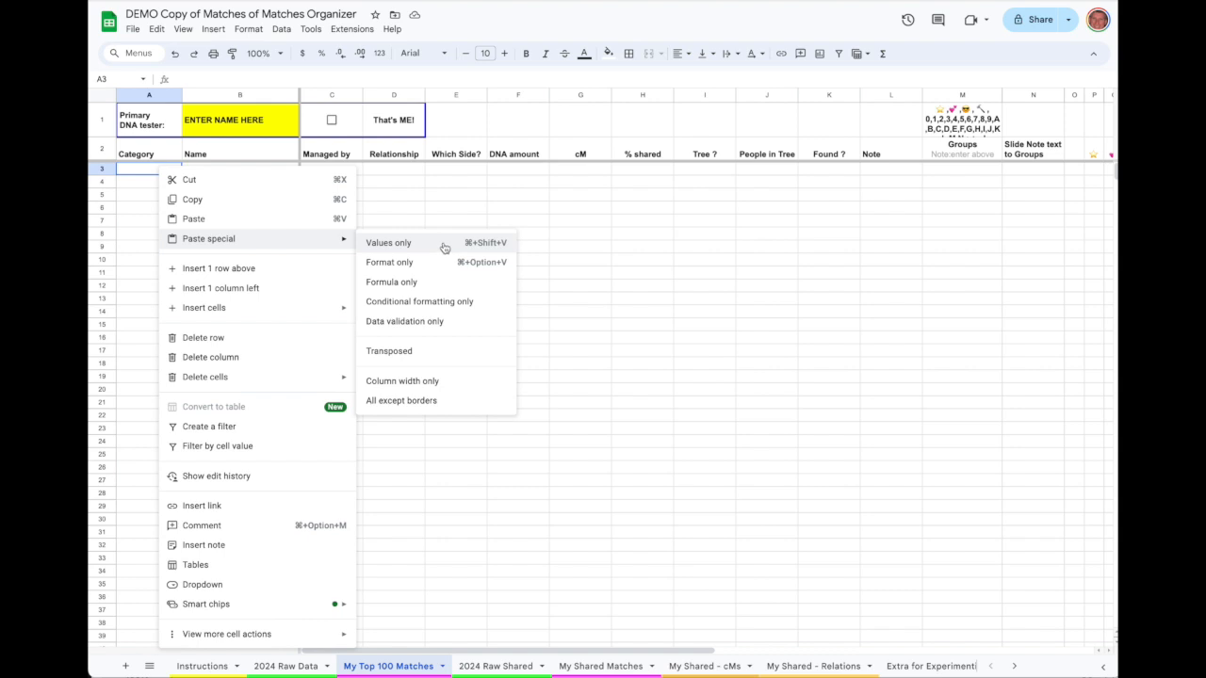
{"action": "left_click", "coordinate": [388, 242]}
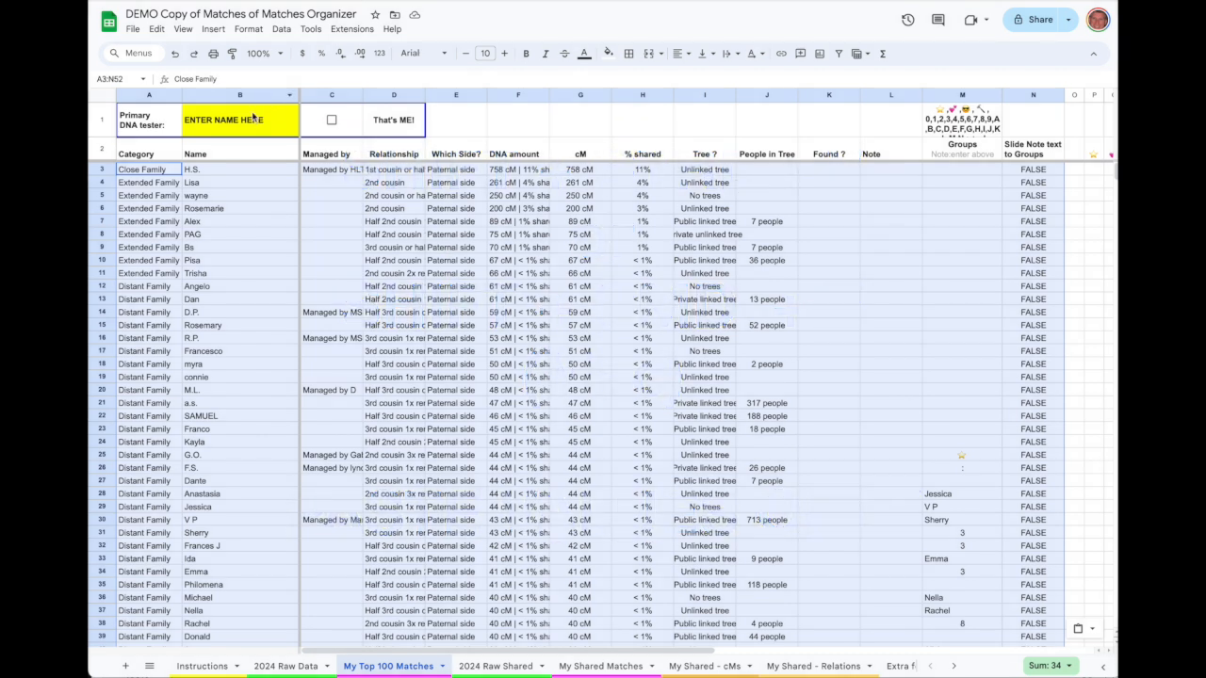
{"action": "left_click", "coordinate": [239, 120]}
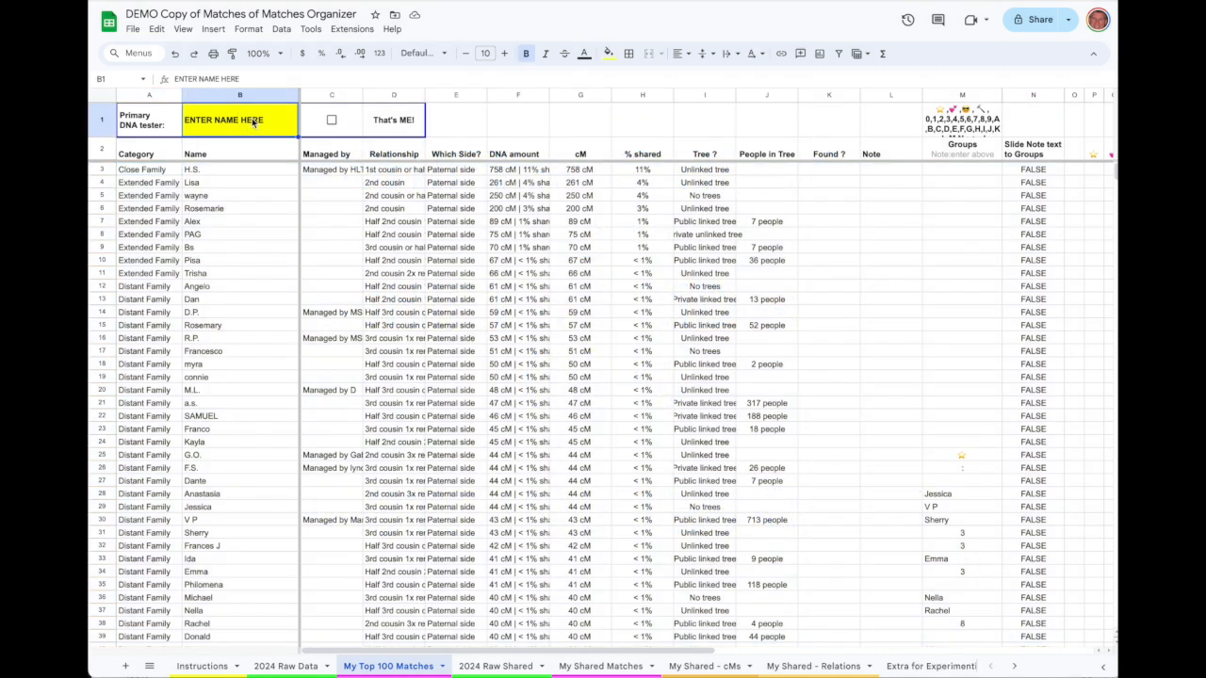
{"action": "type", "text": "Antonio T"}
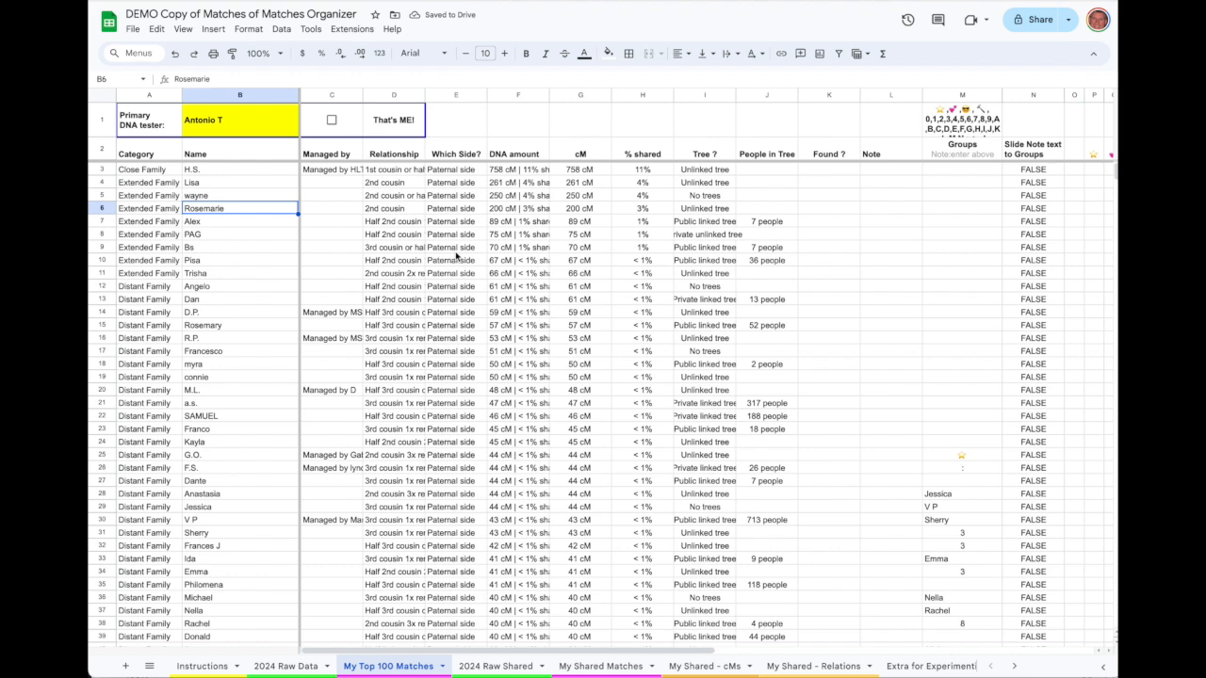
{"action": "left_click", "coordinate": [331, 120]}
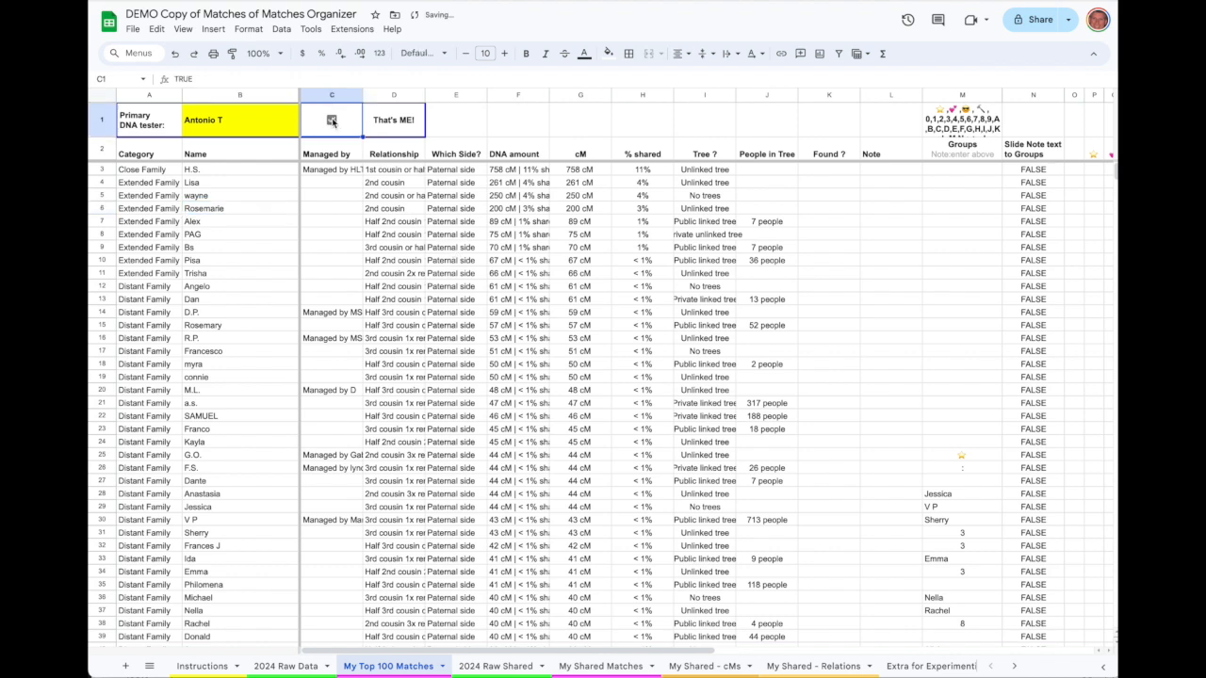
{"action": "left_click", "coordinate": [331, 119]}
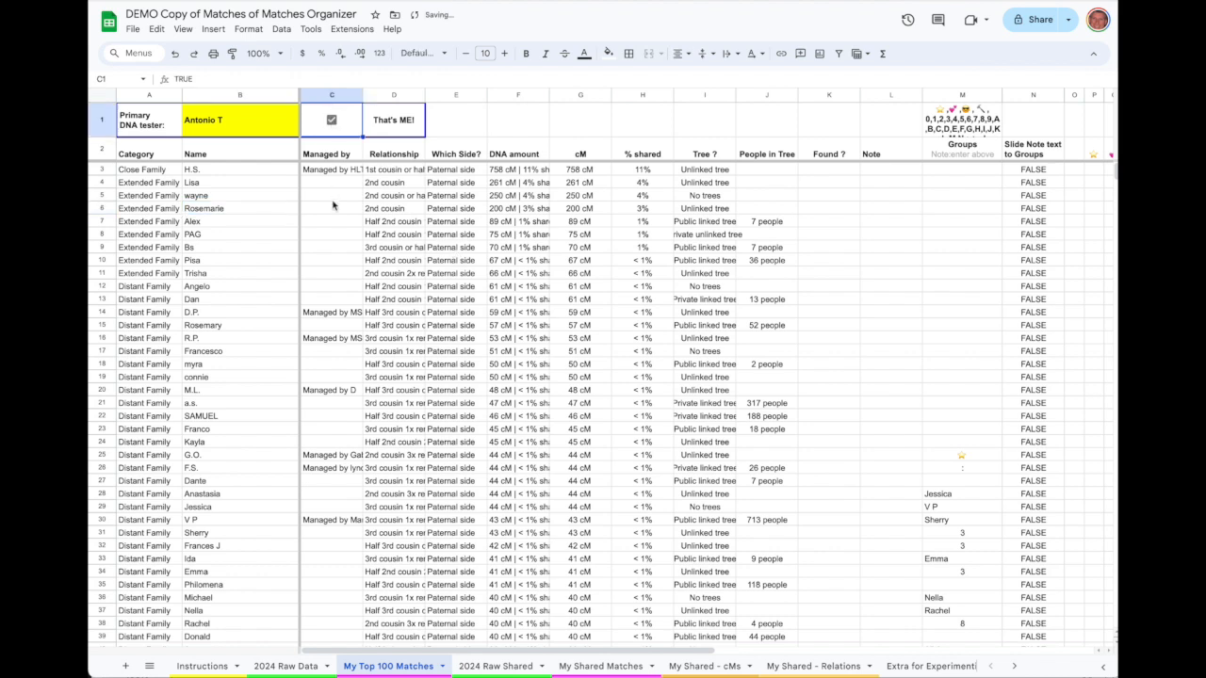
{"action": "left_click", "coordinate": [331, 120]}
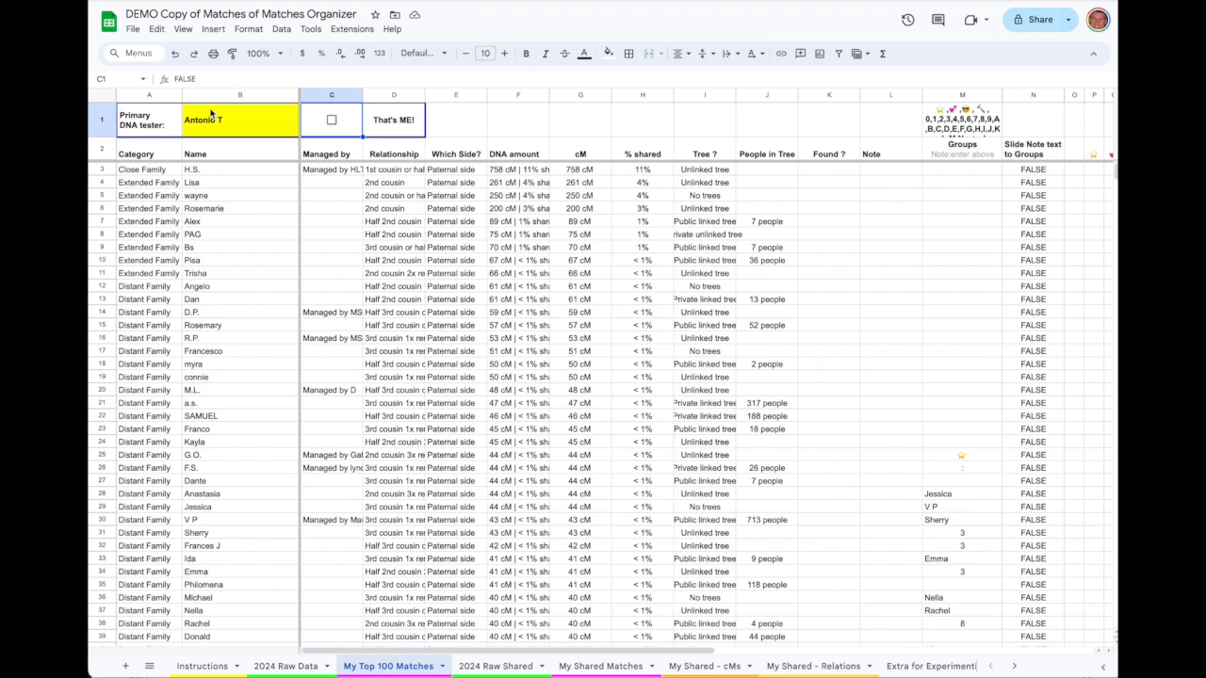
{"action": "mouse_move", "coordinate": [252, 70]}
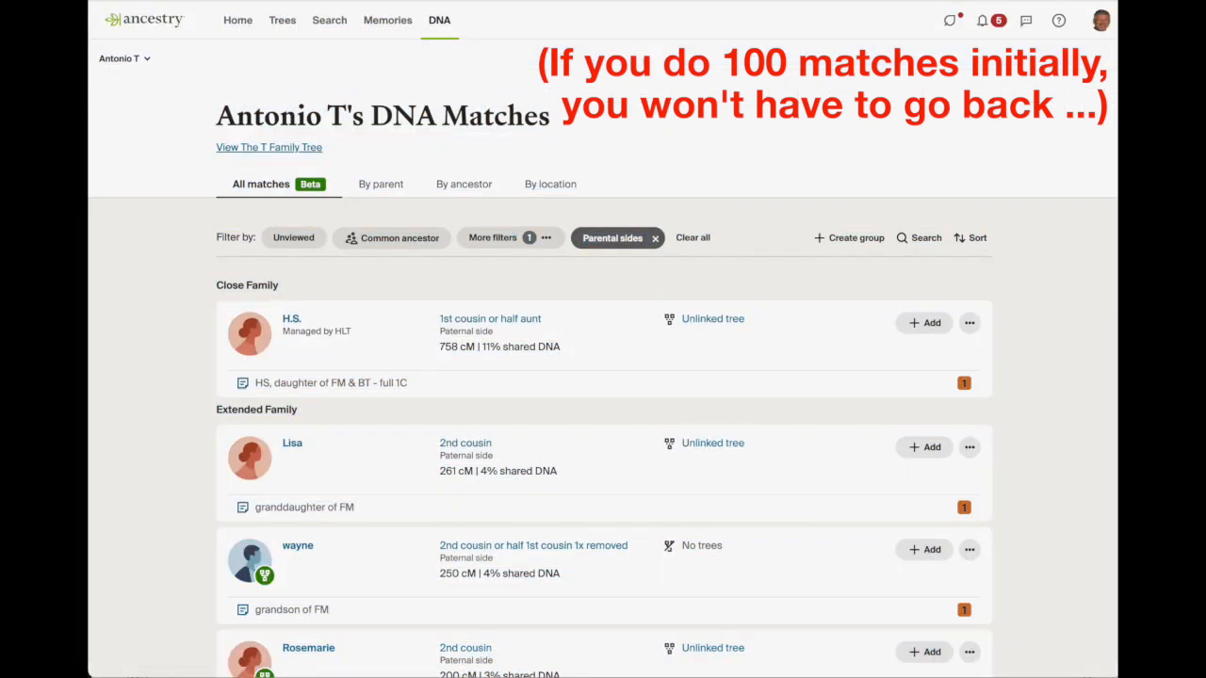
{"action": "scroll", "scroll_direction": "down", "scroll_amount": 3}
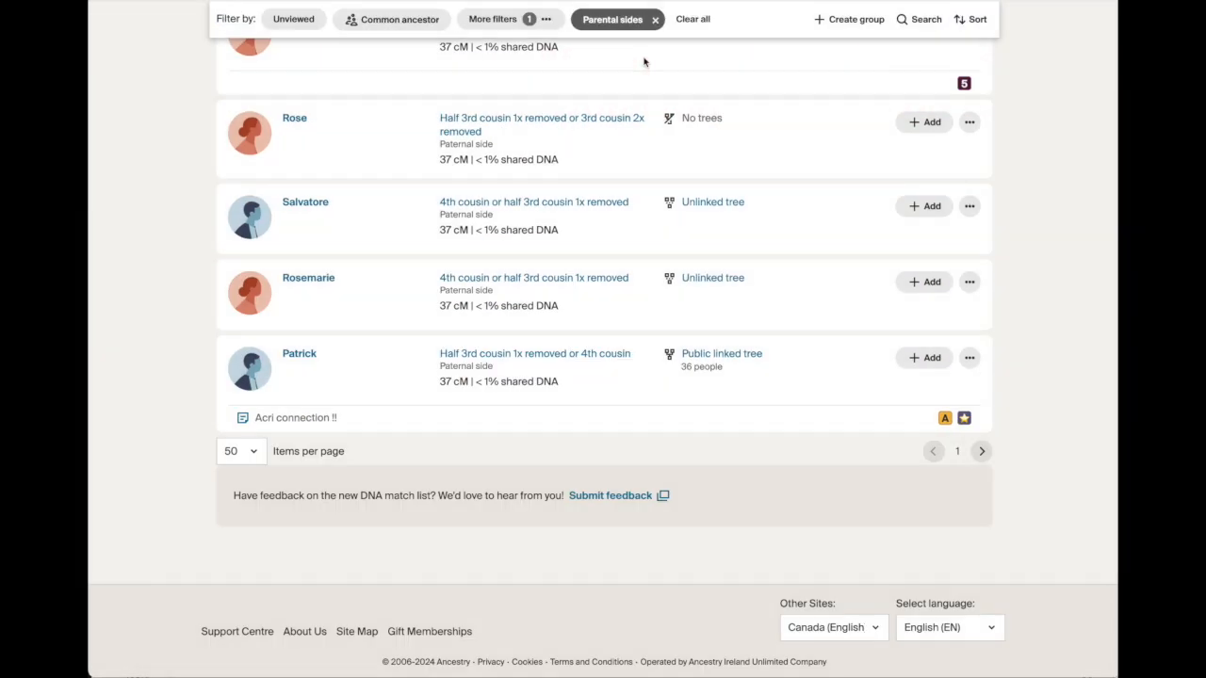
{"action": "mouse_move", "coordinate": [972, 447]}
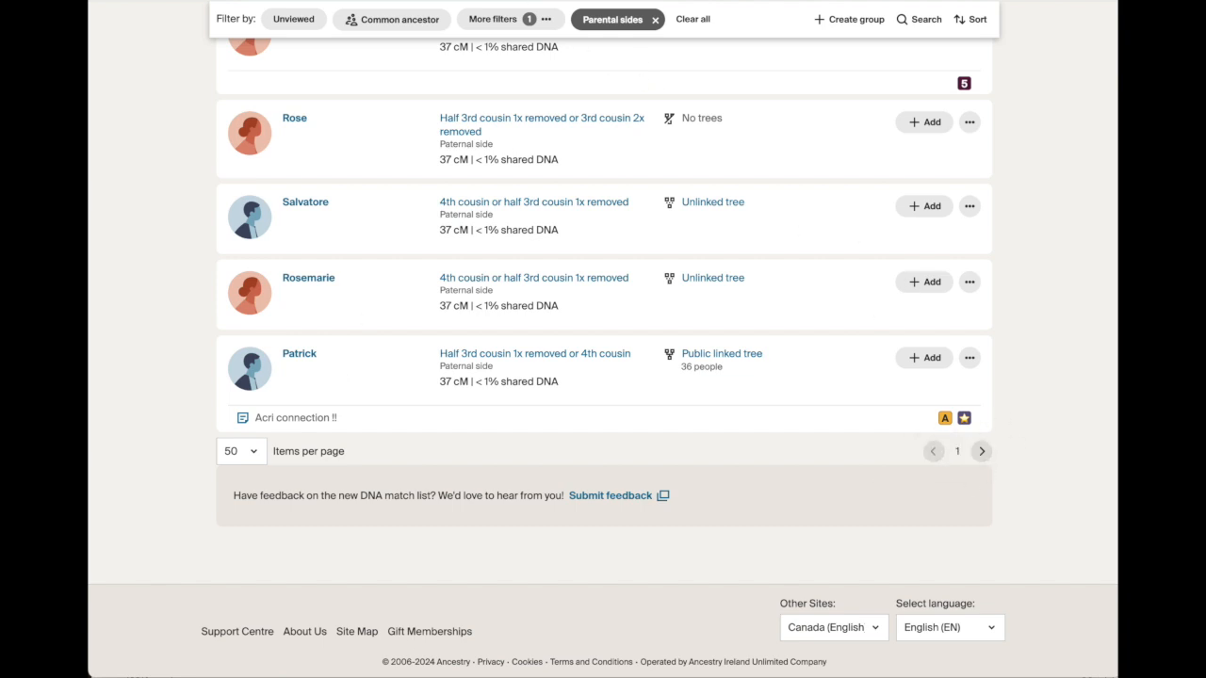
{"action": "scroll", "scroll_direction": "up", "scroll_amount": 3}
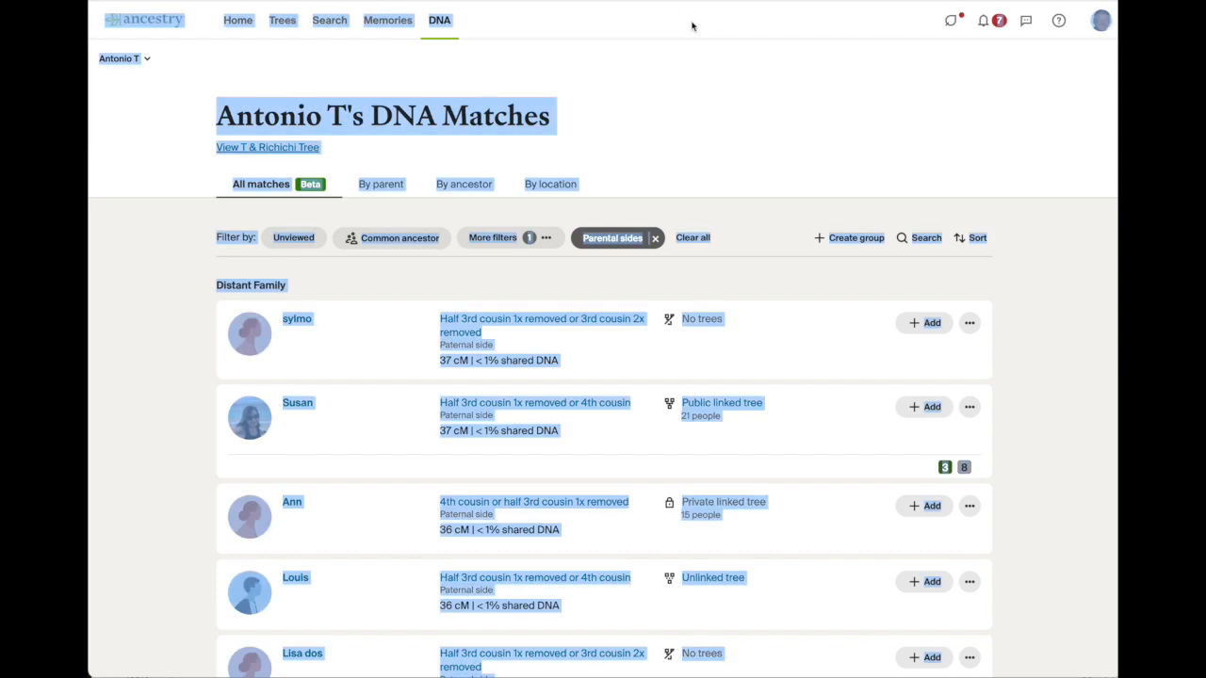
{"action": "key", "text": "ctrl+a"}
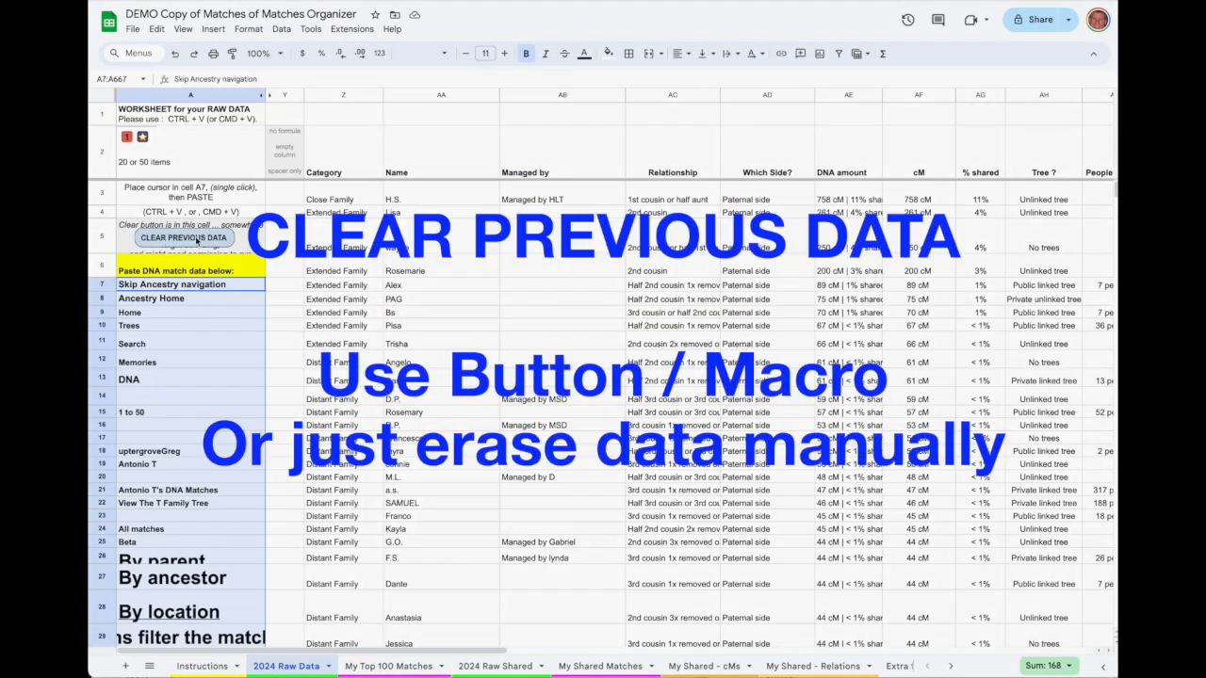
Step: Clear old raw data, paste the second match page into A7, then copy parsed rows Z3:AM52
{"action": "left_click", "coordinate": [183, 237]}
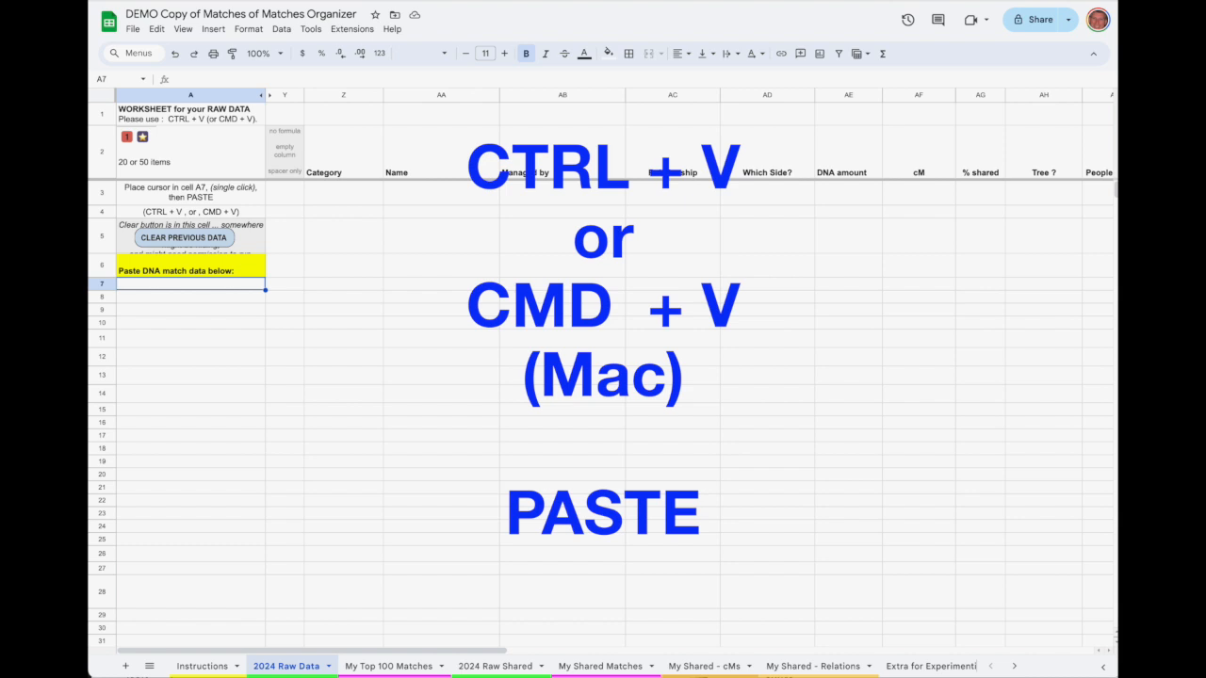
{"action": "mouse_move", "coordinate": [811, 476]}
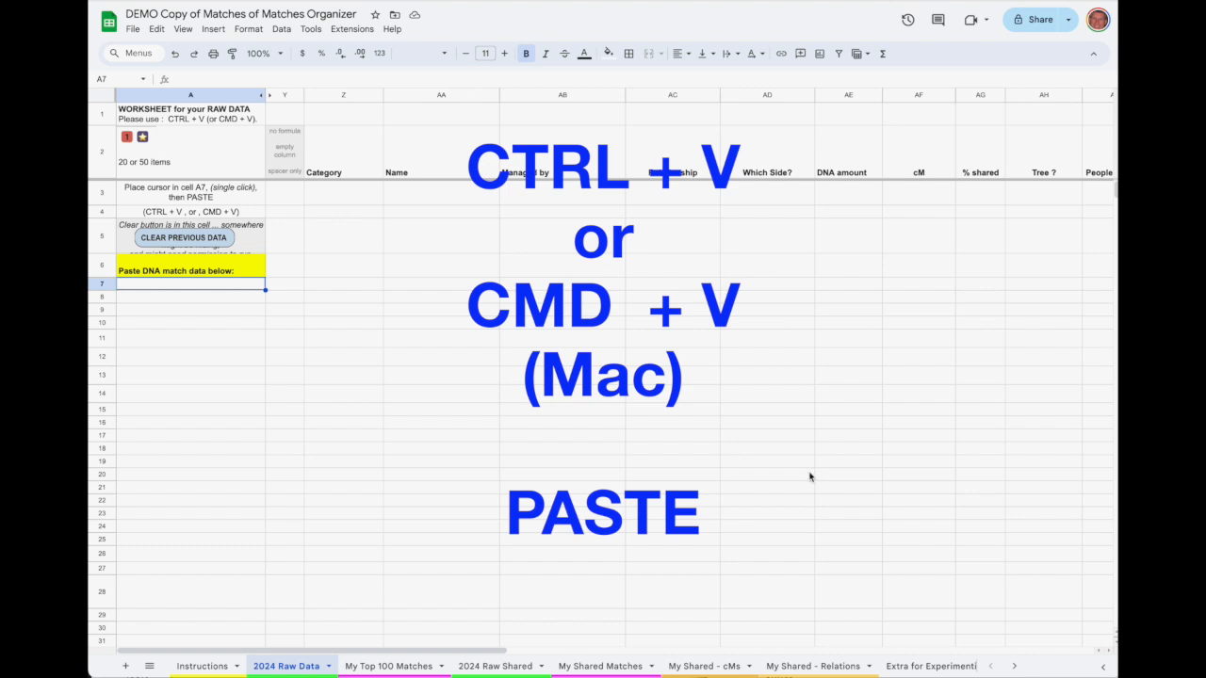
{"action": "key", "text": "ctrl+v"}
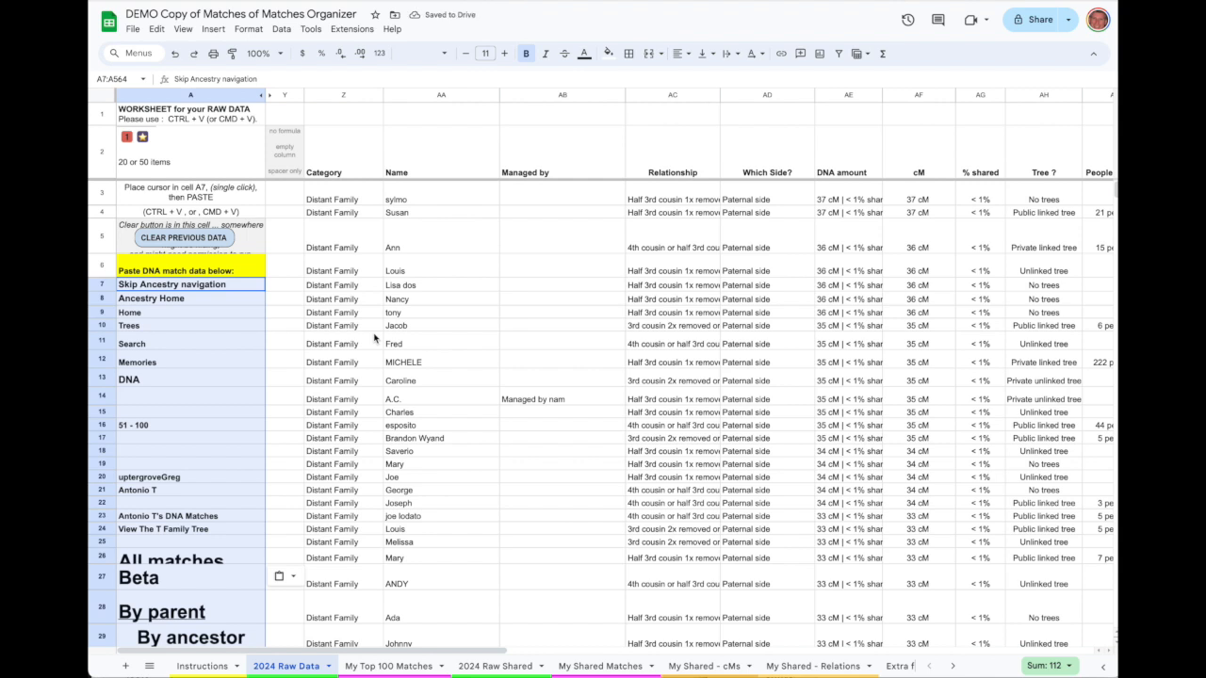
{"action": "left_click", "coordinate": [343, 199]}
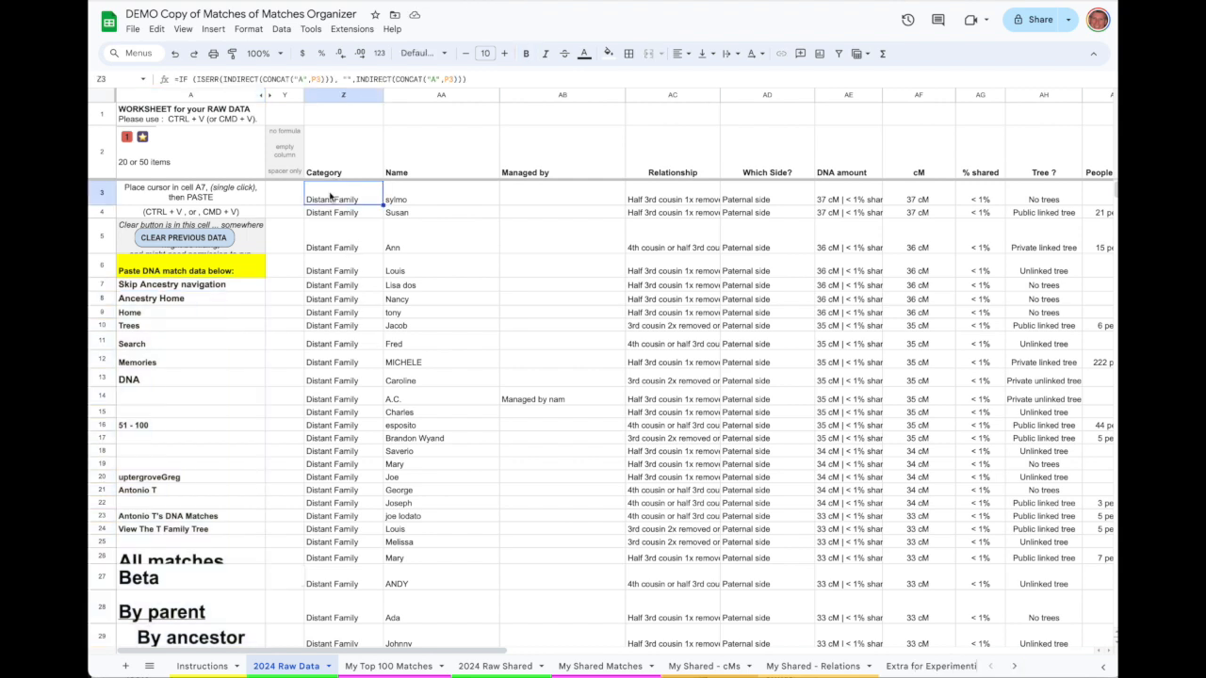
{"action": "scroll", "scroll_direction": "down", "scroll_amount": 3}
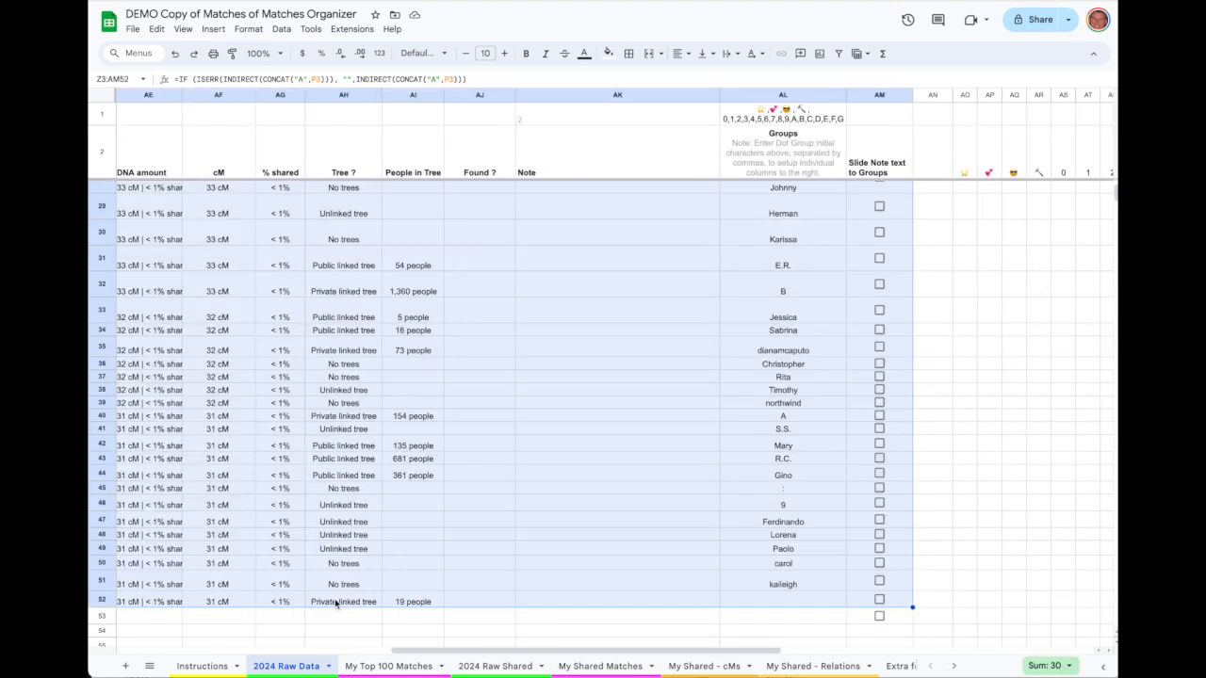
{"action": "key", "text": "ctrl+c"}
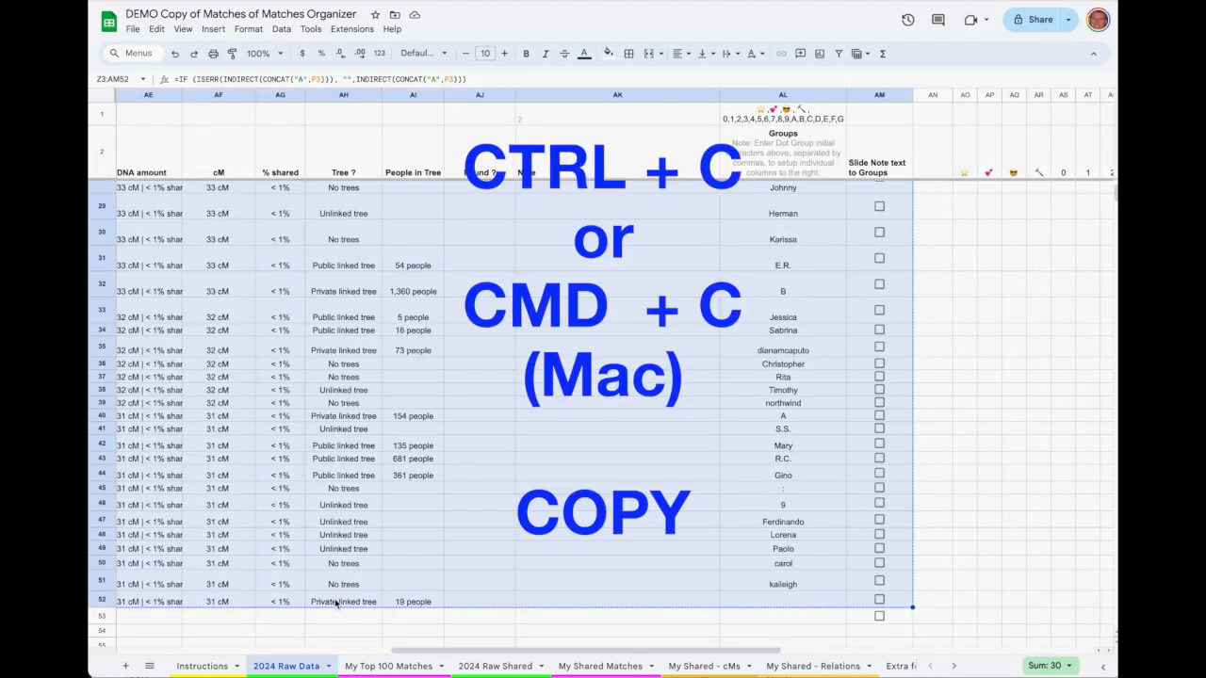
{"action": "left_click", "coordinate": [387, 666]}
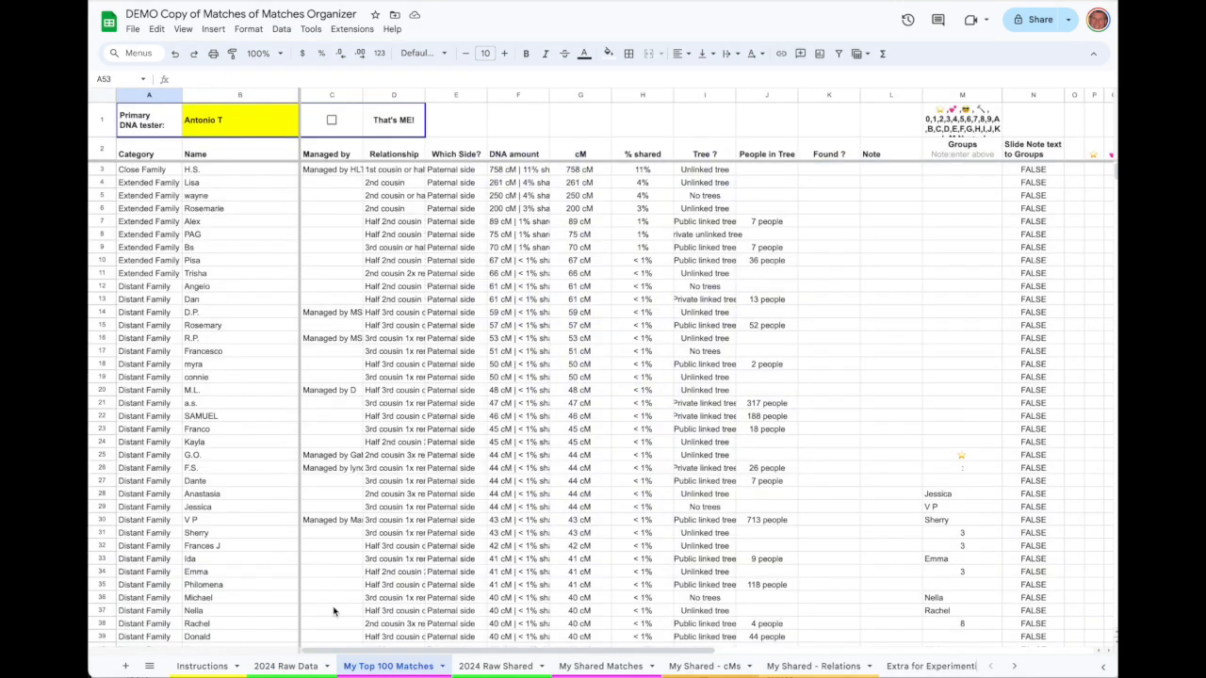
Step: Scroll My Top 100 Matches to check that rows 53–102 are filled down to kaileigh
{"action": "scroll", "scroll_direction": "down", "scroll_amount": 3}
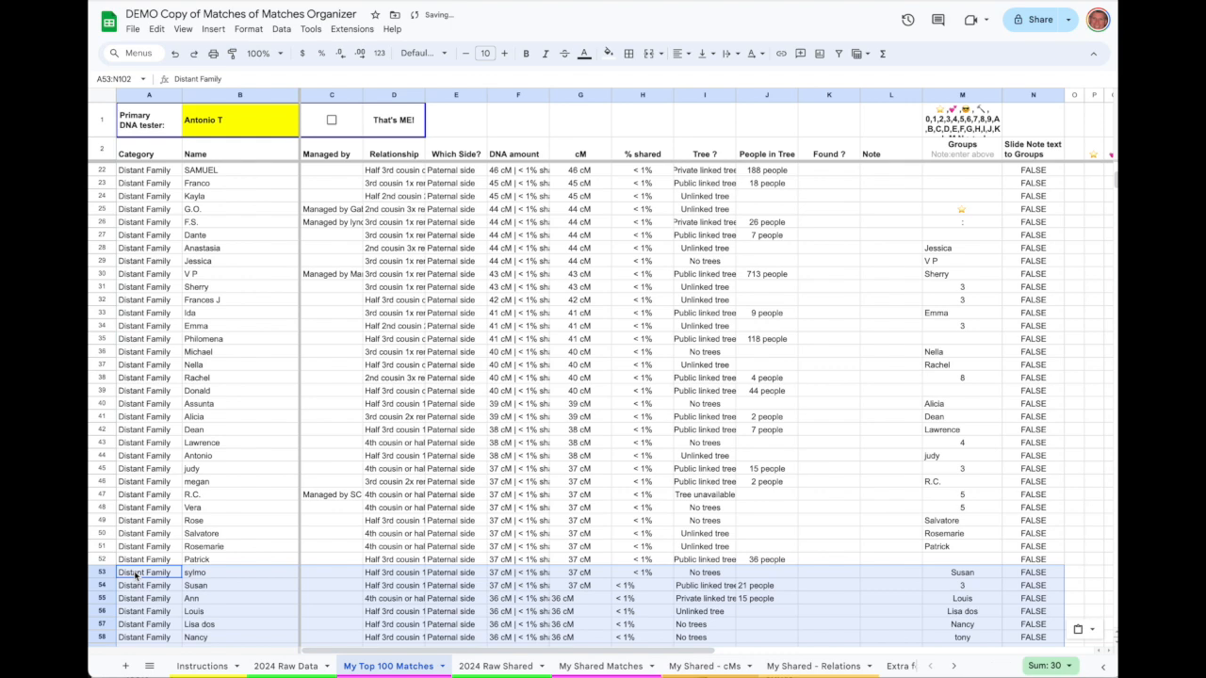
{"action": "scroll", "scroll_direction": "down", "scroll_amount": 3}
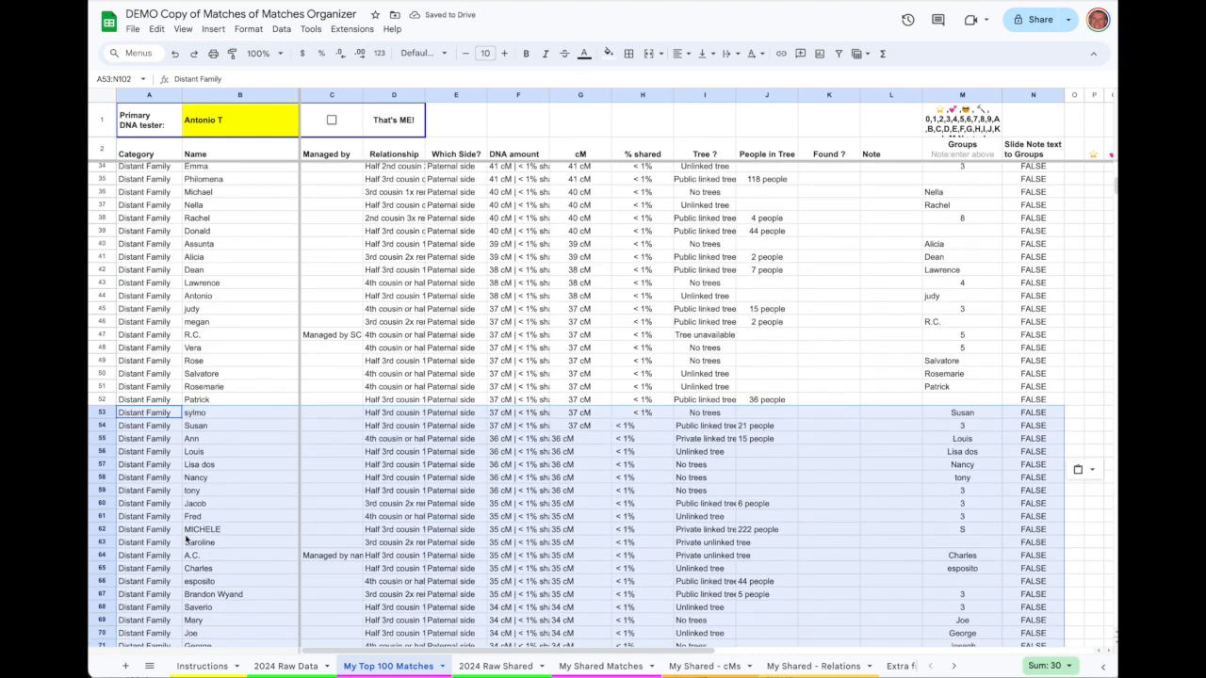
{"action": "scroll", "scroll_direction": "down", "scroll_amount": 3}
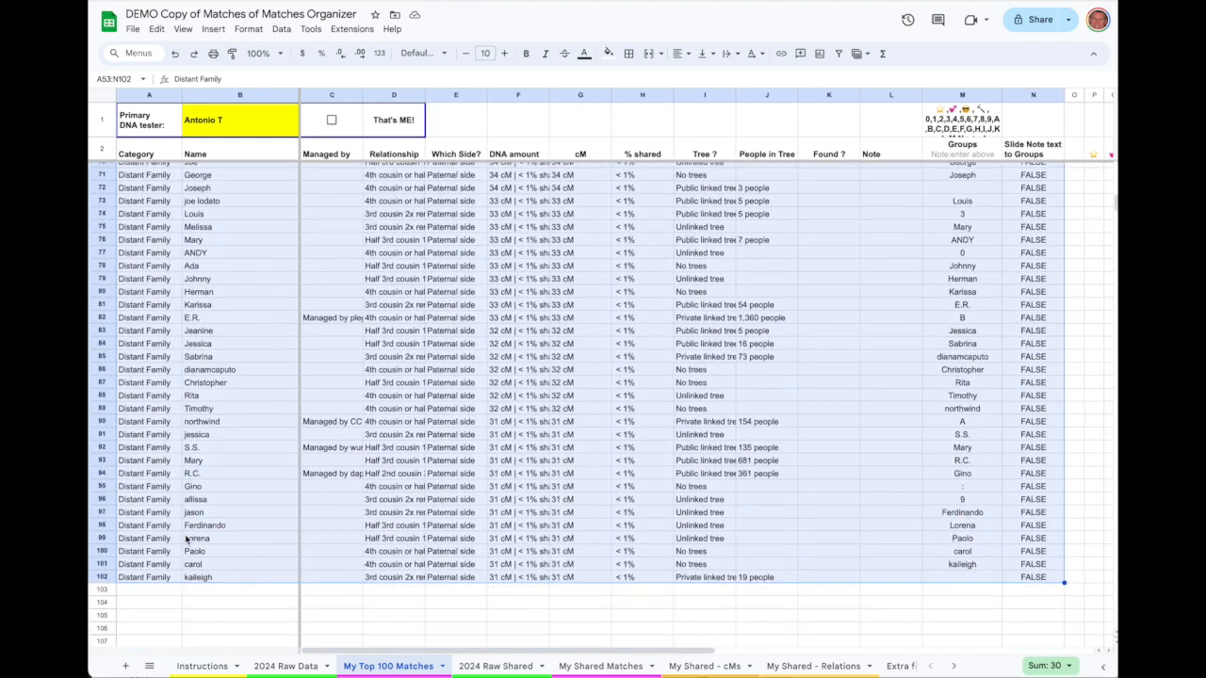
{"action": "scroll", "scroll_direction": "up", "scroll_amount": 3}
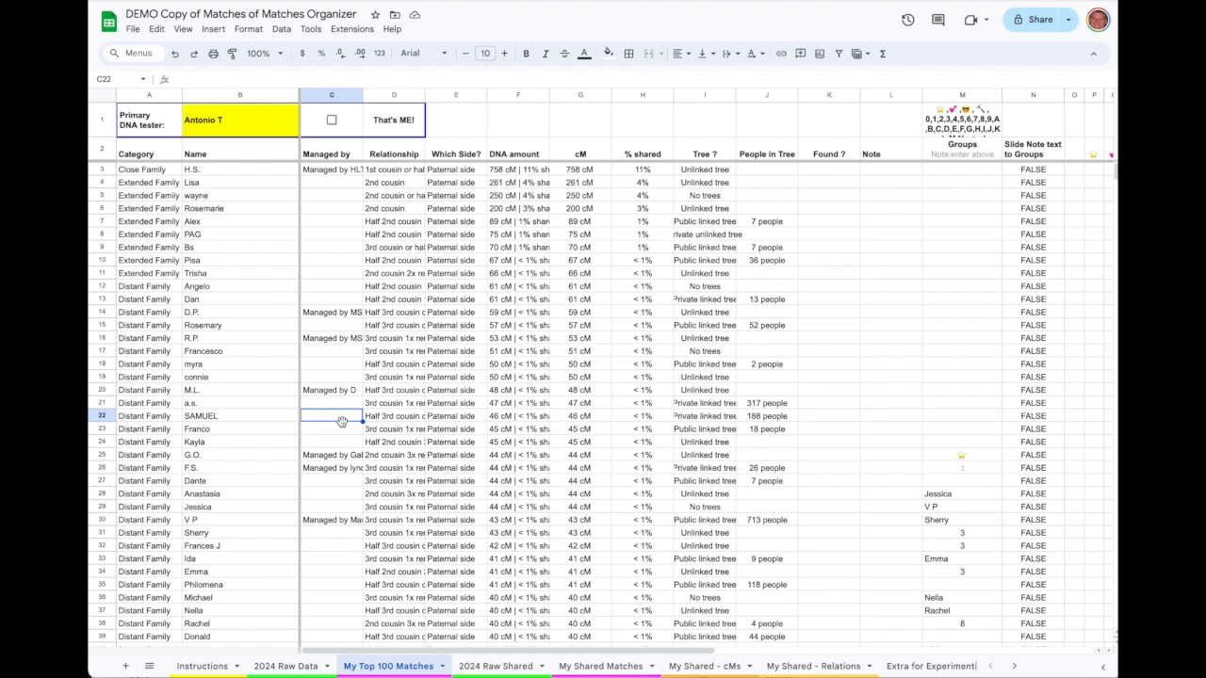
{"action": "mouse_move", "coordinate": [328, 311]}
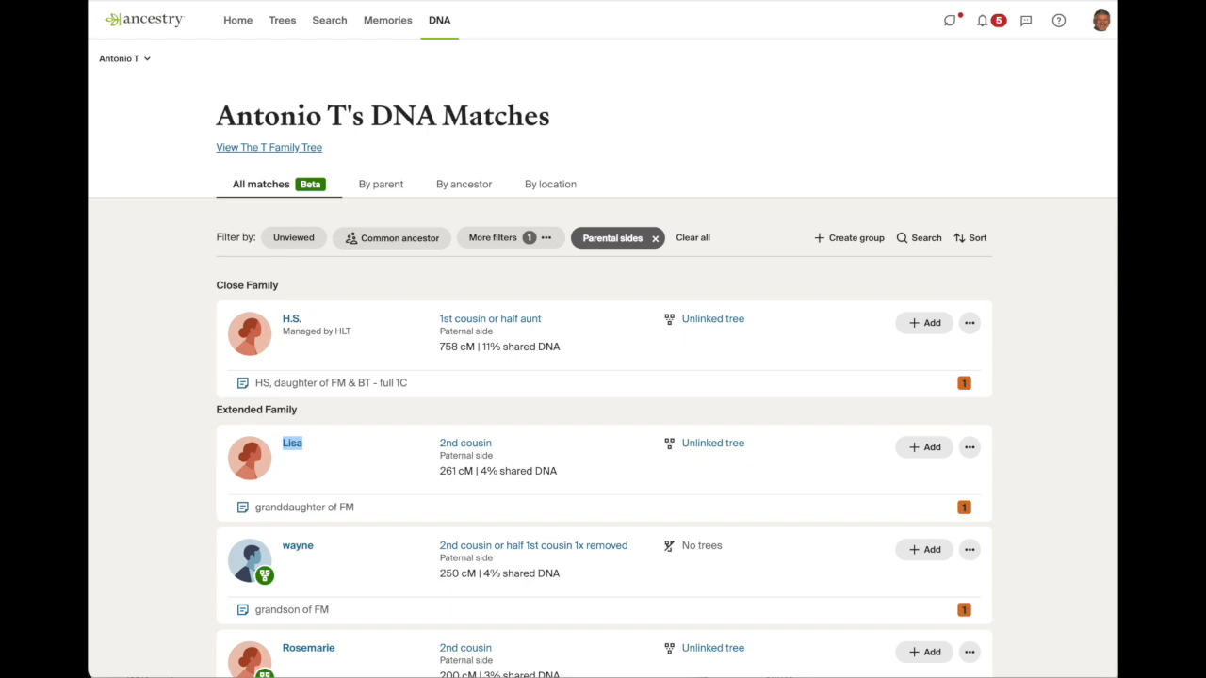
{"action": "mouse_move", "coordinate": [160, 292]}
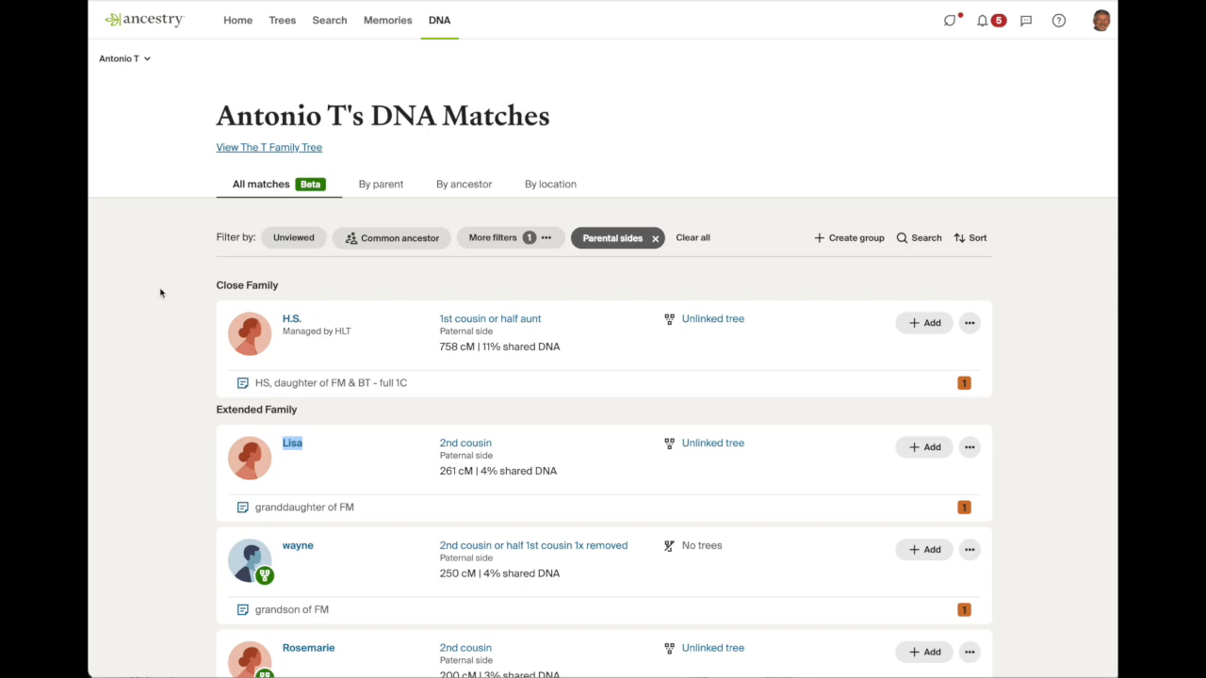
Step: Check the last match's cM value and select an empty cell in the H.S. column
{"action": "scroll", "scroll_direction": "down", "scroll_amount": 3}
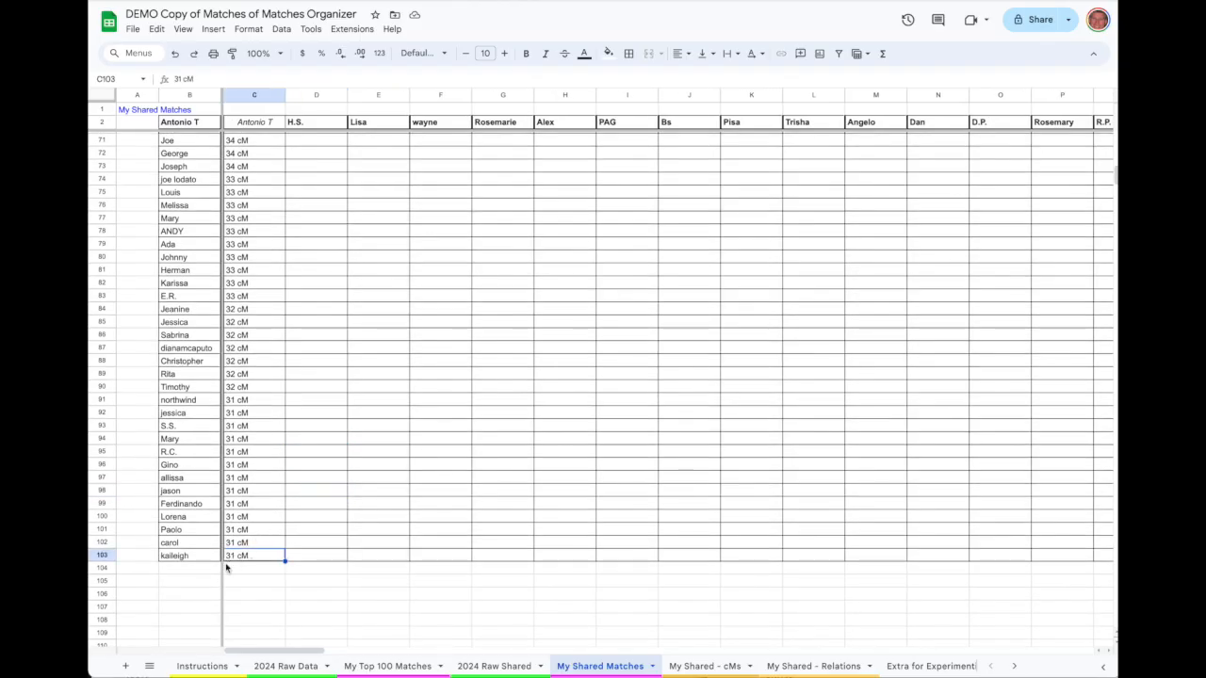
{"action": "left_click", "coordinate": [316, 490]}
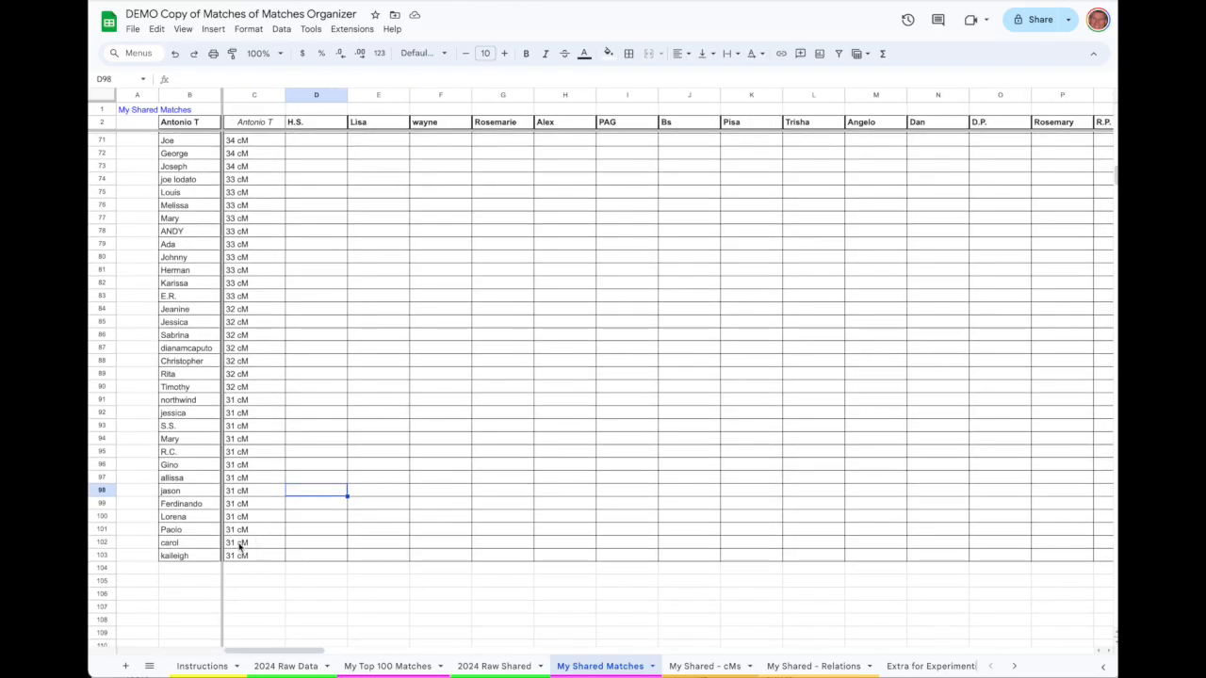
{"action": "left_click", "coordinate": [253, 555]}
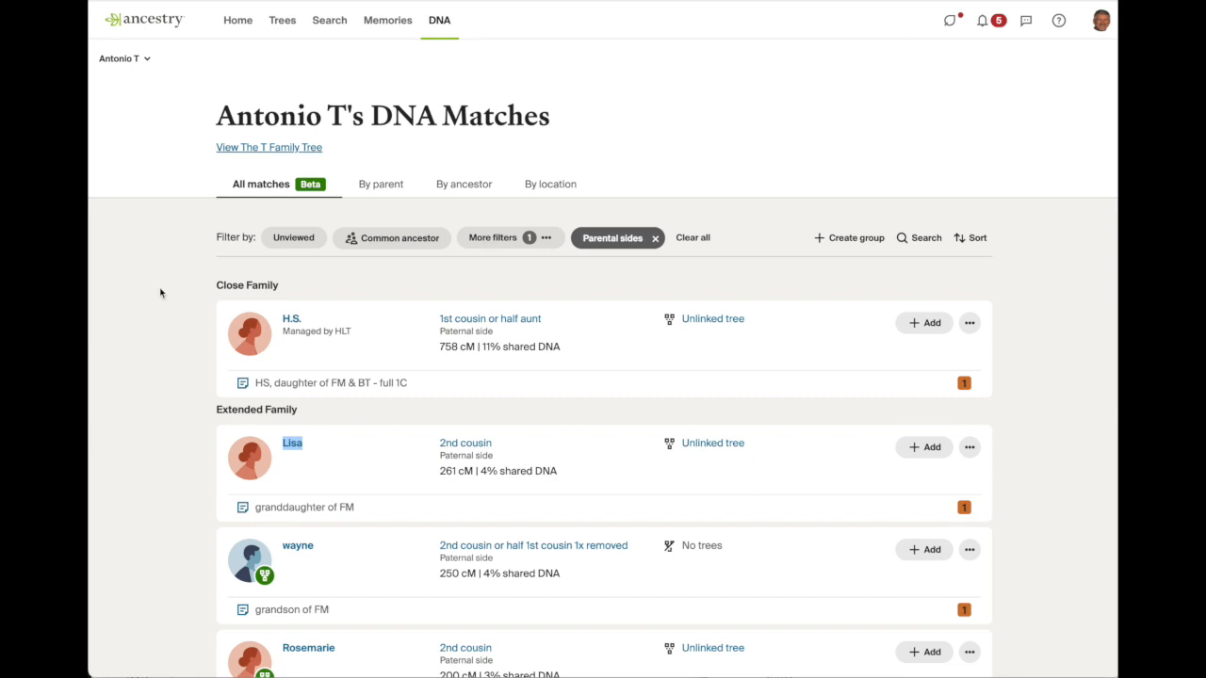
Step: Find H.S. in the DNA Matches list and open the match page
{"action": "scroll", "scroll_direction": "down", "scroll_amount": 3}
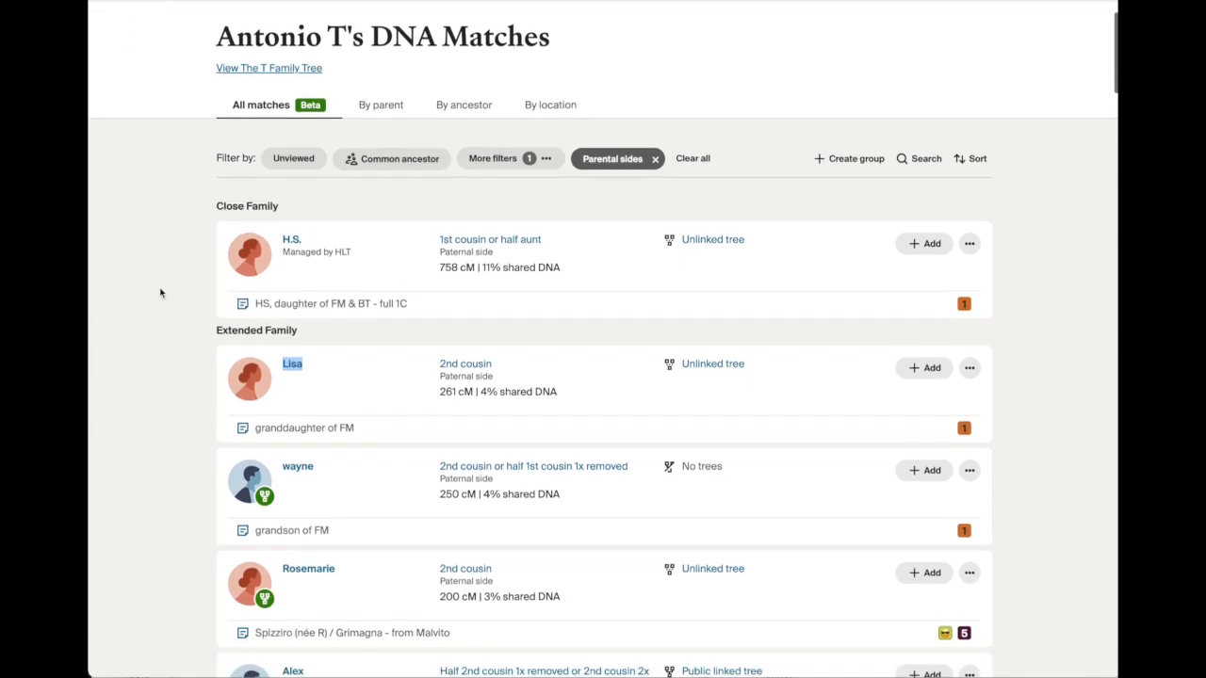
{"action": "scroll", "scroll_direction": "up", "scroll_amount": 3}
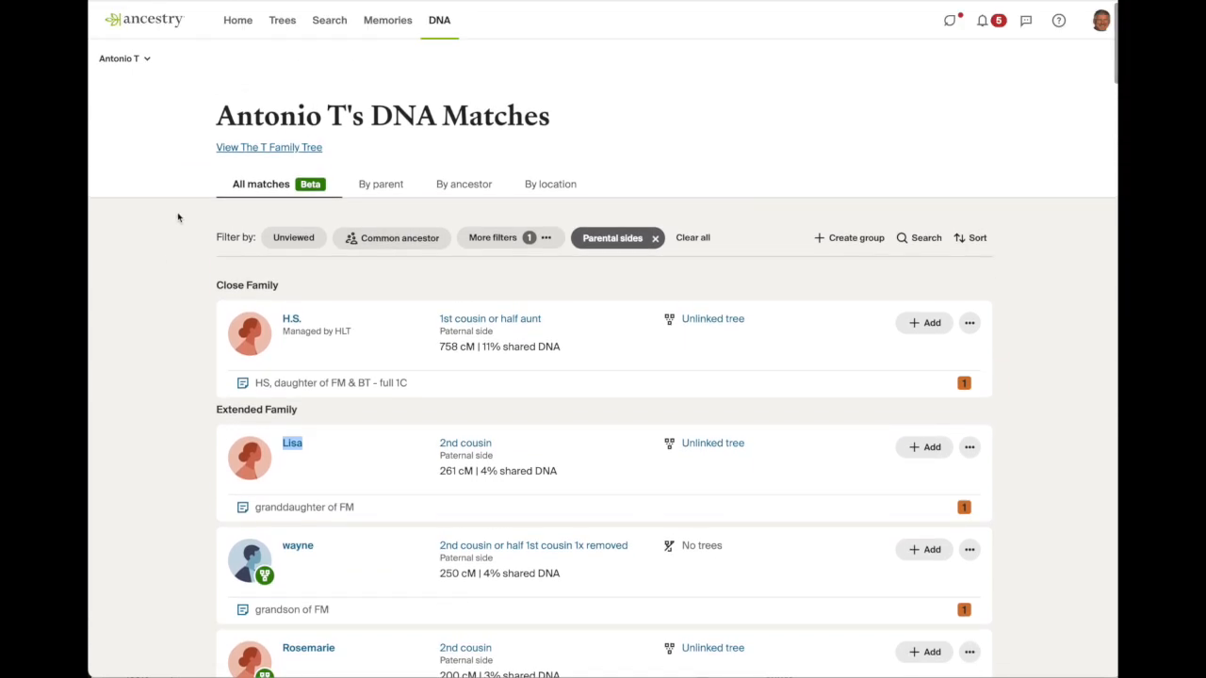
{"action": "mouse_move", "coordinate": [161, 293]}
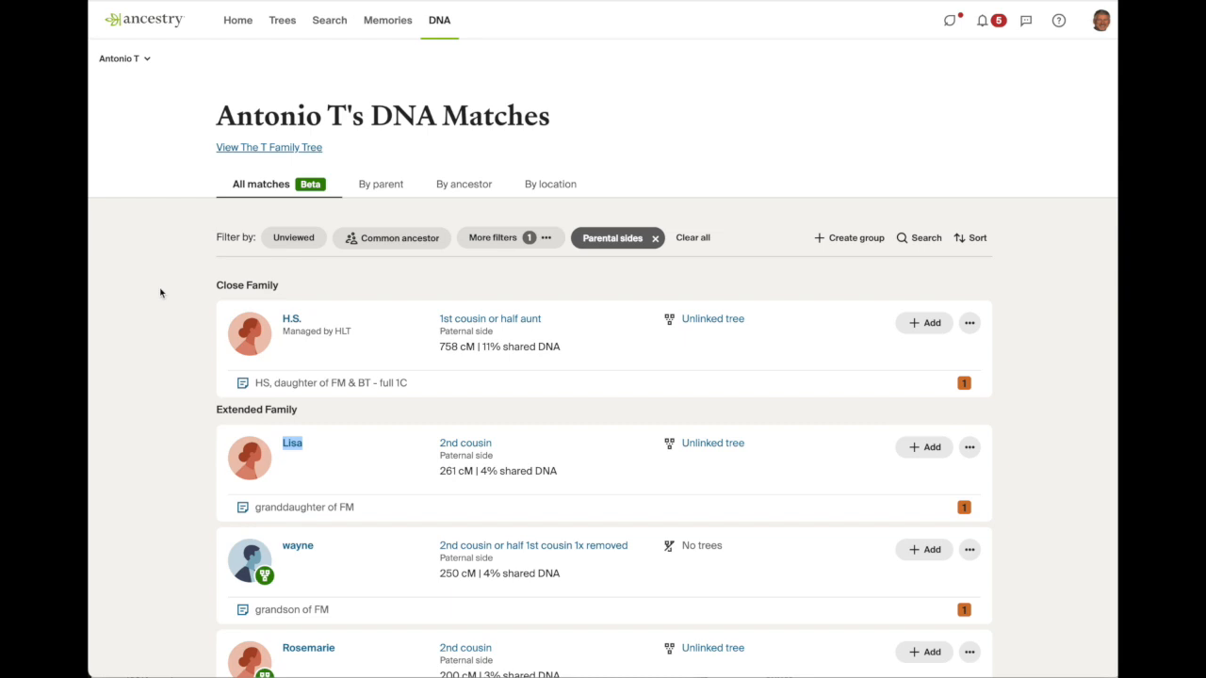
{"action": "scroll", "scroll_direction": "down", "scroll_amount": 3}
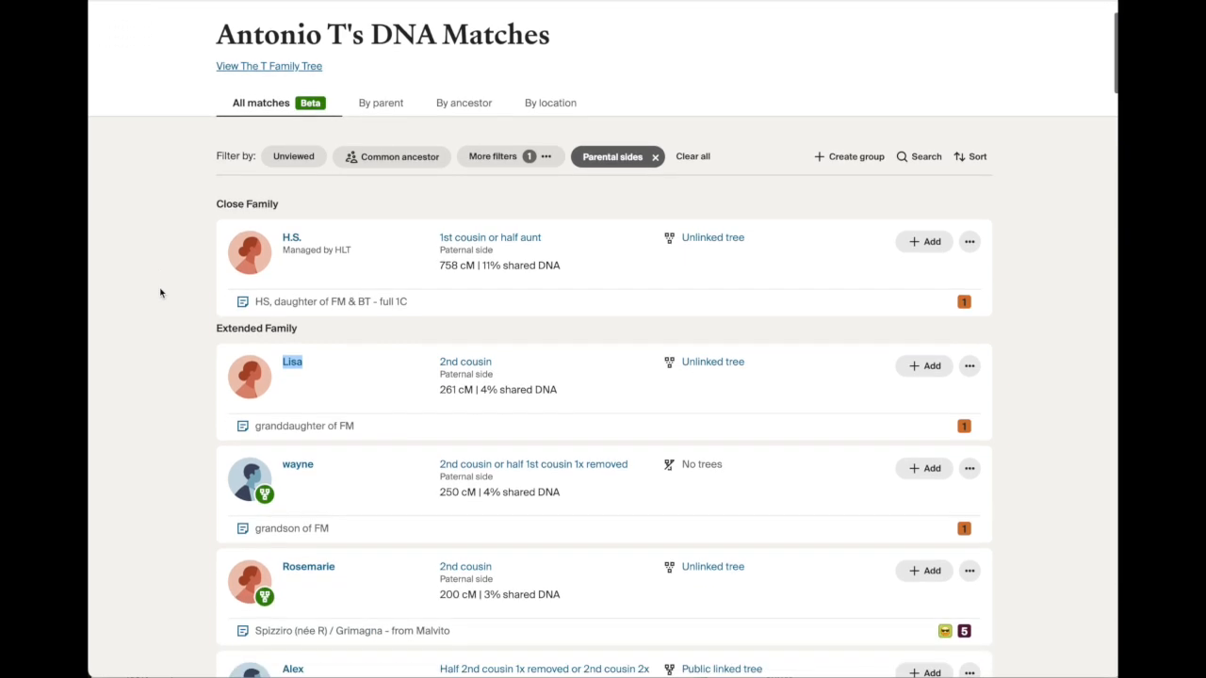
{"action": "scroll", "scroll_direction": "up", "scroll_amount": 3}
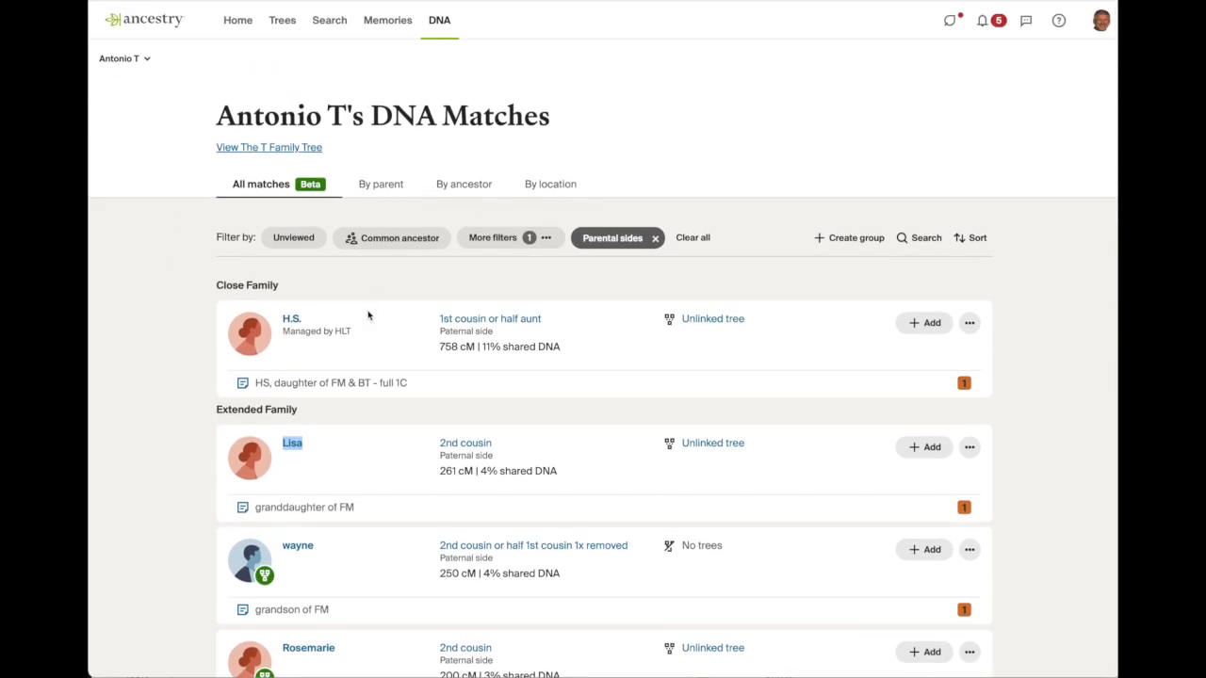
{"action": "mouse_move", "coordinate": [292, 318]}
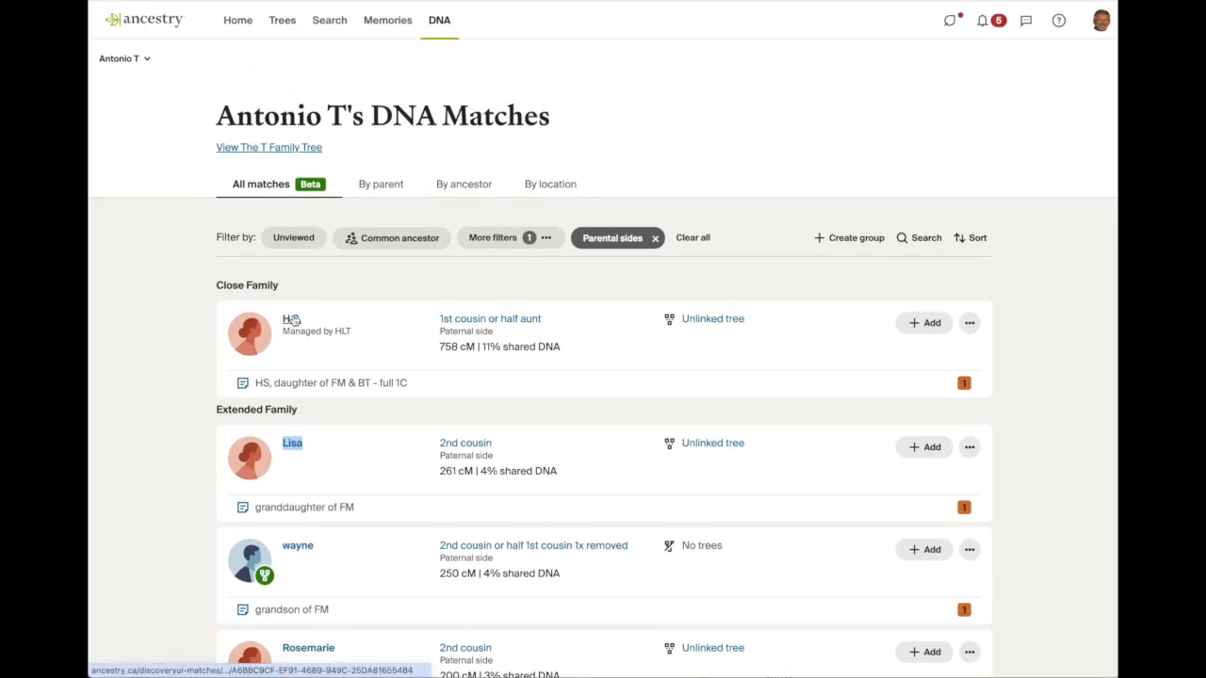
{"action": "right_click", "coordinate": [291, 319]}
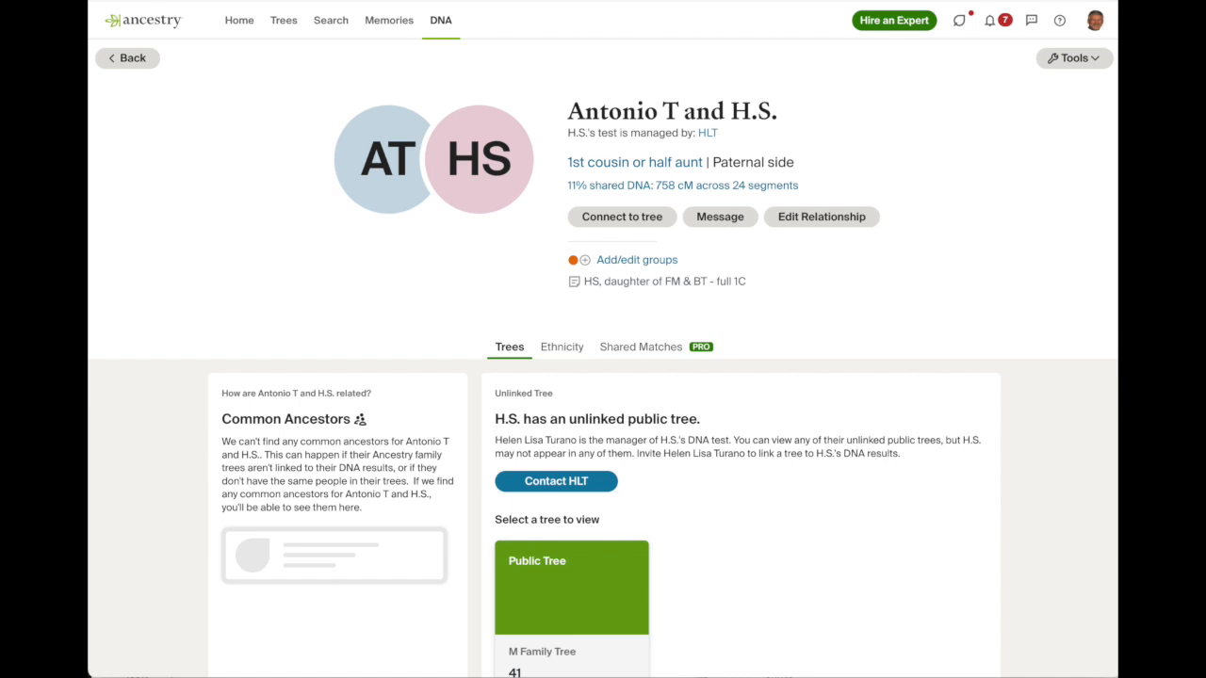
{"action": "mouse_move", "coordinate": [1004, 256]}
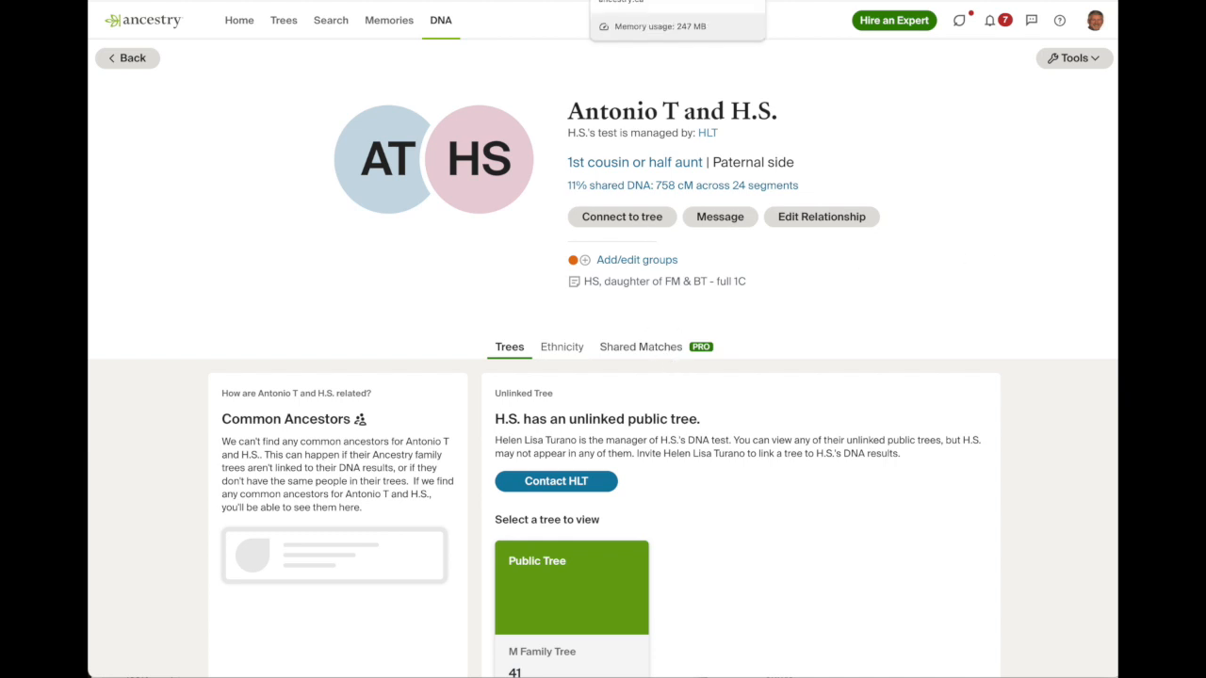
{"action": "mouse_move", "coordinate": [664, 351]}
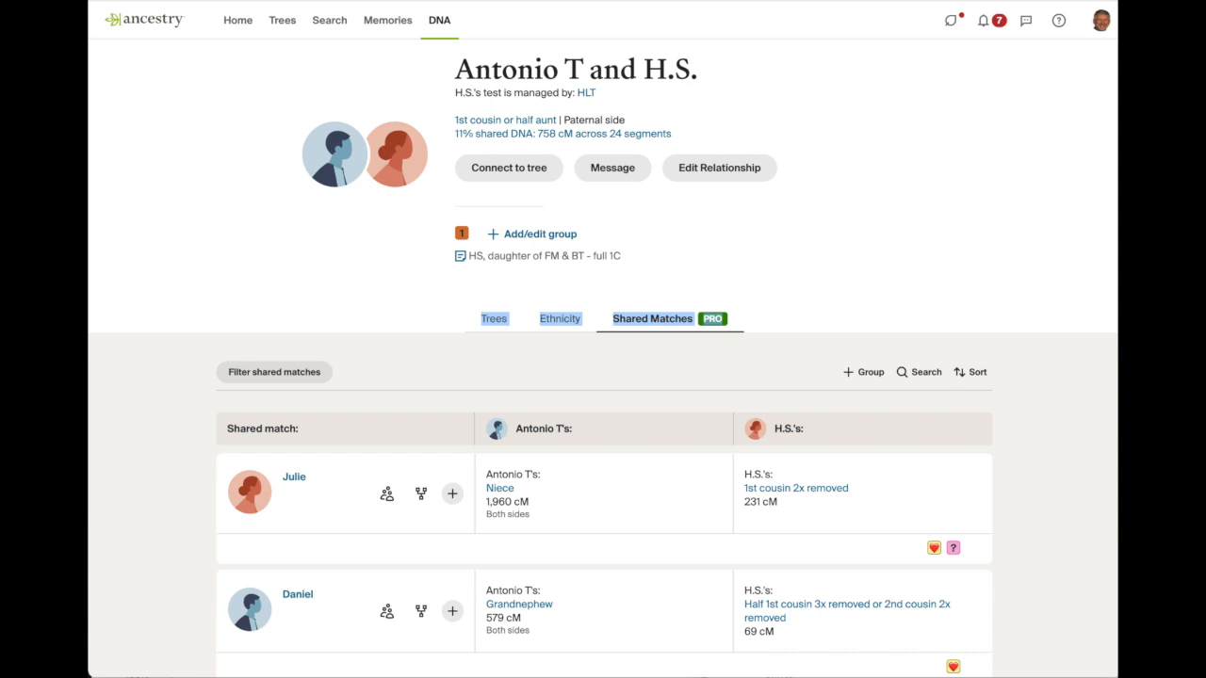
{"action": "mouse_move", "coordinate": [747, 634]}
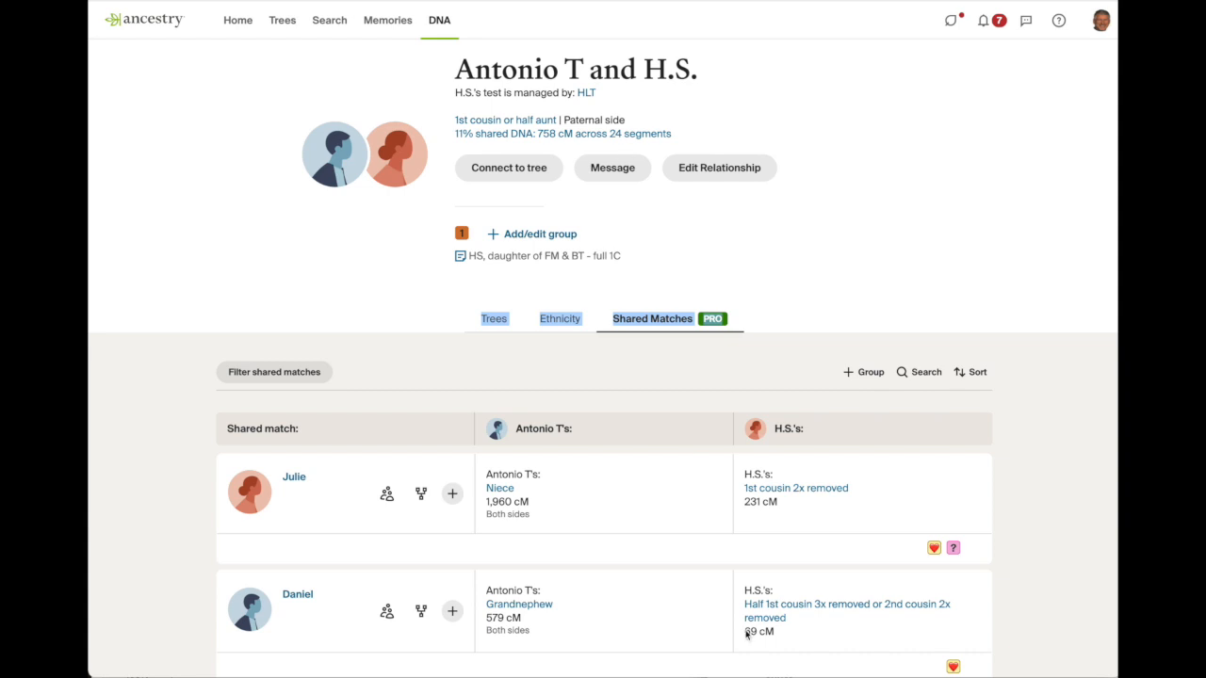
{"action": "mouse_move", "coordinate": [452, 493]}
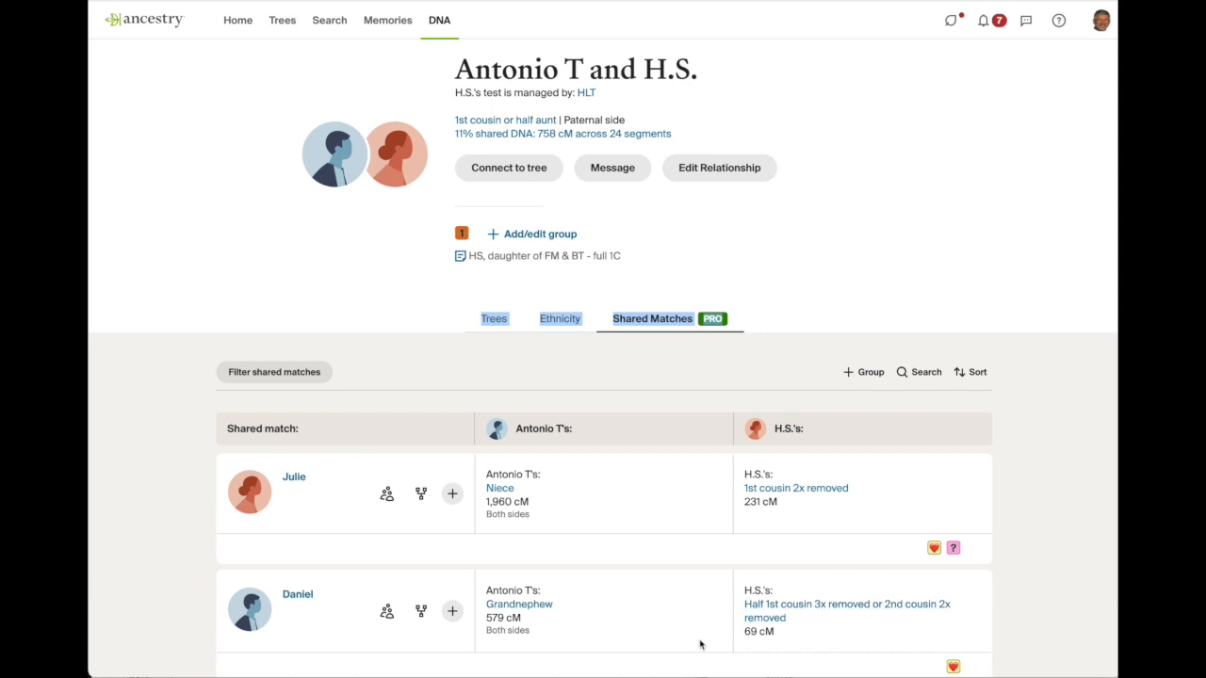
Step: Scroll through H.S.'s Shared Matches list to the end of the page
{"action": "scroll", "scroll_direction": "down", "scroll_amount": 3}
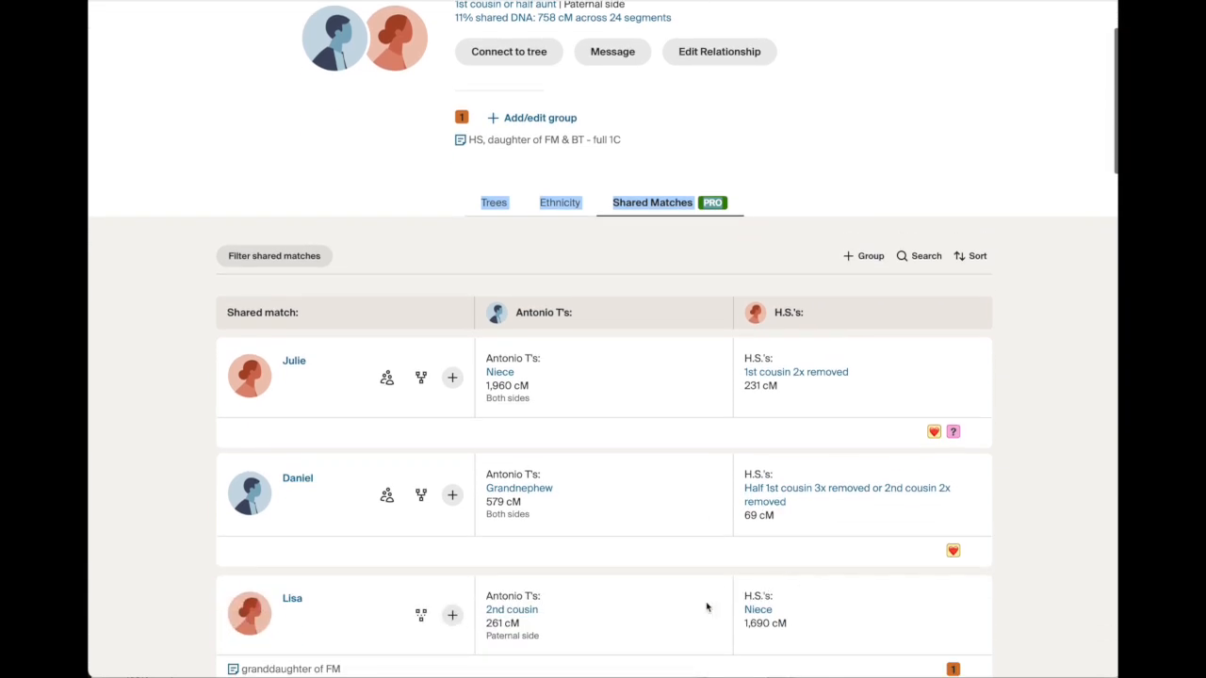
{"action": "mouse_move", "coordinate": [803, 592]}
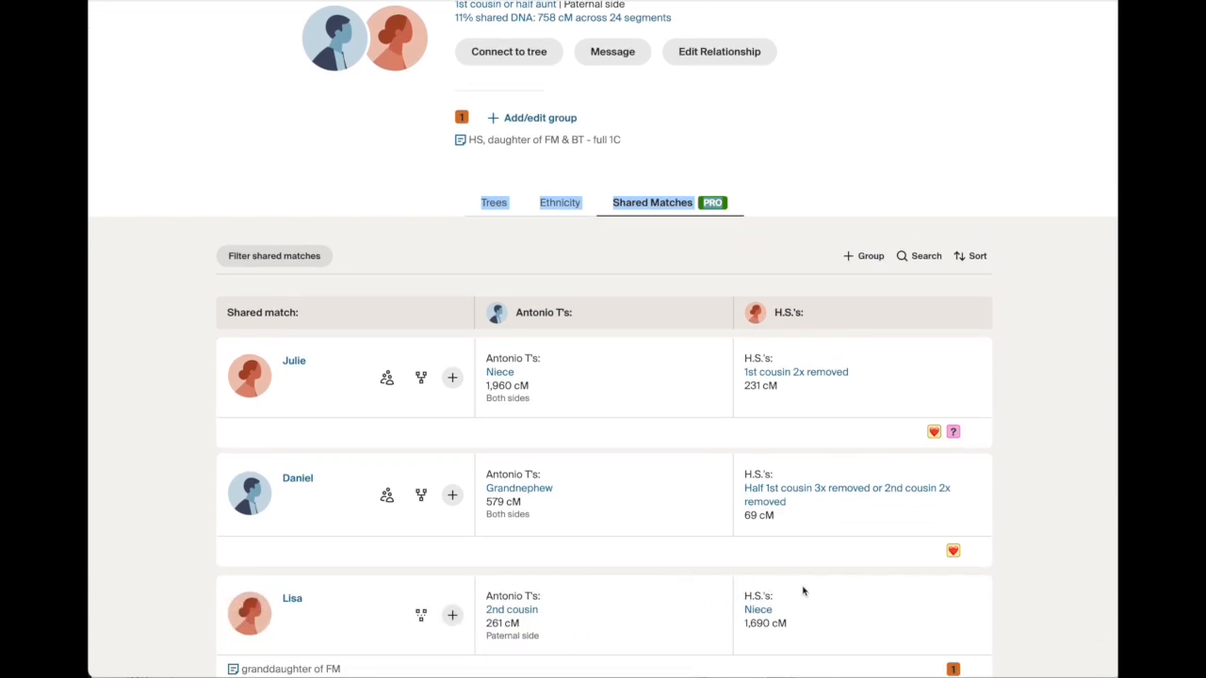
{"action": "scroll", "scroll_direction": "up", "scroll_amount": 3}
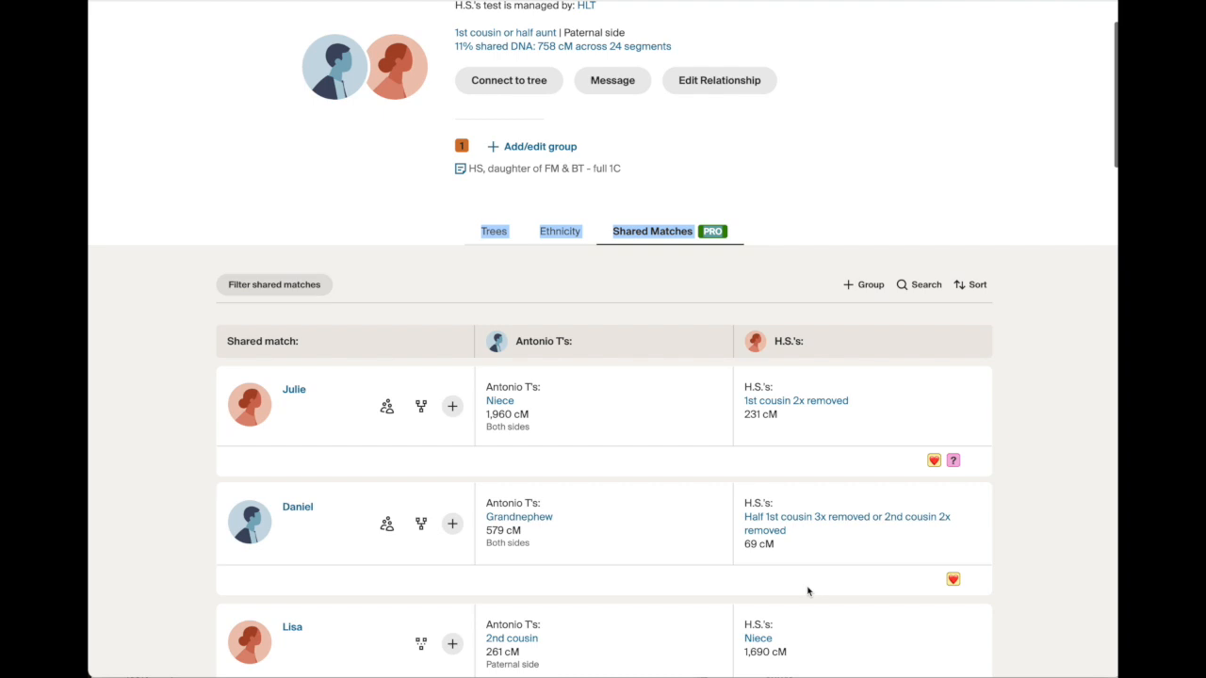
{"action": "scroll", "scroll_direction": "up", "scroll_amount": 3}
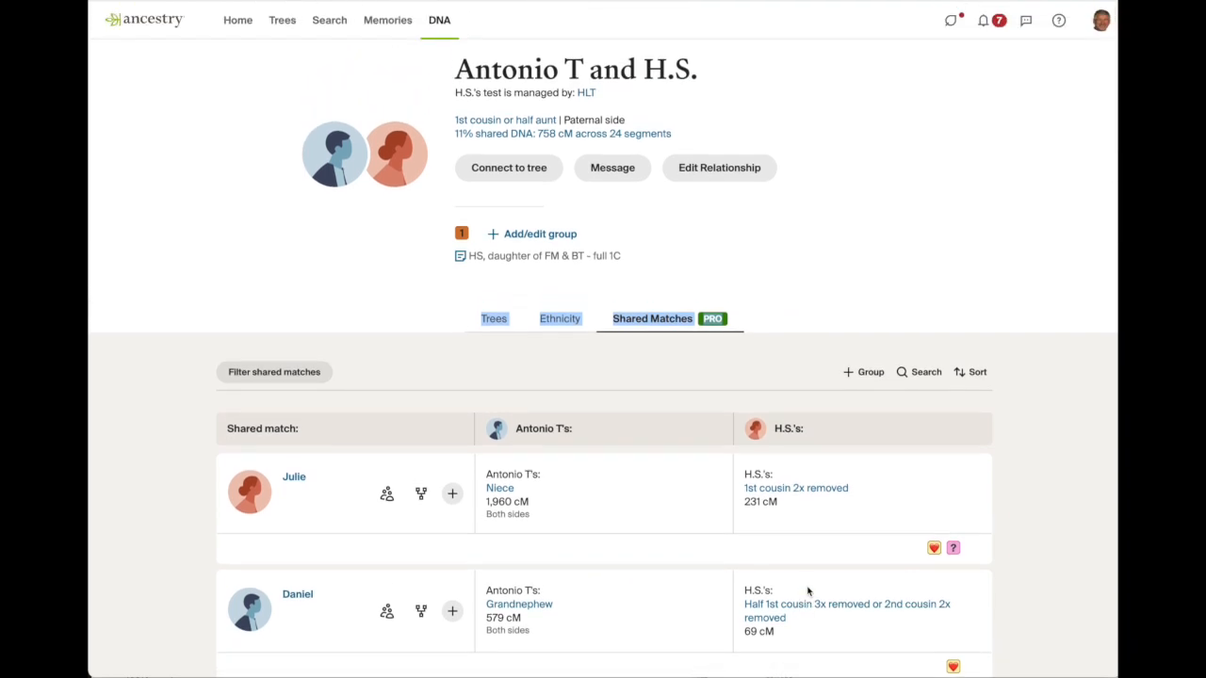
{"action": "mouse_move", "coordinate": [858, 253]}
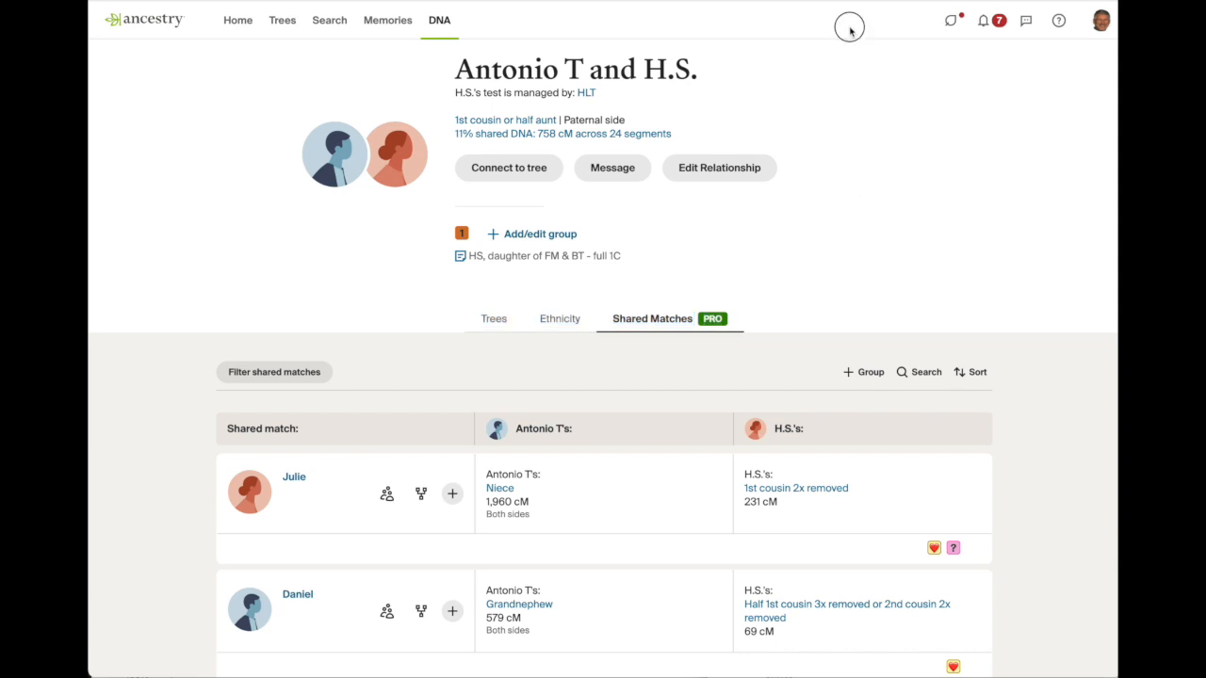
{"action": "scroll", "scroll_direction": "down", "scroll_amount": 3}
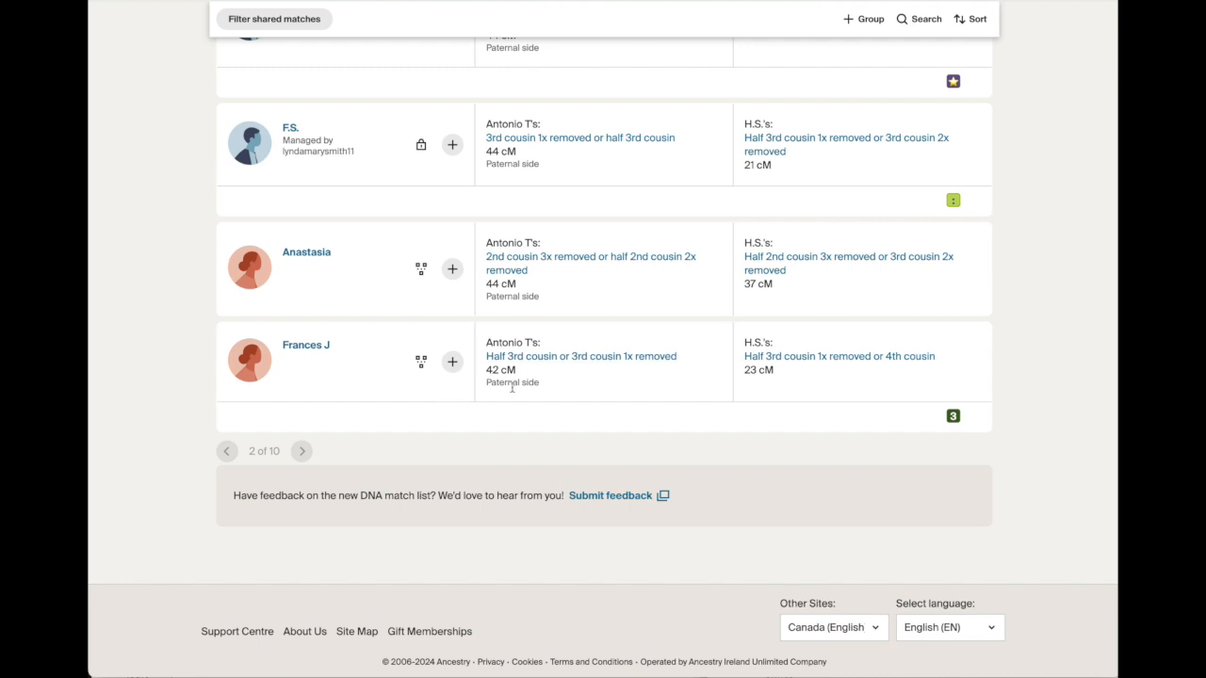
{"action": "mouse_move", "coordinate": [292, 276]}
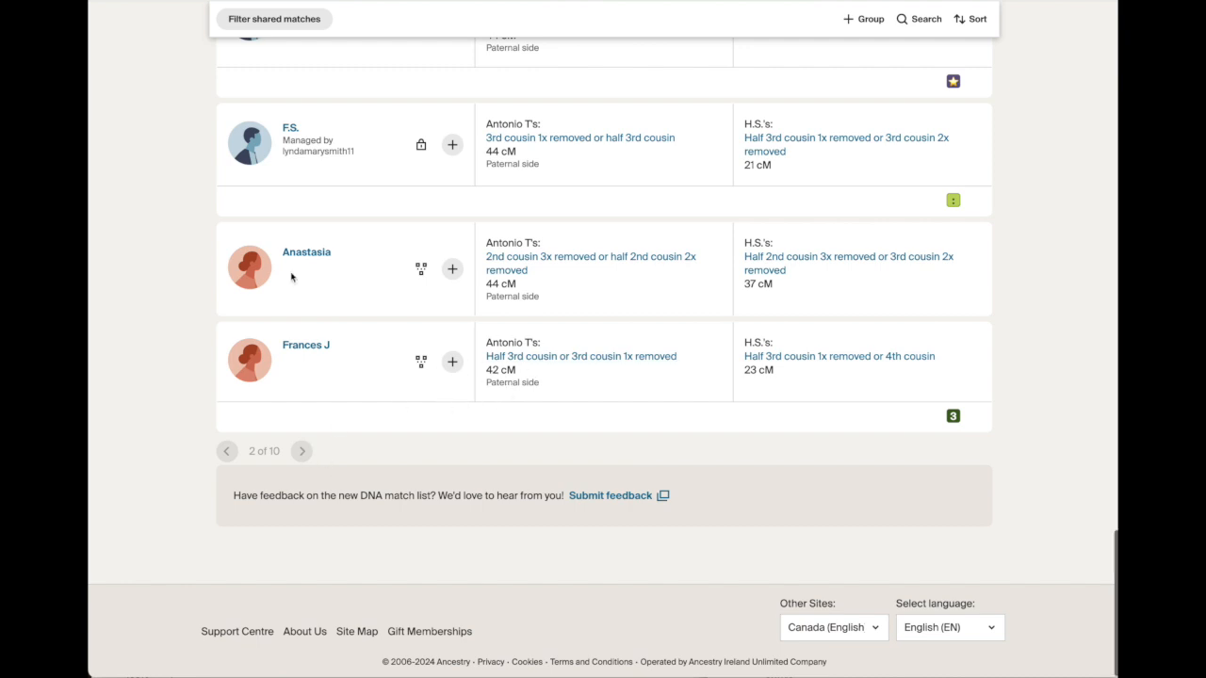
{"action": "mouse_move", "coordinate": [473, 399]}
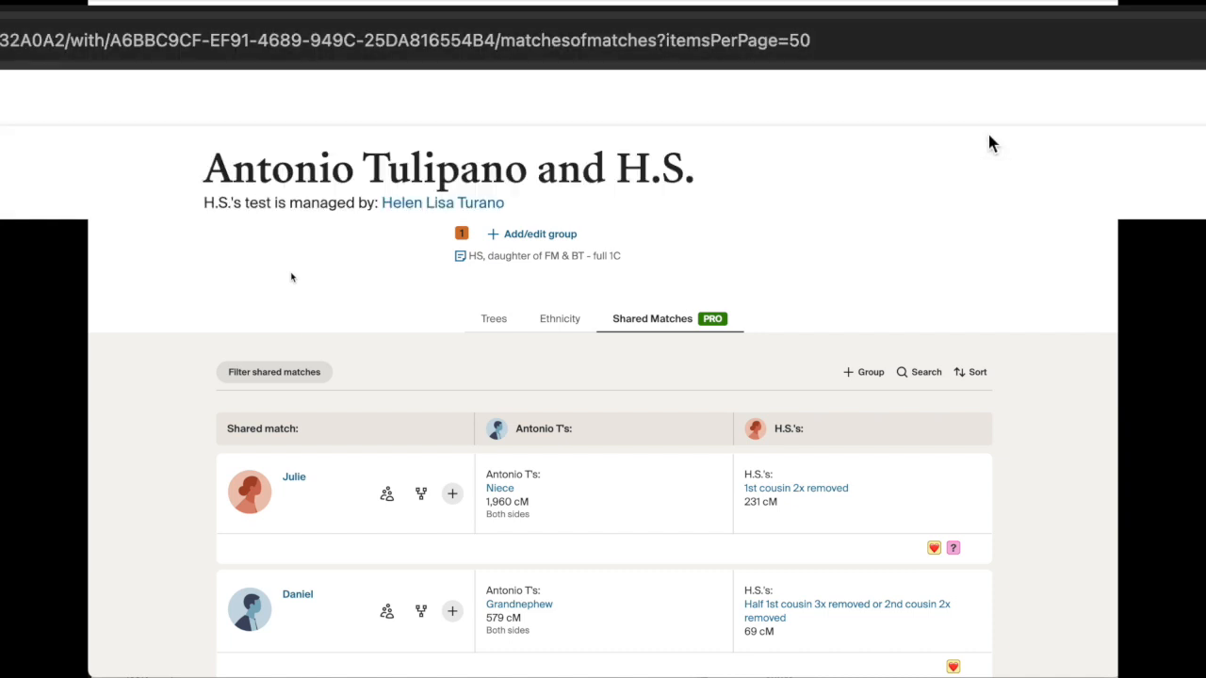
{"action": "mouse_move", "coordinate": [865, 124]}
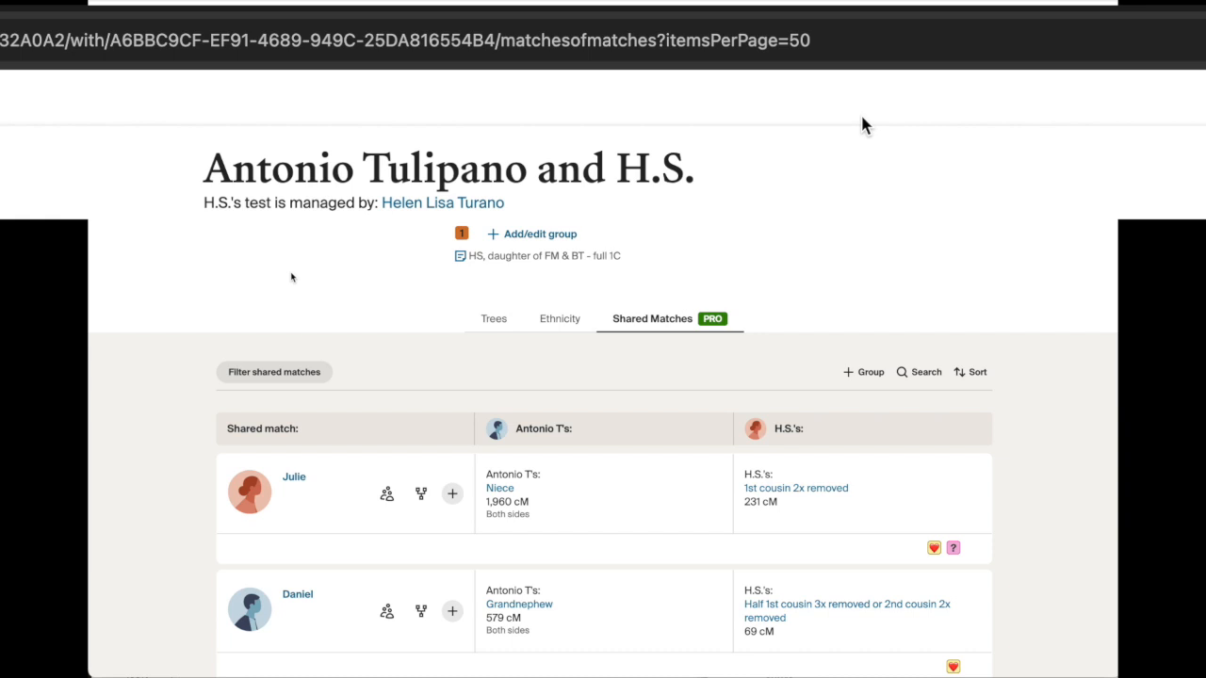
Step: Load H.S.'s shared matches at 50 per page and copy the page content
{"action": "scroll", "scroll_direction": "down", "scroll_amount": 3}
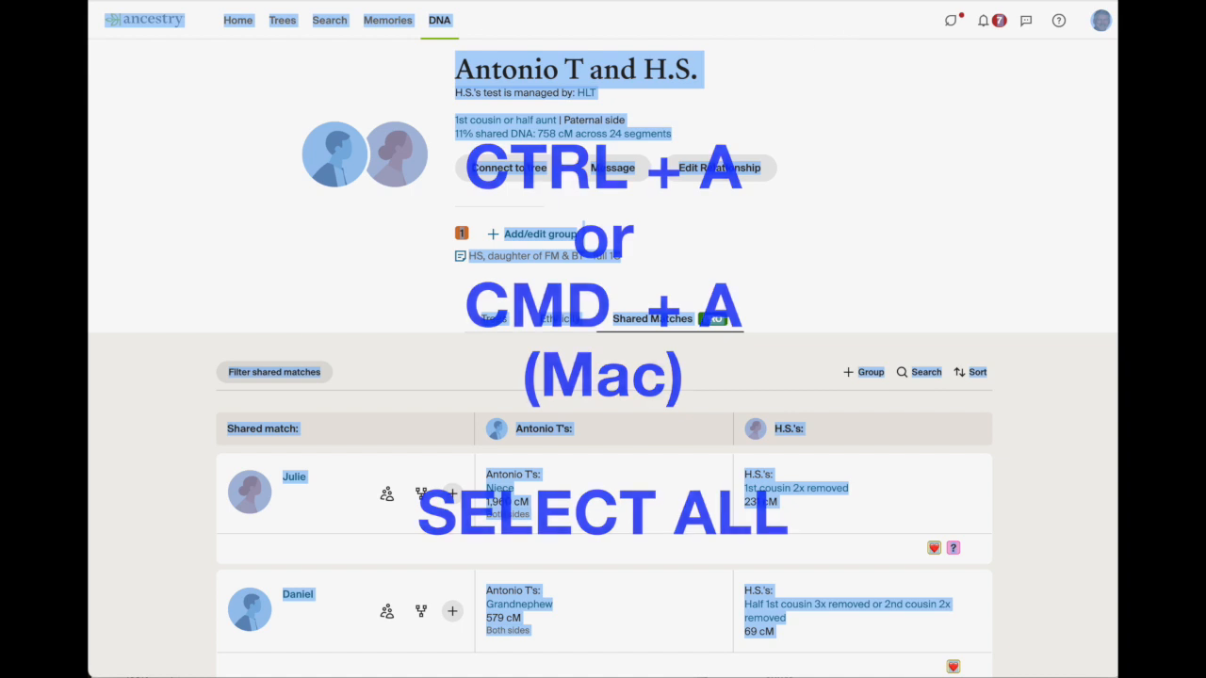
{"action": "key", "text": "ctrl+c"}
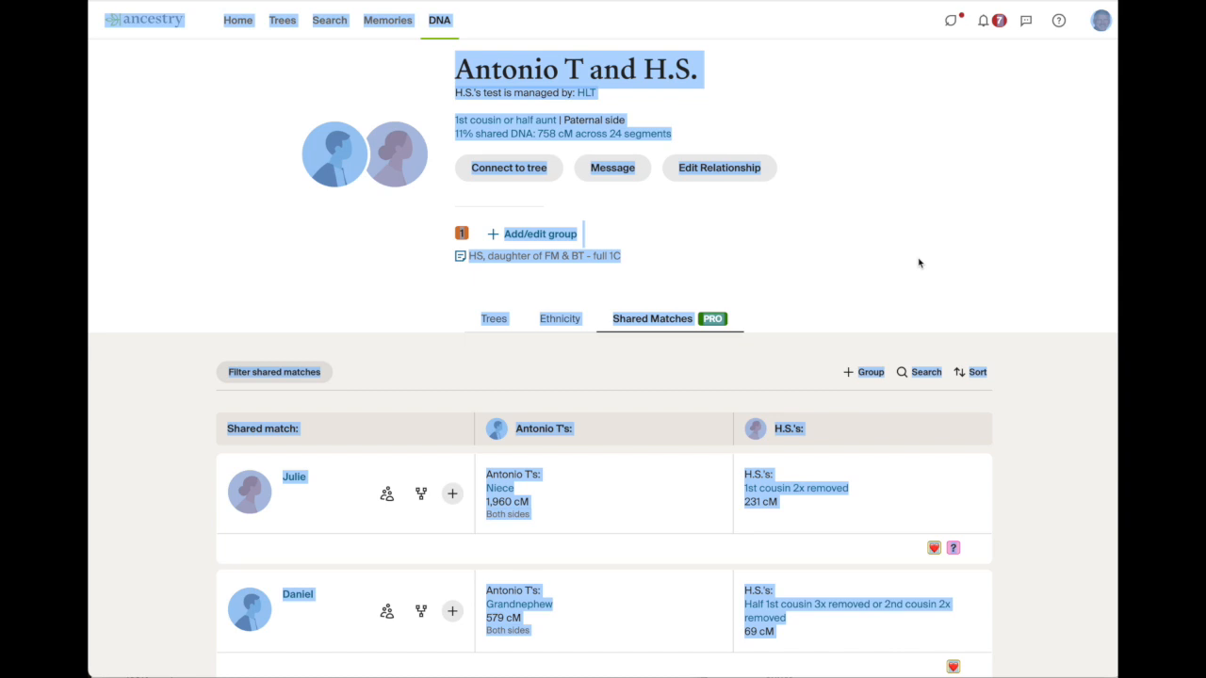
{"action": "mouse_move", "coordinate": [855, 30]}
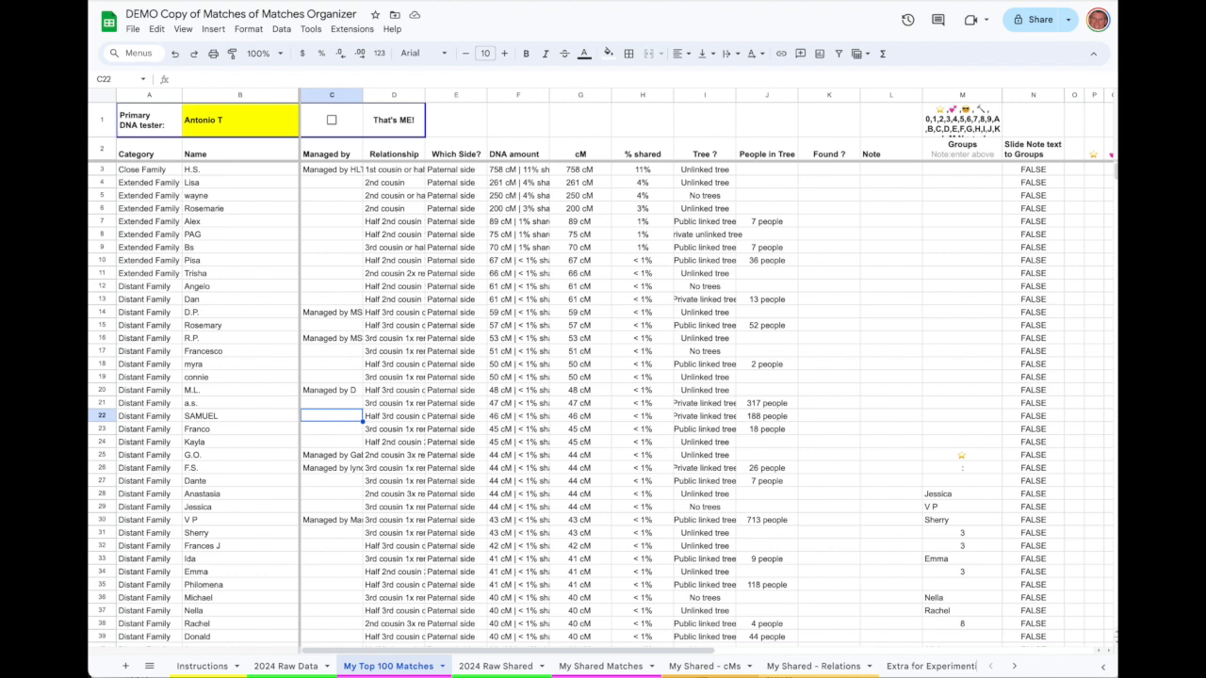
Step: Paste H.S.'s shared-match page into A7 of the 2024 Raw Shared sheet
{"action": "left_click", "coordinate": [495, 666]}
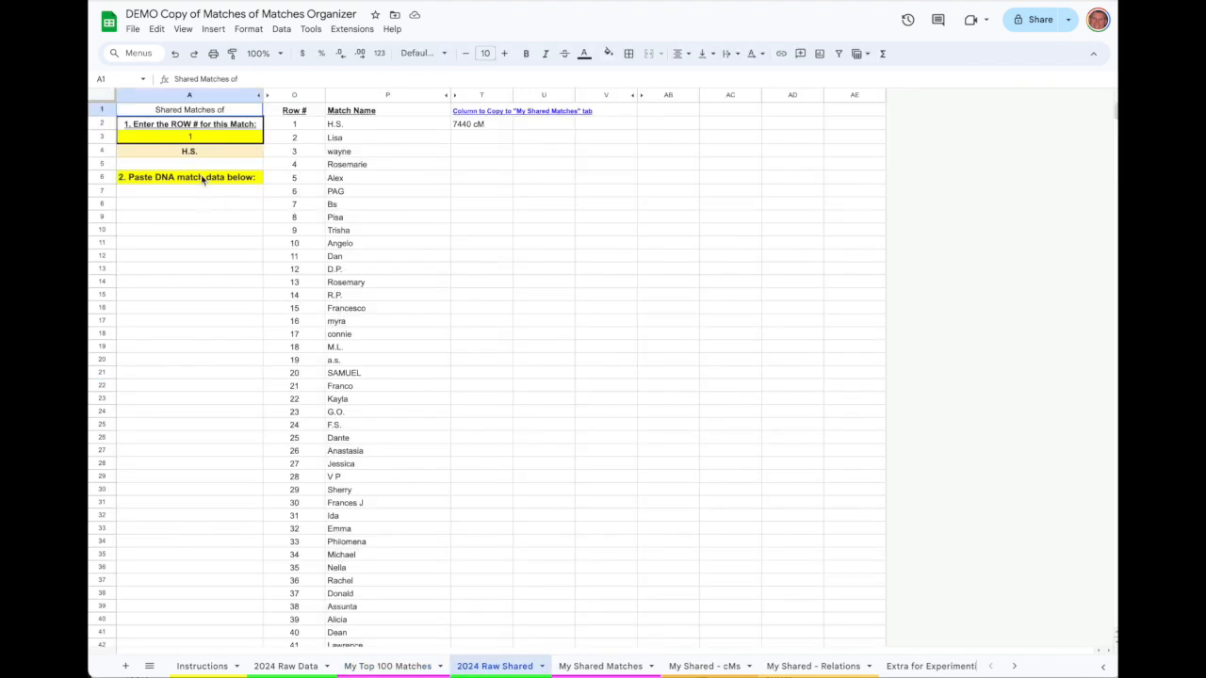
{"action": "mouse_move", "coordinate": [532, 640]}
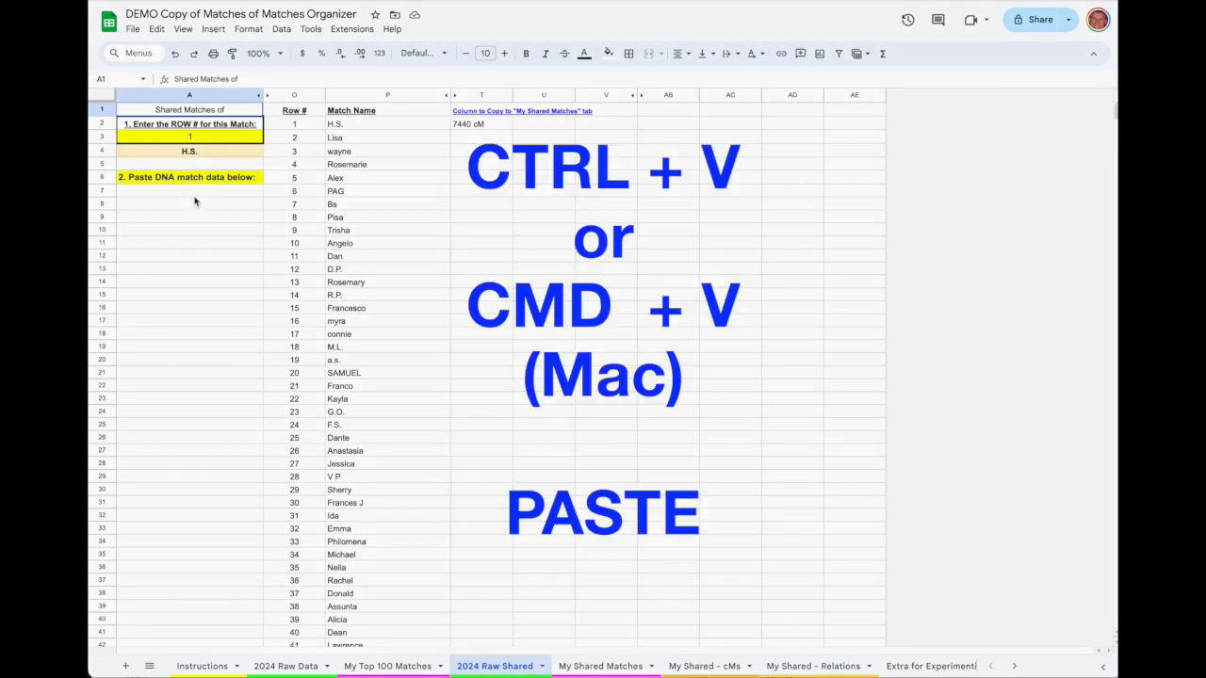
{"action": "left_click", "coordinate": [188, 190]}
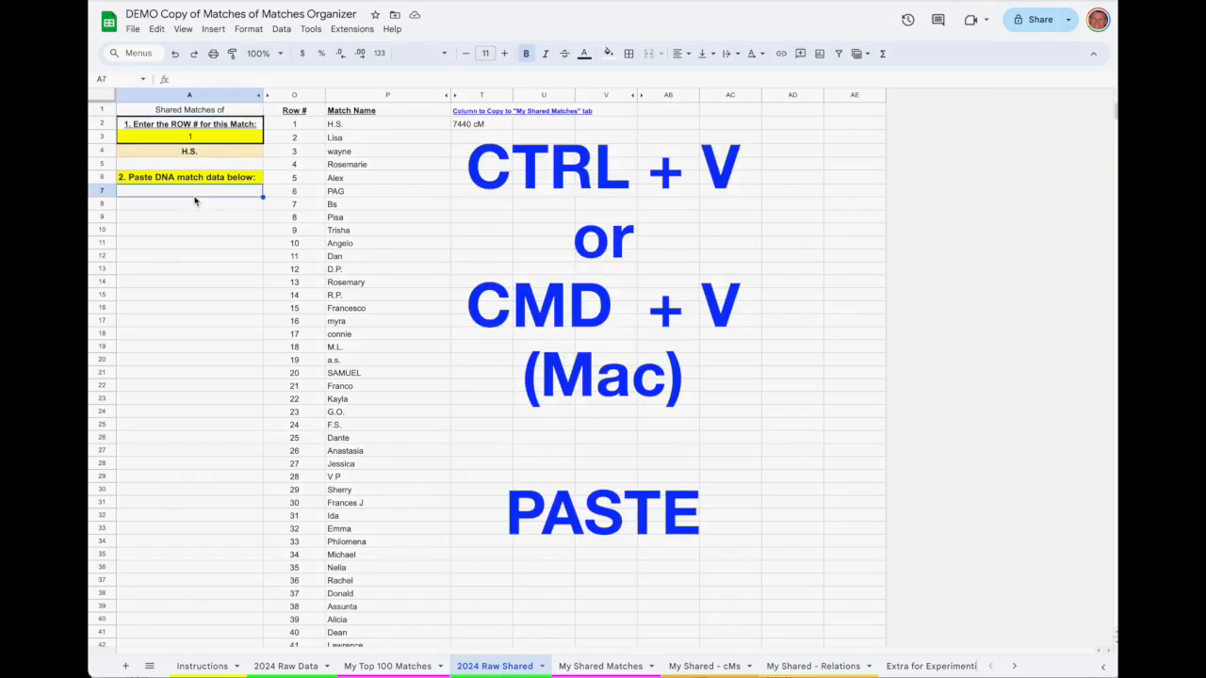
{"action": "key", "text": "ctrl+v"}
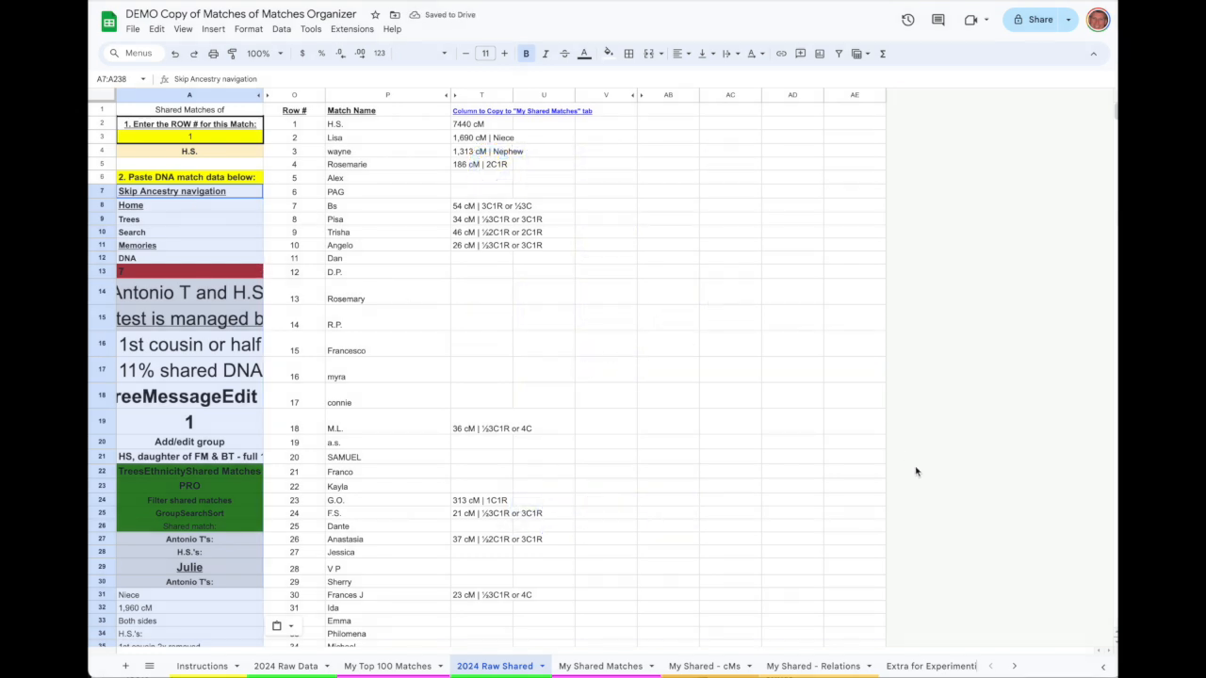
{"action": "mouse_move", "coordinate": [516, 121]}
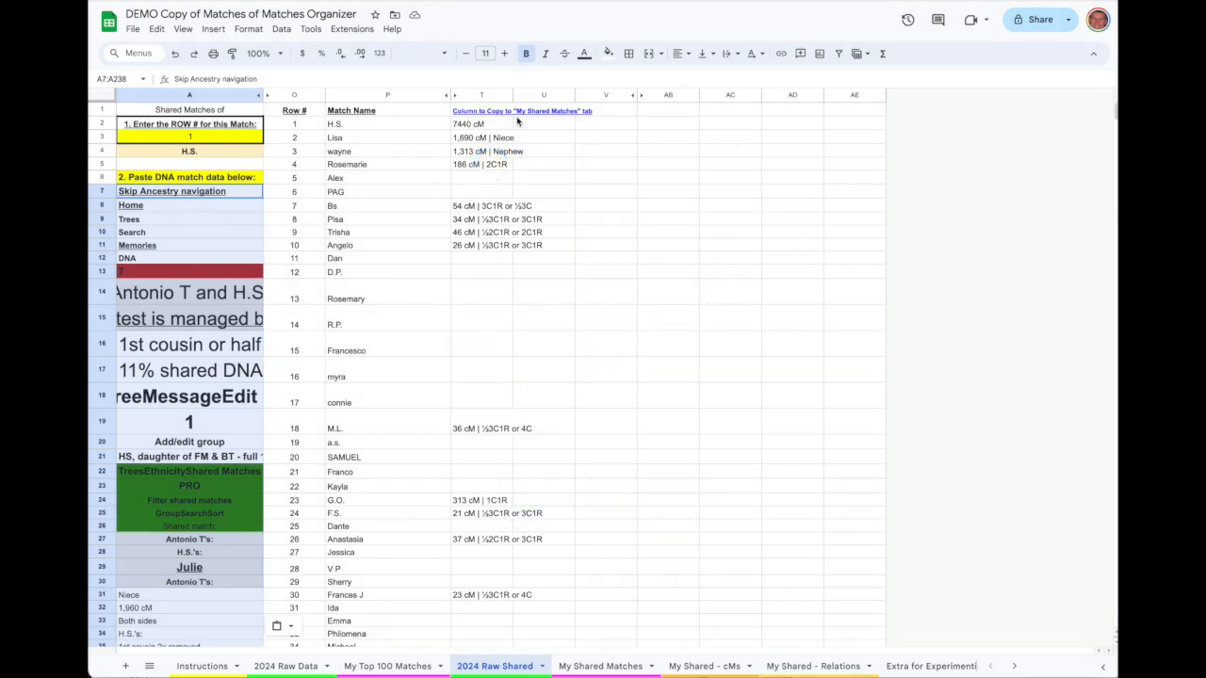
Step: Inspect the P2 match-name formula, the pasted heading and the match row number
{"action": "left_click", "coordinate": [190, 150]}
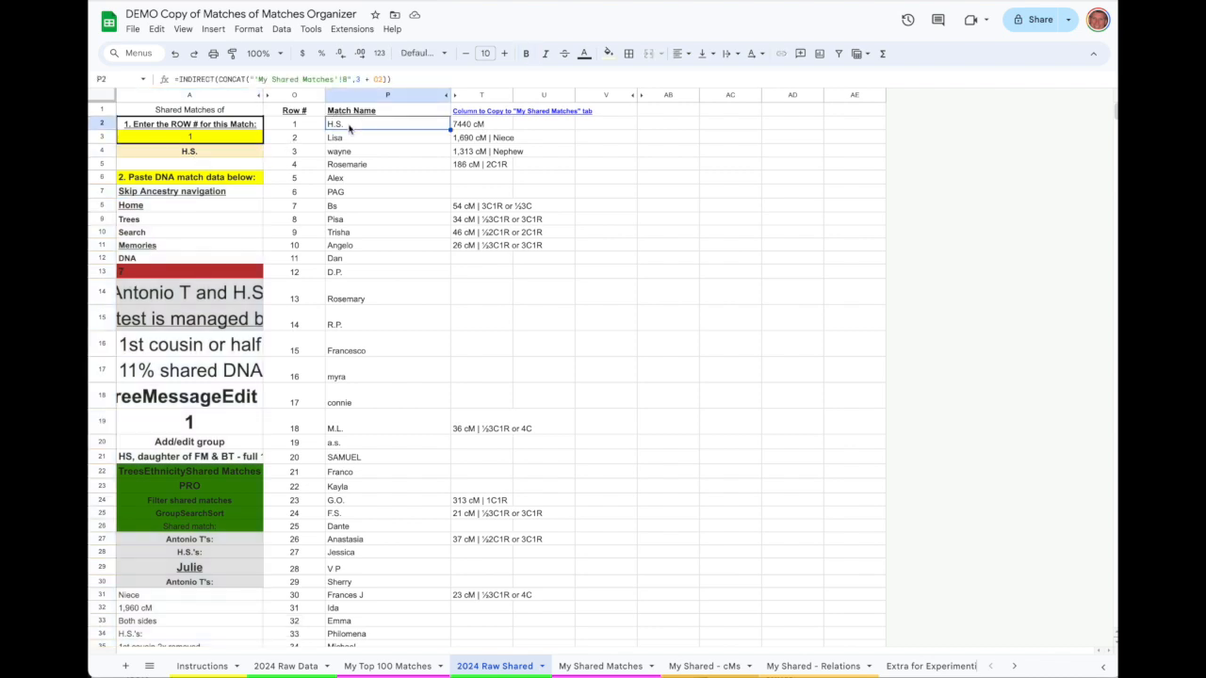
{"action": "left_click", "coordinate": [188, 292]}
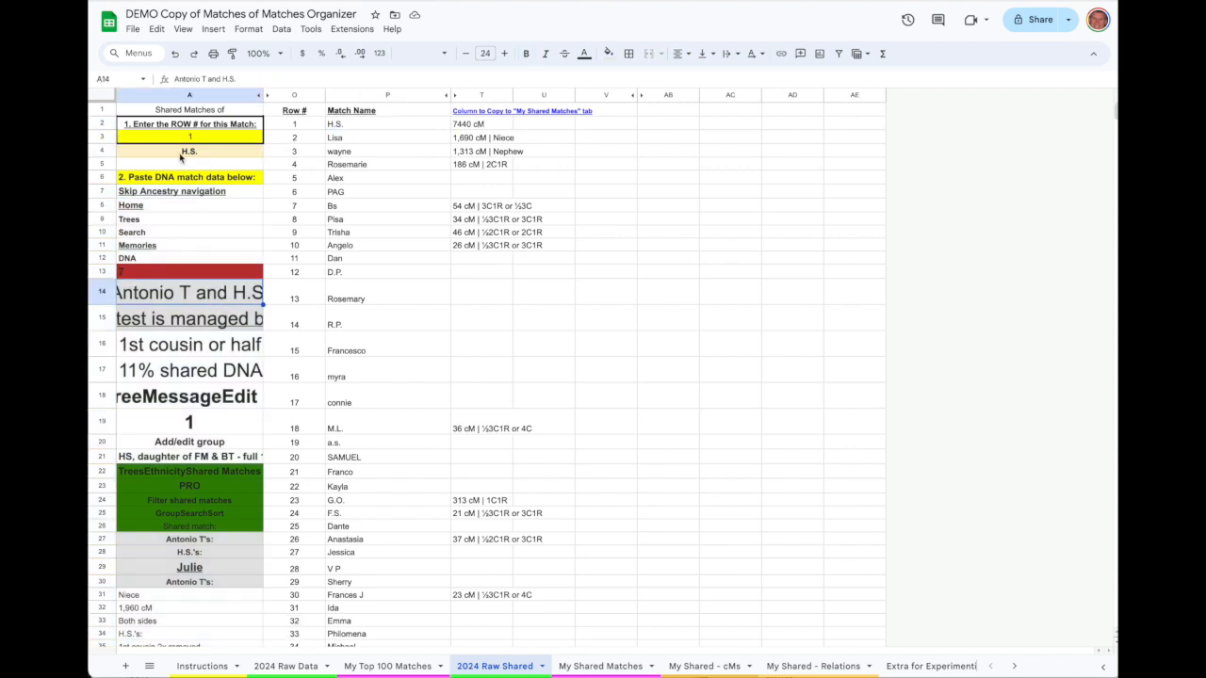
{"action": "left_click", "coordinate": [387, 123]}
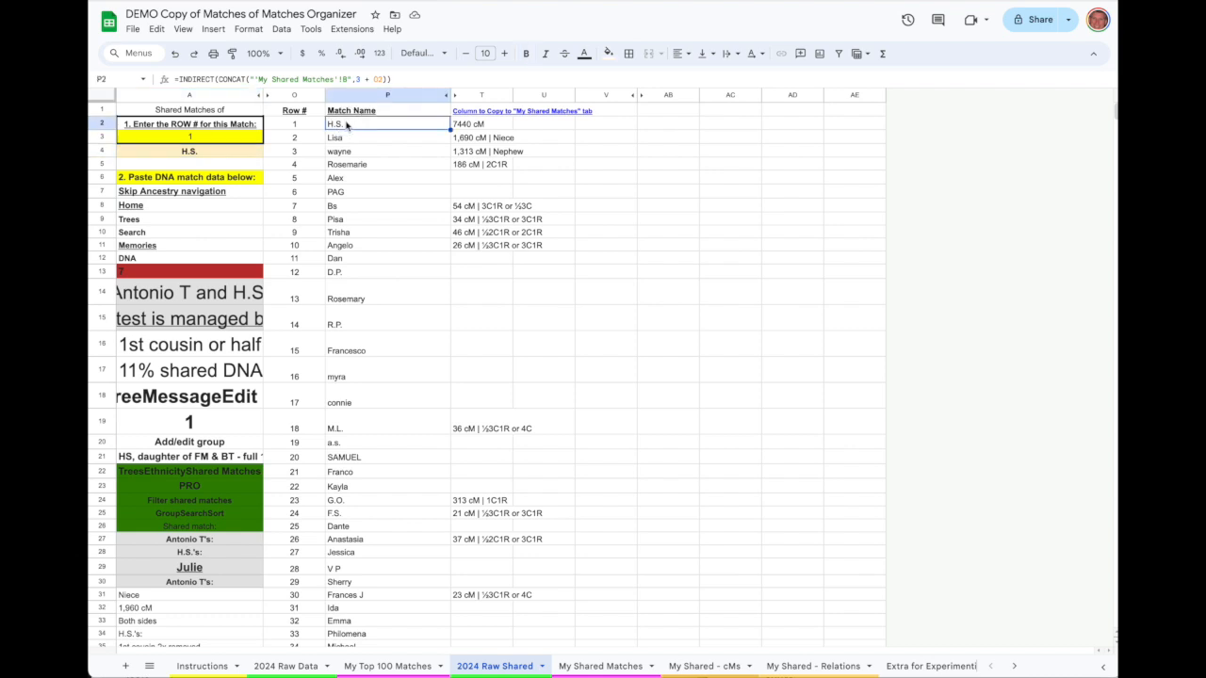
{"action": "left_click", "coordinate": [190, 136]}
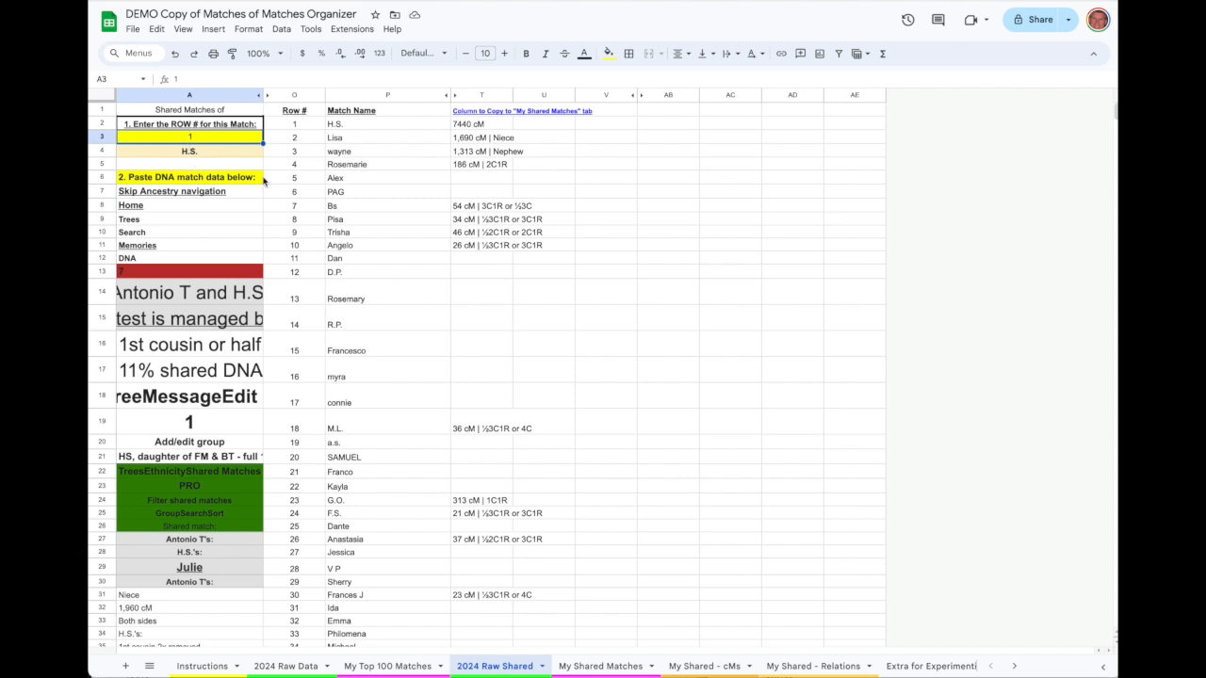
{"action": "mouse_move", "coordinate": [483, 134]}
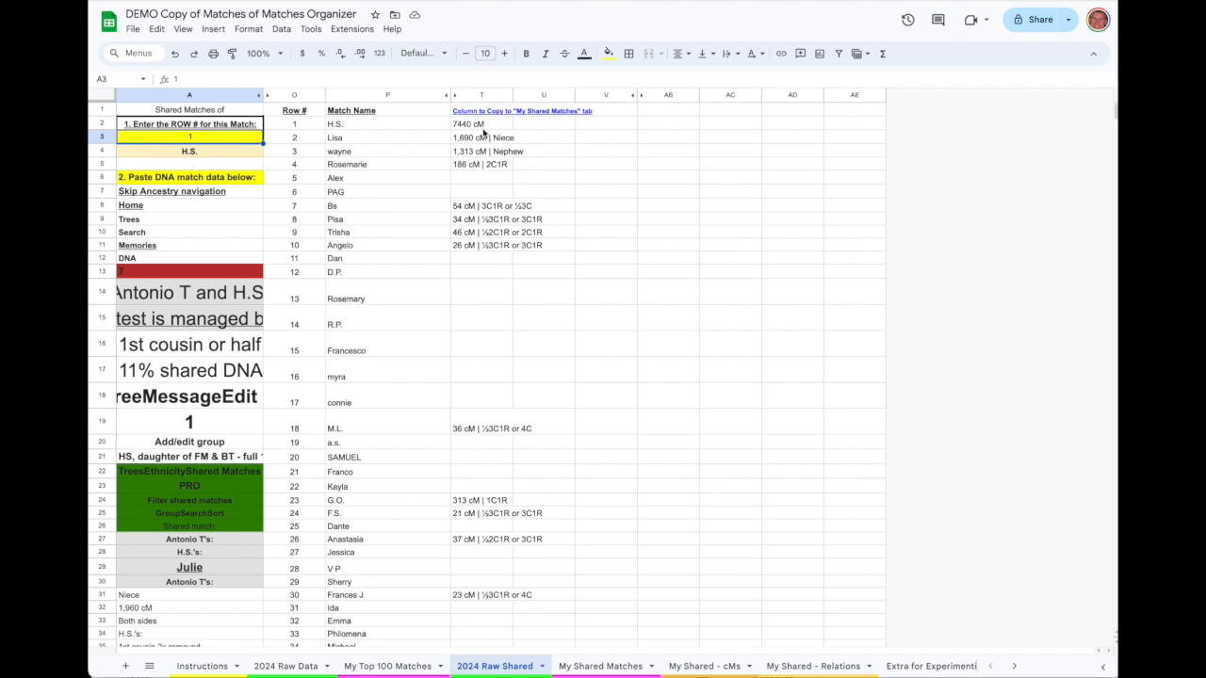
Step: Select and copy H.S.'s cM entries in T2:T95, then go to My Shared Matches
{"action": "left_click", "coordinate": [468, 123]}
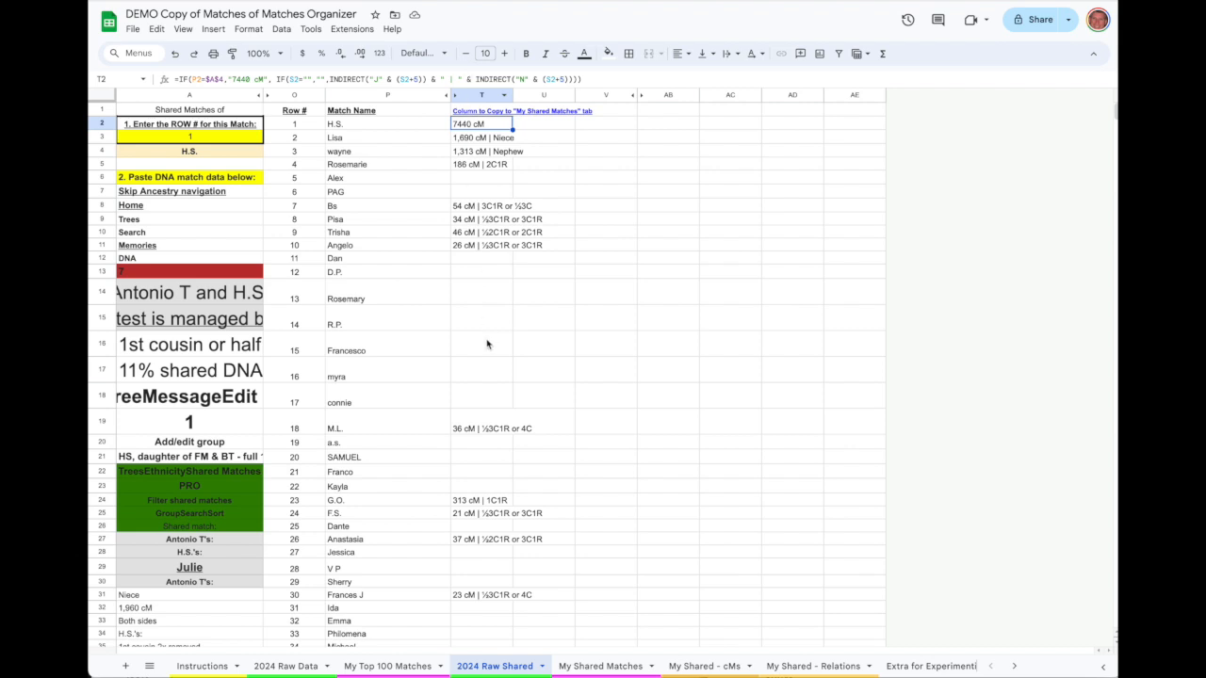
{"action": "left_click", "coordinate": [481, 94]}
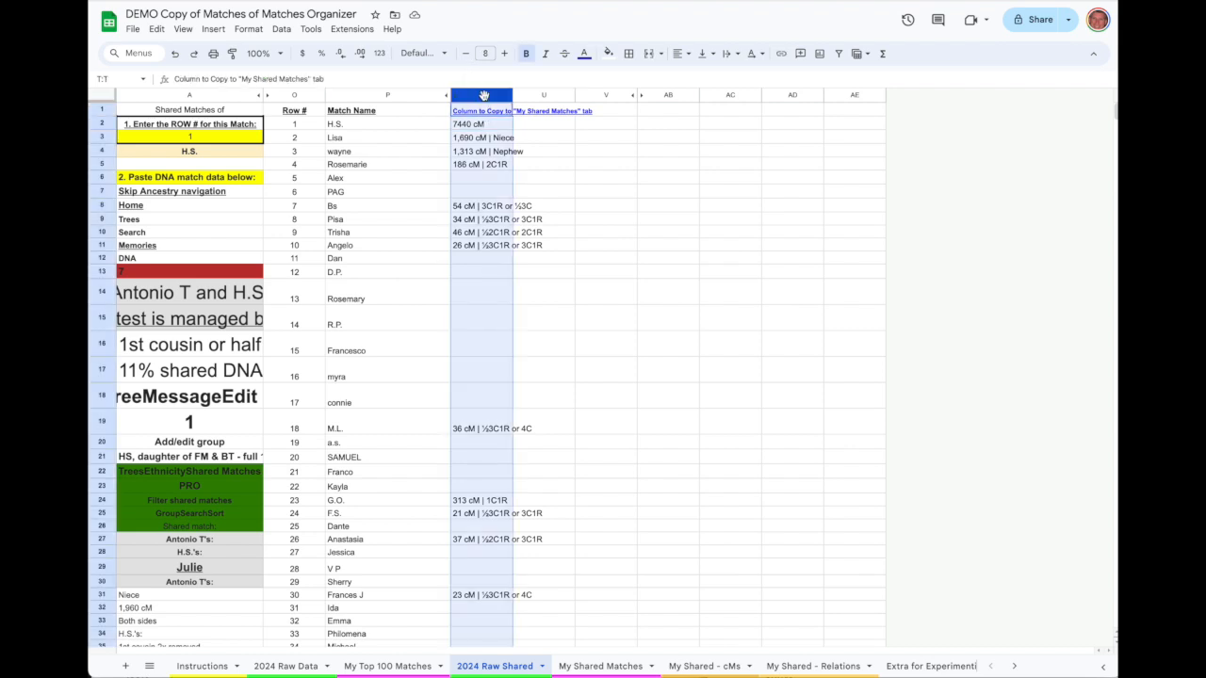
{"action": "left_click", "coordinate": [481, 124]}
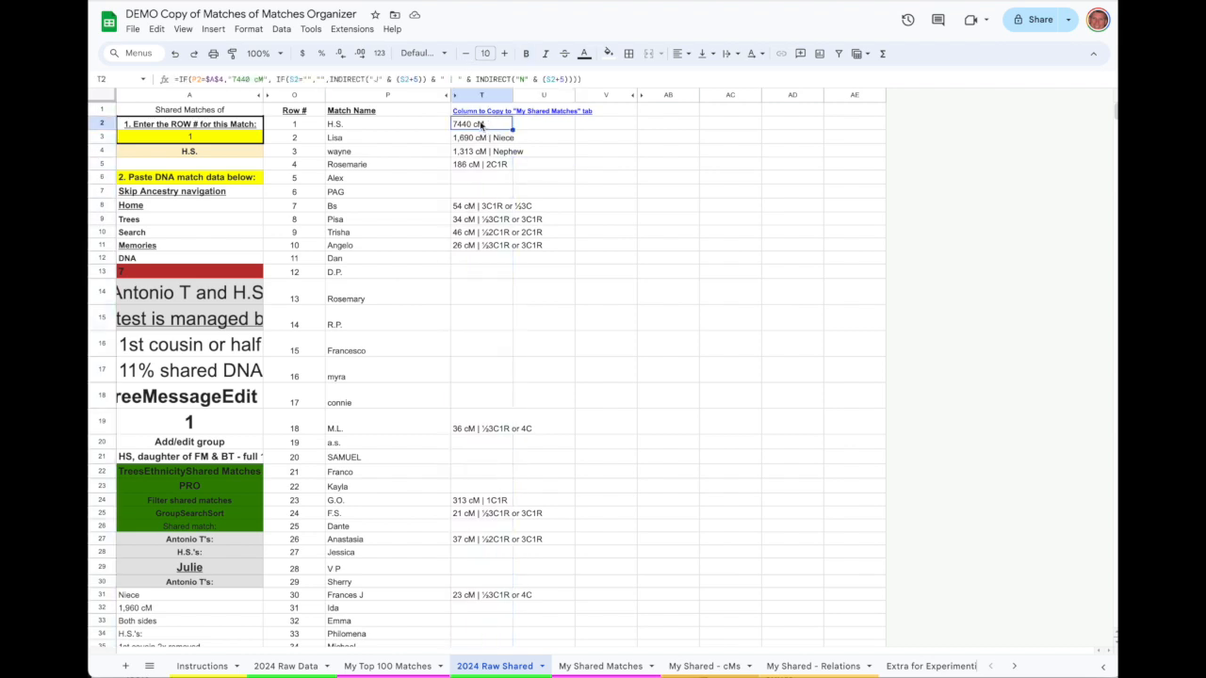
{"action": "scroll", "scroll_direction": "down", "scroll_amount": 3}
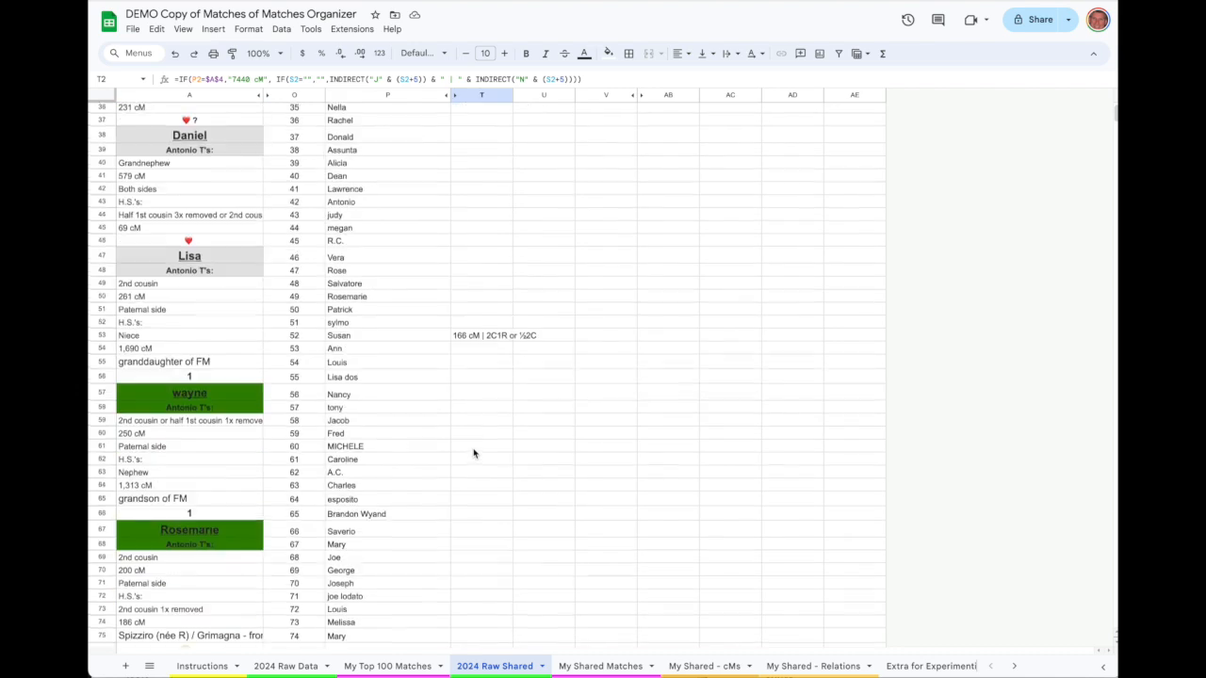
{"action": "scroll", "scroll_direction": "down", "scroll_amount": 3}
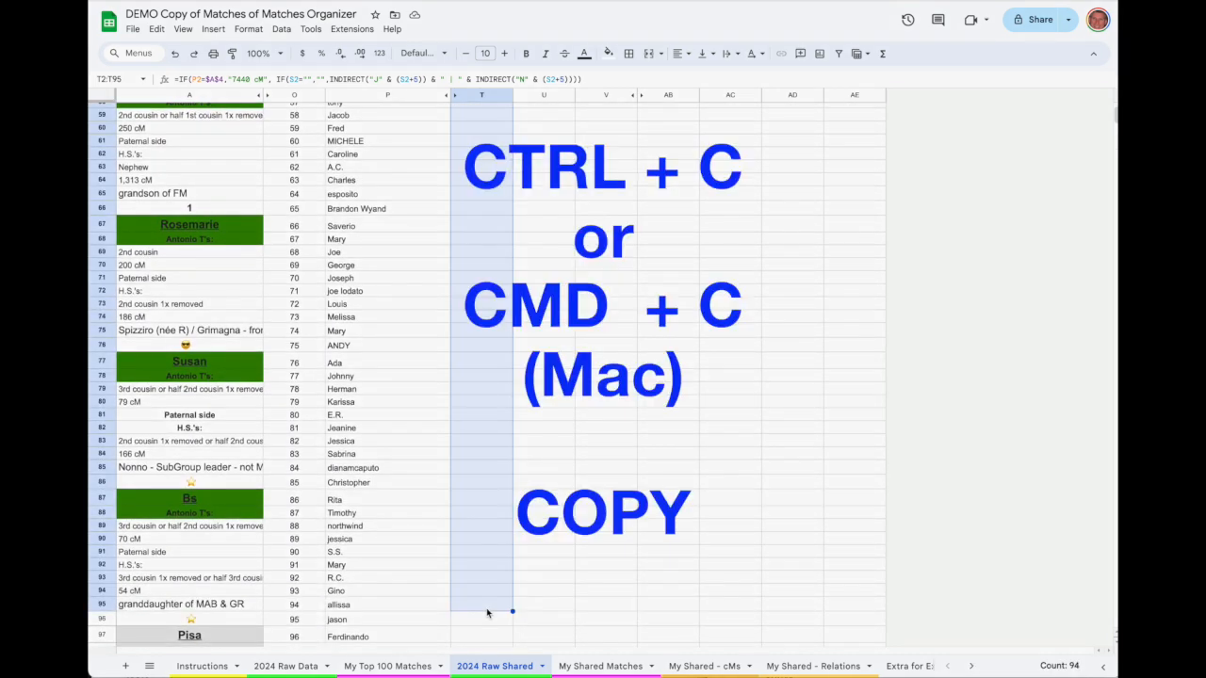
{"action": "left_click", "coordinate": [600, 666]}
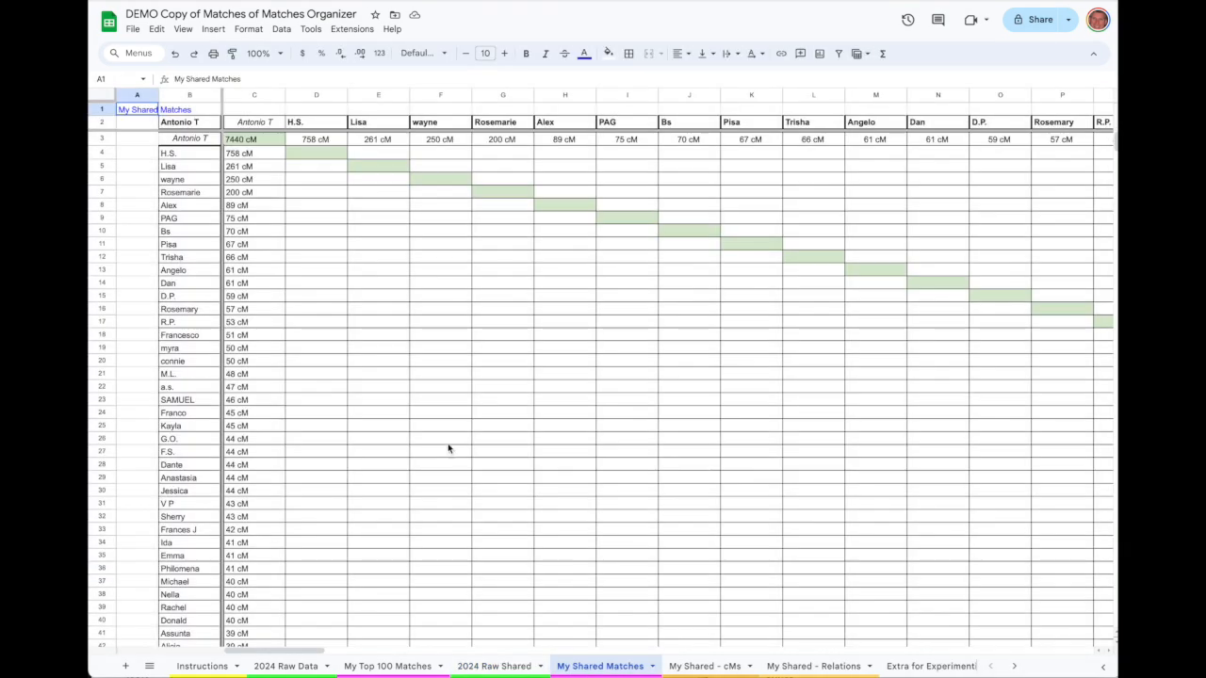
{"action": "mouse_move", "coordinate": [316, 156]}
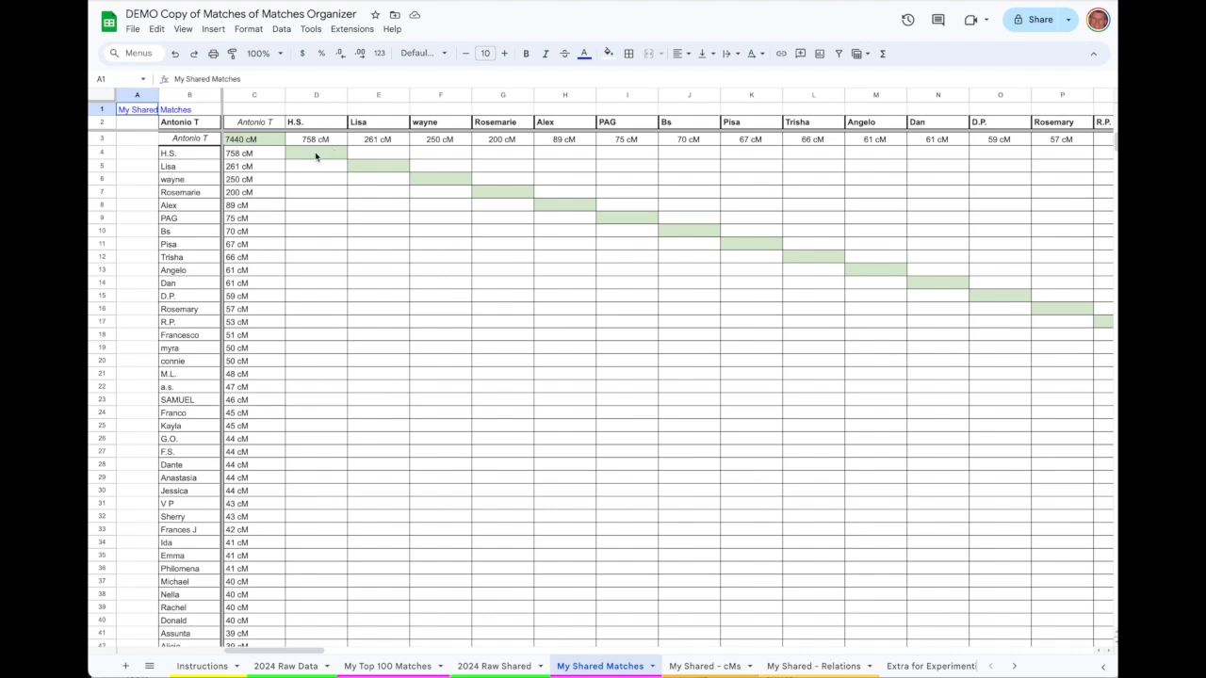
Step: Paste the copied H.S. entries into D4 using Paste special values only
{"action": "left_click", "coordinate": [316, 153]}
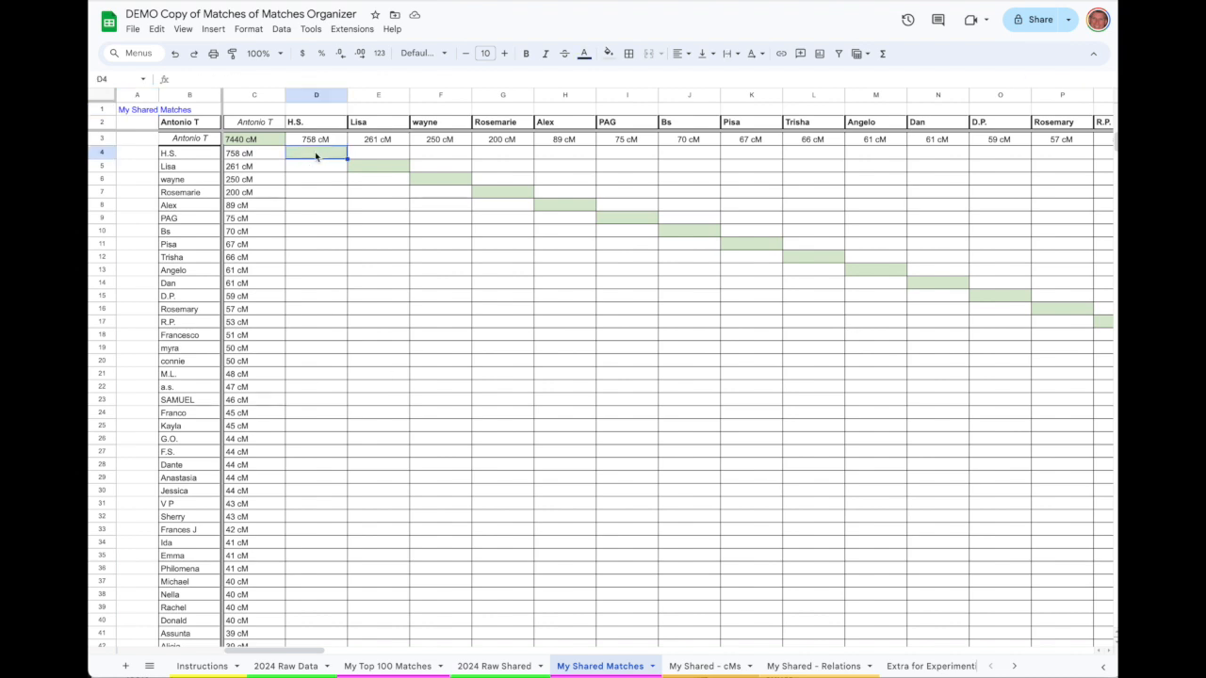
{"action": "right_click", "coordinate": [316, 152]}
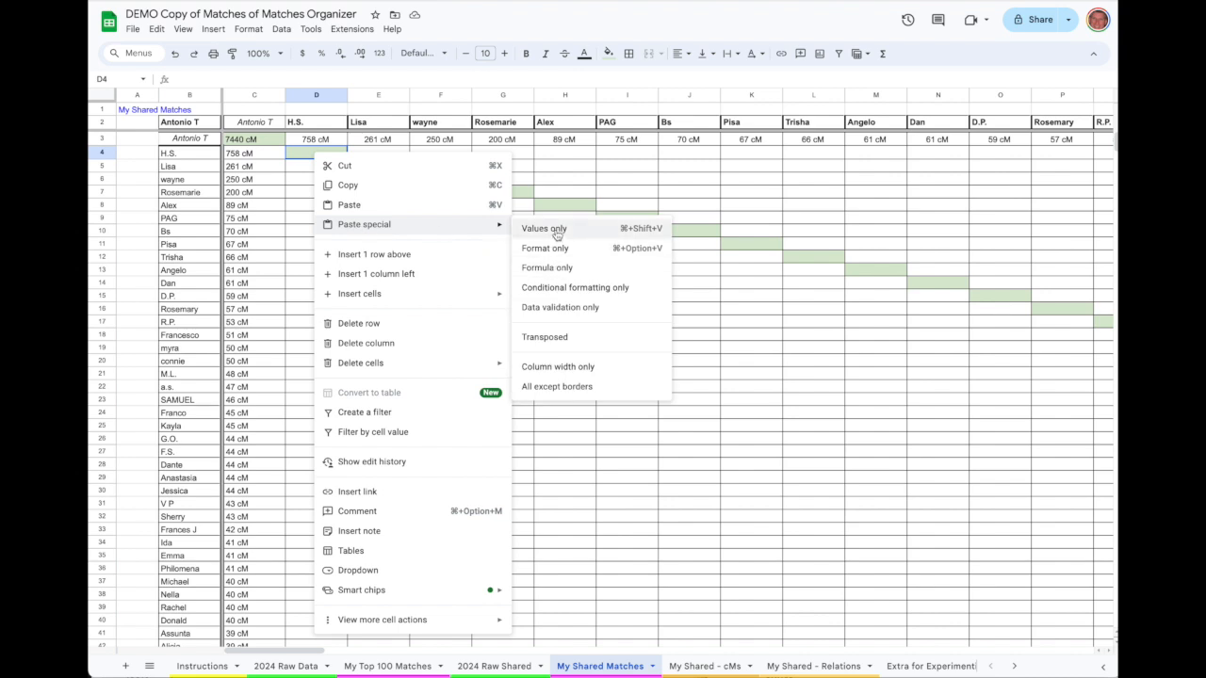
{"action": "left_click", "coordinate": [543, 228]}
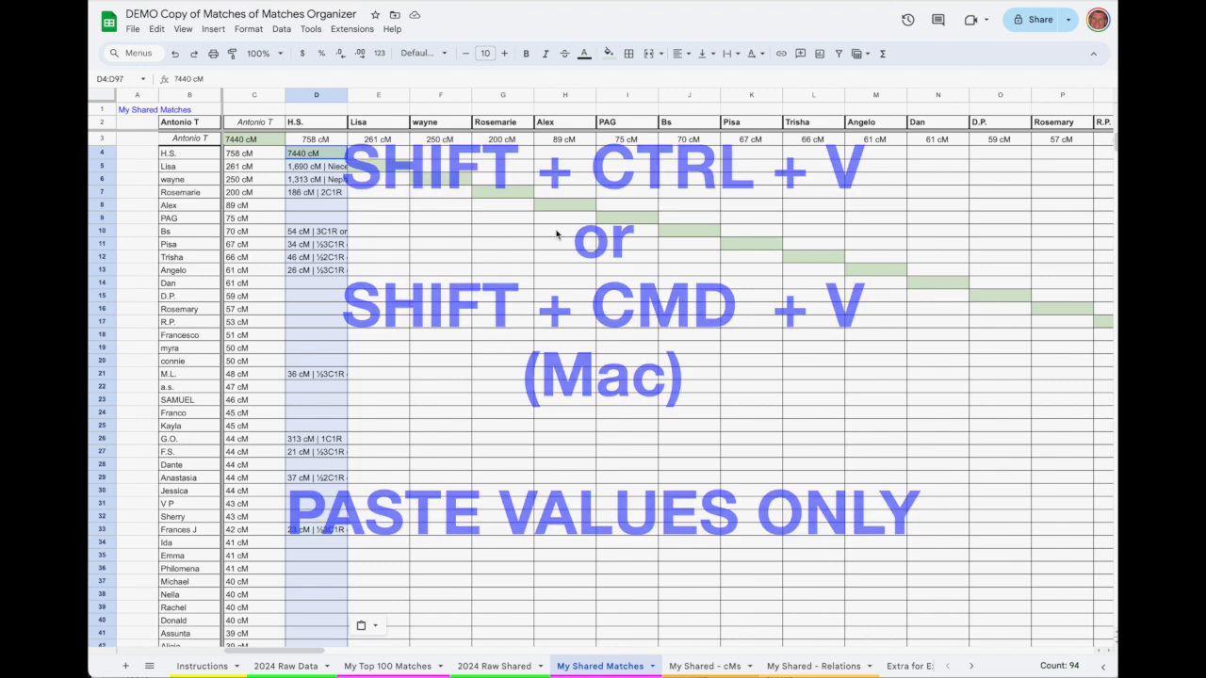
{"action": "key", "text": "ctrl+shift+v"}
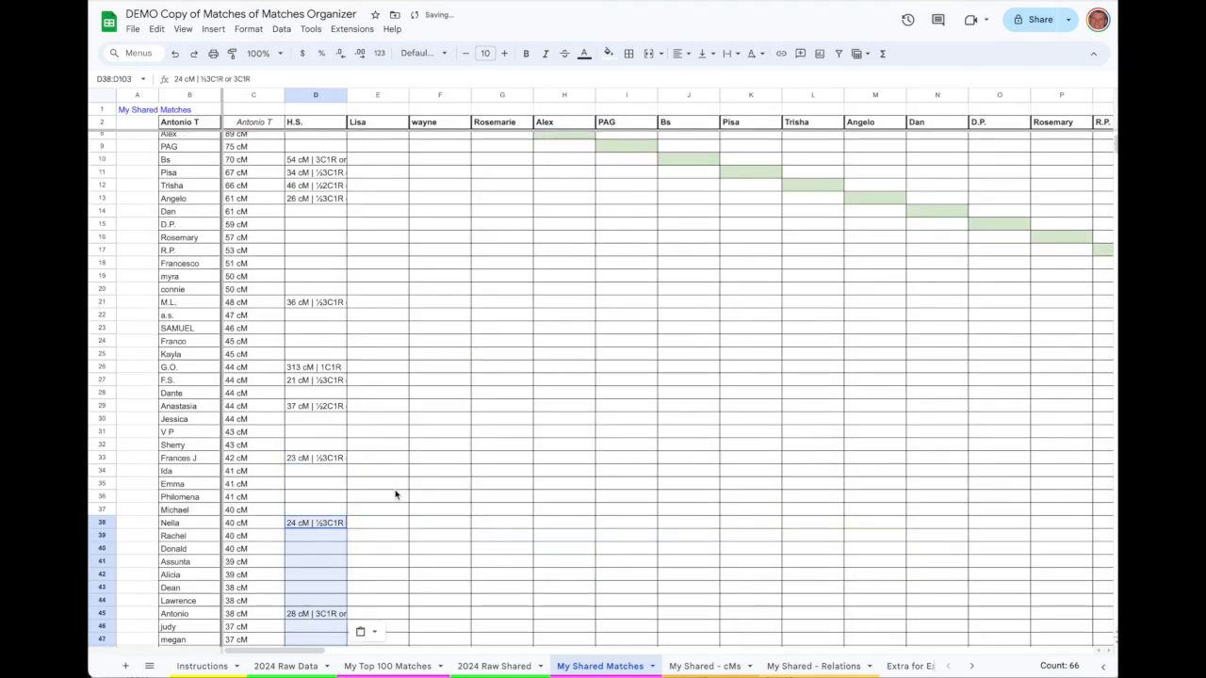
{"action": "scroll", "scroll_direction": "up", "scroll_amount": 3}
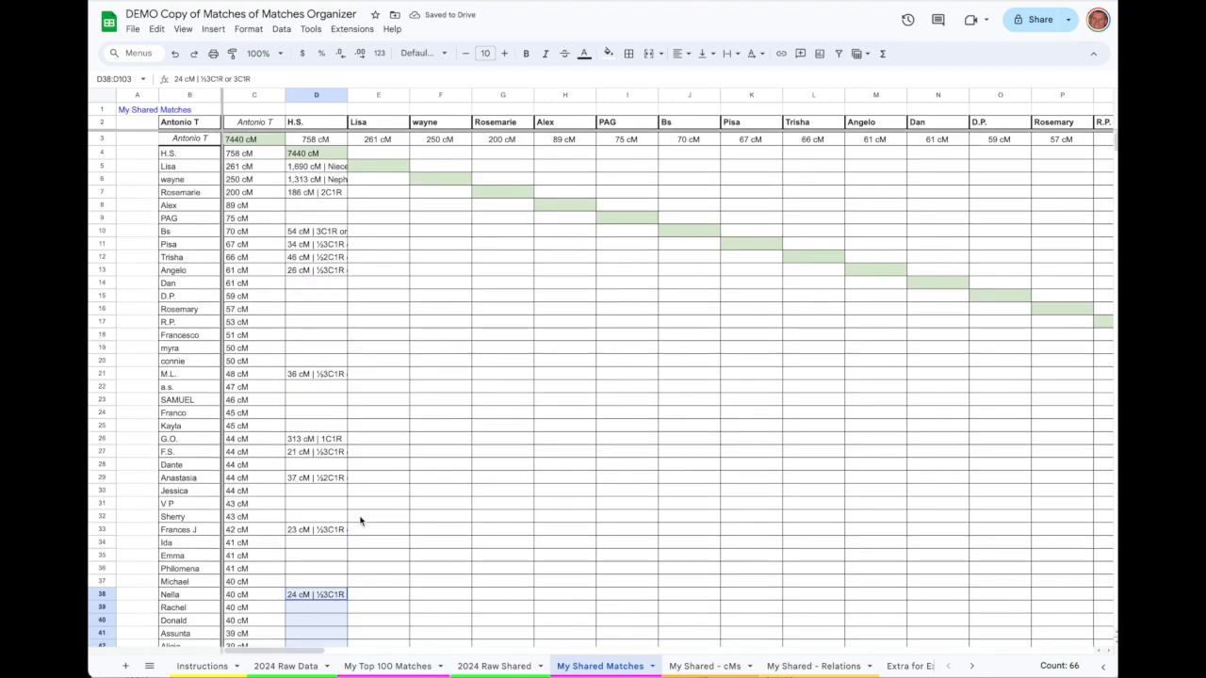
{"action": "mouse_move", "coordinate": [360, 521]}
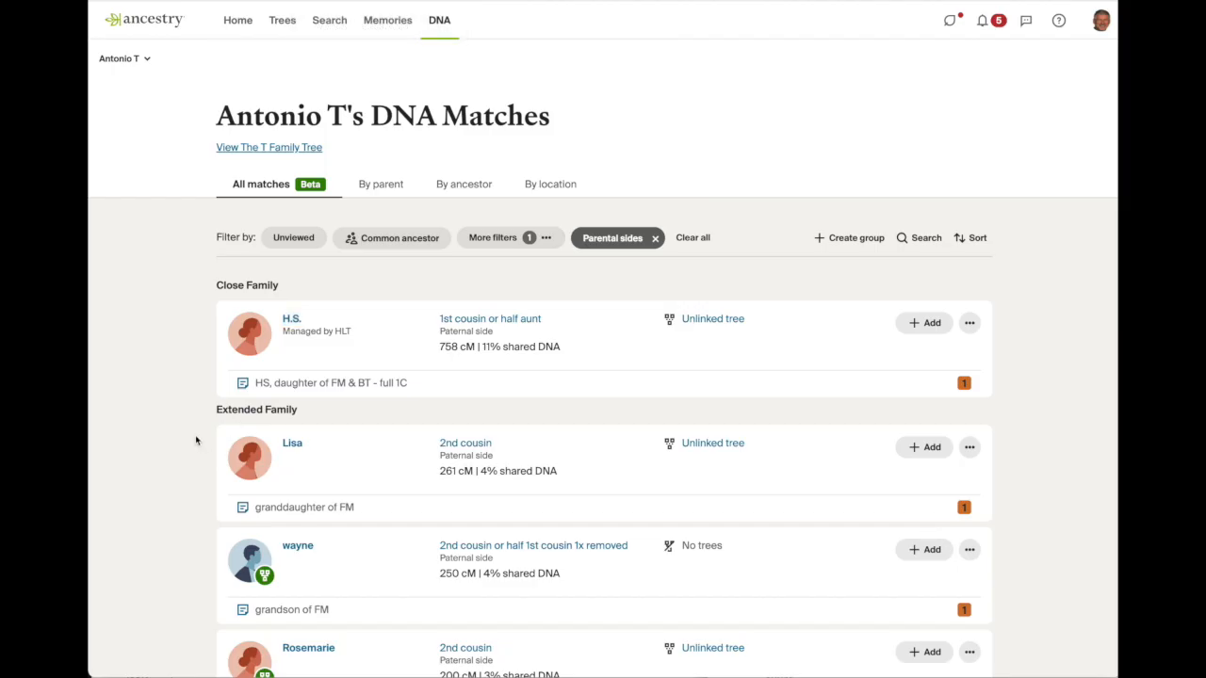
Step: Open Lisa's match page, show her Shared Matches, and select all page content
{"action": "right_click", "coordinate": [292, 443]}
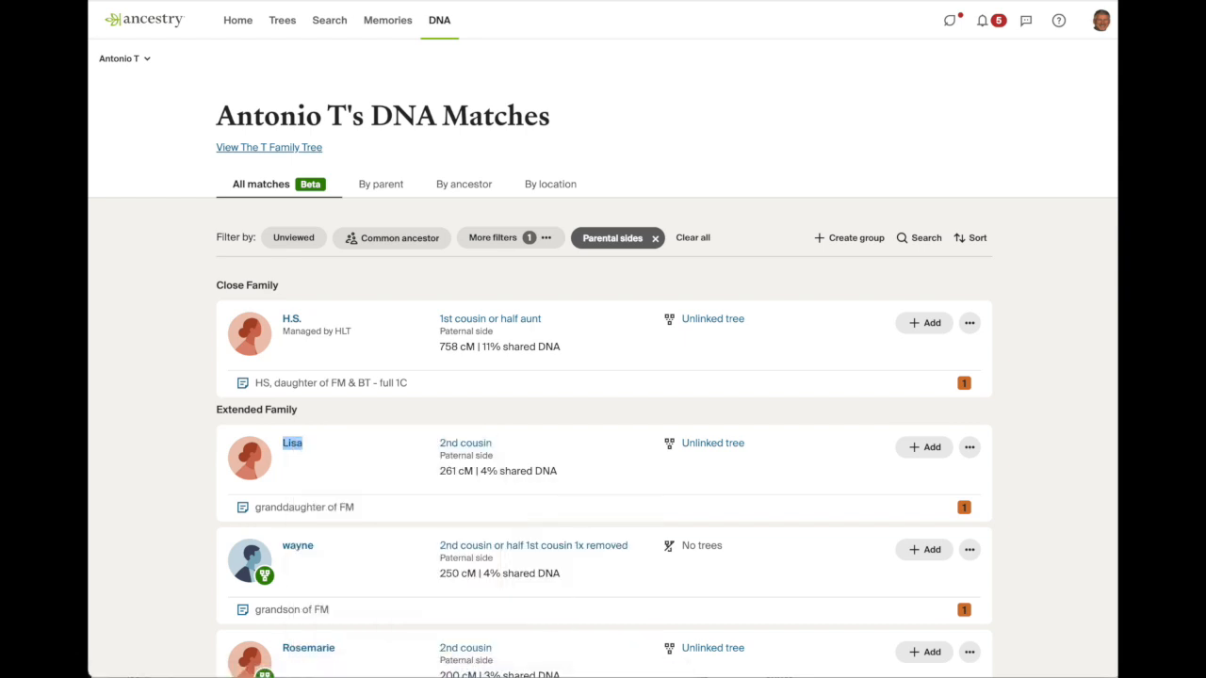
{"action": "left_click", "coordinate": [292, 442]}
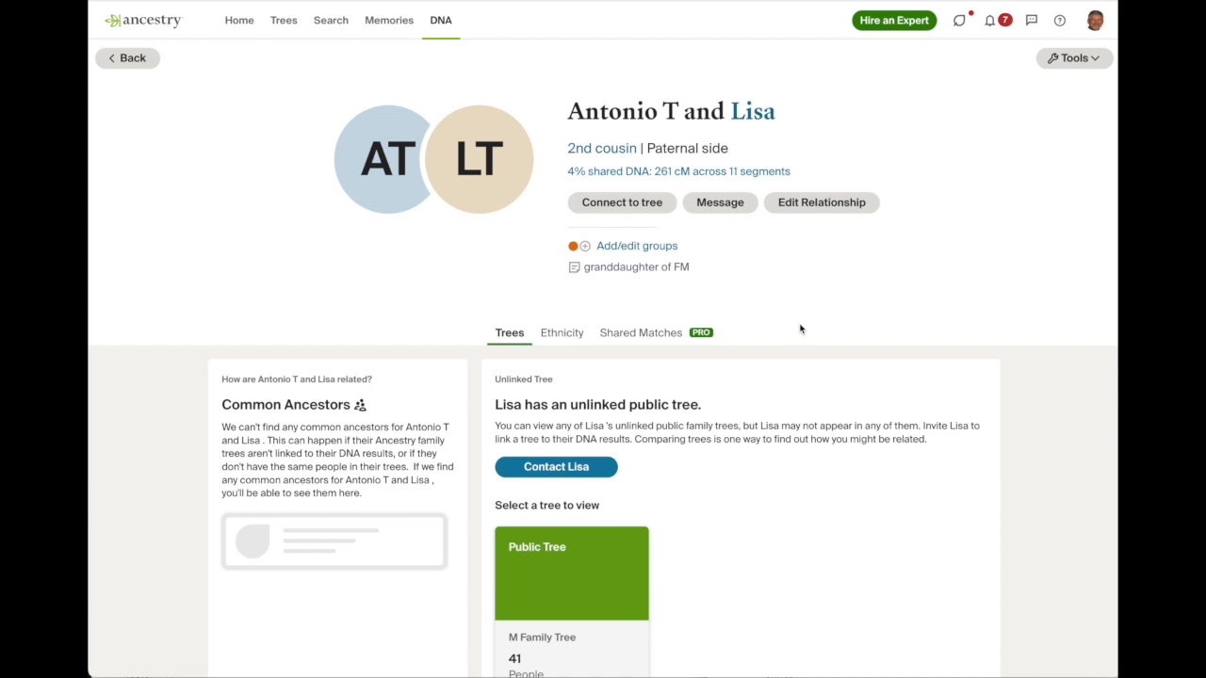
{"action": "mouse_move", "coordinate": [641, 333]}
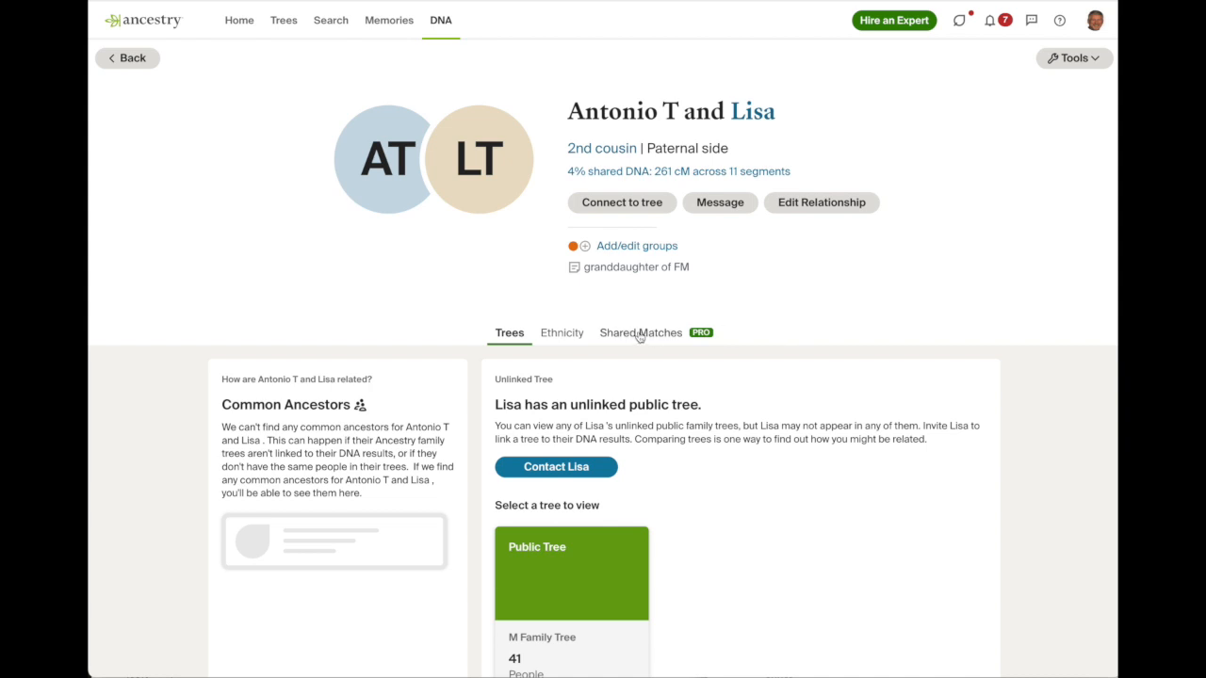
{"action": "left_click", "coordinate": [640, 333]}
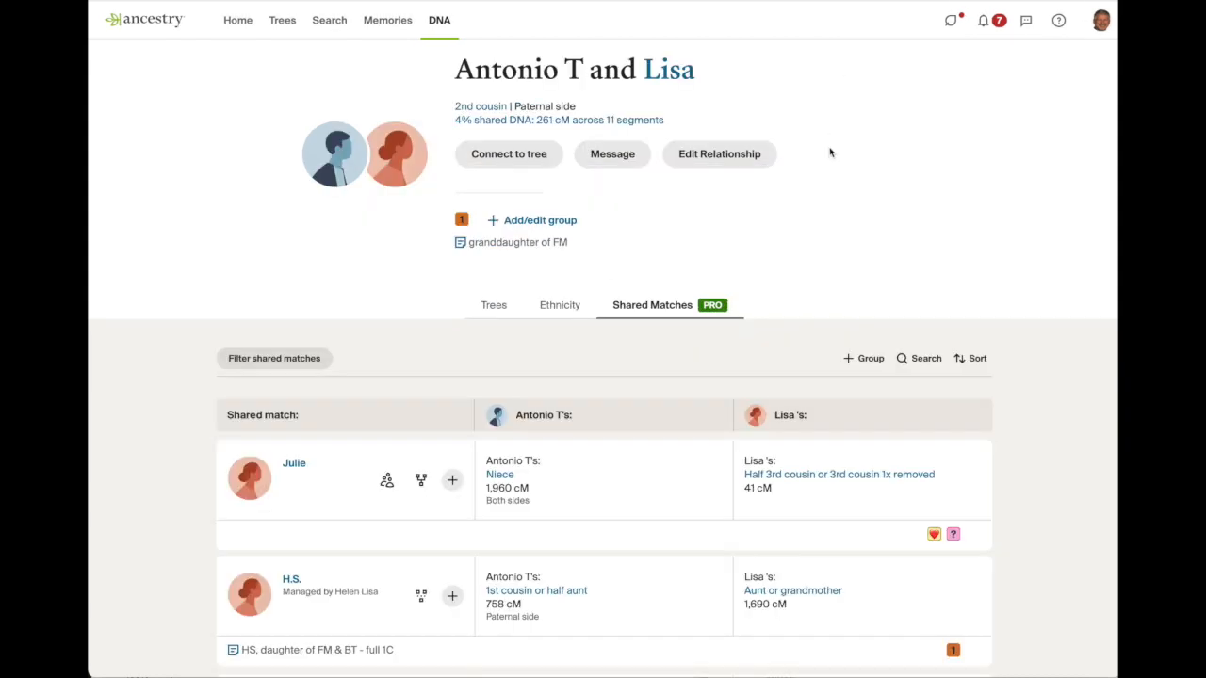
{"action": "scroll", "scroll_direction": "down", "scroll_amount": 3}
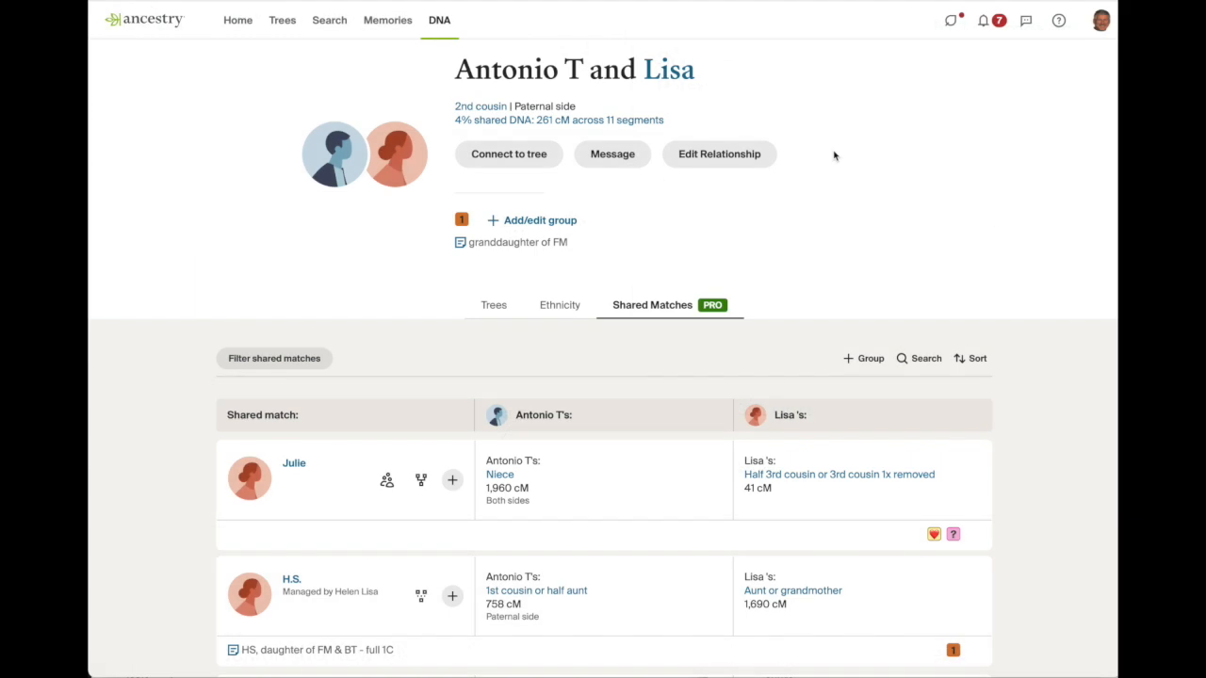
{"action": "key", "text": "ctrl+a"}
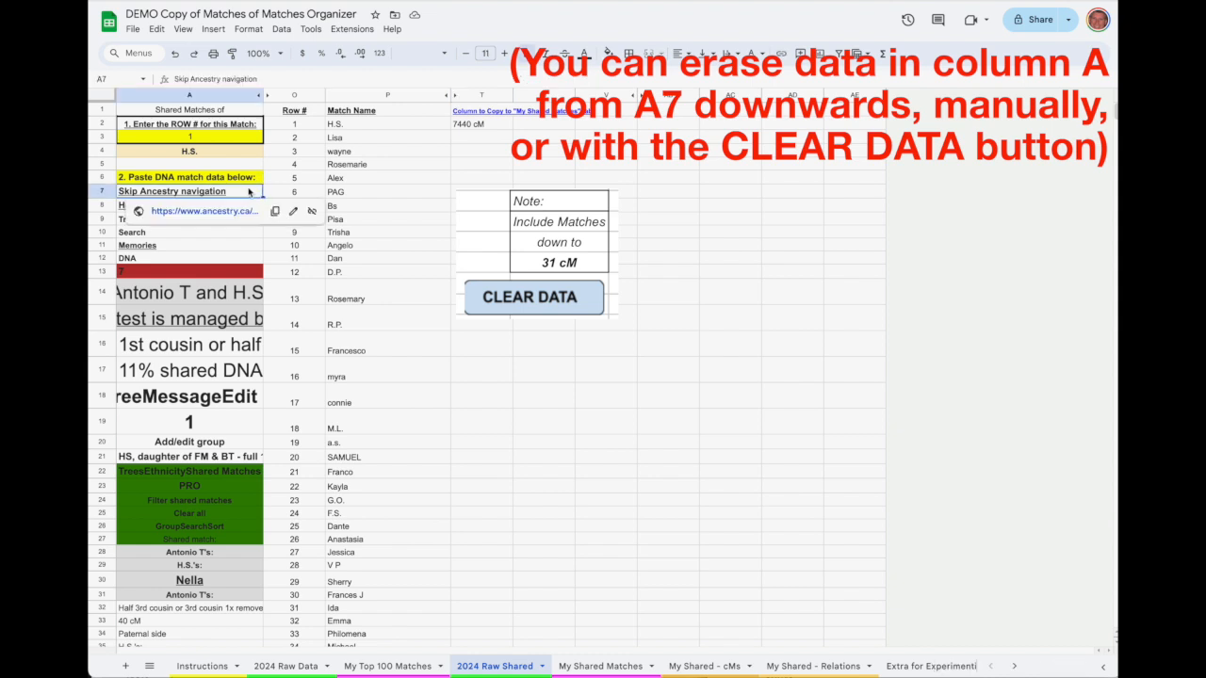
Step: Paste Lisa's shared-match page into 2024 Raw Shared and set the row number to 2
{"action": "key", "text": "ctrl+v"}
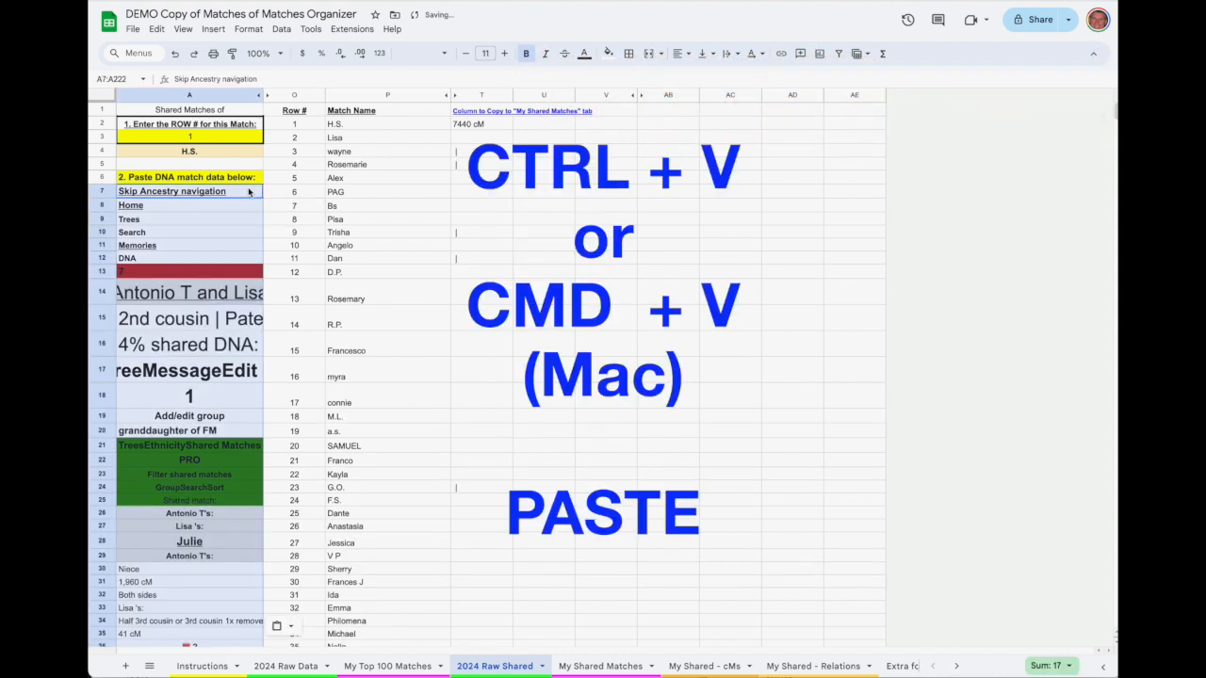
{"action": "left_click", "coordinate": [188, 293]}
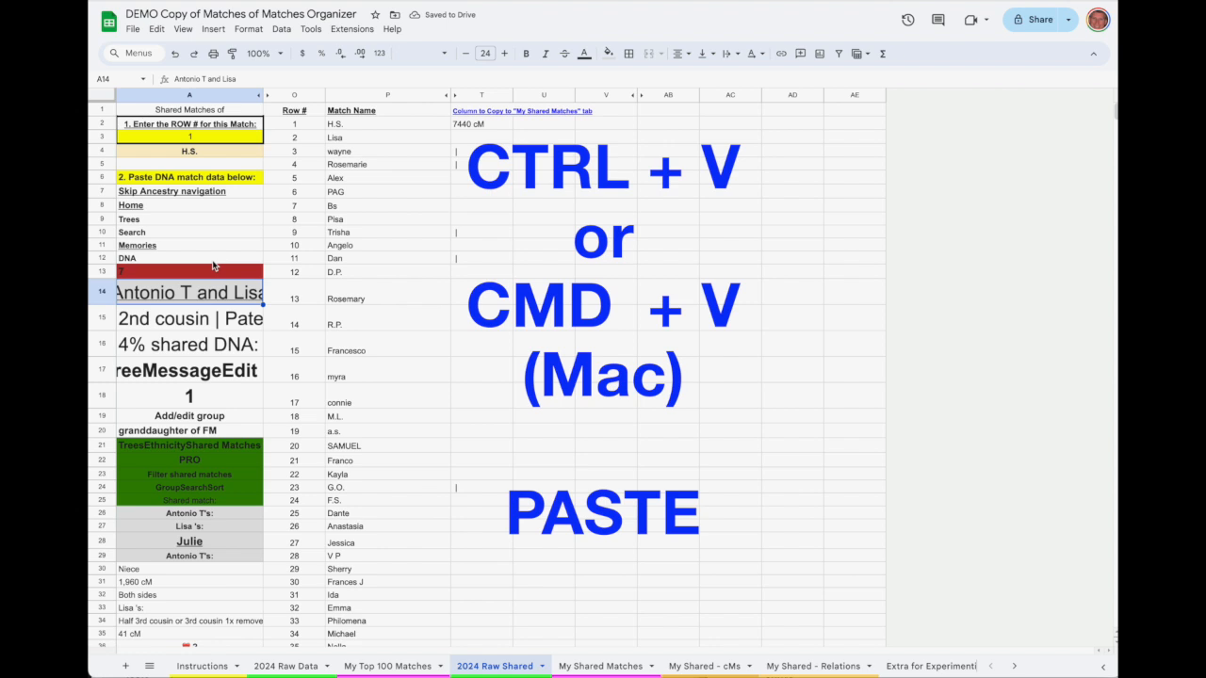
{"action": "left_click", "coordinate": [190, 137]}
{"action": "type", "text": "2"}
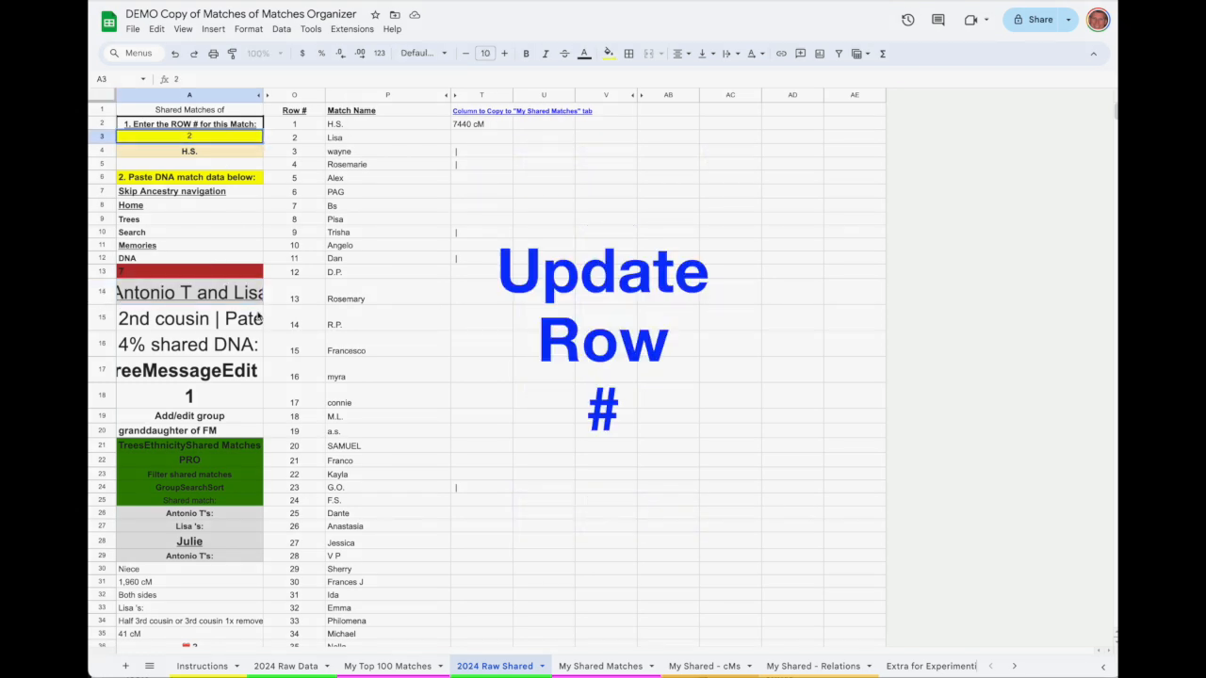
{"action": "left_click", "coordinate": [387, 137]}
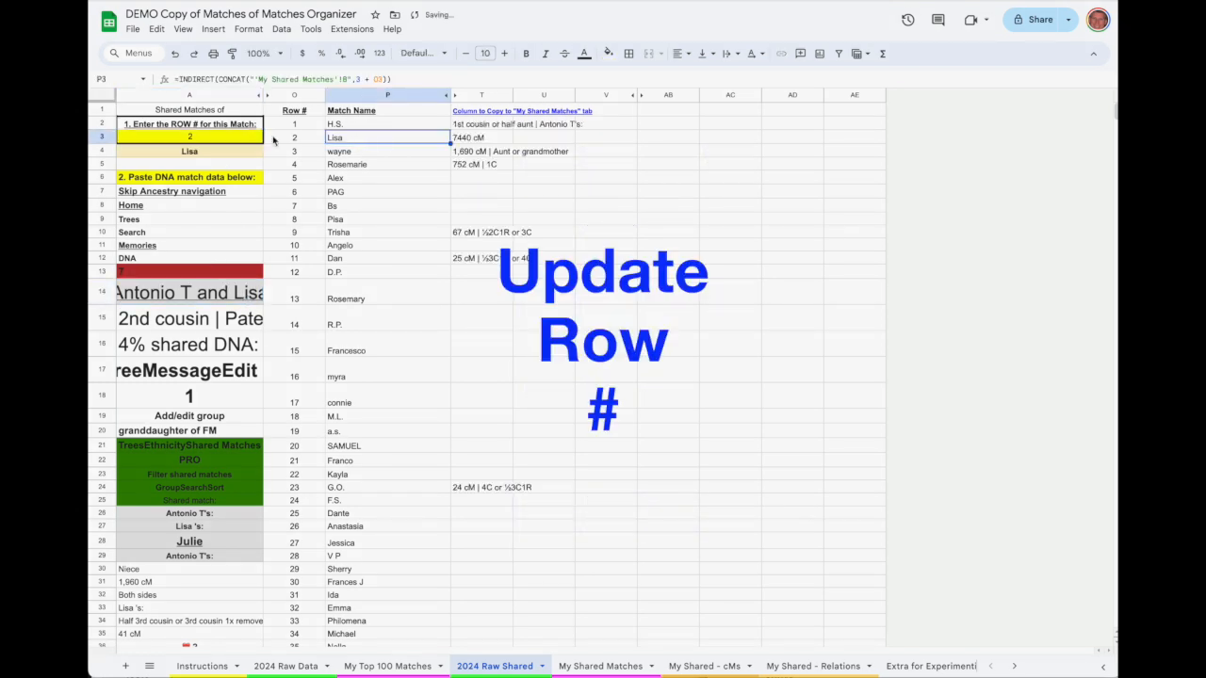
{"action": "left_click", "coordinate": [480, 124]}
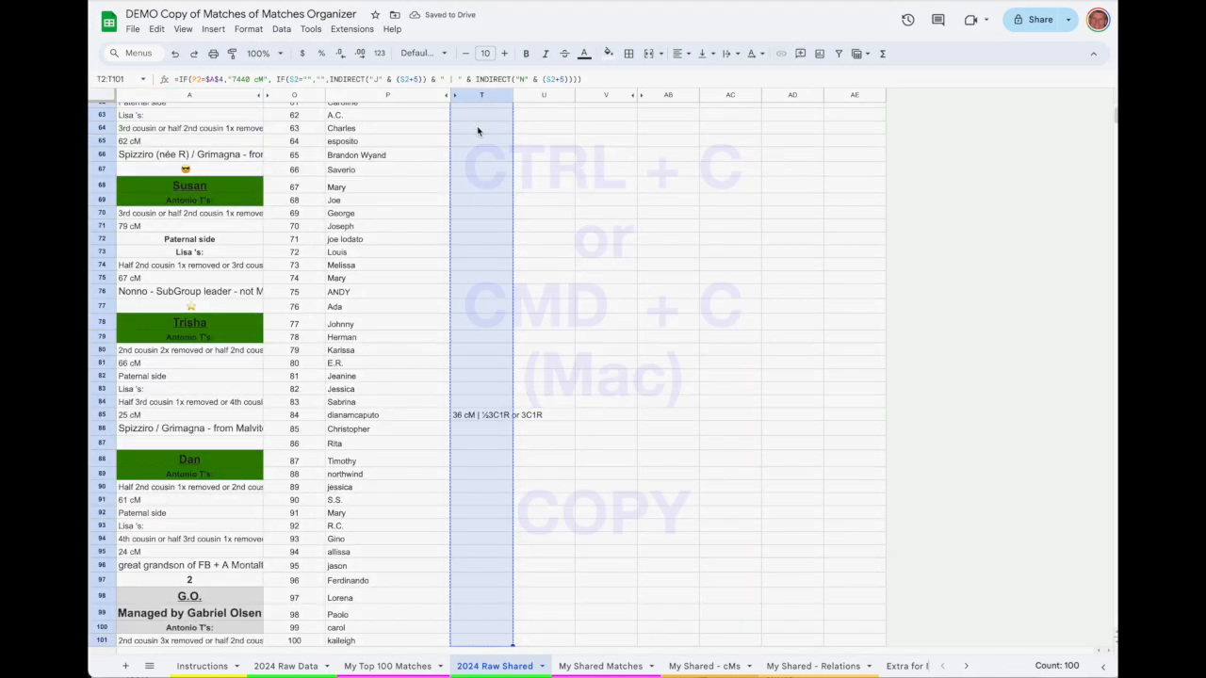
Step: Back on My Shared Matches, right-click cell E4 atop Lisa's column to paste her entries
{"action": "left_click", "coordinate": [600, 666]}
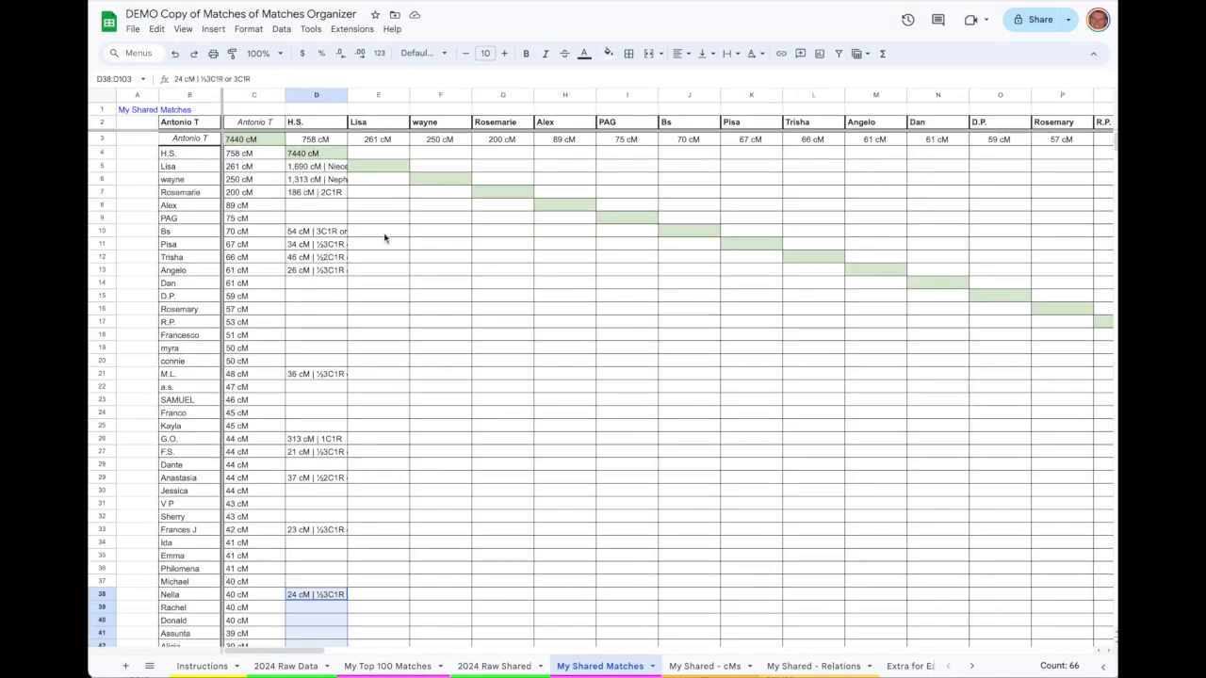
{"action": "left_click", "coordinate": [378, 152]}
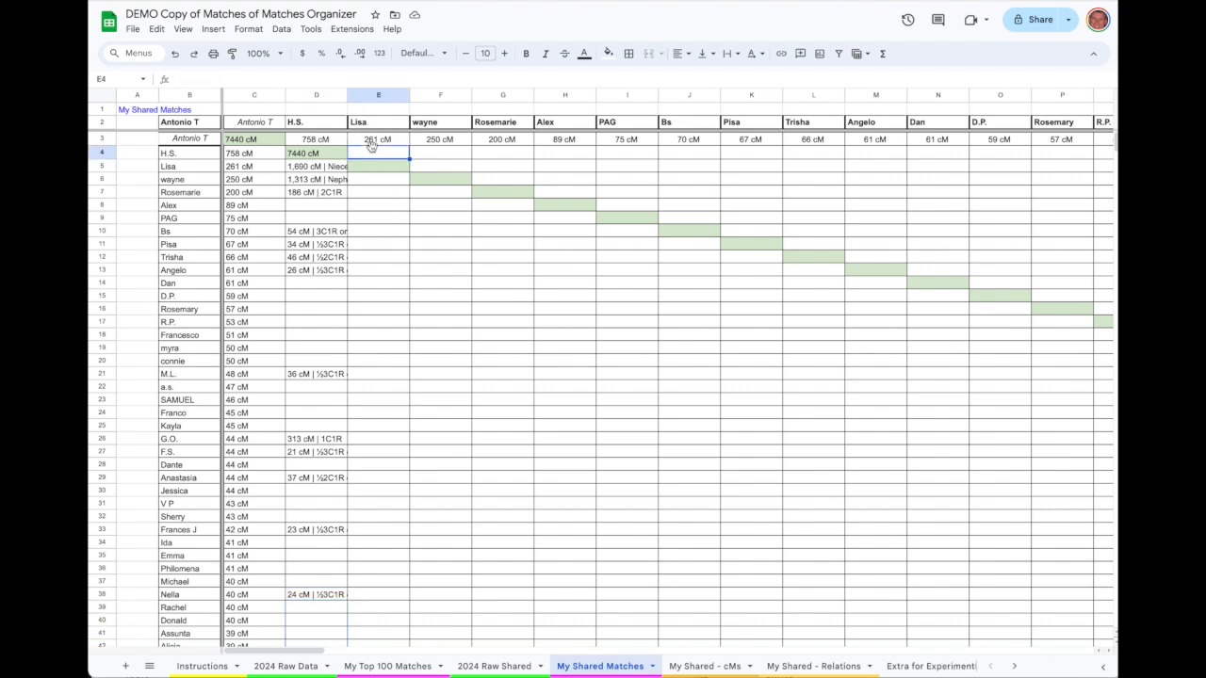
{"action": "right_click", "coordinate": [378, 153]}
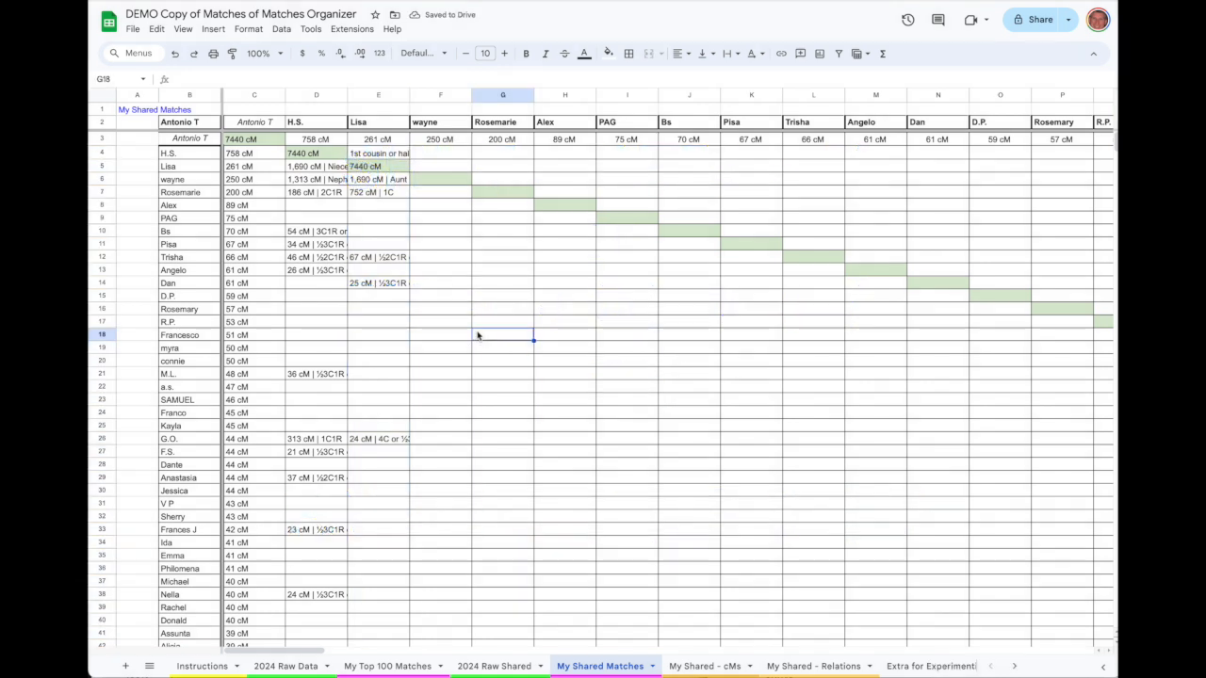
{"action": "mouse_move", "coordinate": [463, 248]}
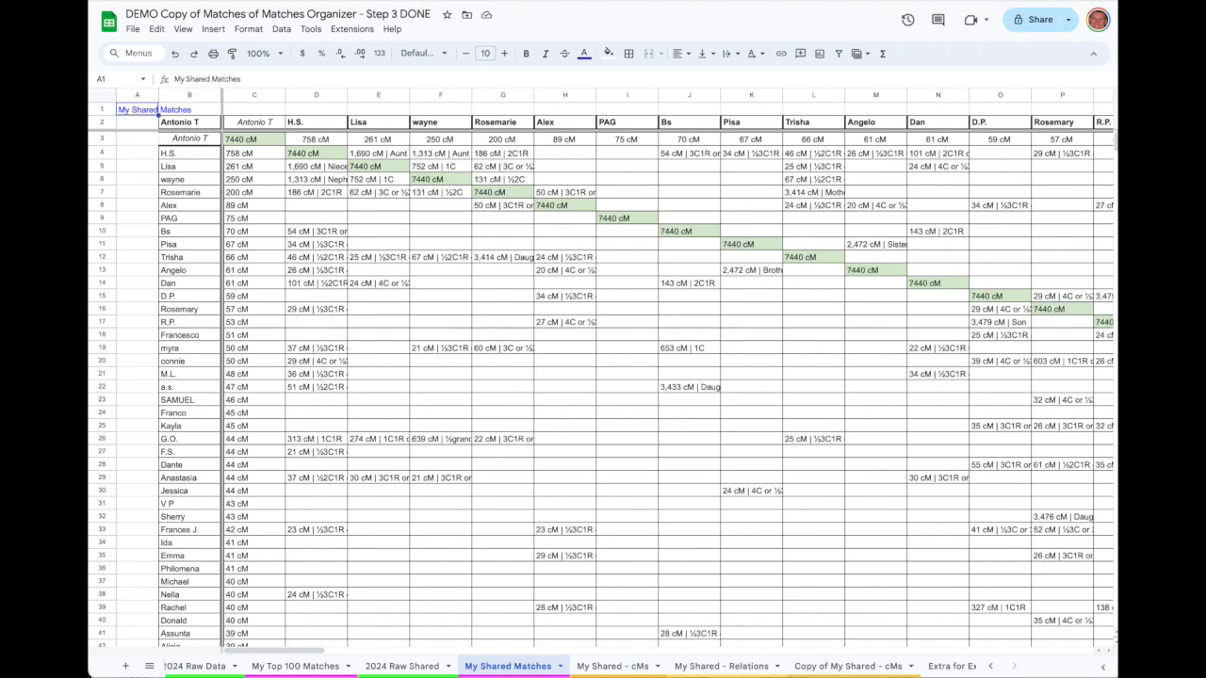
{"action": "mouse_move", "coordinate": [641, 538]}
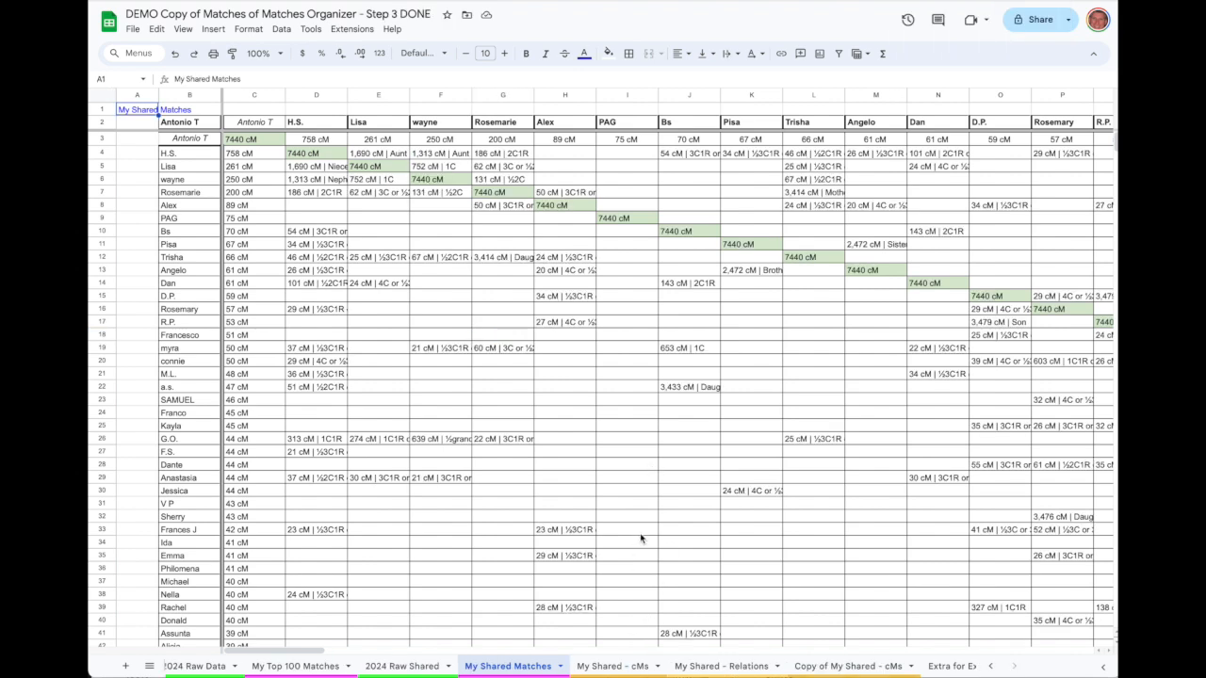
{"action": "mouse_move", "coordinate": [671, 483]}
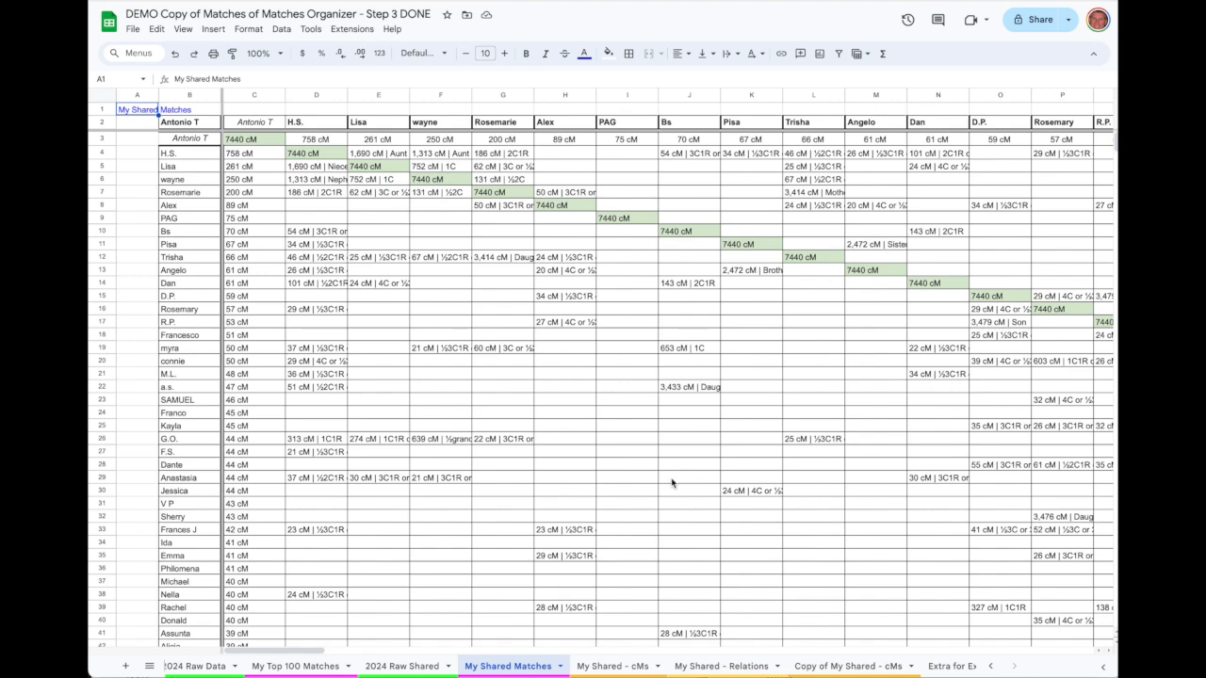
{"action": "mouse_move", "coordinate": [753, 427]}
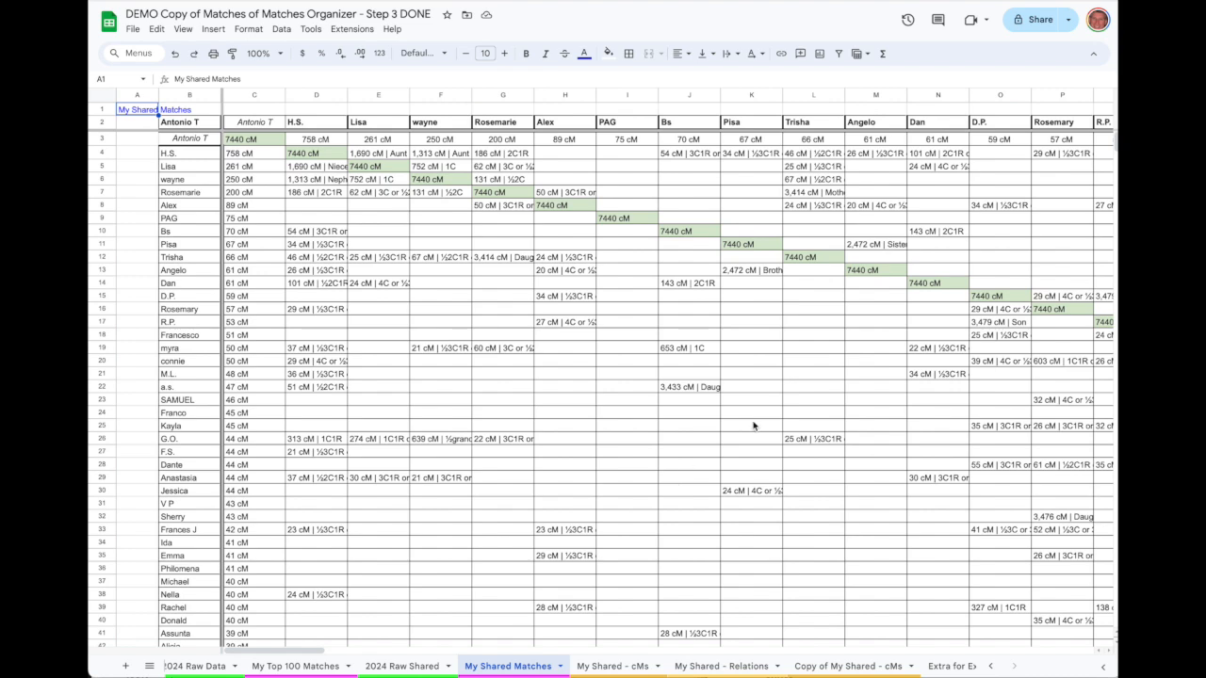
{"action": "scroll", "scroll_direction": "right", "scroll_amount": 3}
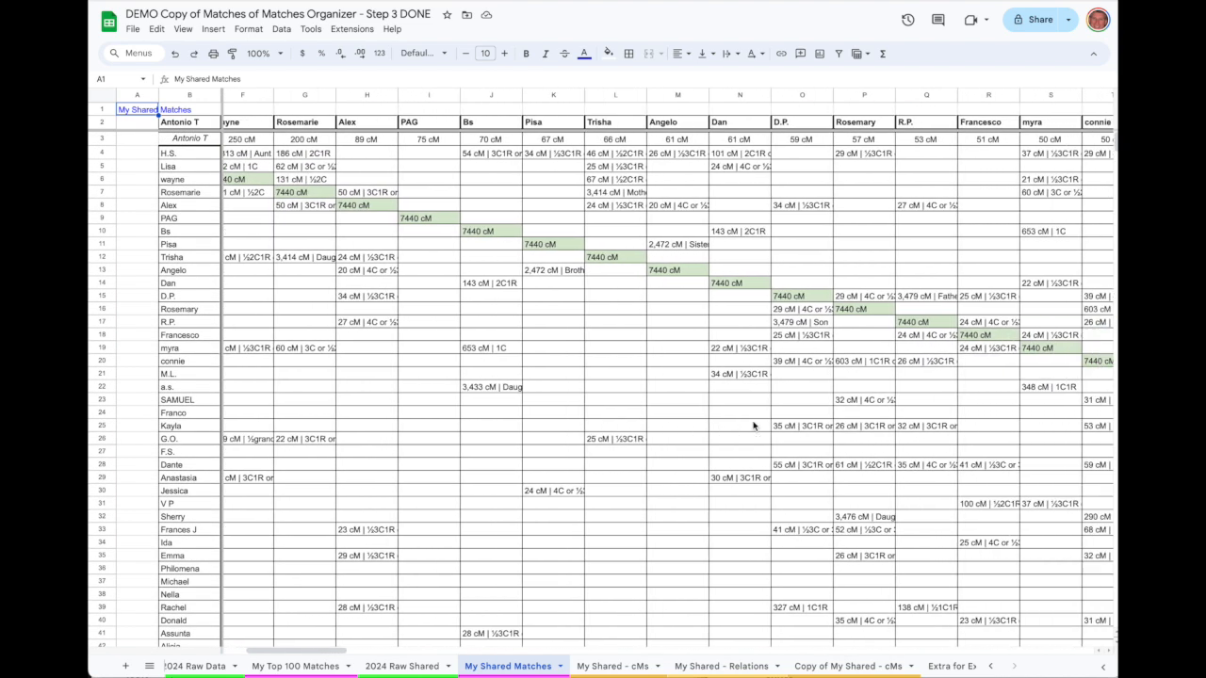
{"action": "scroll", "scroll_direction": "right", "scroll_amount": 3}
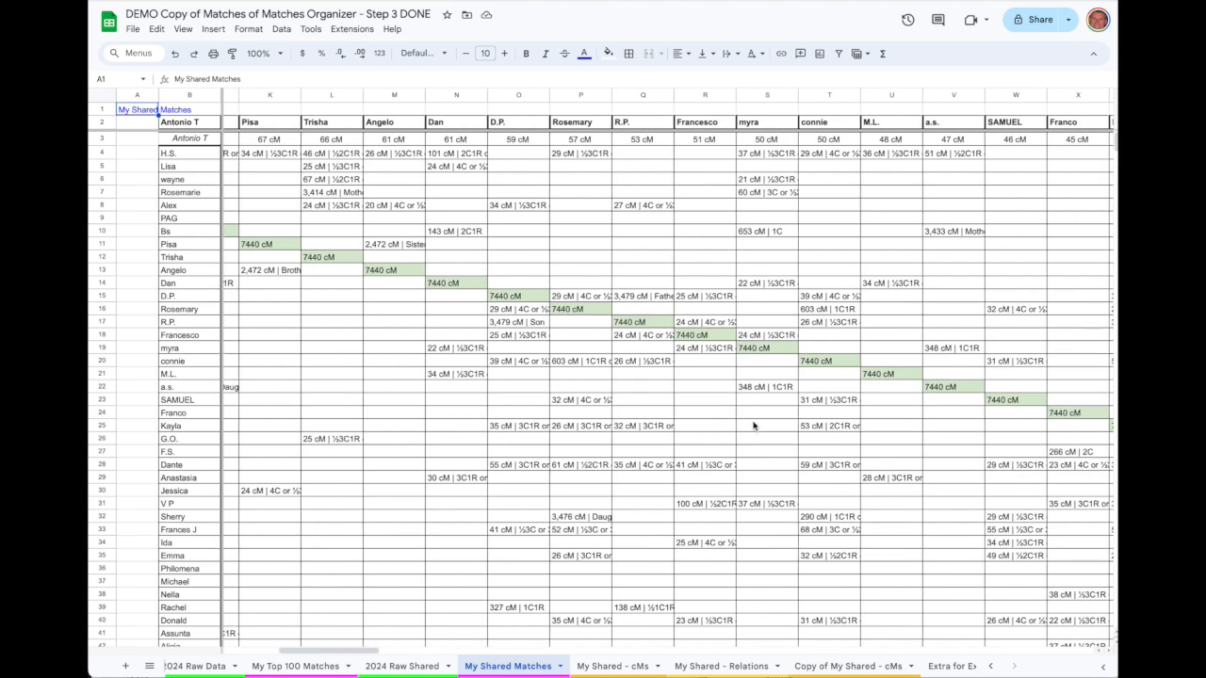
{"action": "scroll", "scroll_direction": "right", "scroll_amount": 3}
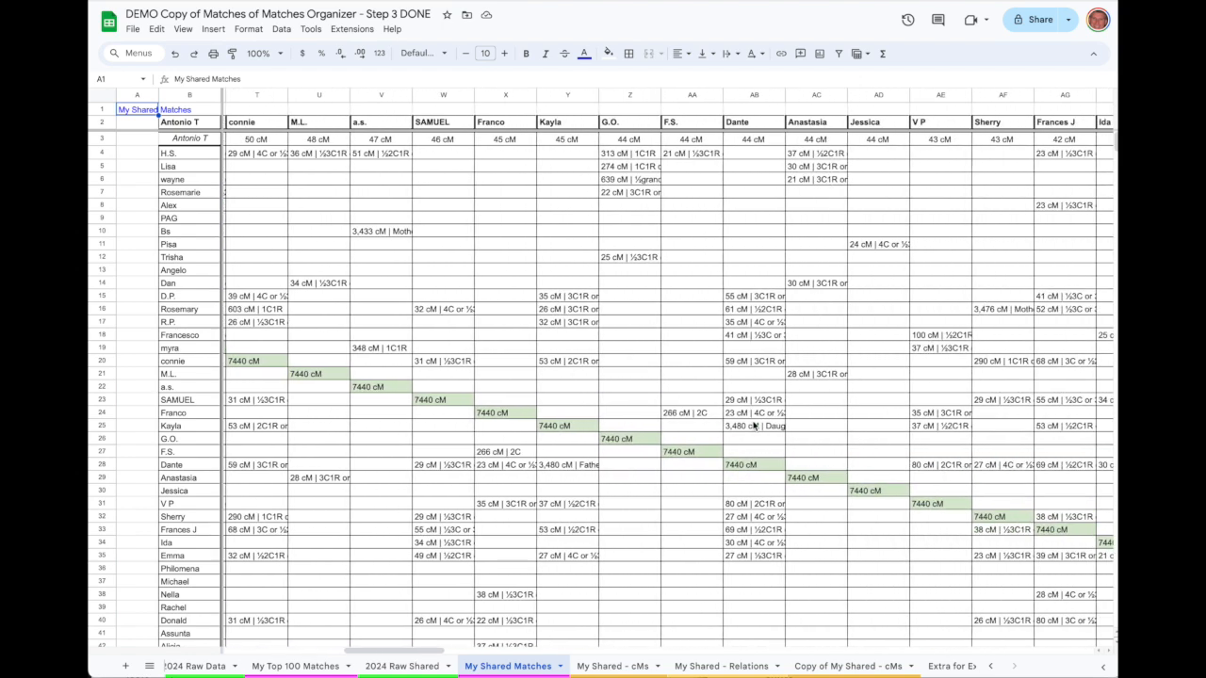
{"action": "scroll", "scroll_direction": "down", "scroll_amount": 3}
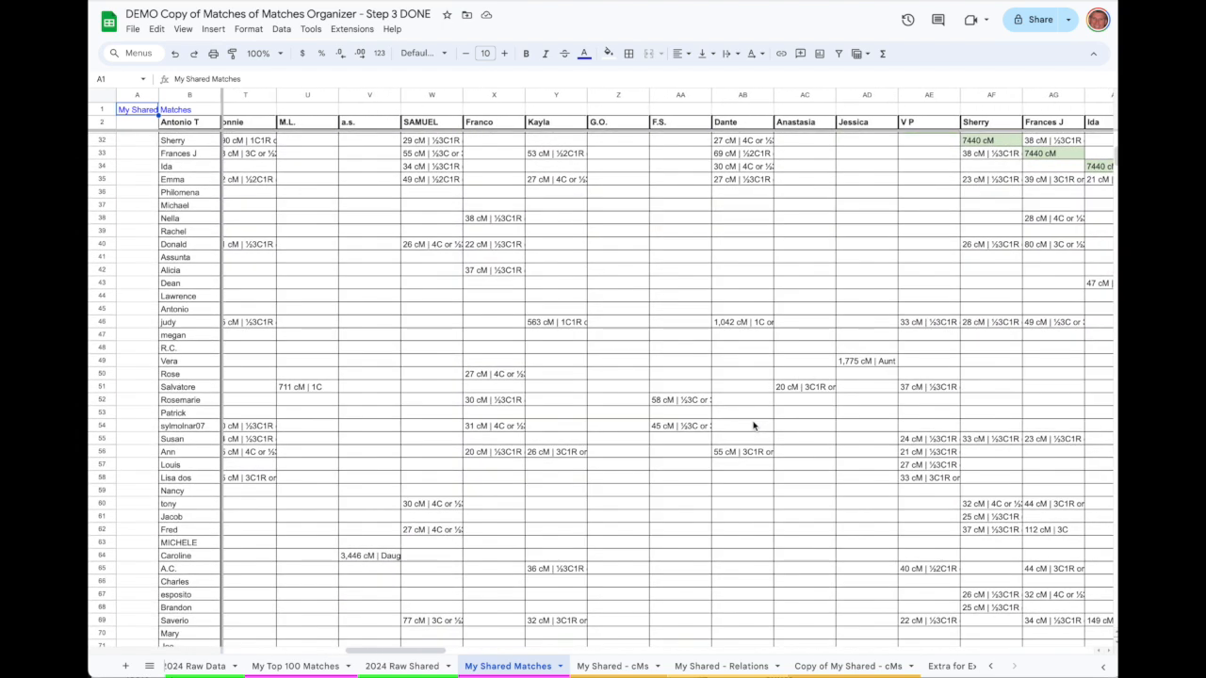
{"action": "scroll", "scroll_direction": "up", "scroll_amount": 3}
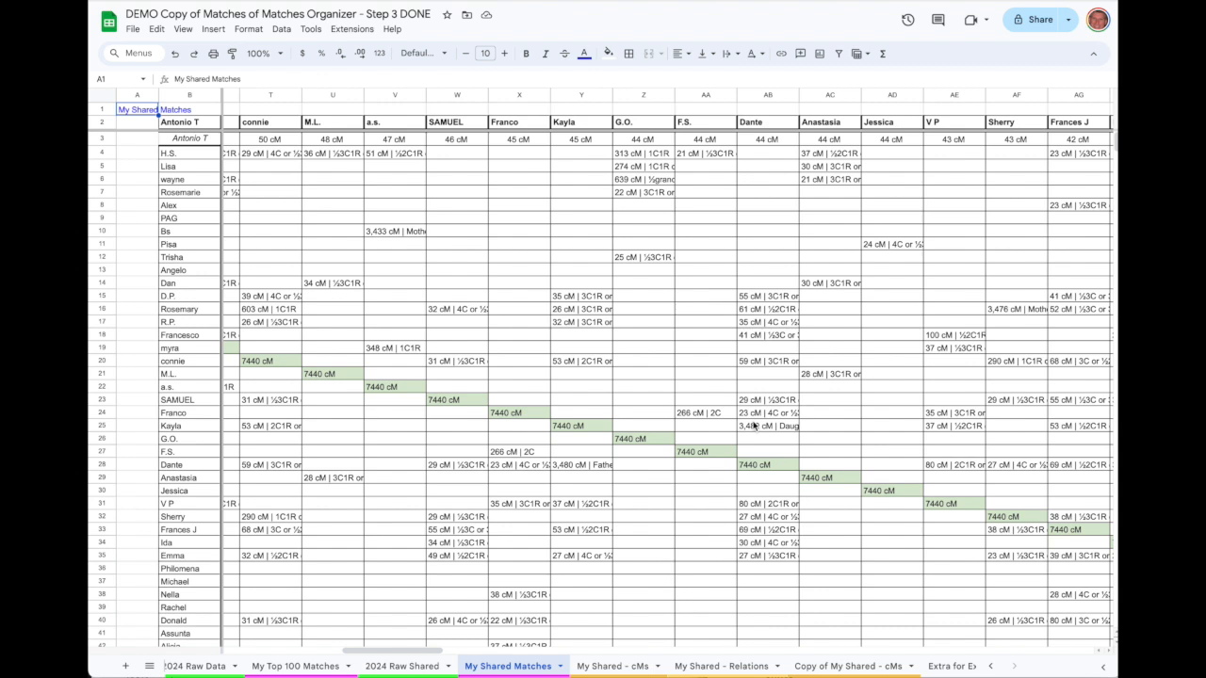
{"action": "scroll", "scroll_direction": "right", "scroll_amount": 3}
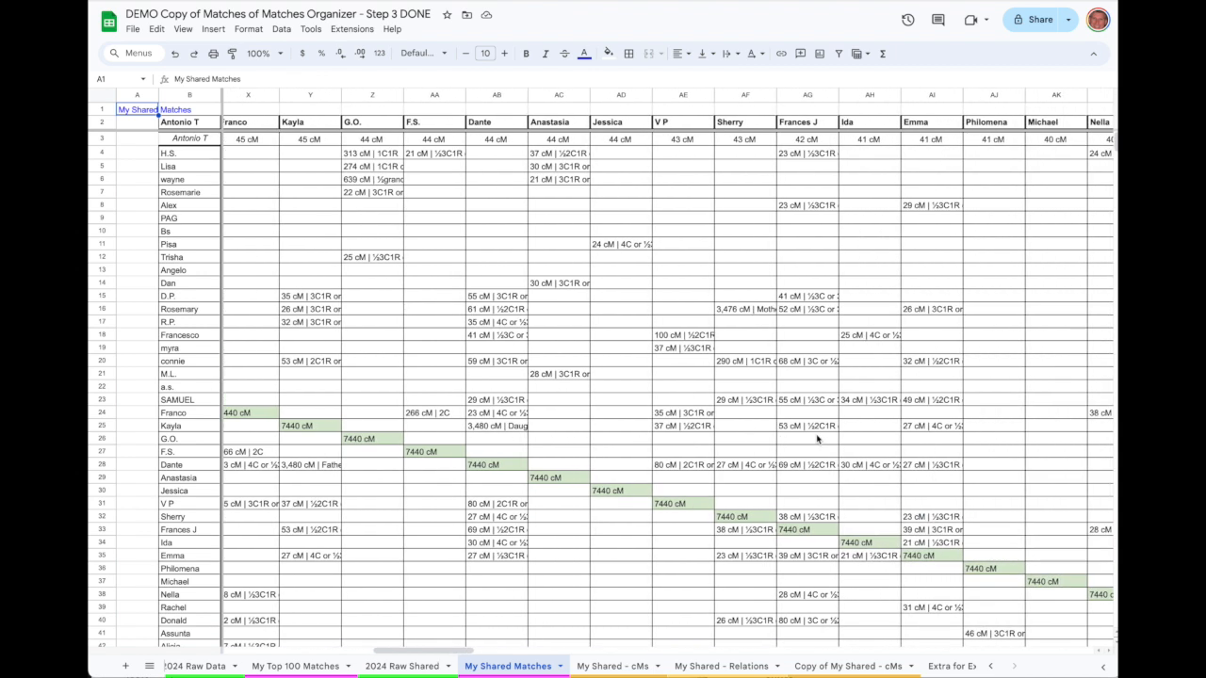
{"action": "scroll", "scroll_direction": "left", "scroll_amount": 3}
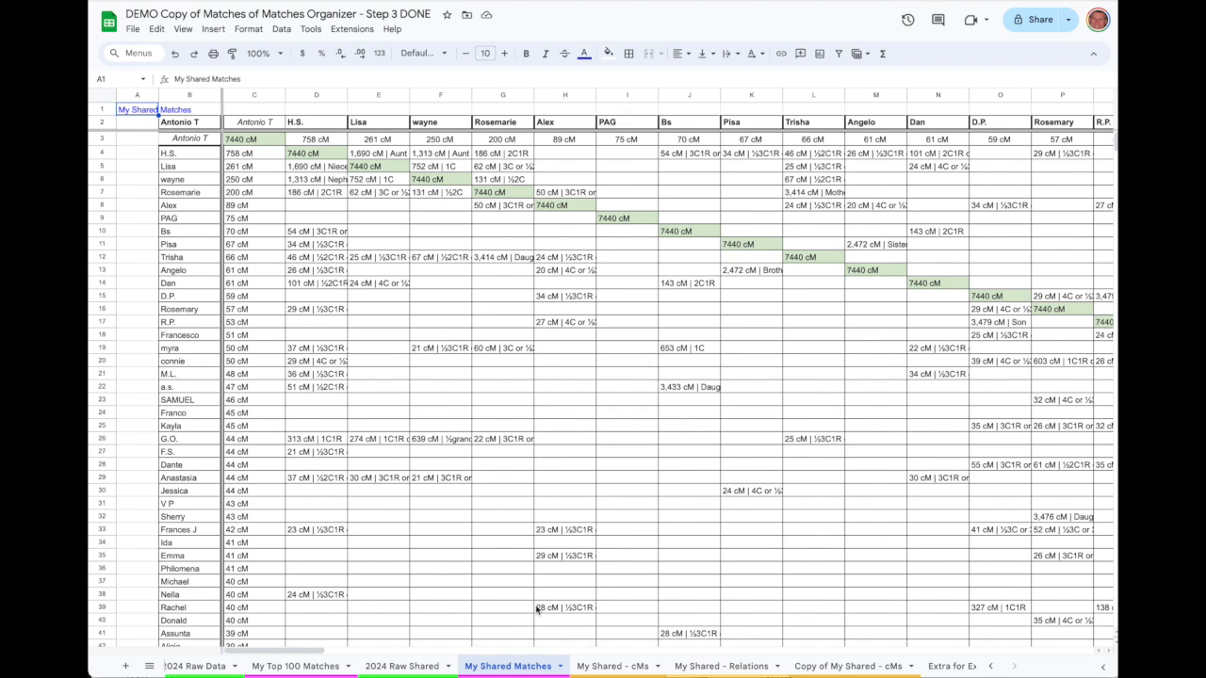
{"action": "mouse_move", "coordinate": [516, 654]}
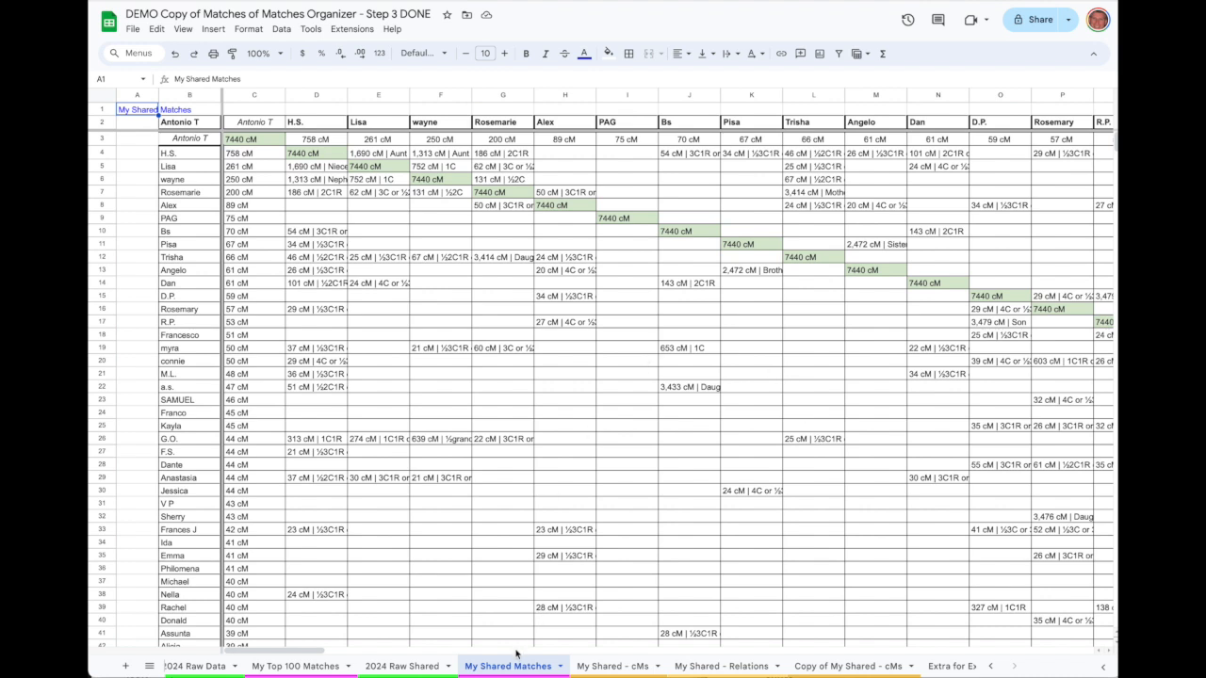
{"action": "mouse_move", "coordinate": [737, 656]}
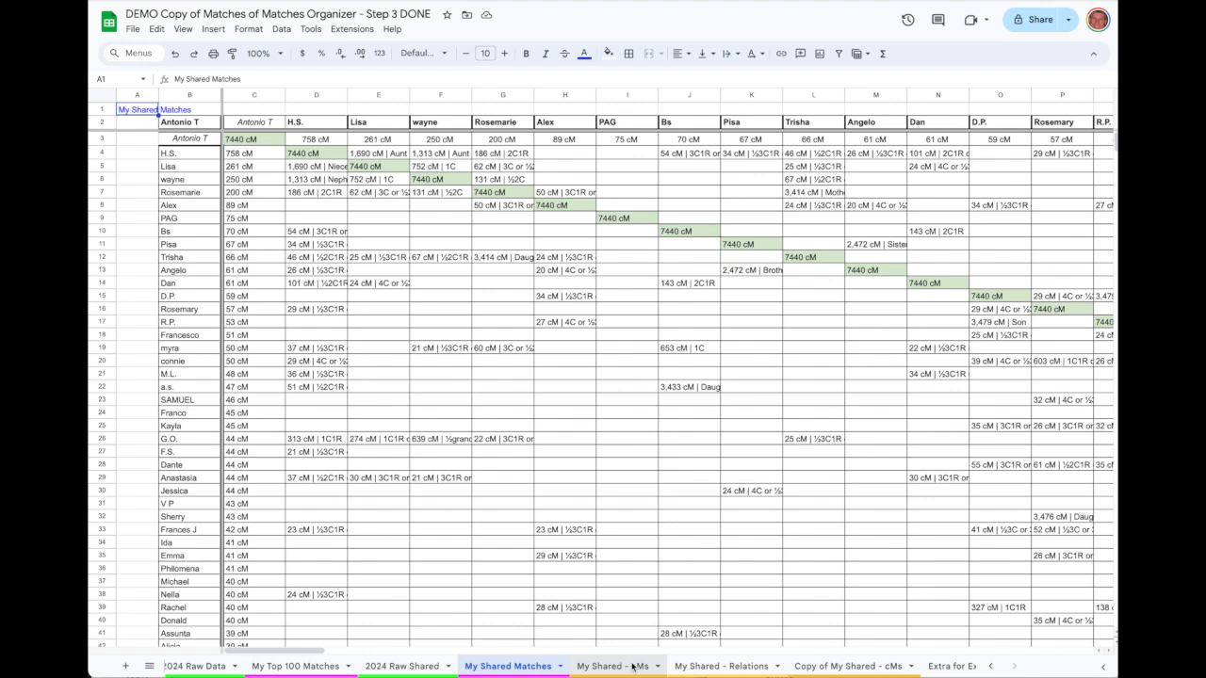
Step: Show the My Shared - cMs sheet, briefly revisiting My Shared Matches before returning
{"action": "left_click", "coordinate": [612, 666]}
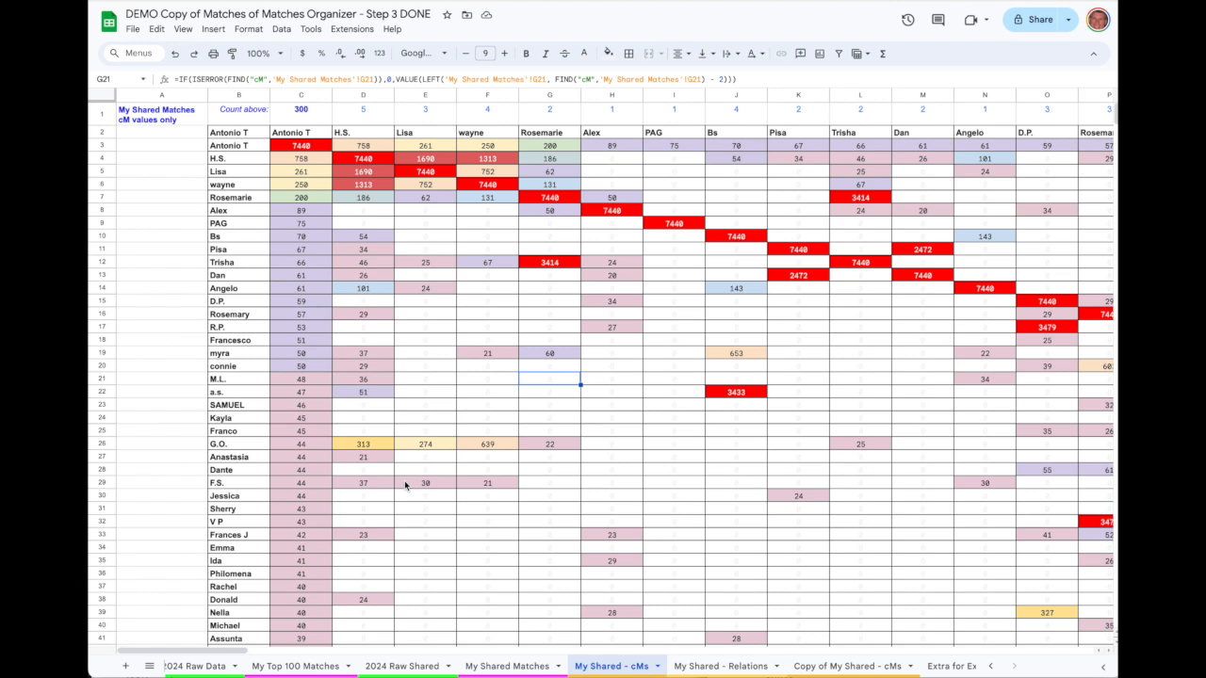
{"action": "left_click", "coordinate": [507, 666]}
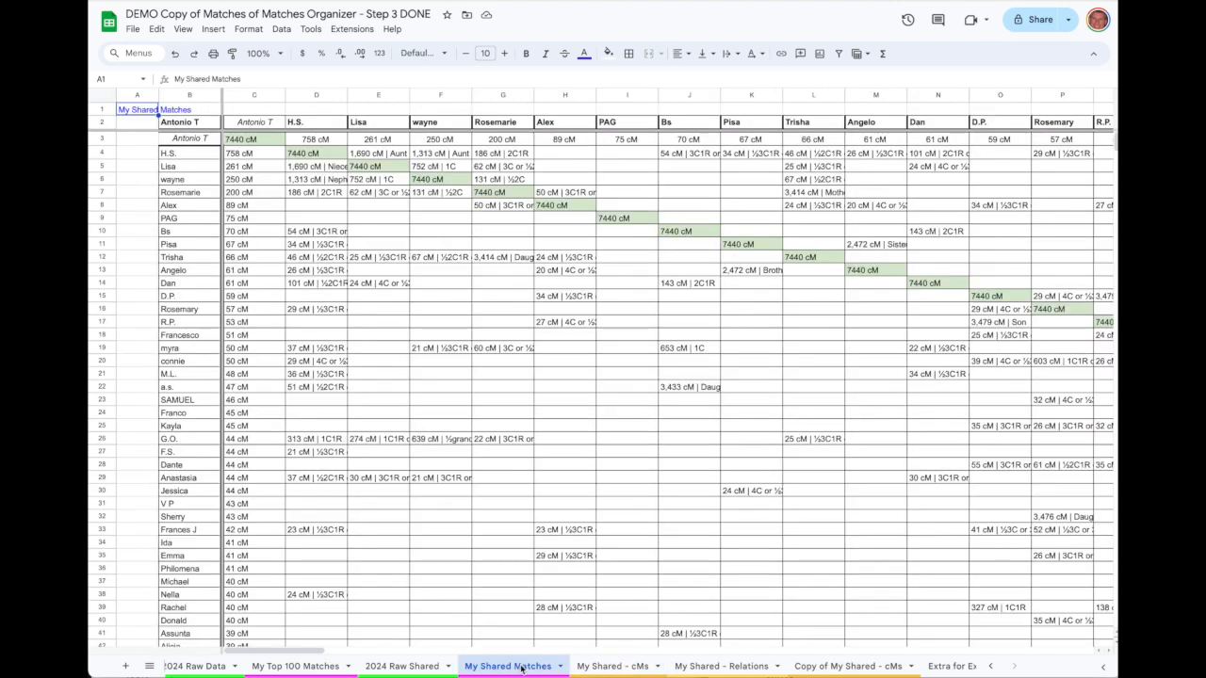
{"action": "left_click", "coordinate": [612, 666]}
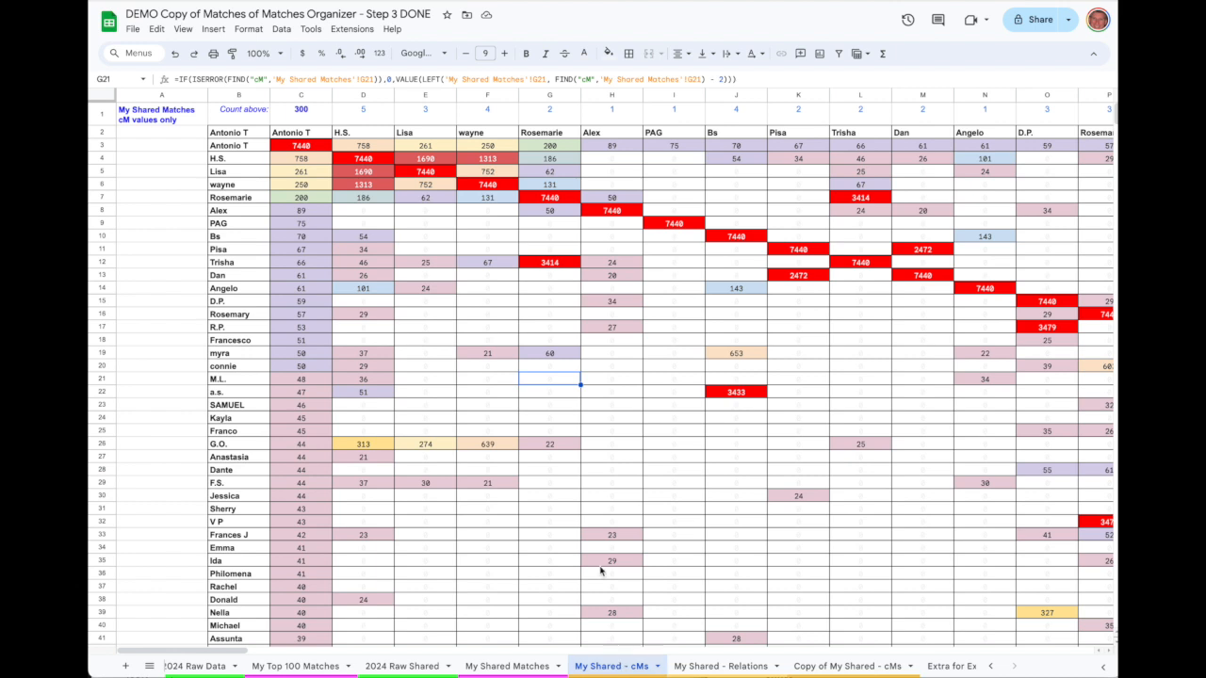
{"action": "mouse_move", "coordinate": [425, 180]}
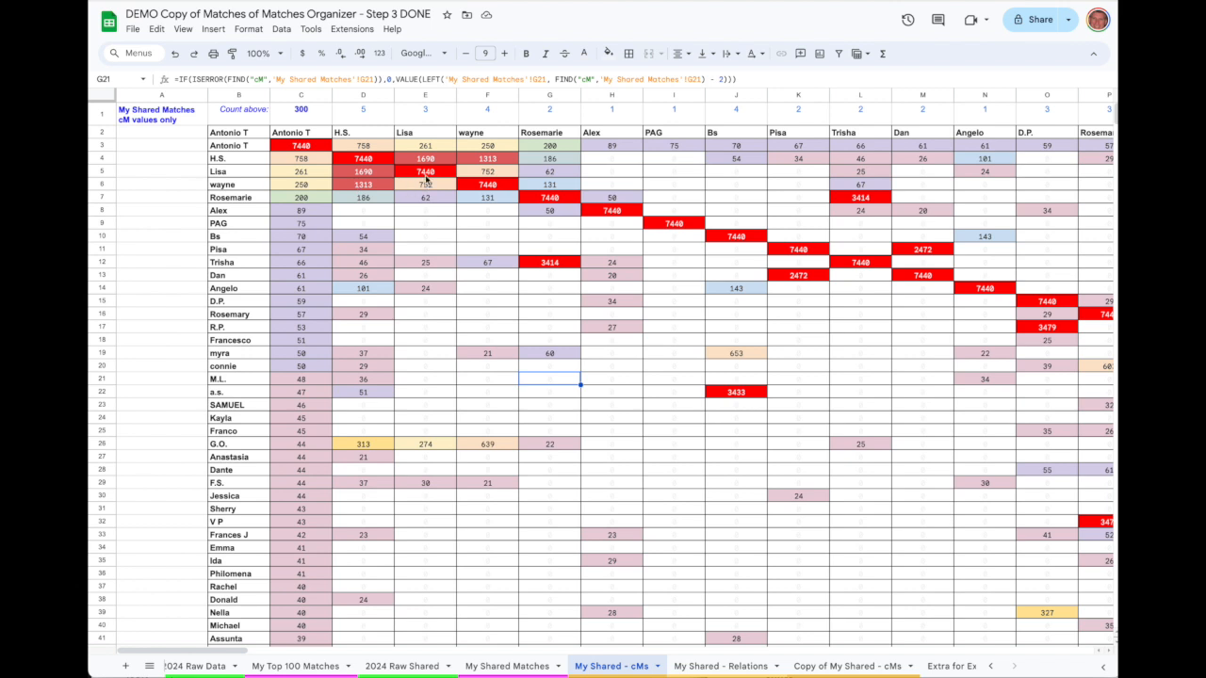
{"action": "mouse_move", "coordinate": [447, 172]}
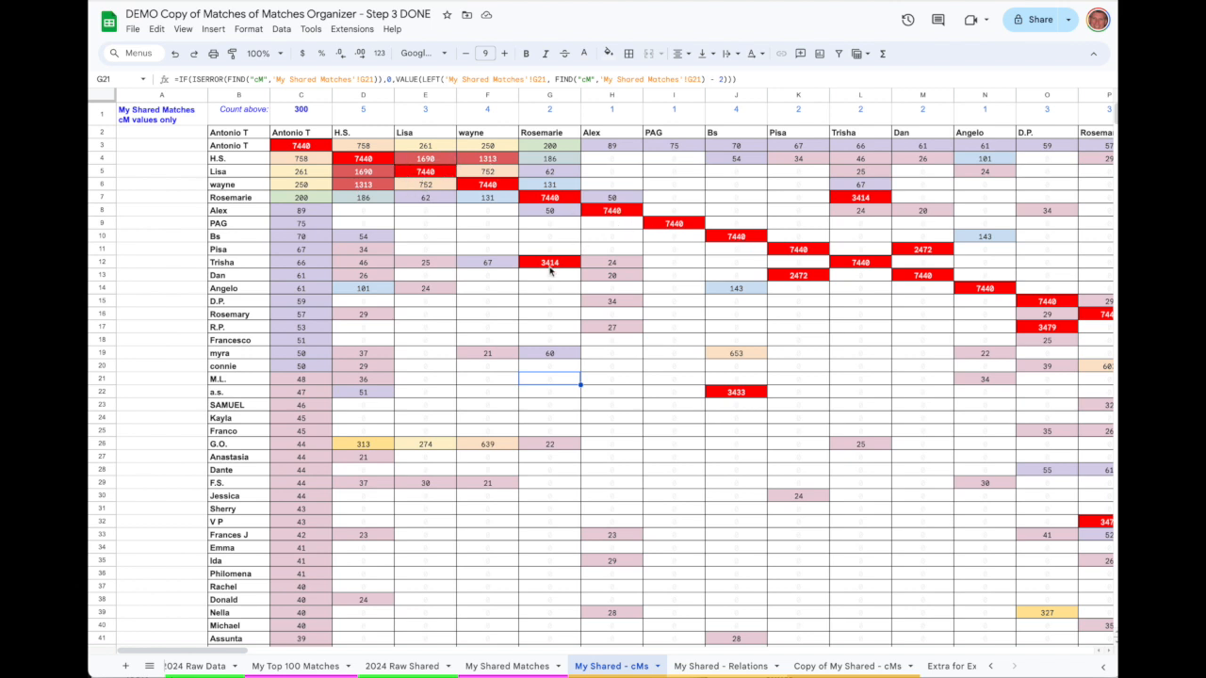
{"action": "mouse_move", "coordinate": [516, 428]}
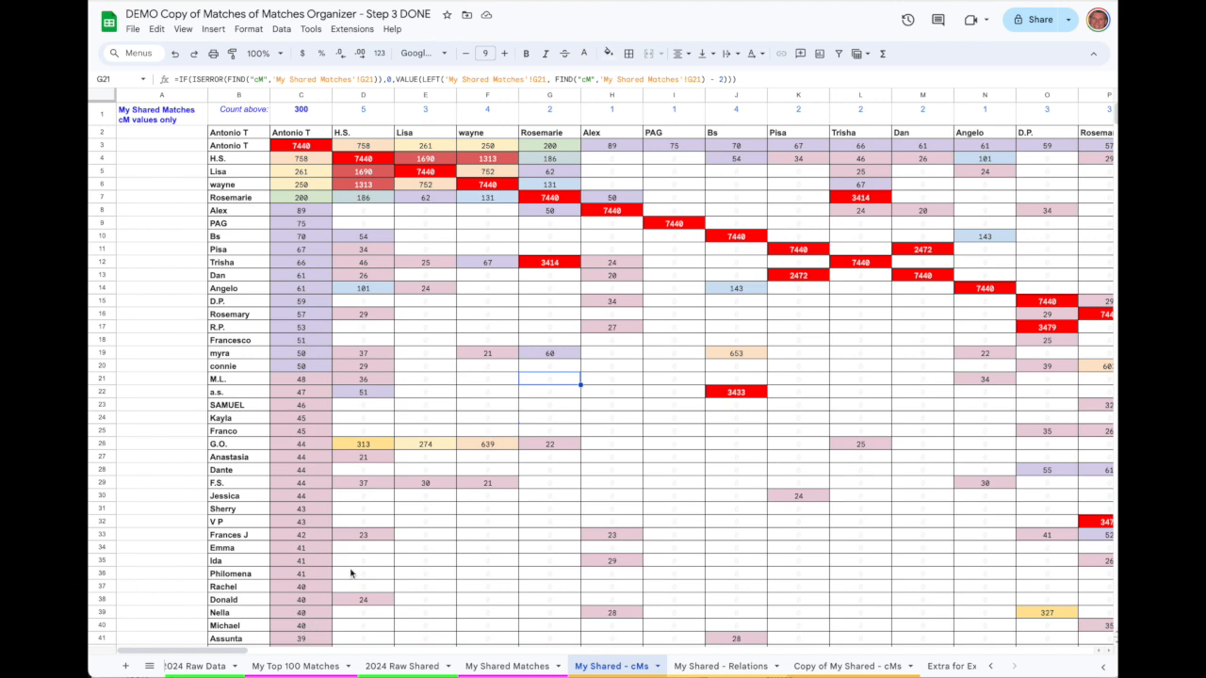
{"action": "mouse_move", "coordinate": [349, 583]}
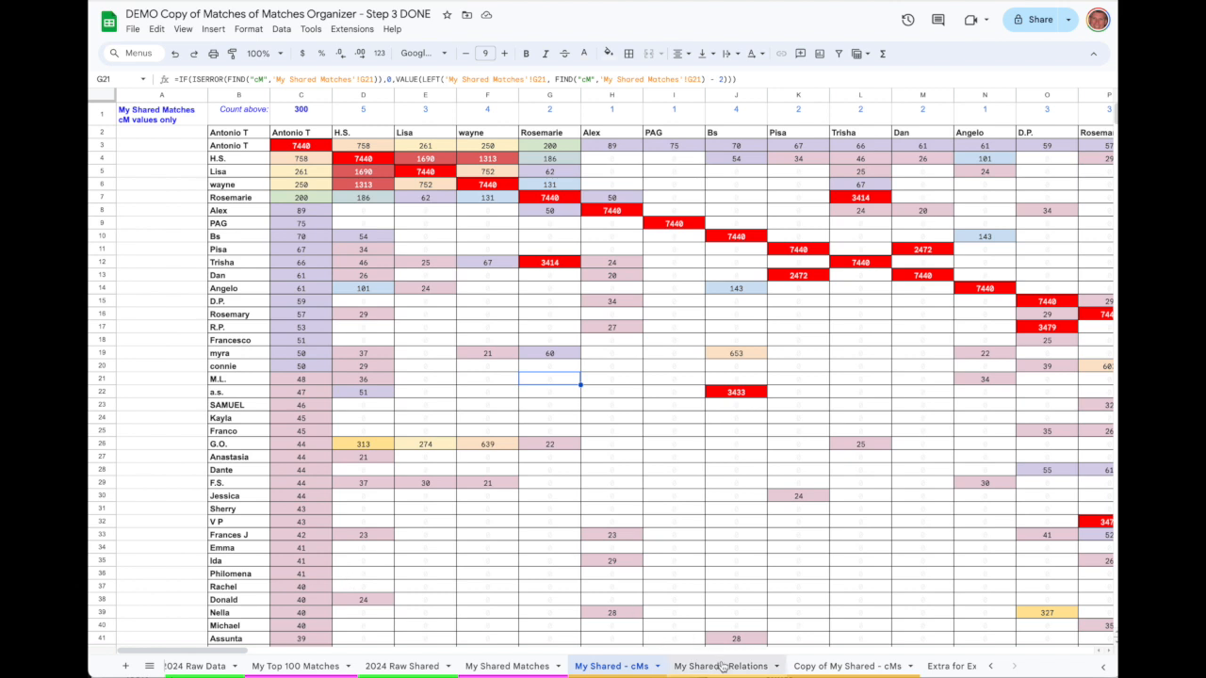
Step: View the My Shared - Relations sheet, scrolling right through the relationship labels
{"action": "left_click", "coordinate": [721, 666]}
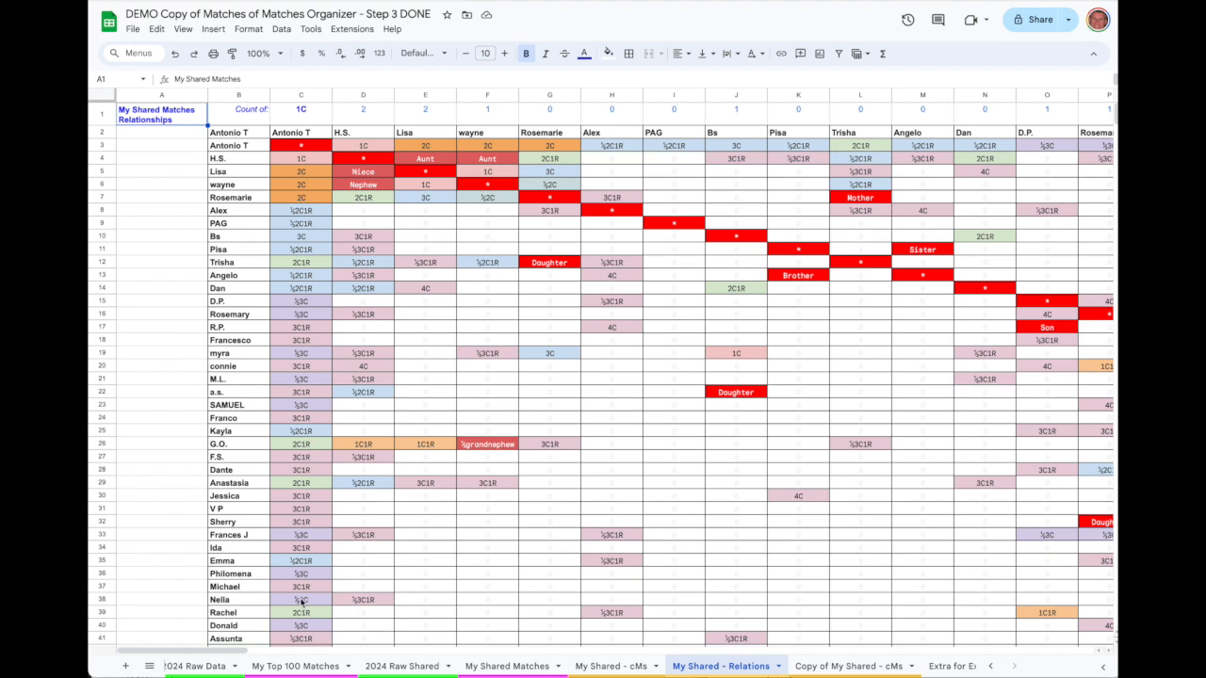
{"action": "mouse_move", "coordinate": [649, 569]}
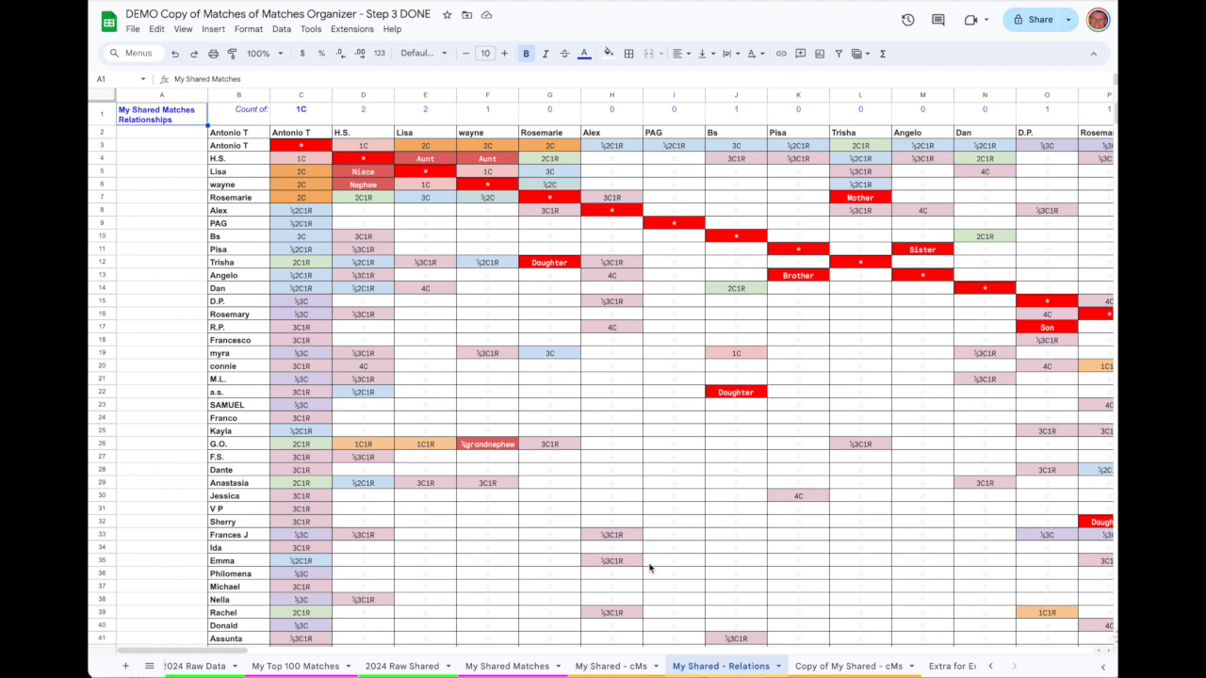
{"action": "mouse_move", "coordinate": [617, 488]}
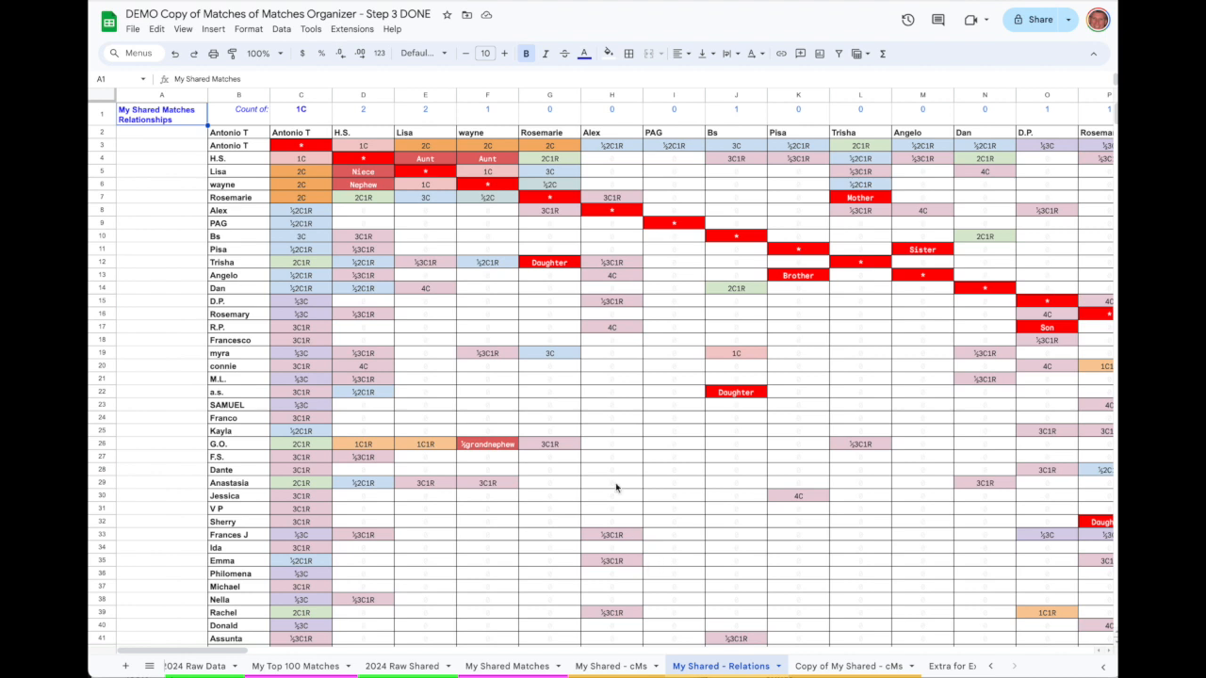
{"action": "mouse_move", "coordinate": [651, 445]}
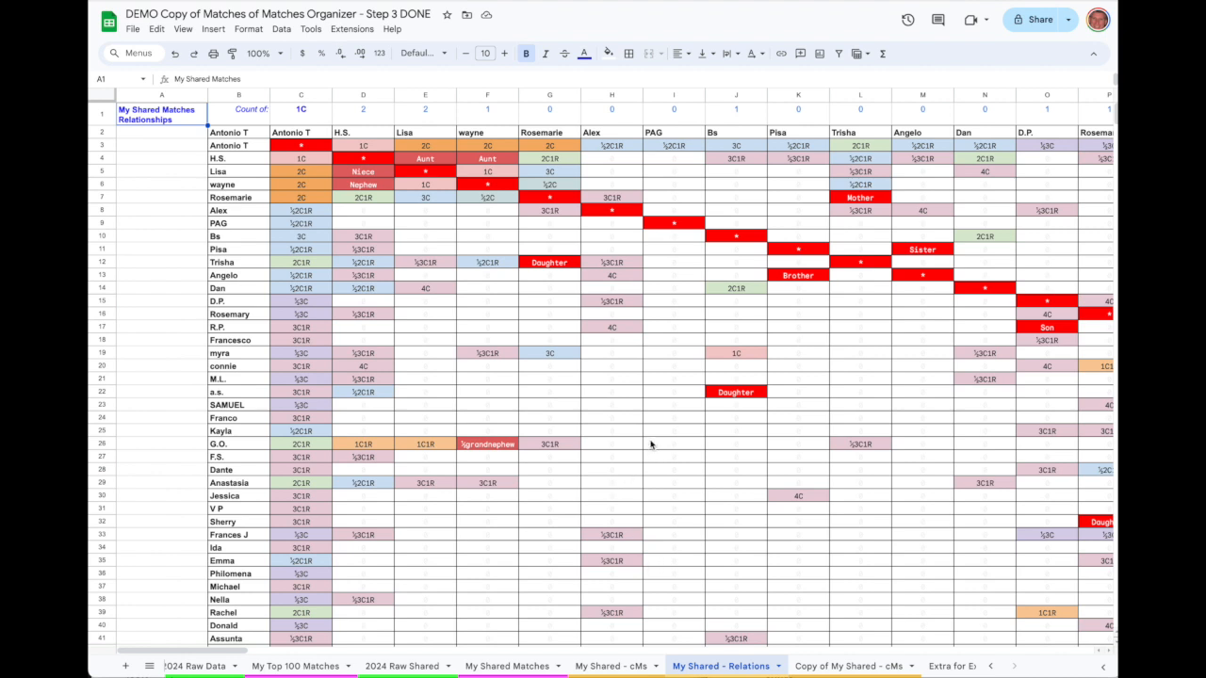
{"action": "scroll", "scroll_direction": "right", "scroll_amount": 3}
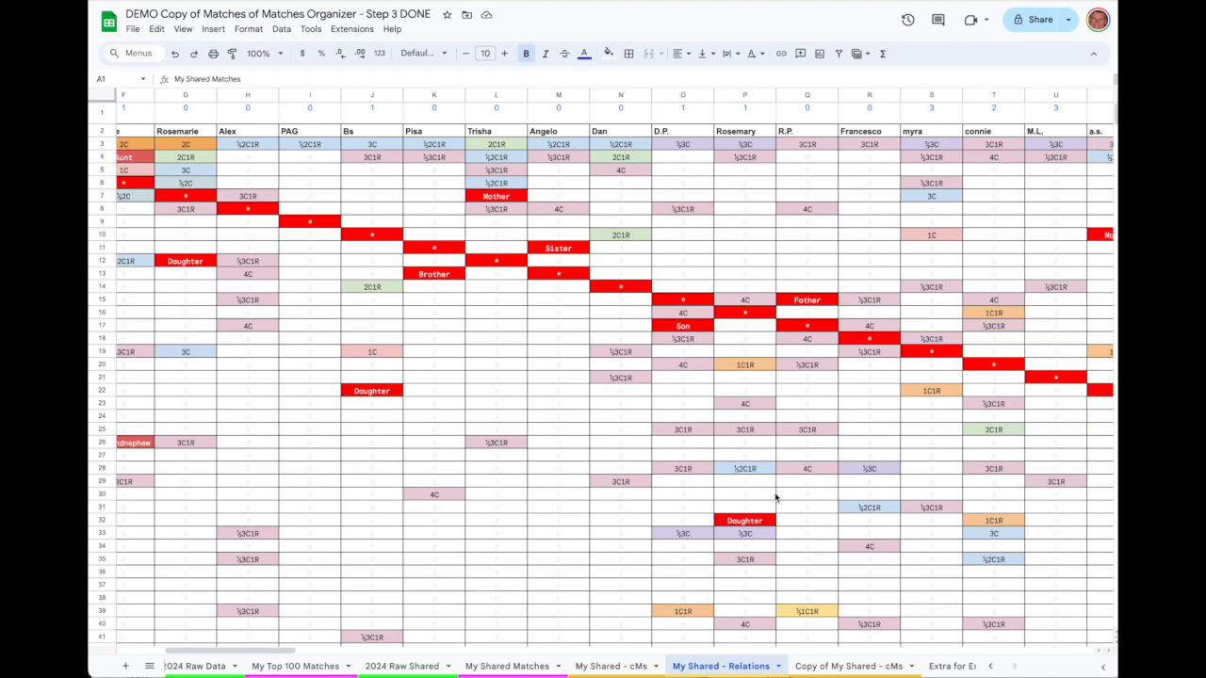
{"action": "scroll", "scroll_direction": "right", "scroll_amount": 3}
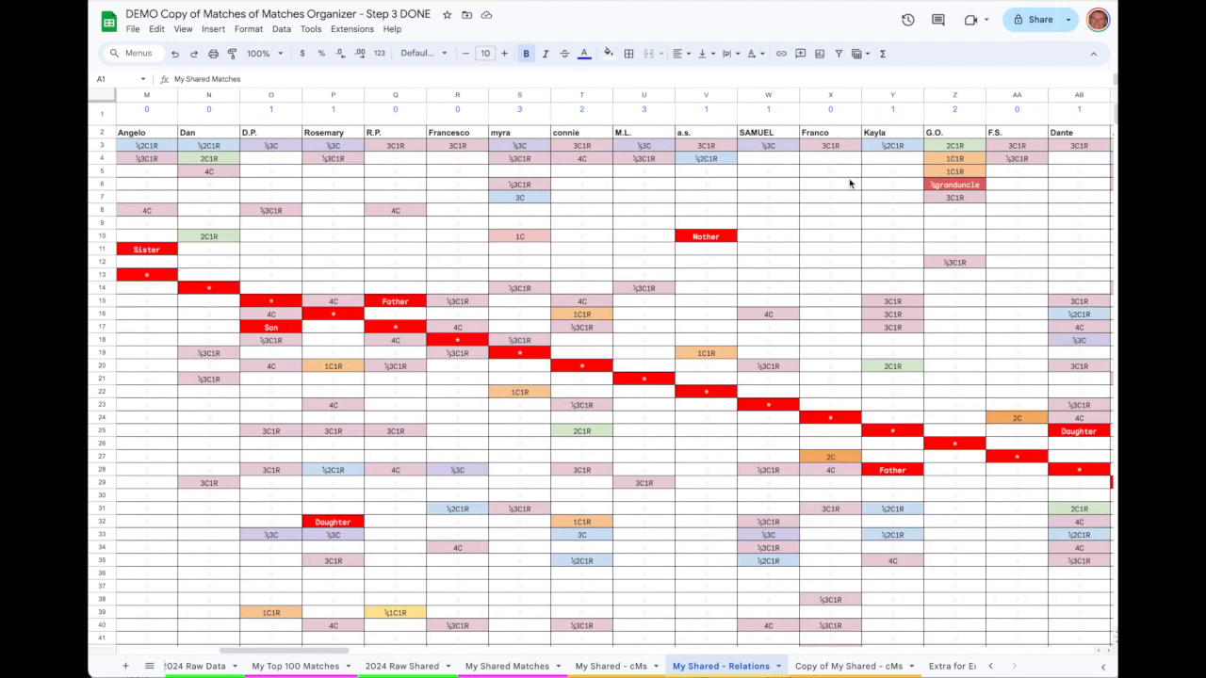
{"action": "scroll", "scroll_direction": "right", "scroll_amount": 3}
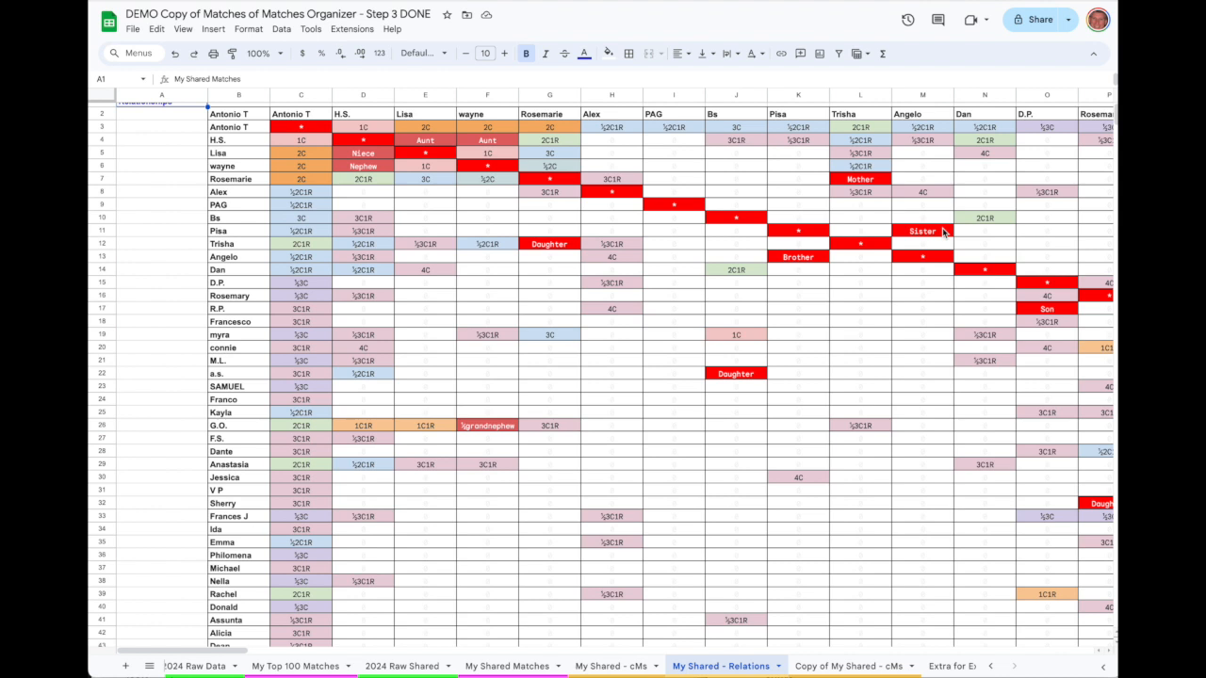
{"action": "mouse_move", "coordinate": [860, 229]}
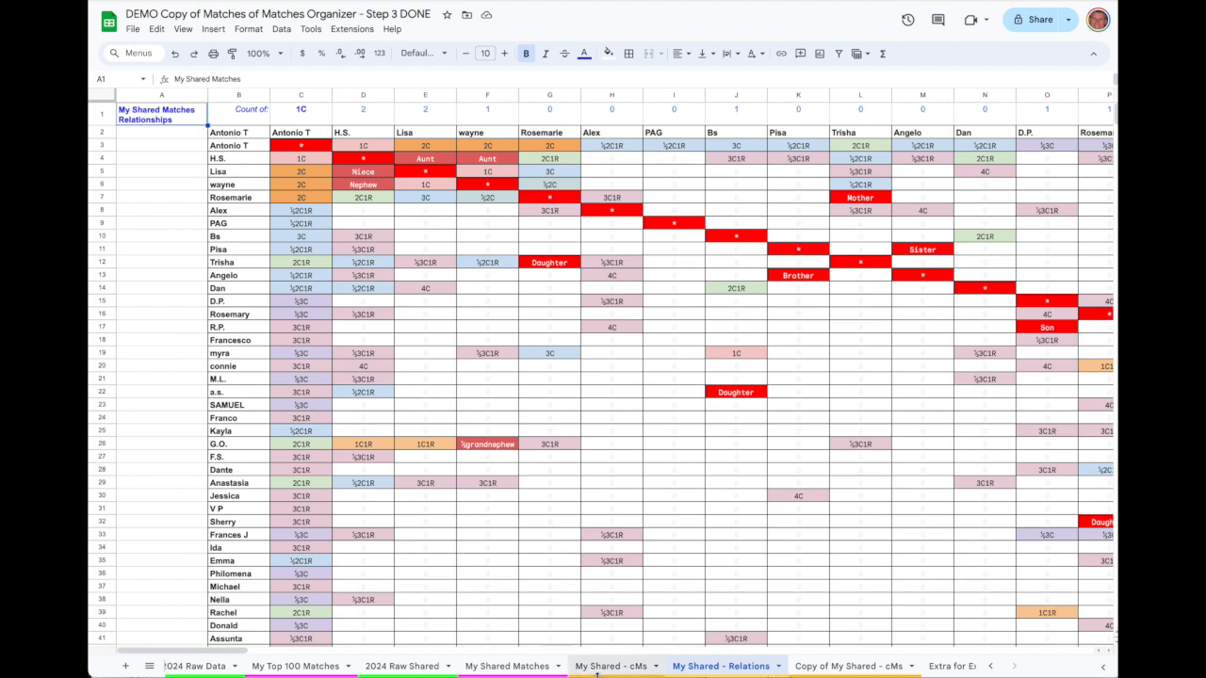
Step: From the My Shared - cMs tab, add a new blank sheet, Sheet7
{"action": "left_click", "coordinate": [611, 666]}
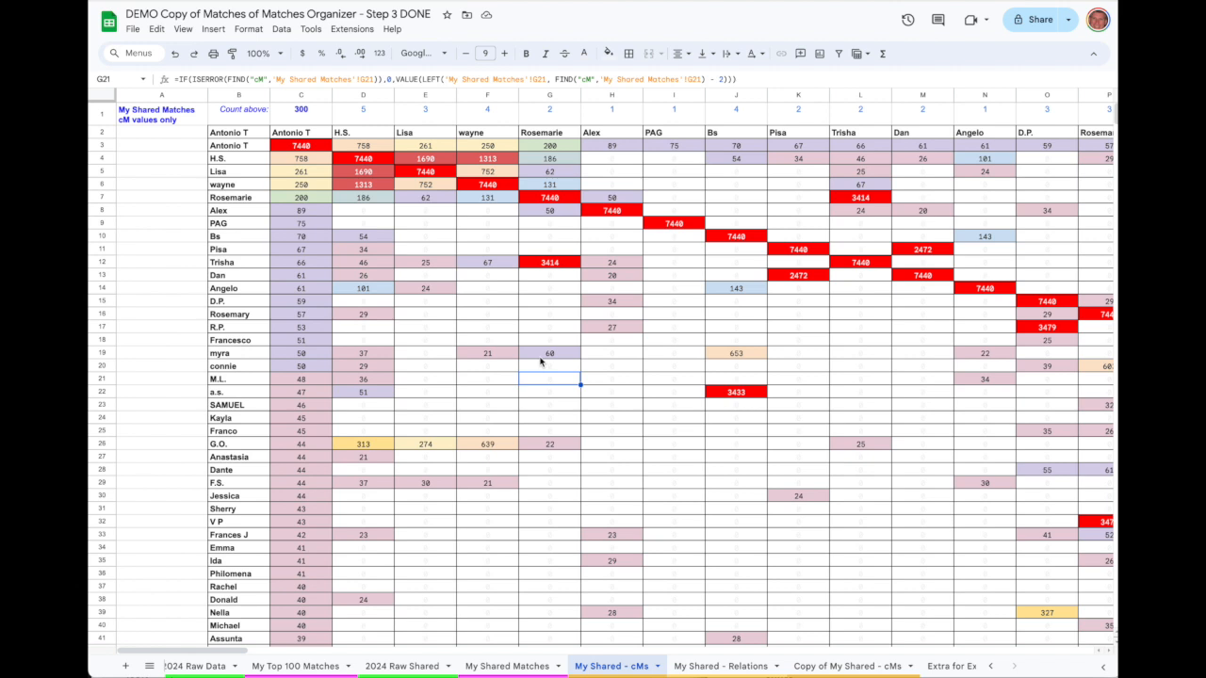
{"action": "mouse_move", "coordinate": [111, 101]}
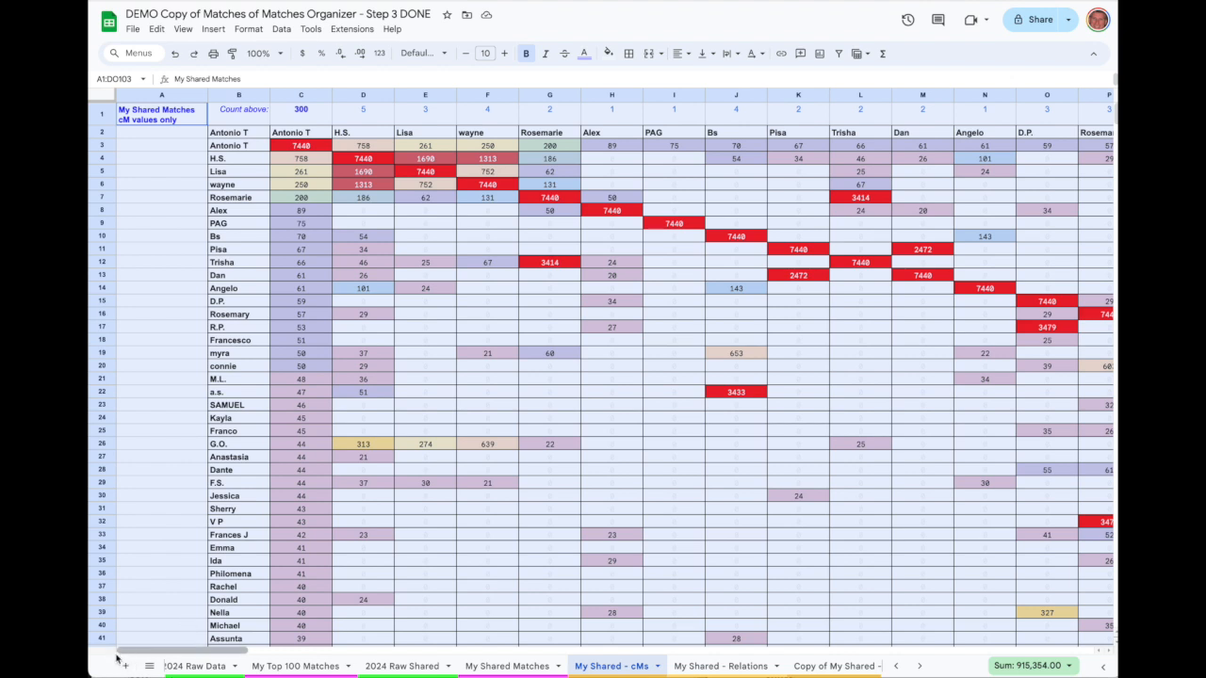
{"action": "left_click", "coordinate": [127, 666]}
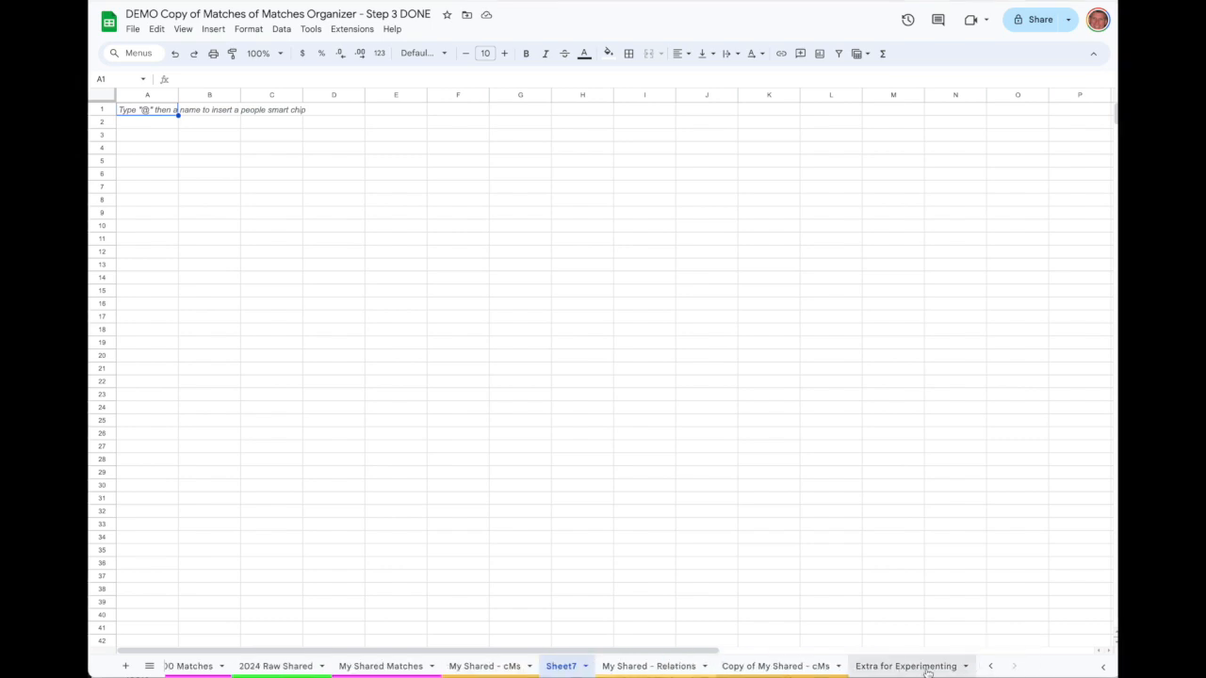
Step: Paste the copied cM matrix into Sheet7 at A1 as values only
{"action": "left_click", "coordinate": [905, 666]}
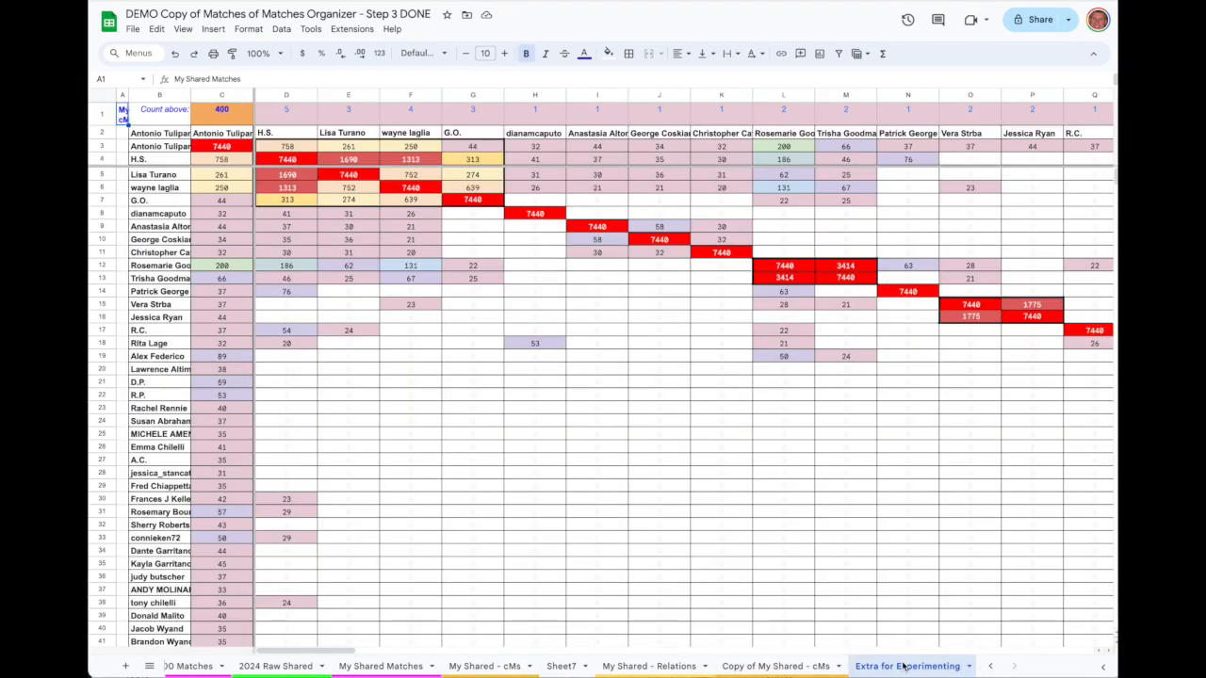
{"action": "left_click", "coordinate": [561, 666]}
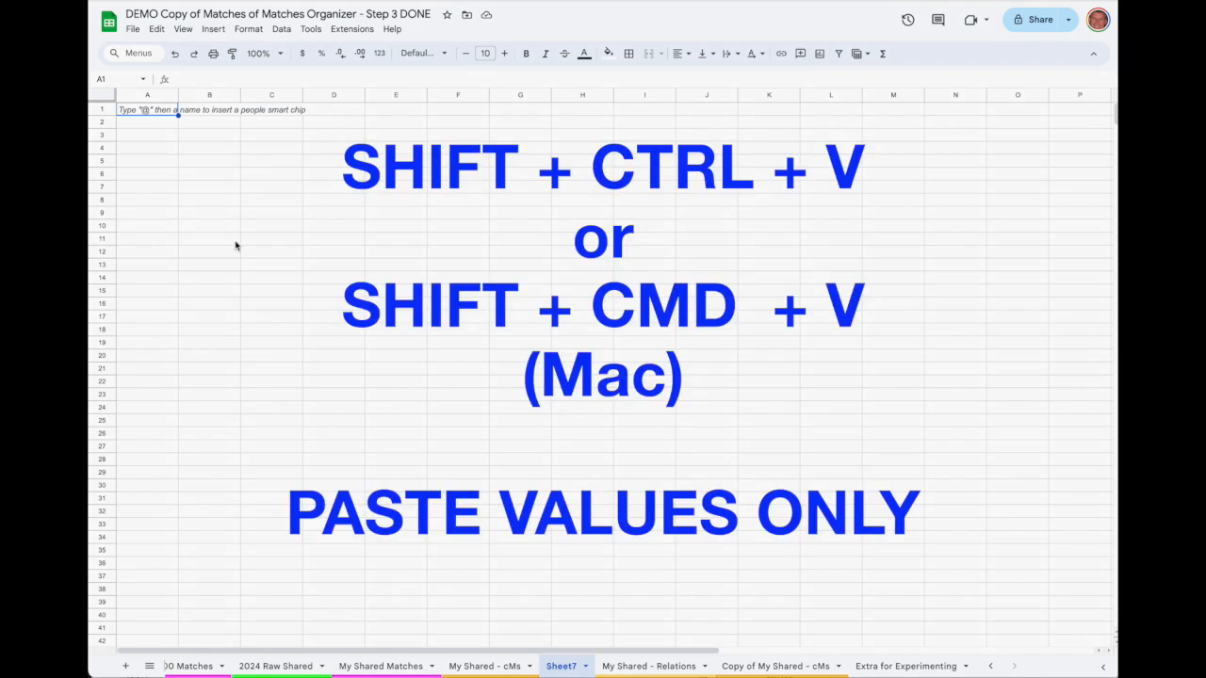
{"action": "right_click", "coordinate": [147, 109]}
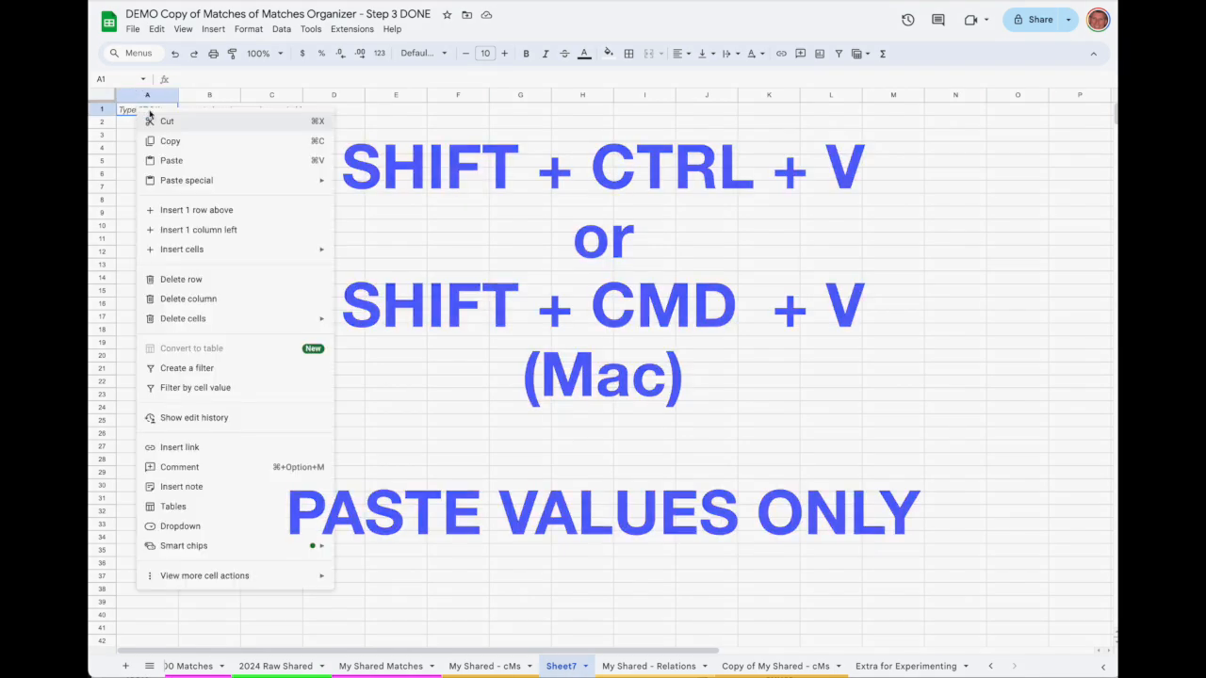
{"action": "left_click", "coordinate": [185, 180]}
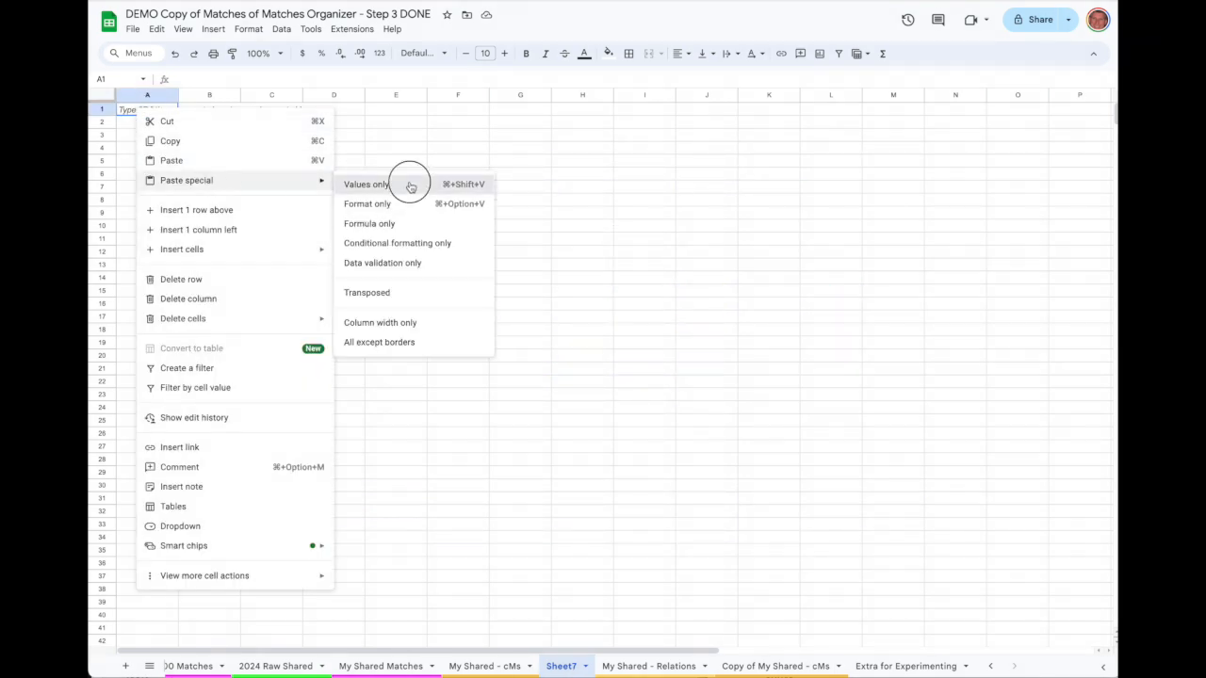
{"action": "left_click", "coordinate": [366, 184]}
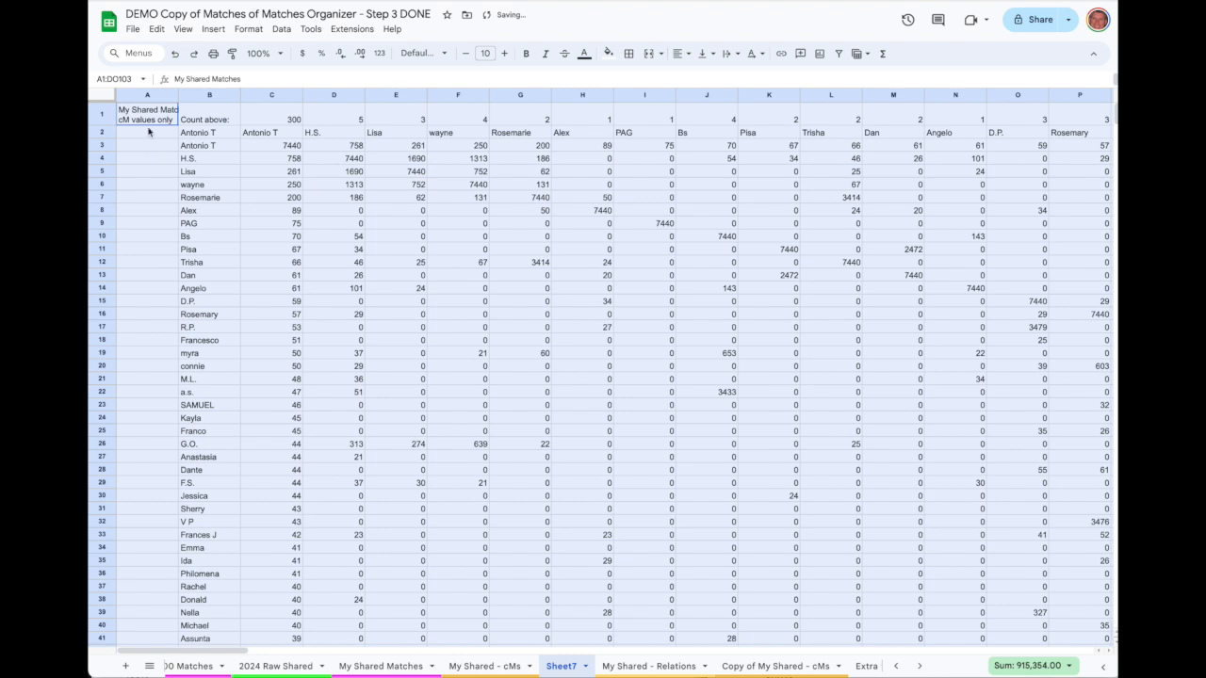
Step: Paste the matrix's colour formatting on top using Paste special format only
{"action": "right_click", "coordinate": [147, 119]}
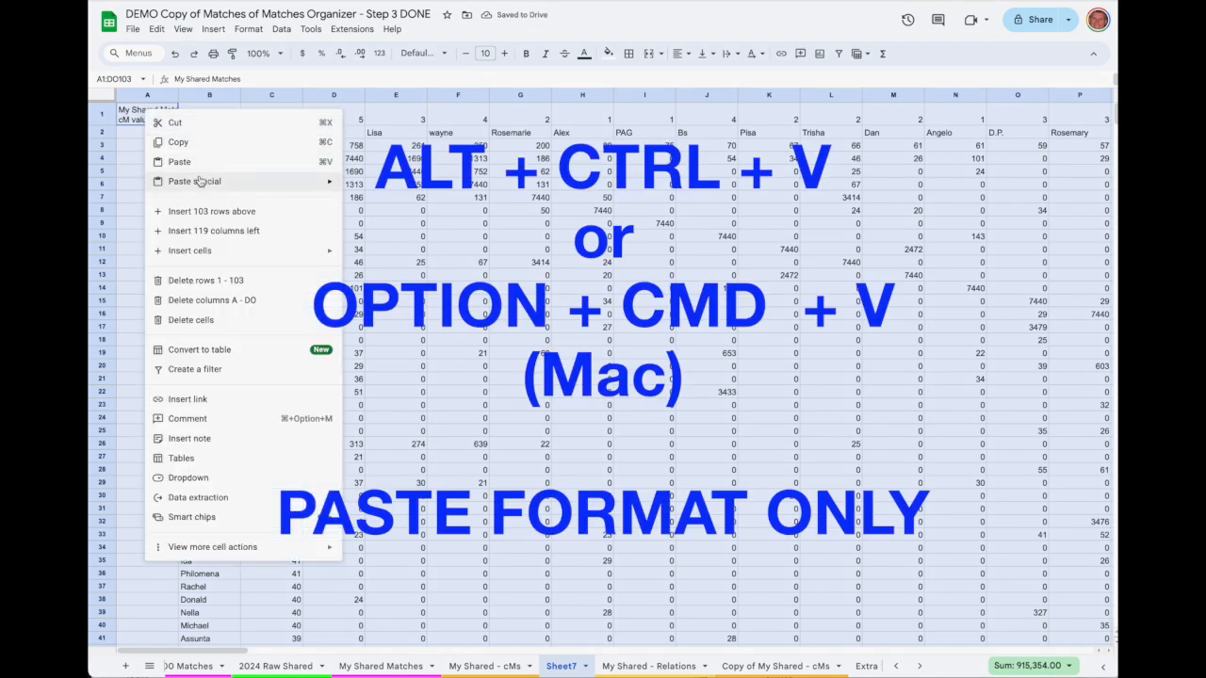
{"action": "left_click", "coordinate": [194, 181]}
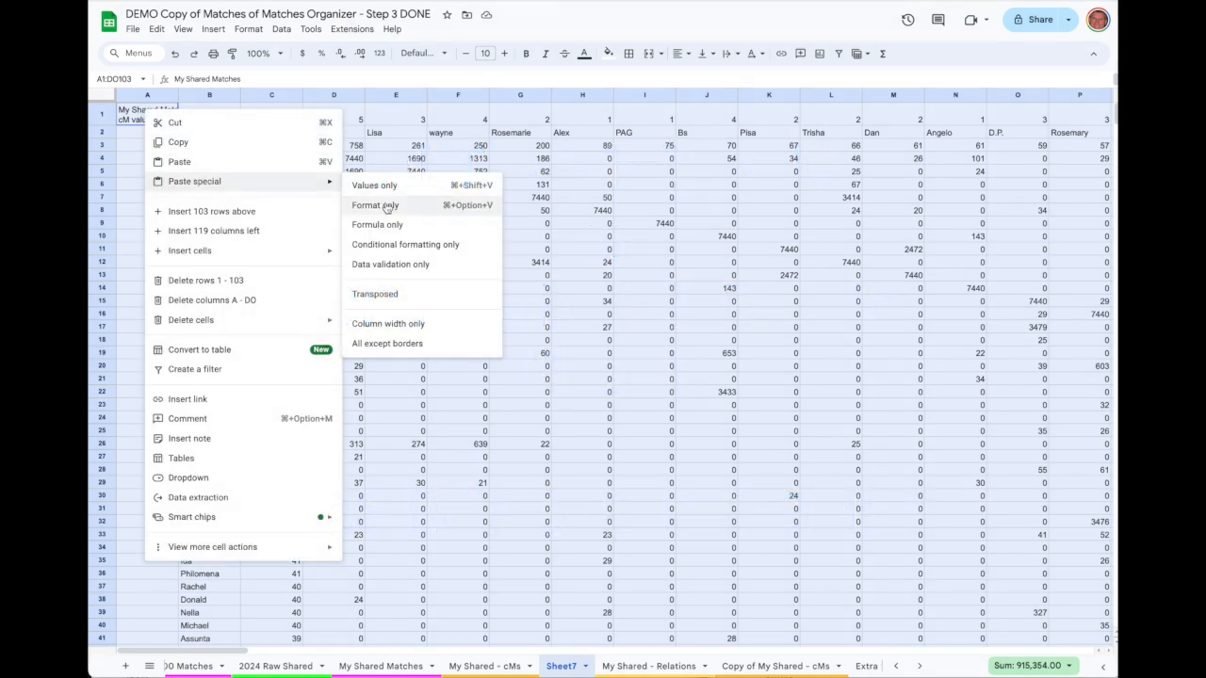
{"action": "left_click", "coordinate": [375, 205]}
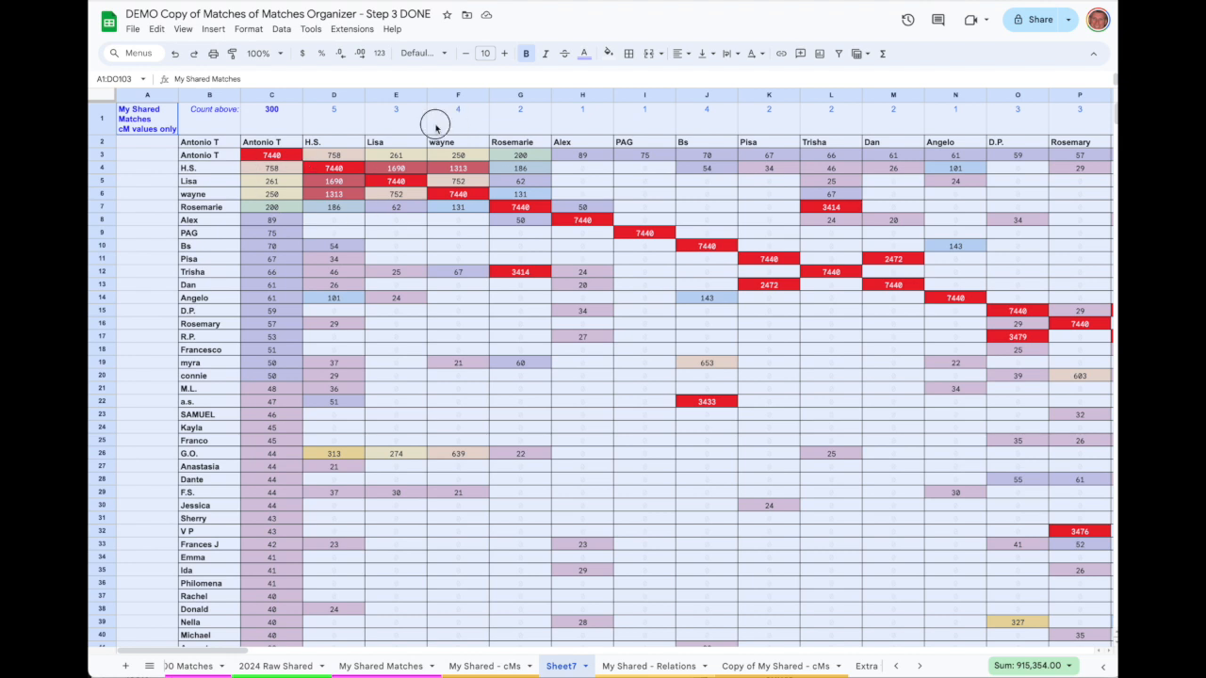
Step: Move G.O.'s row up to row 7, then select rows 8–103 from Rosemarie's row
{"action": "left_click", "coordinate": [458, 110]}
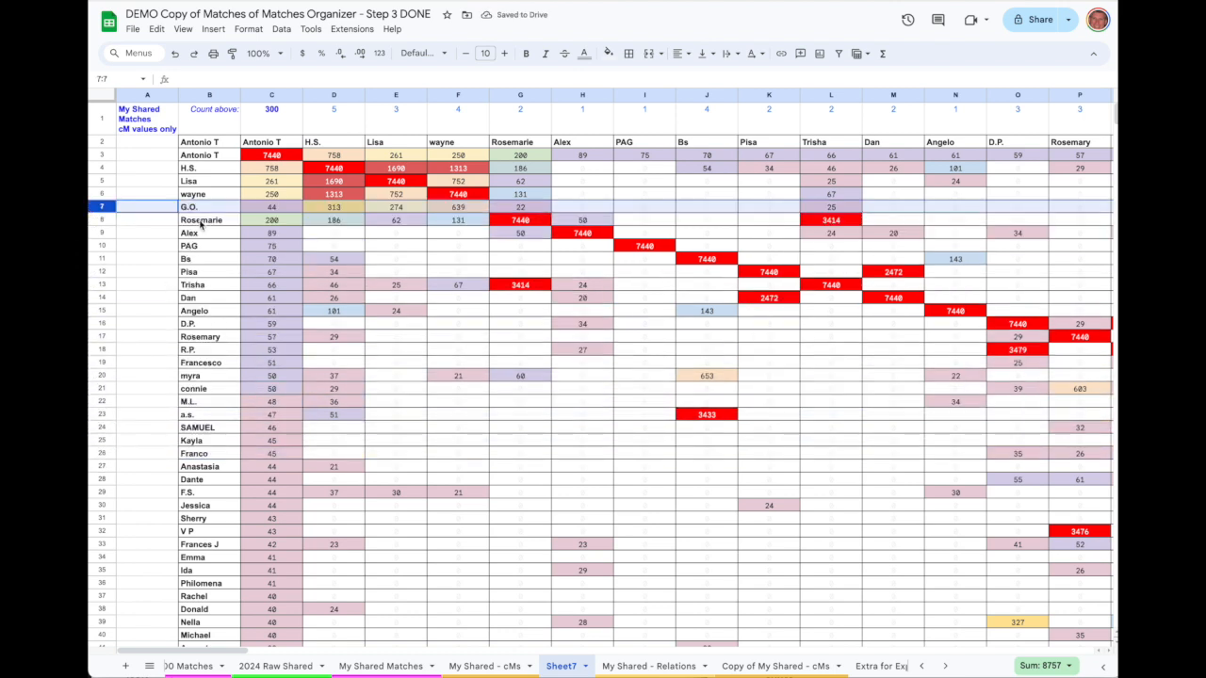
{"action": "left_click", "coordinate": [104, 219]}
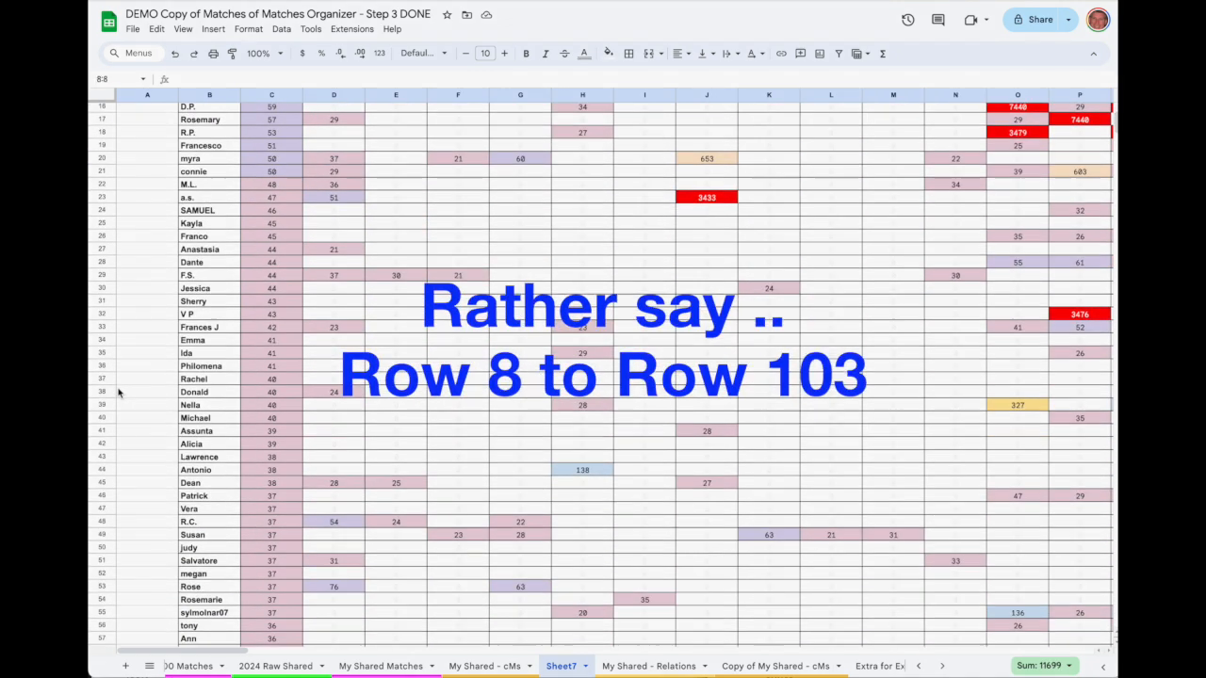
{"action": "scroll", "scroll_direction": "down", "scroll_amount": 3}
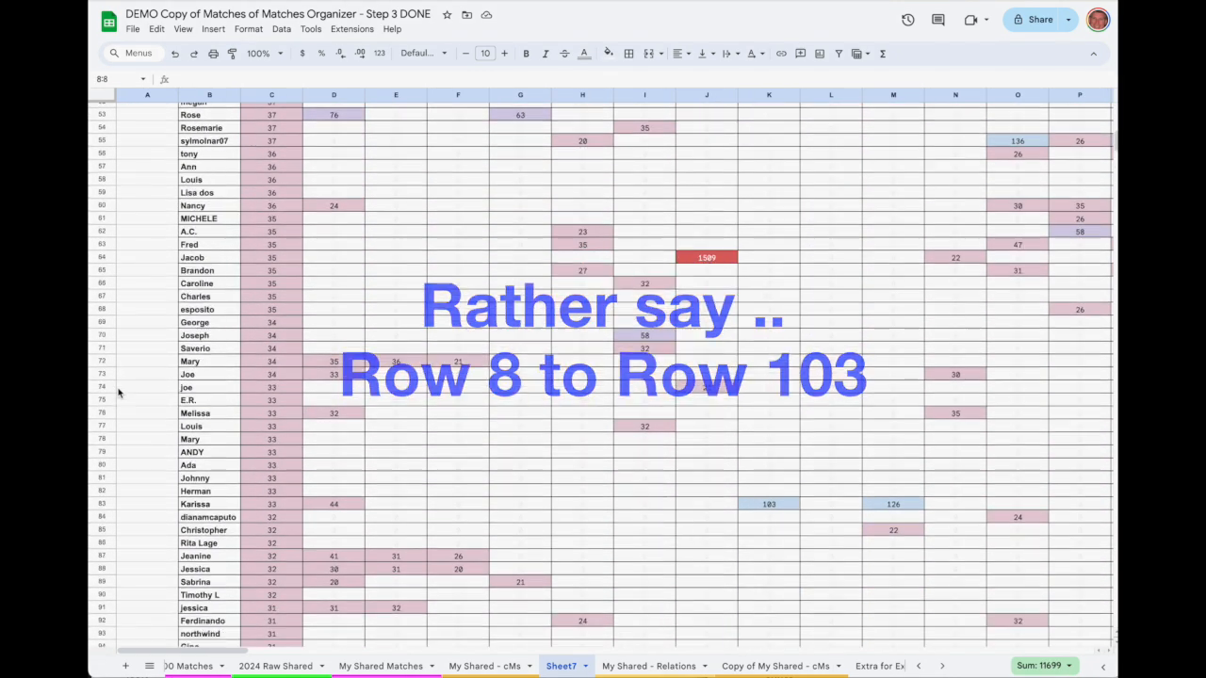
{"action": "scroll", "scroll_direction": "down", "scroll_amount": 3}
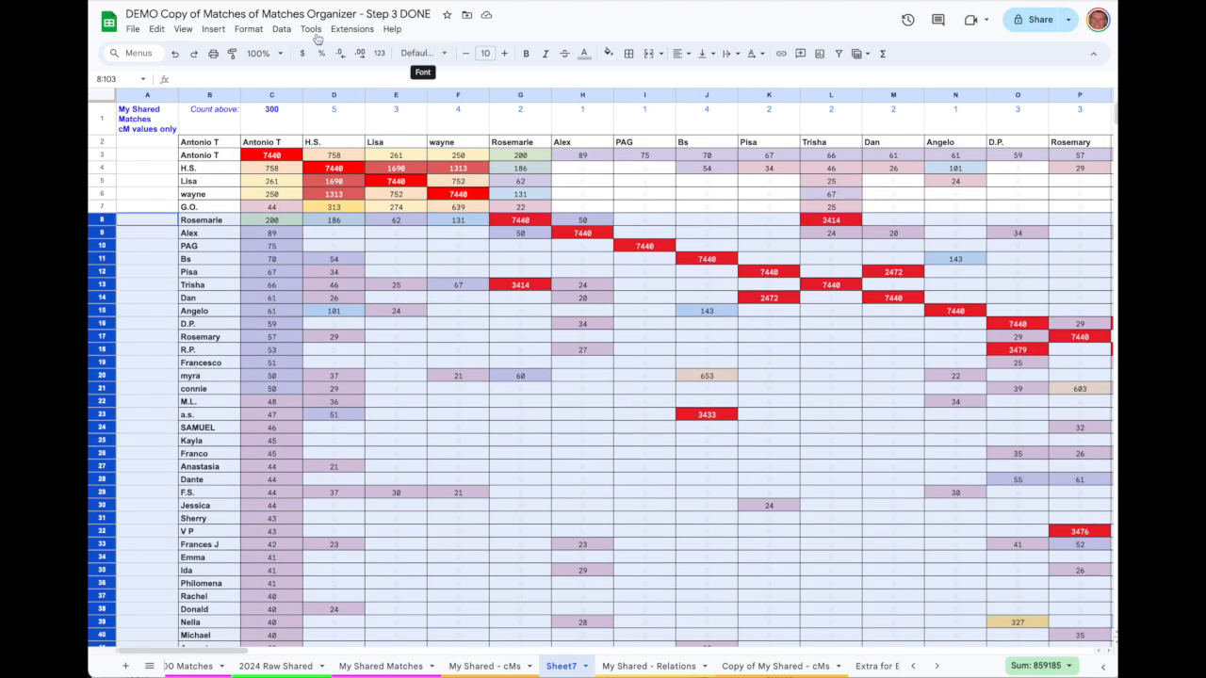
Step: Sort rows 8–103 by column G, Z to A, using advanced range sorting
{"action": "left_click", "coordinate": [281, 29]}
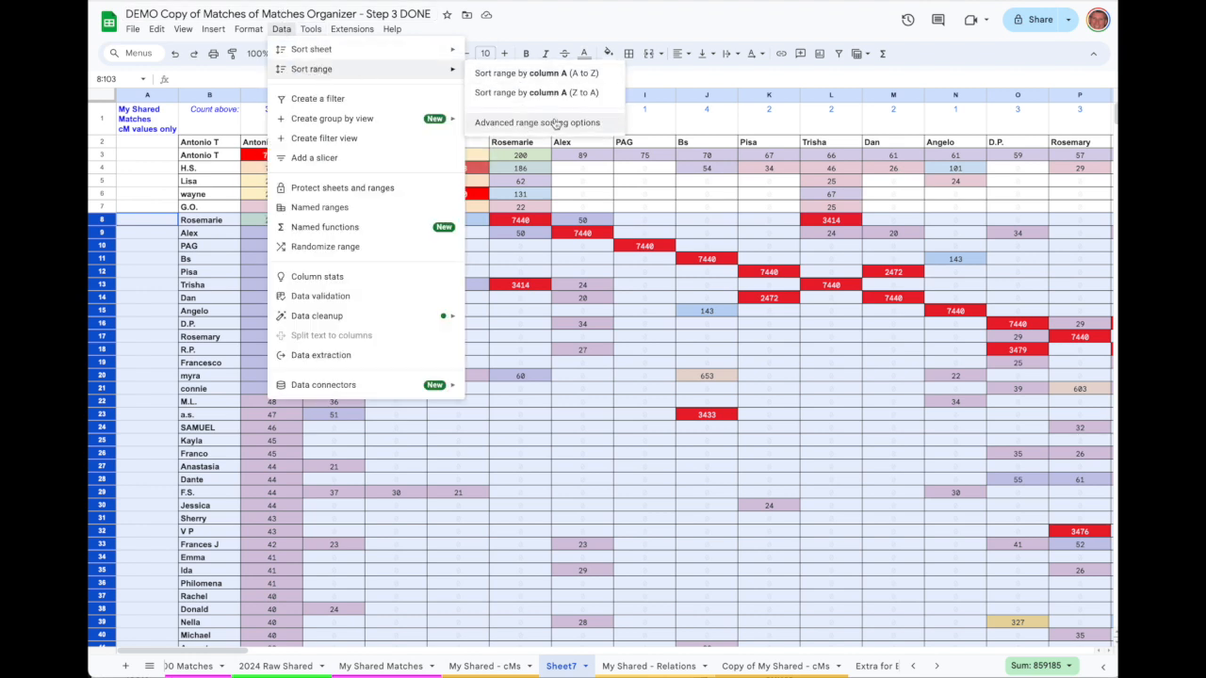
{"action": "left_click", "coordinate": [537, 122]}
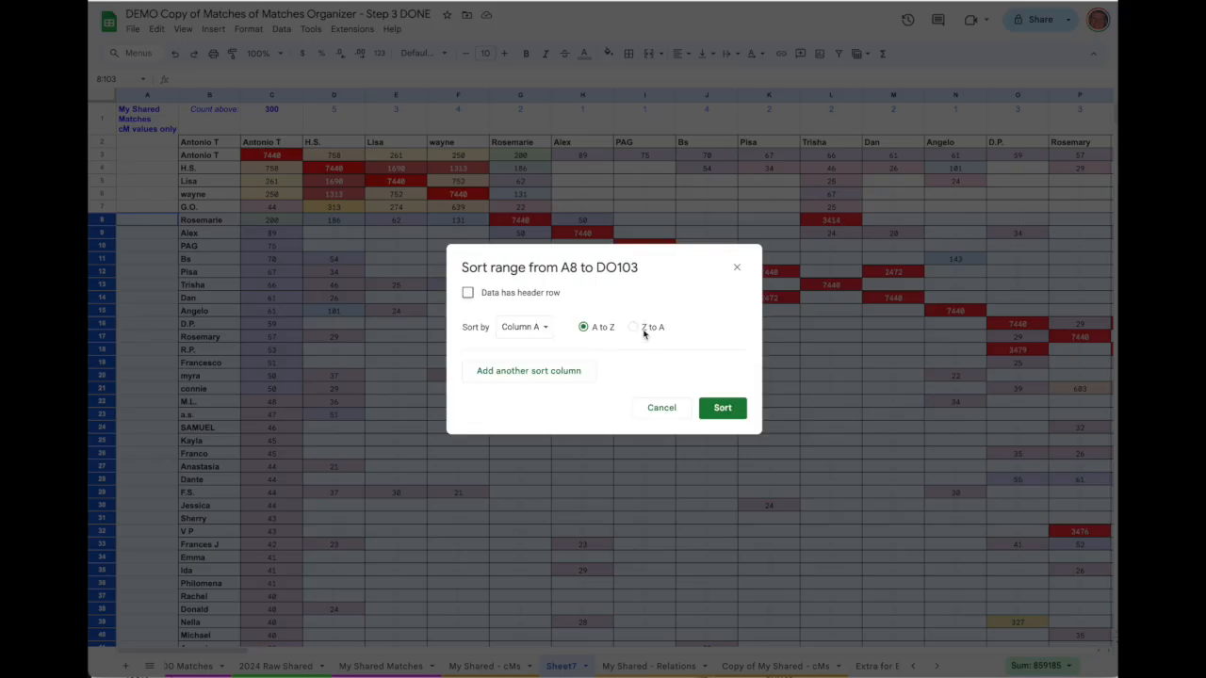
{"action": "left_click", "coordinate": [634, 327]}
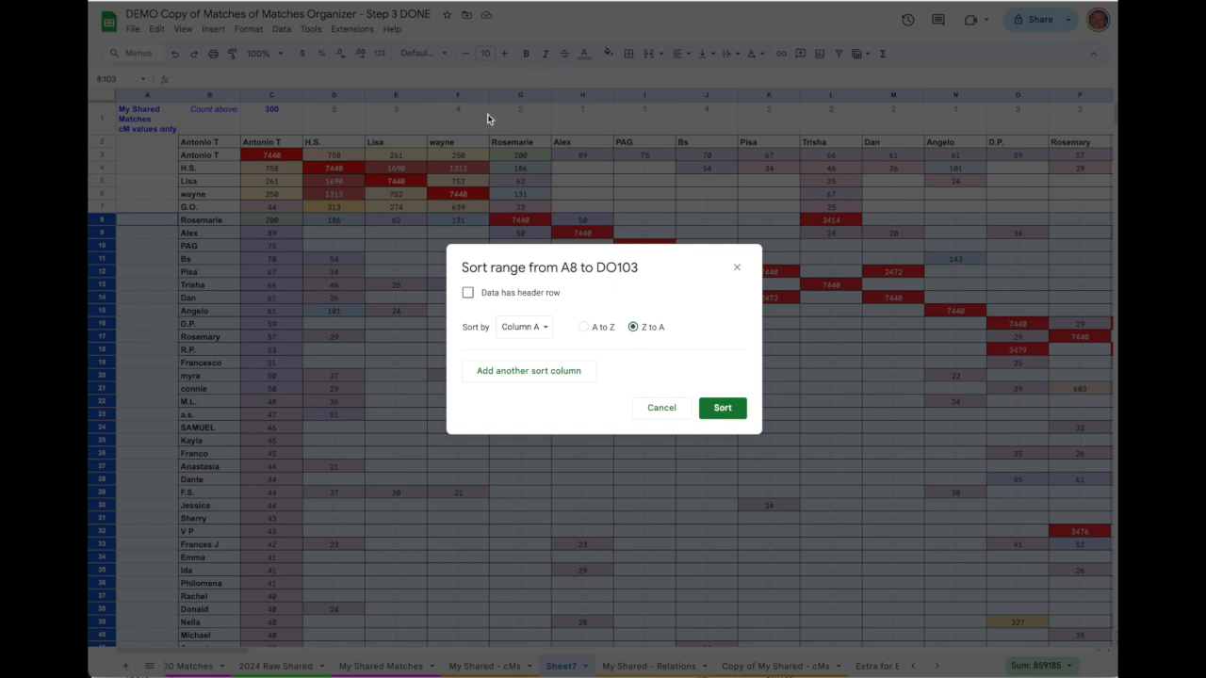
{"action": "mouse_move", "coordinate": [527, 220]}
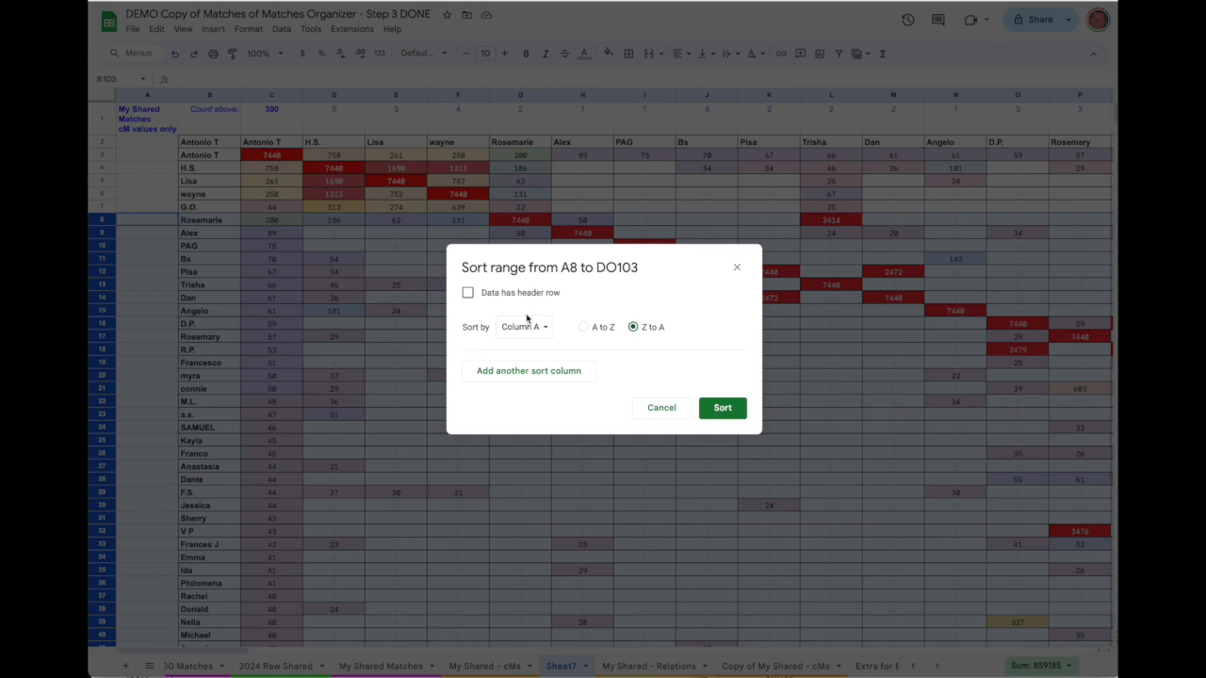
{"action": "left_click", "coordinate": [523, 327]}
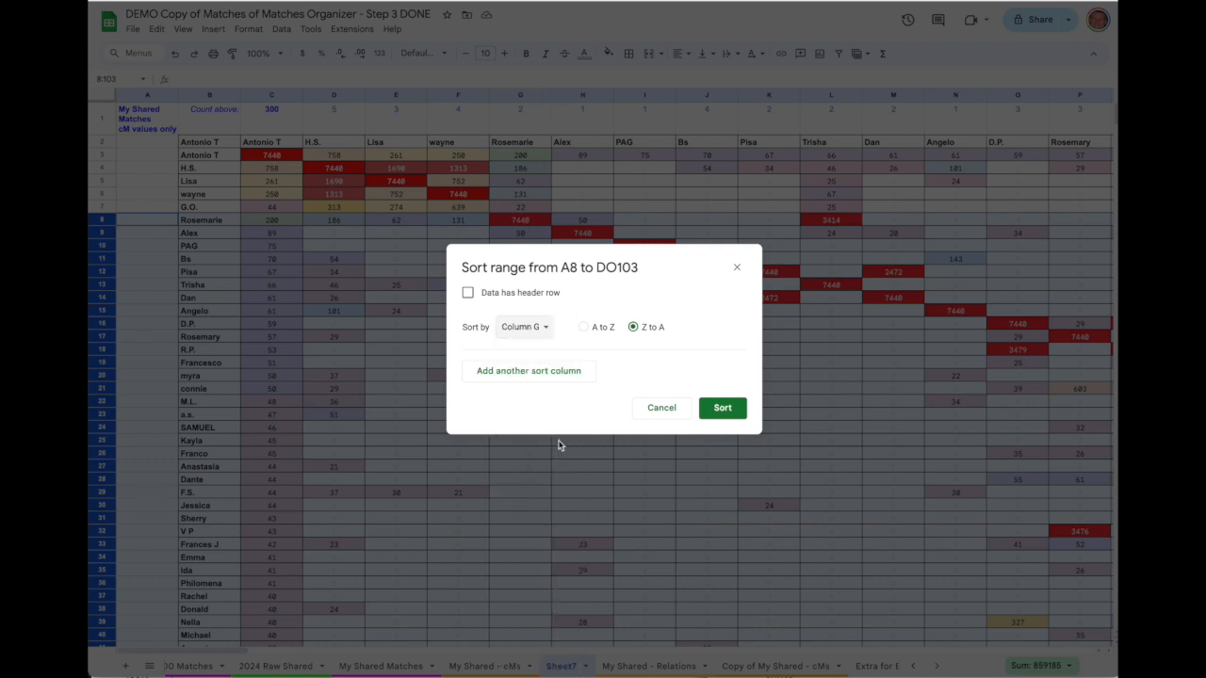
{"action": "mouse_move", "coordinate": [528, 368]}
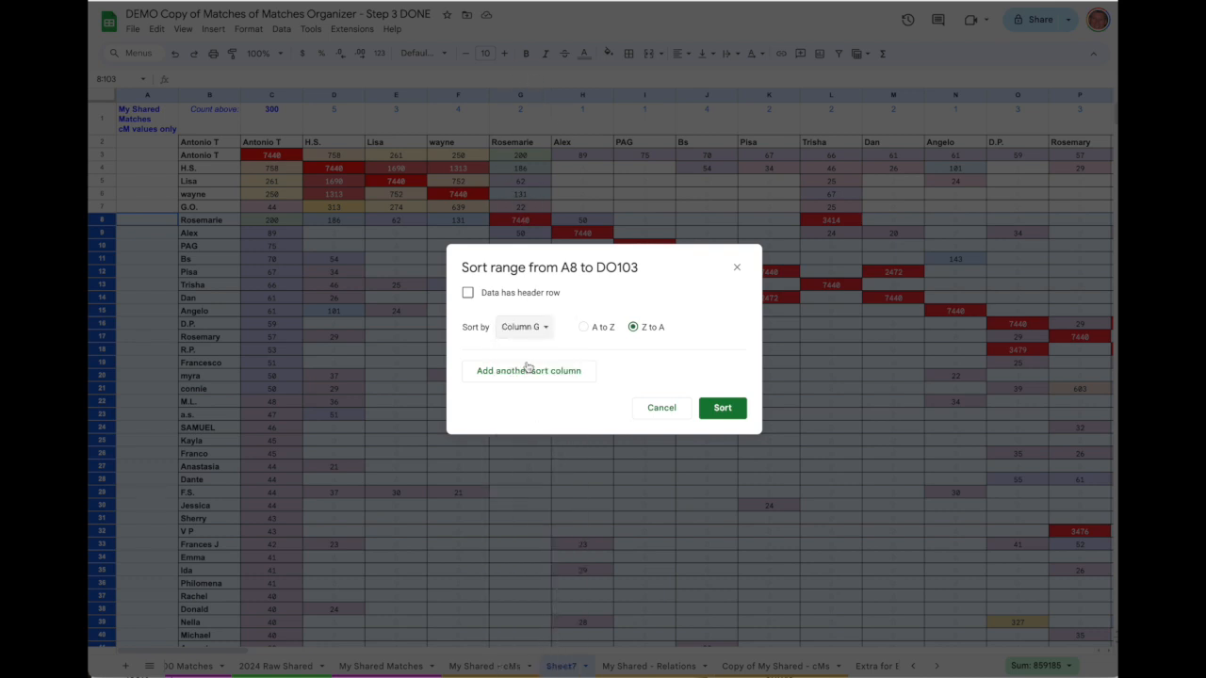
{"action": "left_click", "coordinate": [721, 407]}
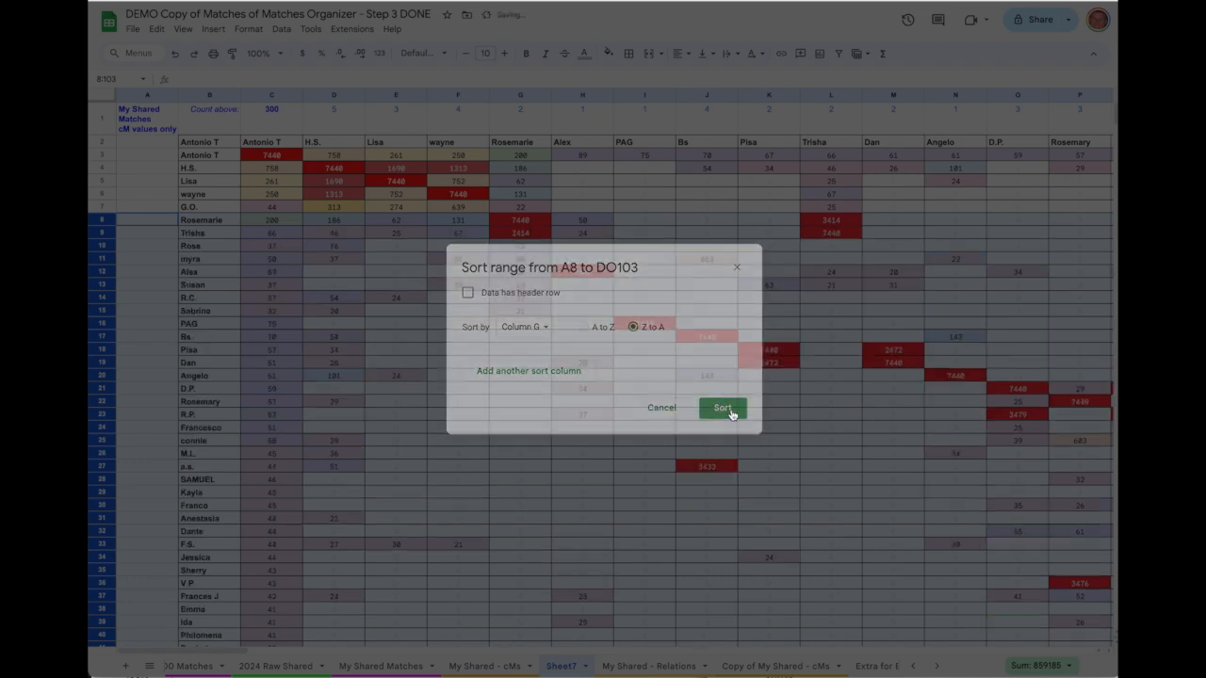
{"action": "left_click", "coordinate": [722, 407]}
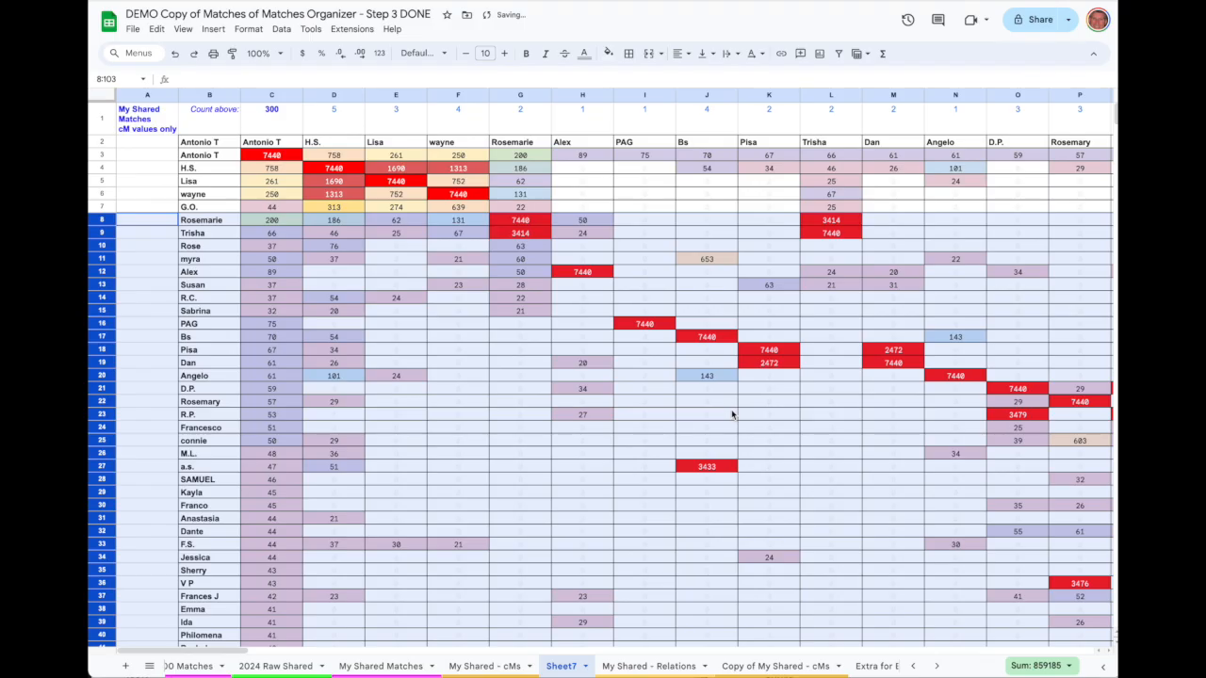
{"action": "mouse_move", "coordinate": [590, 245]}
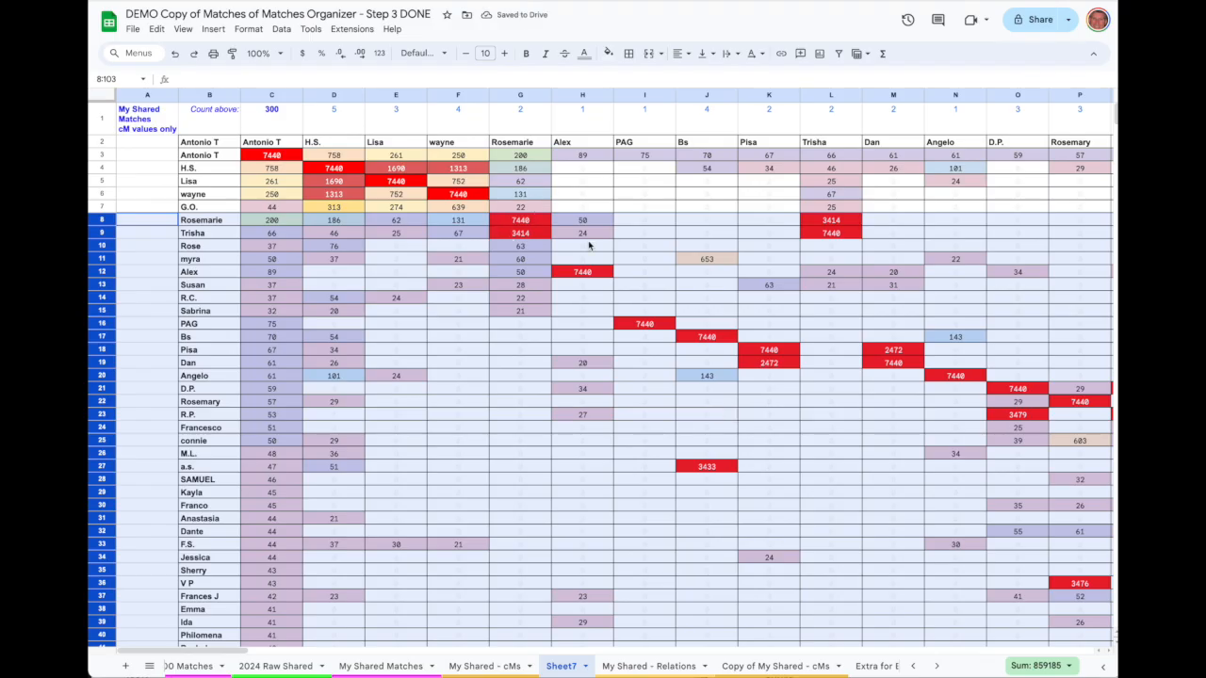
{"action": "mouse_move", "coordinate": [584, 281]}
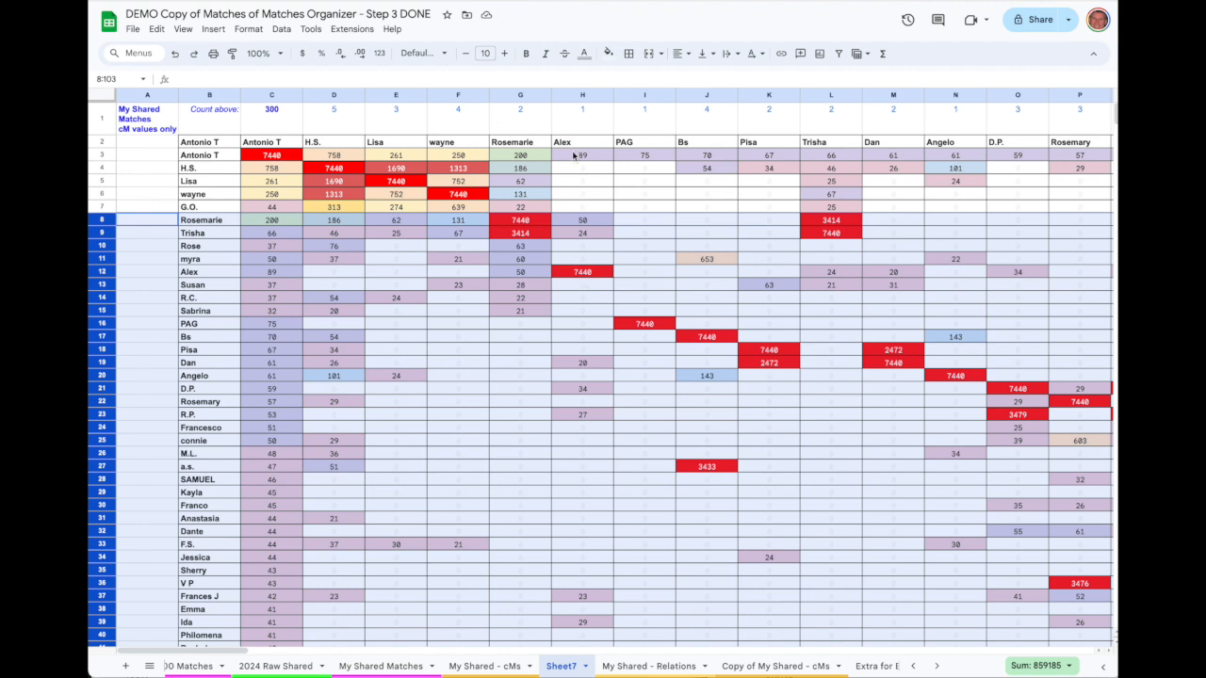
{"action": "mouse_move", "coordinate": [594, 297]}
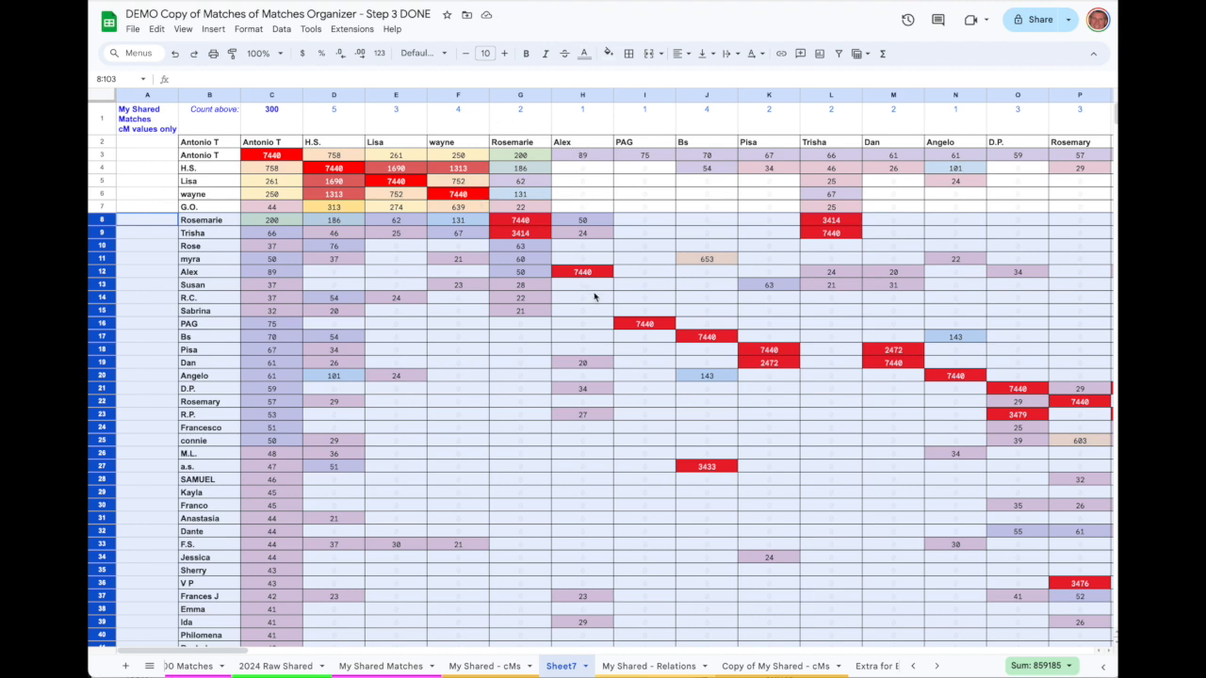
{"action": "mouse_move", "coordinate": [619, 171]}
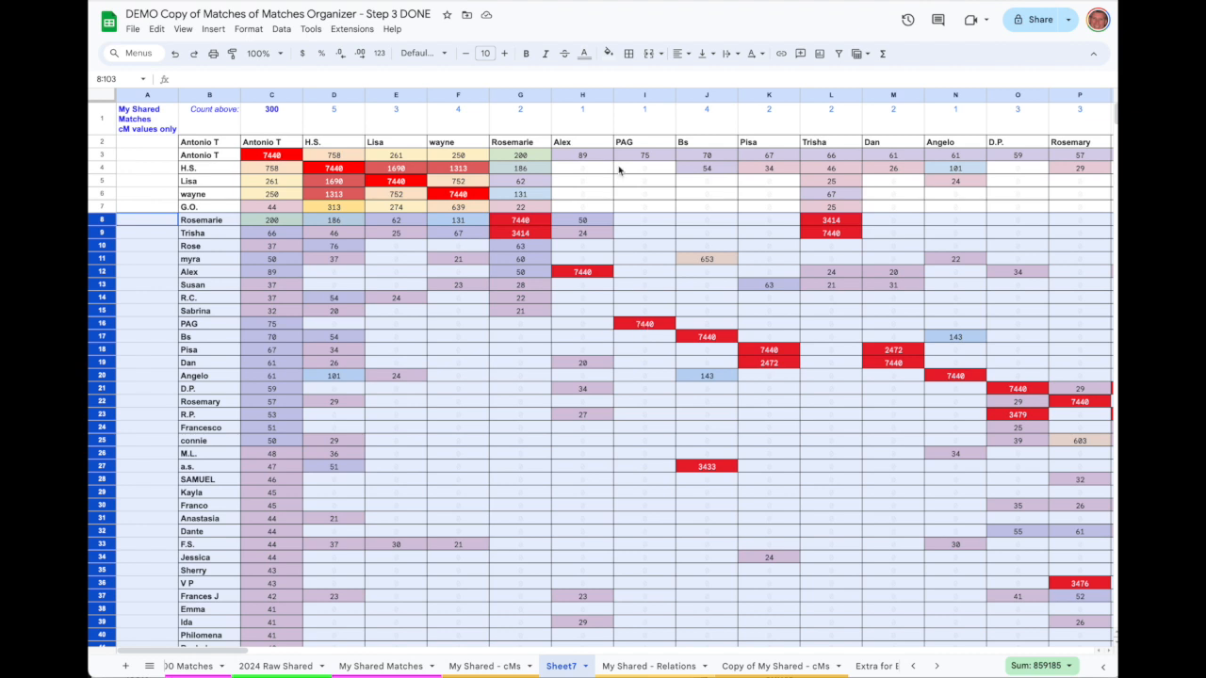
{"action": "mouse_move", "coordinate": [161, 322]}
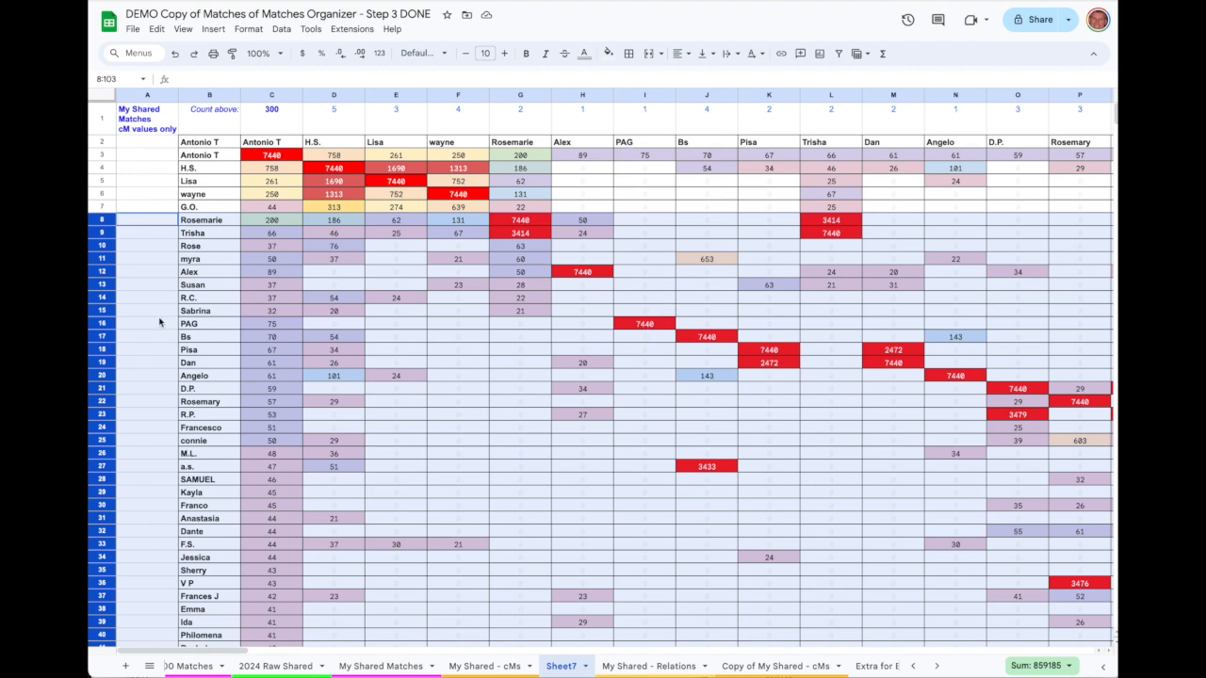
Step: Select rows 16–103 and sort them Z to A by PAG's column I
{"action": "left_click", "coordinate": [209, 323]}
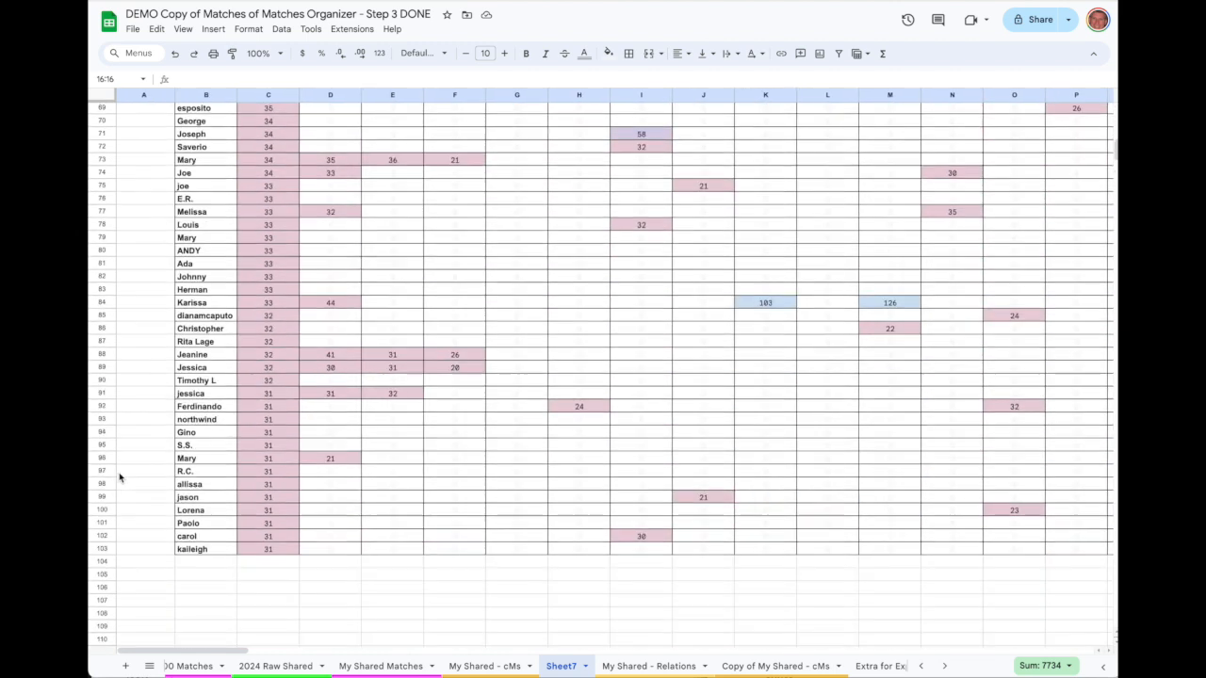
{"action": "scroll", "scroll_direction": "down", "scroll_amount": 3}
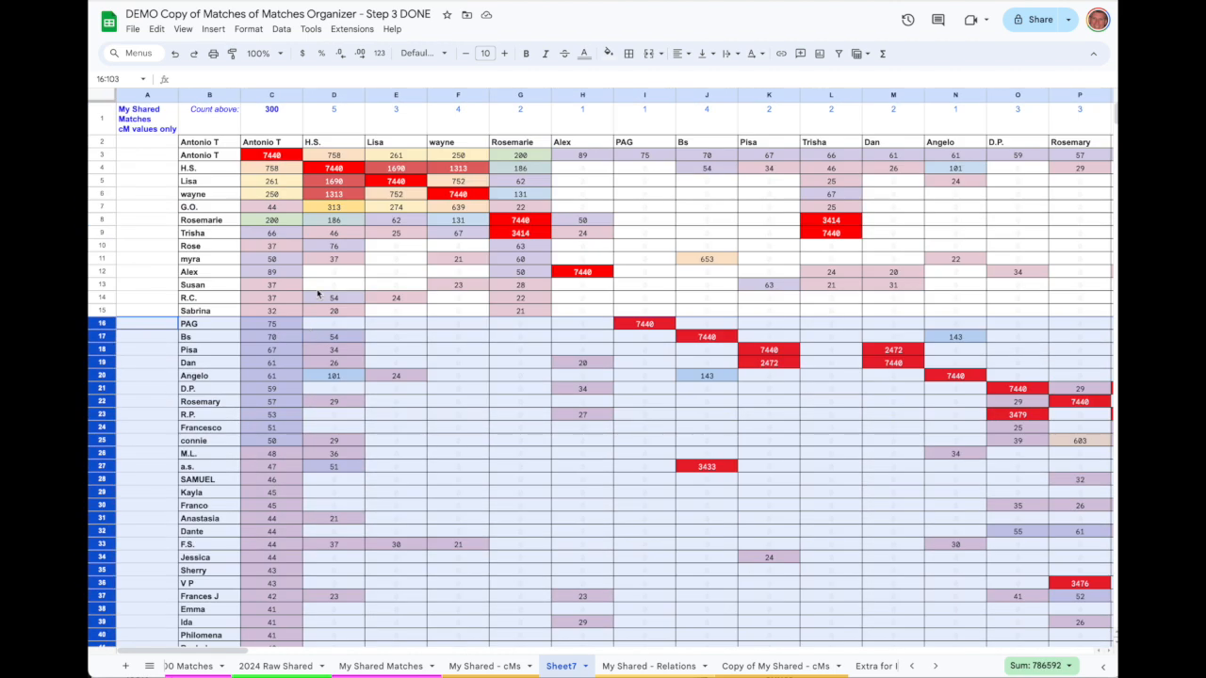
{"action": "left_click", "coordinate": [281, 28]}
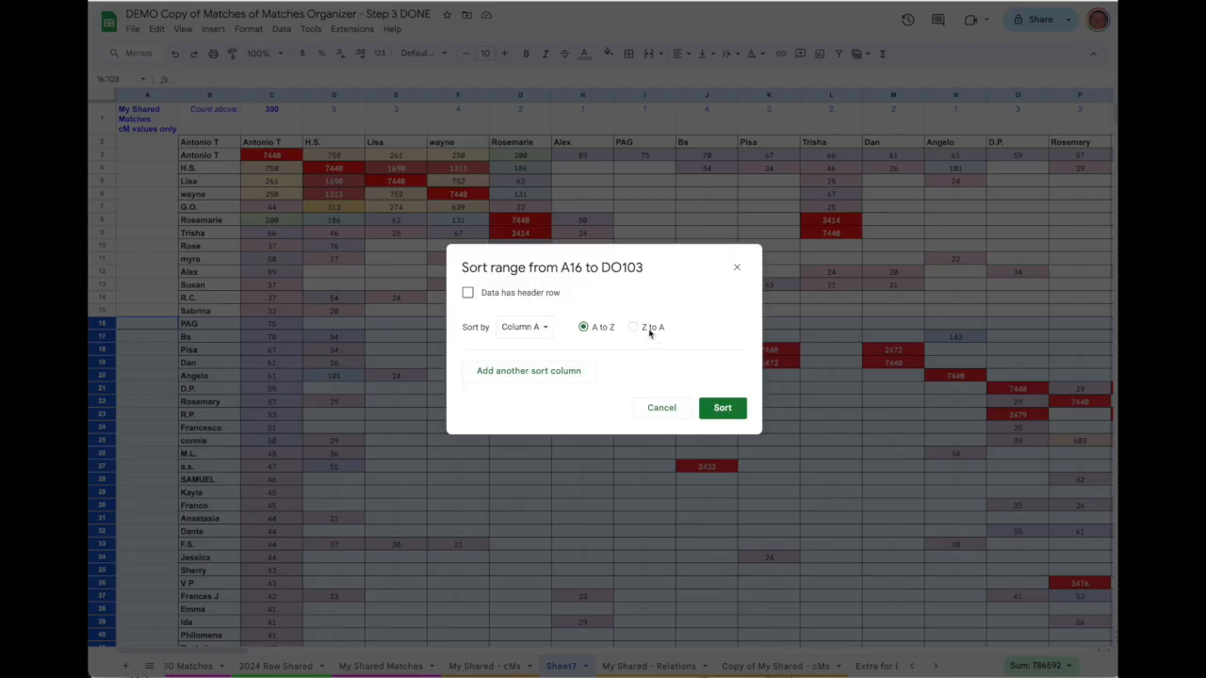
{"action": "left_click", "coordinate": [633, 327]}
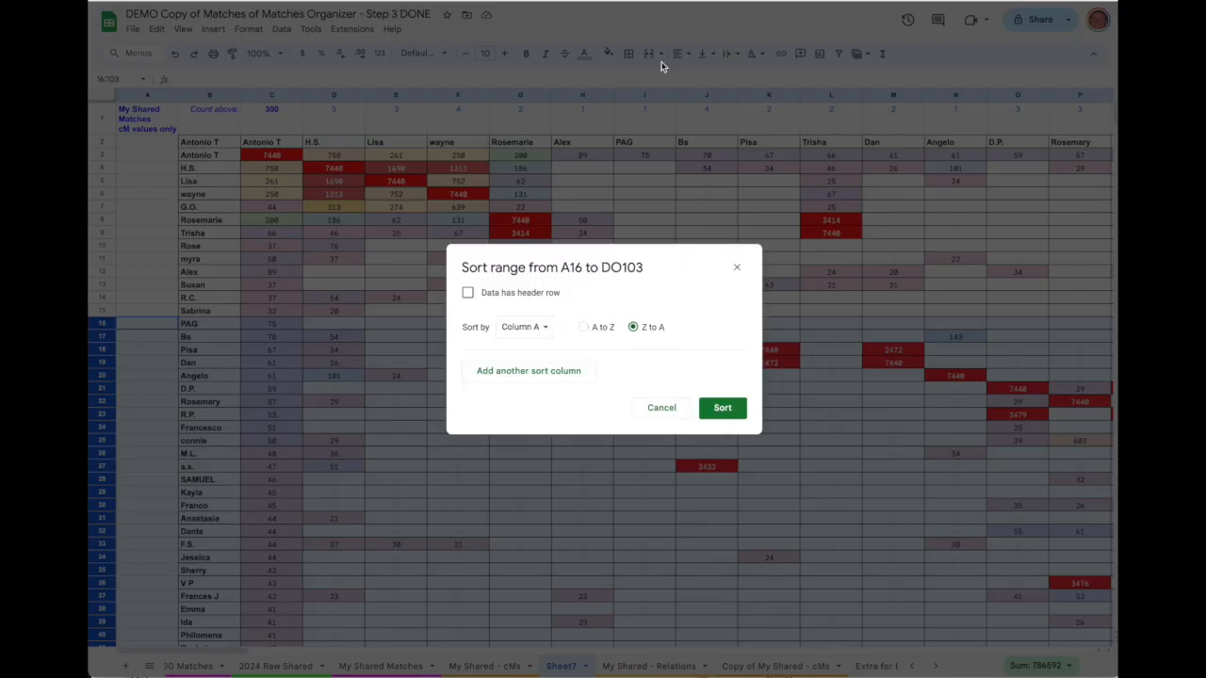
{"action": "left_click", "coordinate": [523, 326]}
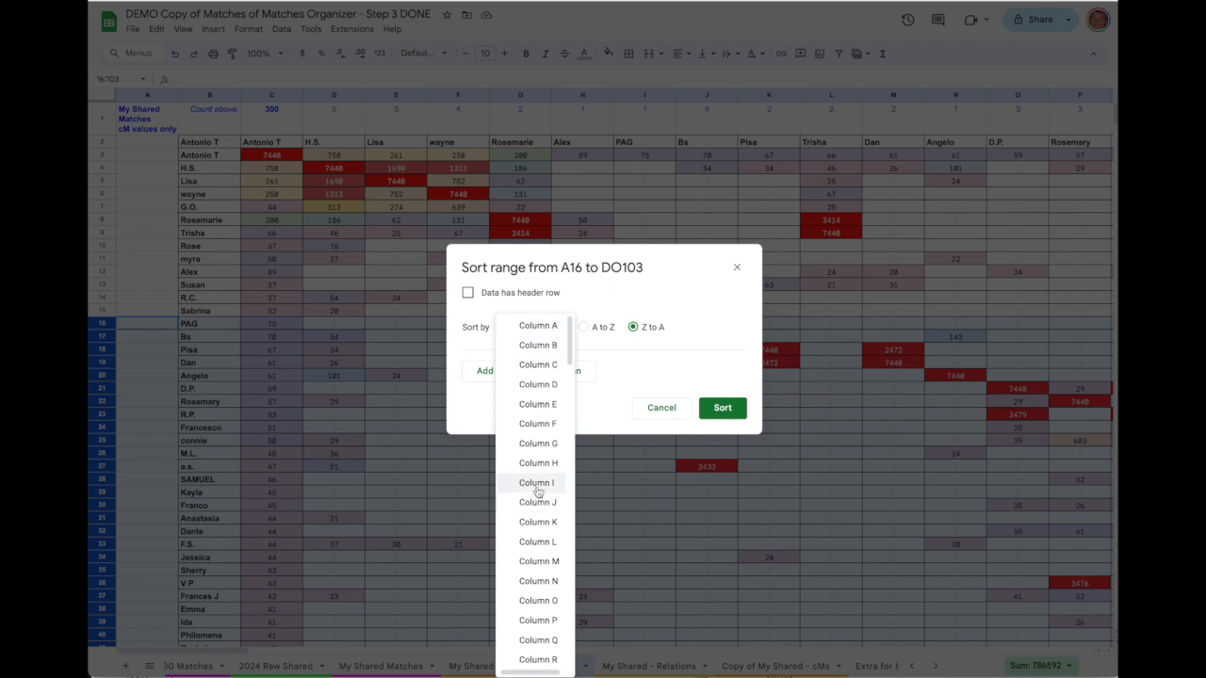
{"action": "left_click", "coordinate": [721, 407]}
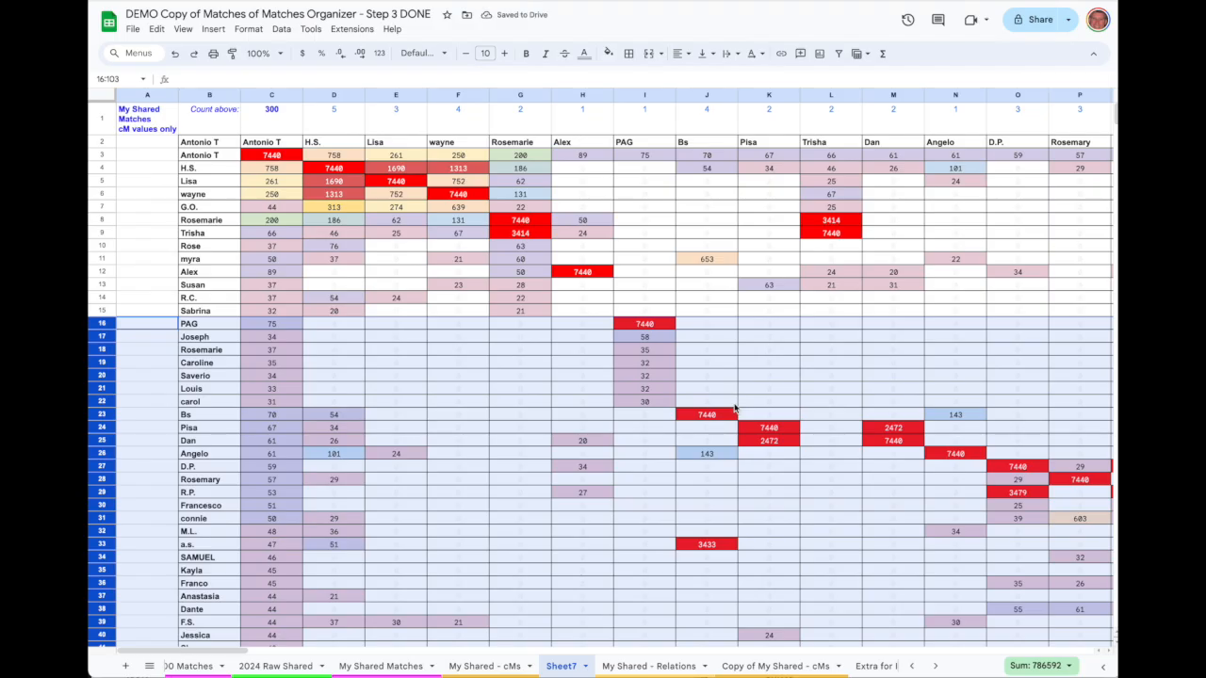
{"action": "mouse_move", "coordinate": [130, 427]}
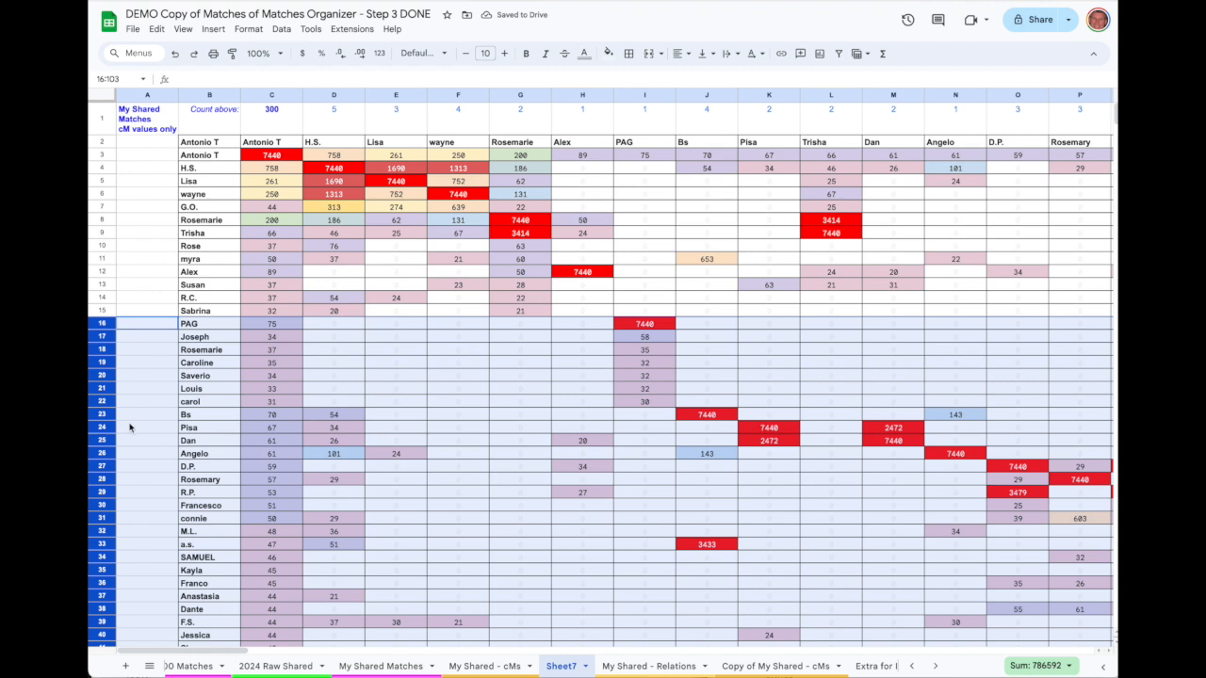
Step: Select rows 23–103 and sort them Z to A by Bs's column J
{"action": "left_click", "coordinate": [209, 401]}
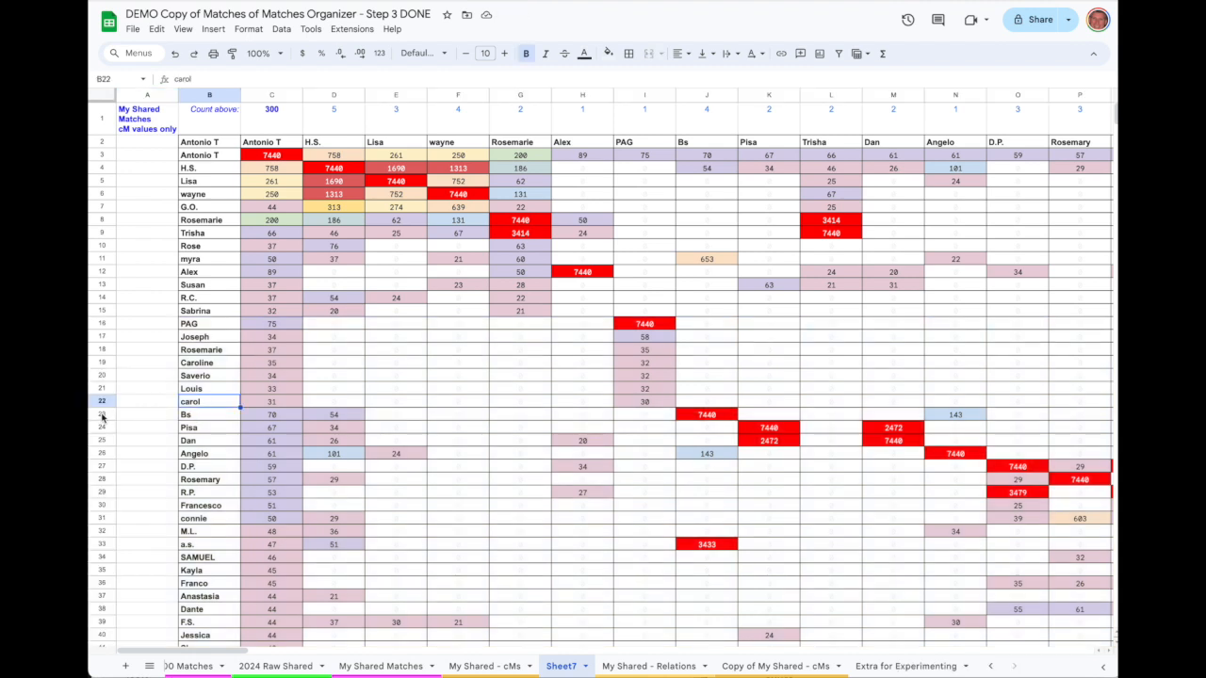
{"action": "left_click", "coordinate": [102, 415]}
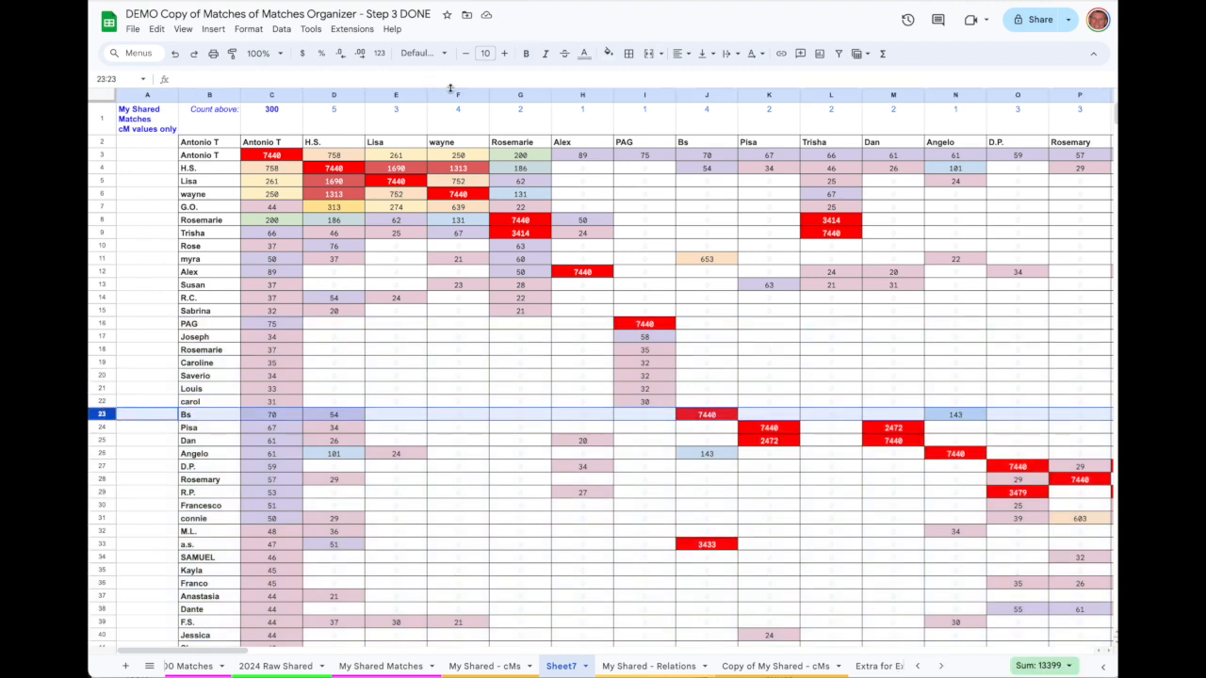
{"action": "scroll", "scroll_direction": "down", "scroll_amount": 3}
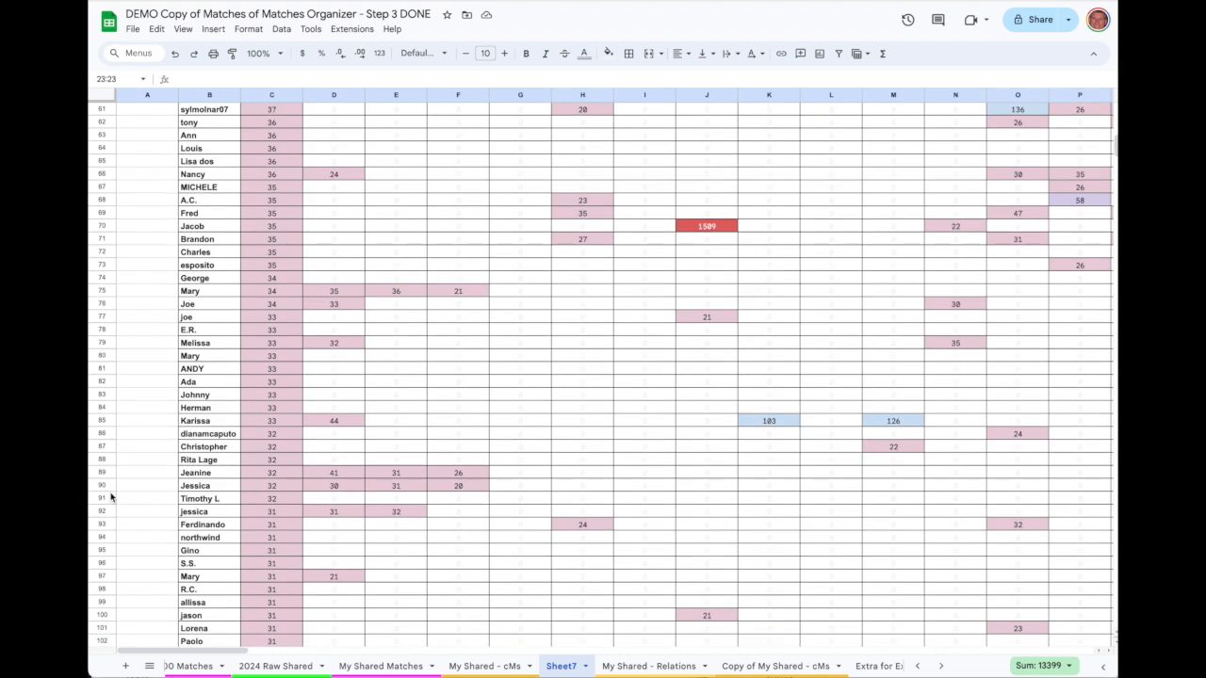
{"action": "scroll", "scroll_direction": "down", "scroll_amount": 3}
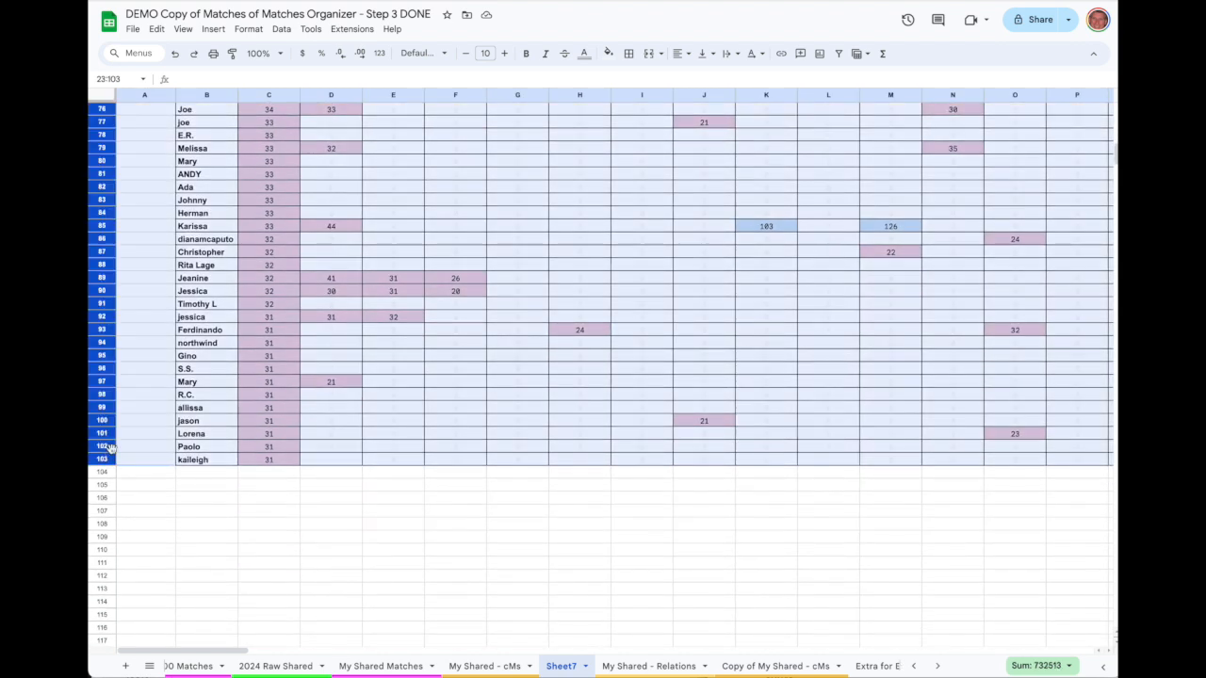
{"action": "left_click", "coordinate": [281, 28]}
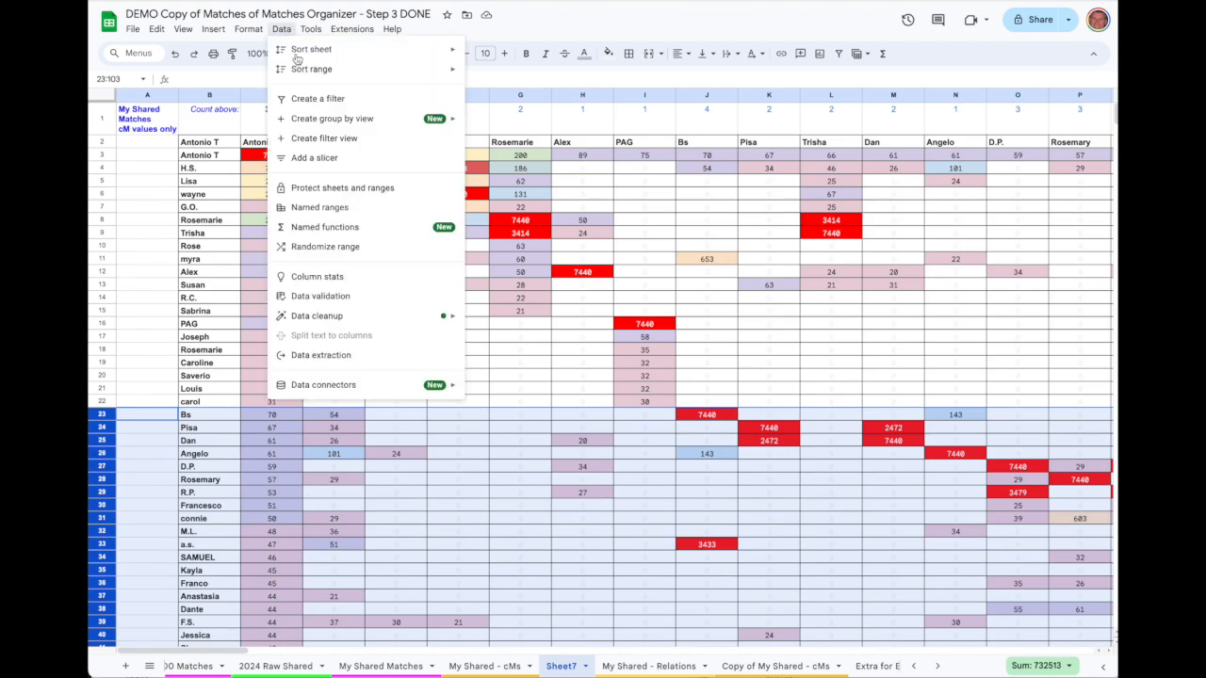
{"action": "left_click", "coordinate": [312, 69]}
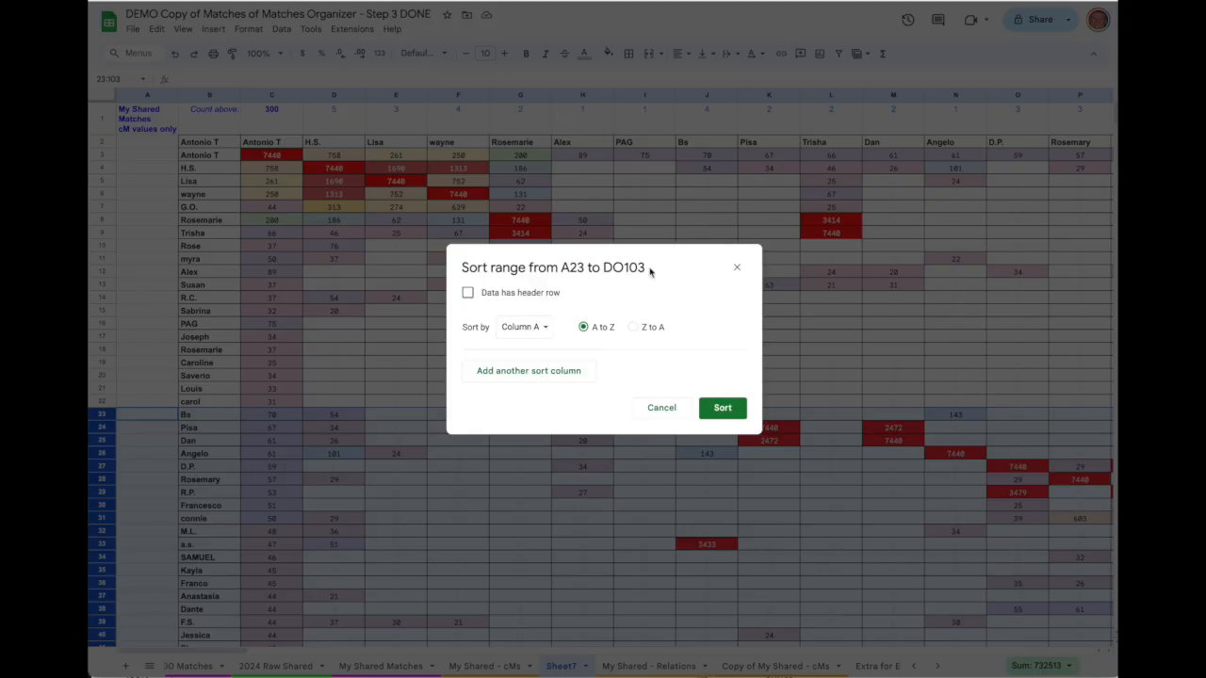
{"action": "left_click", "coordinate": [524, 327]}
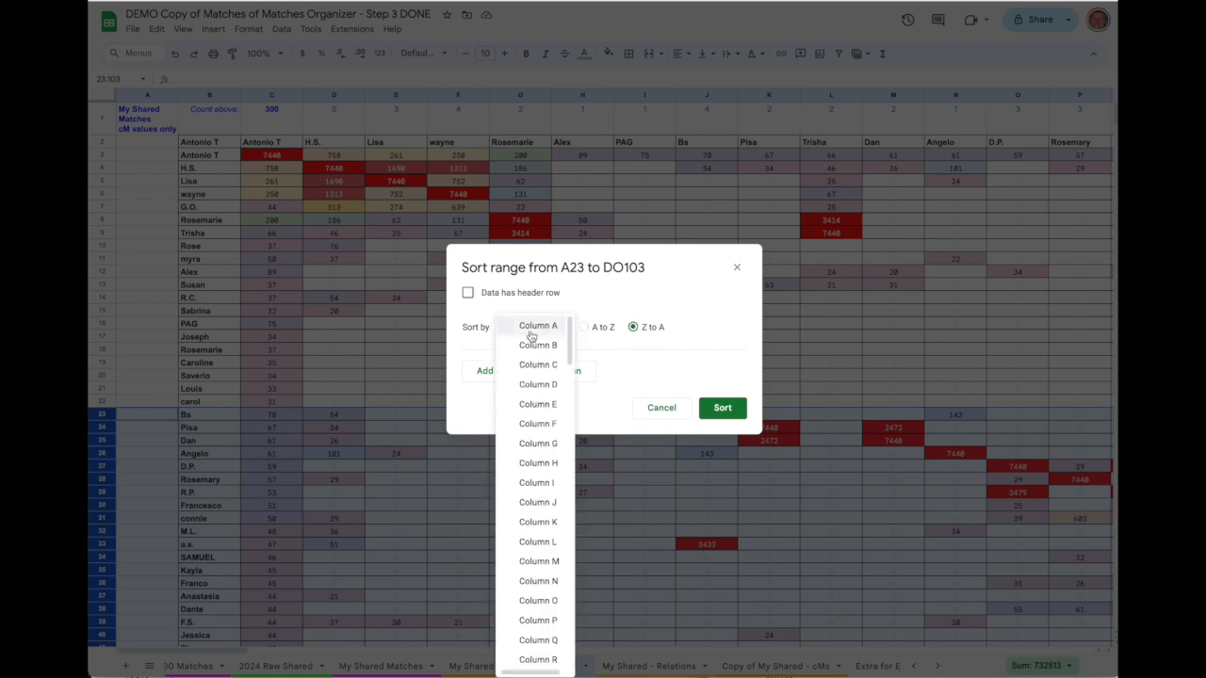
{"action": "mouse_move", "coordinate": [538, 502]}
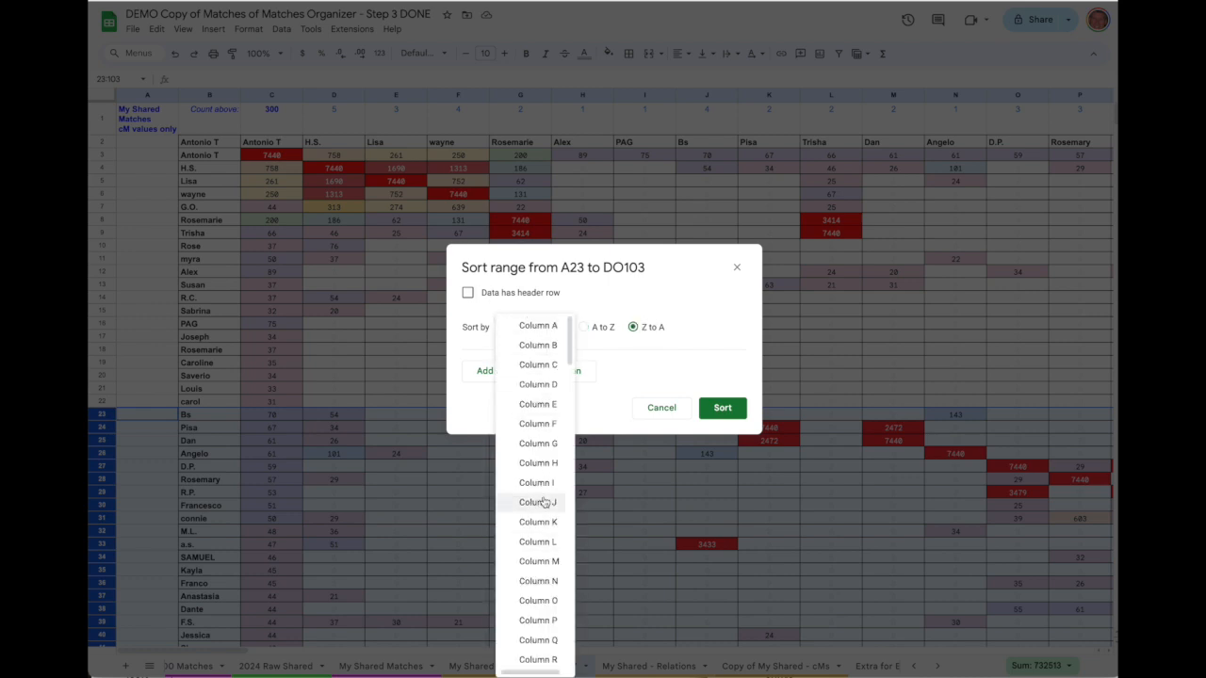
{"action": "left_click", "coordinate": [538, 502]}
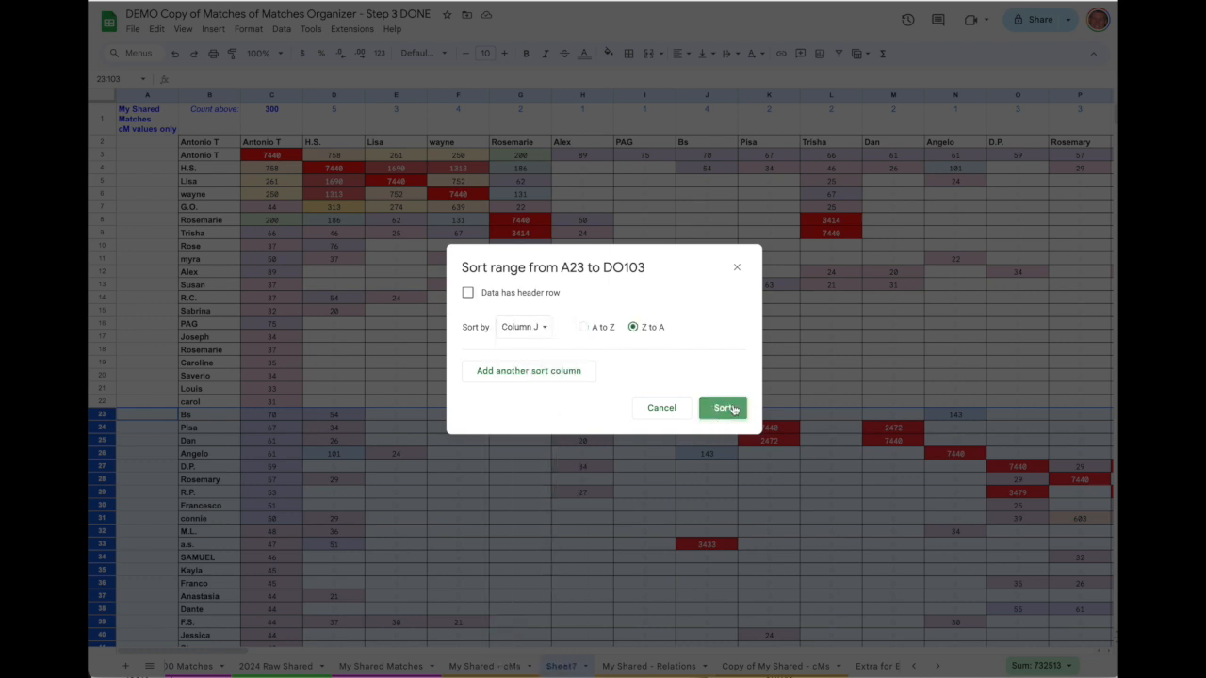
{"action": "left_click", "coordinate": [722, 408]}
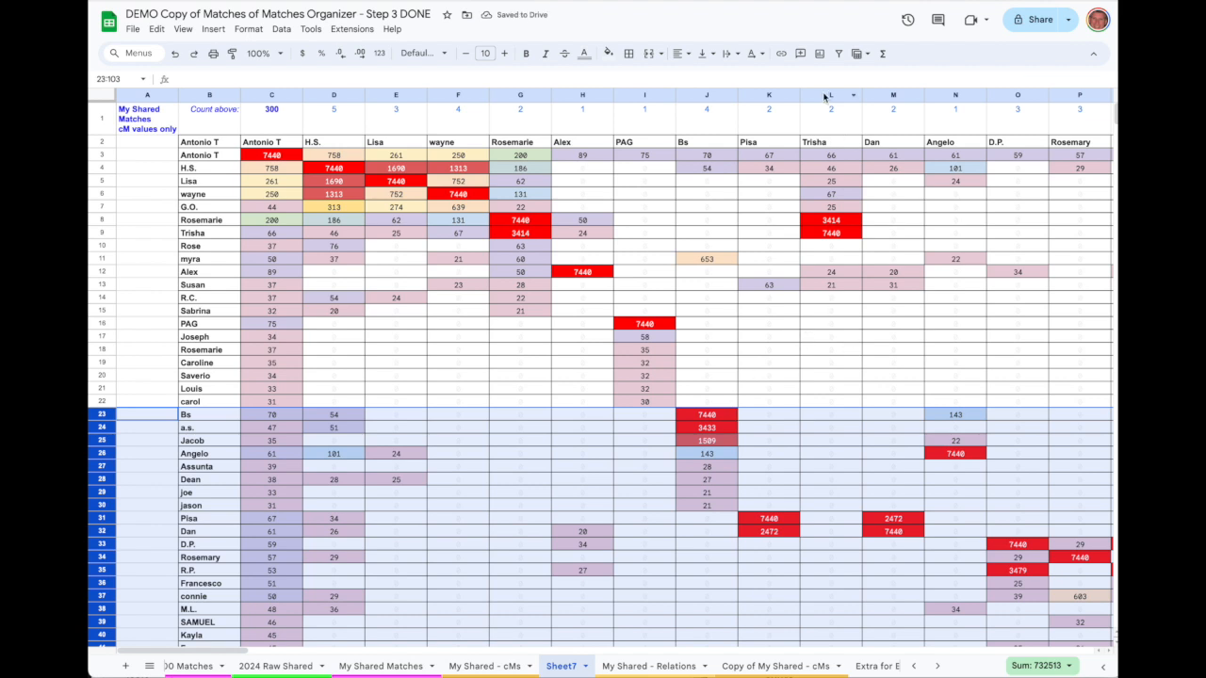
Step: Move the Trisha, Angelo and myra columns beside their clusters, then view Copy of My Shared - cMs
{"action": "left_click", "coordinate": [830, 95]}
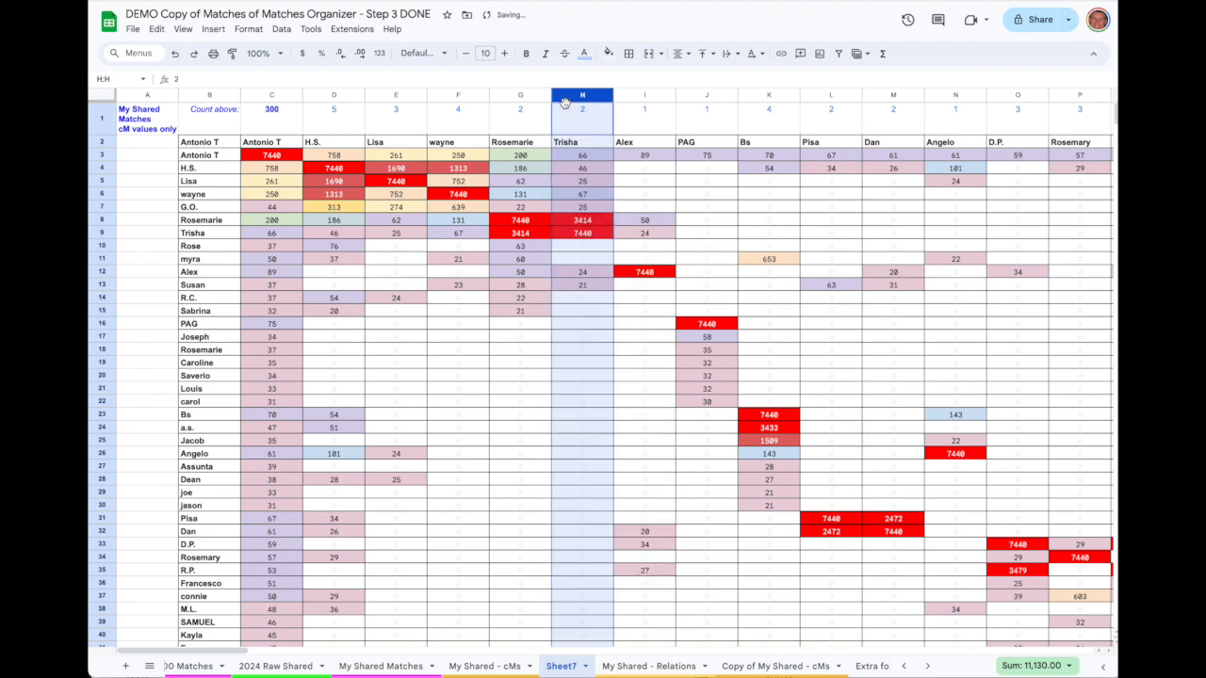
{"action": "left_click", "coordinate": [955, 94]}
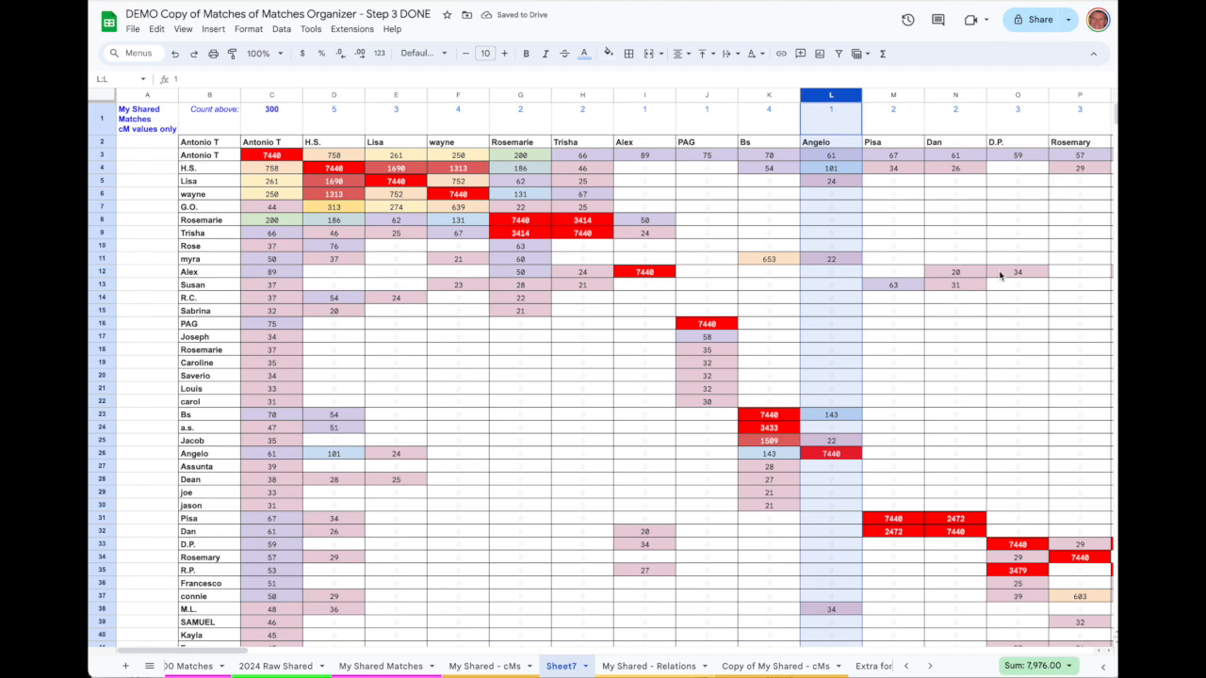
{"action": "scroll", "scroll_direction": "right", "scroll_amount": 3}
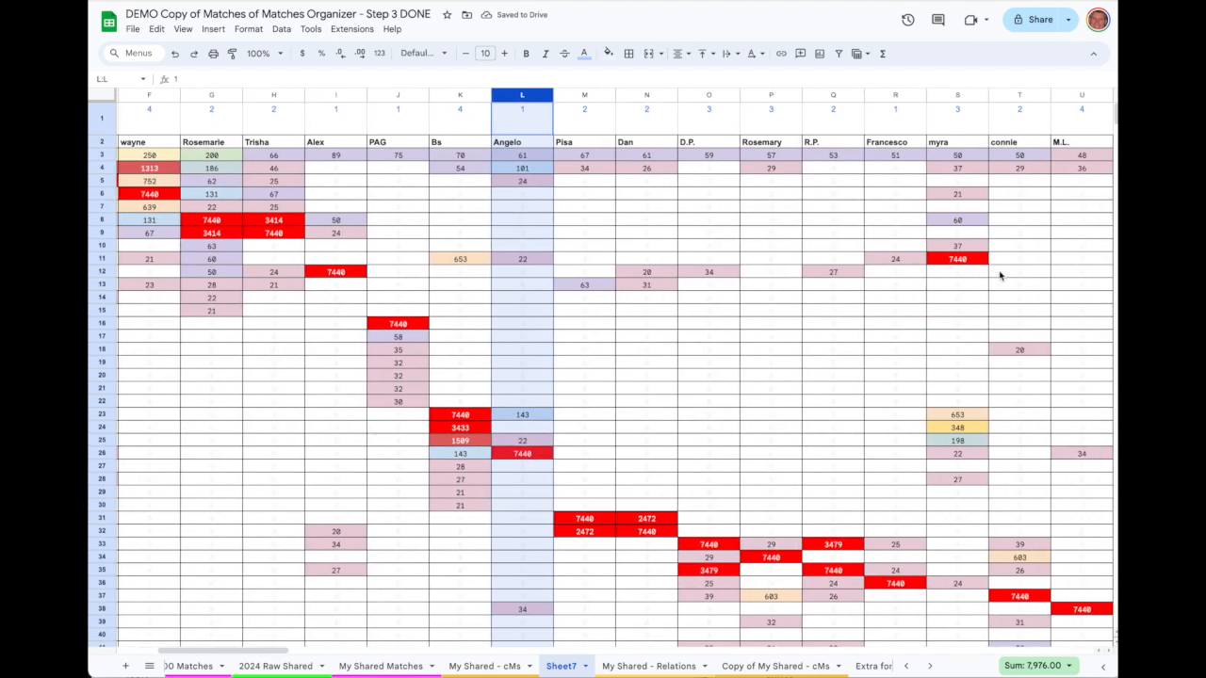
{"action": "left_click", "coordinate": [957, 94]}
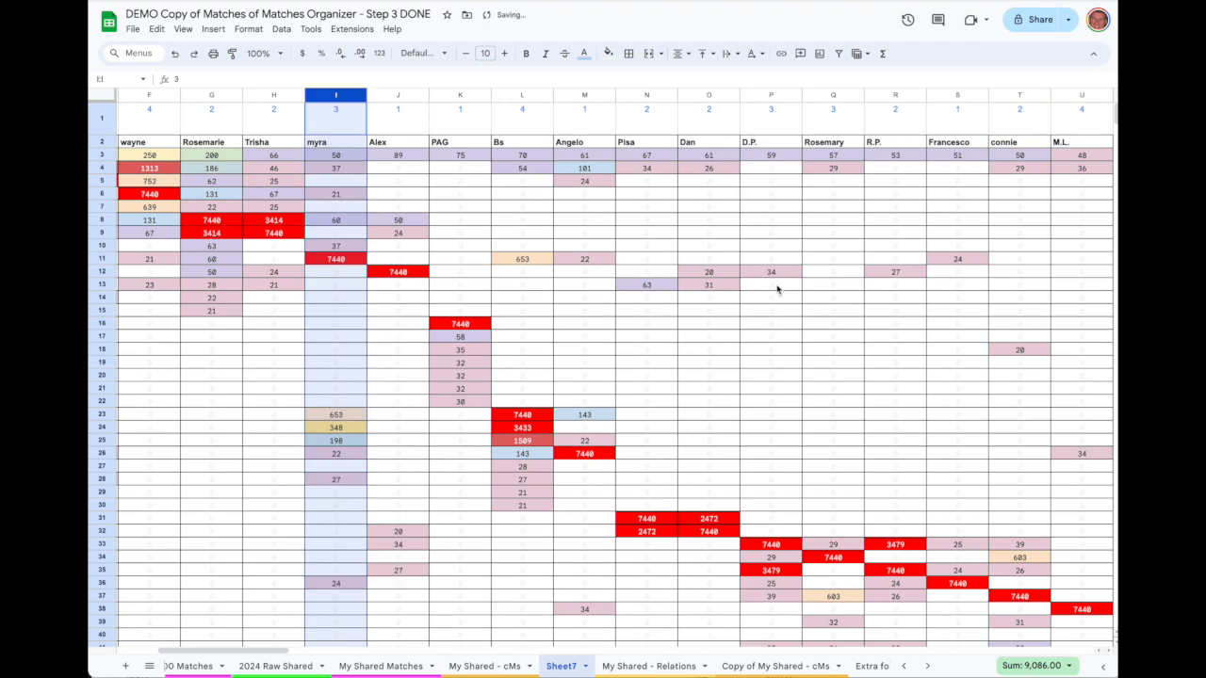
{"action": "scroll", "scroll_direction": "right", "scroll_amount": 3}
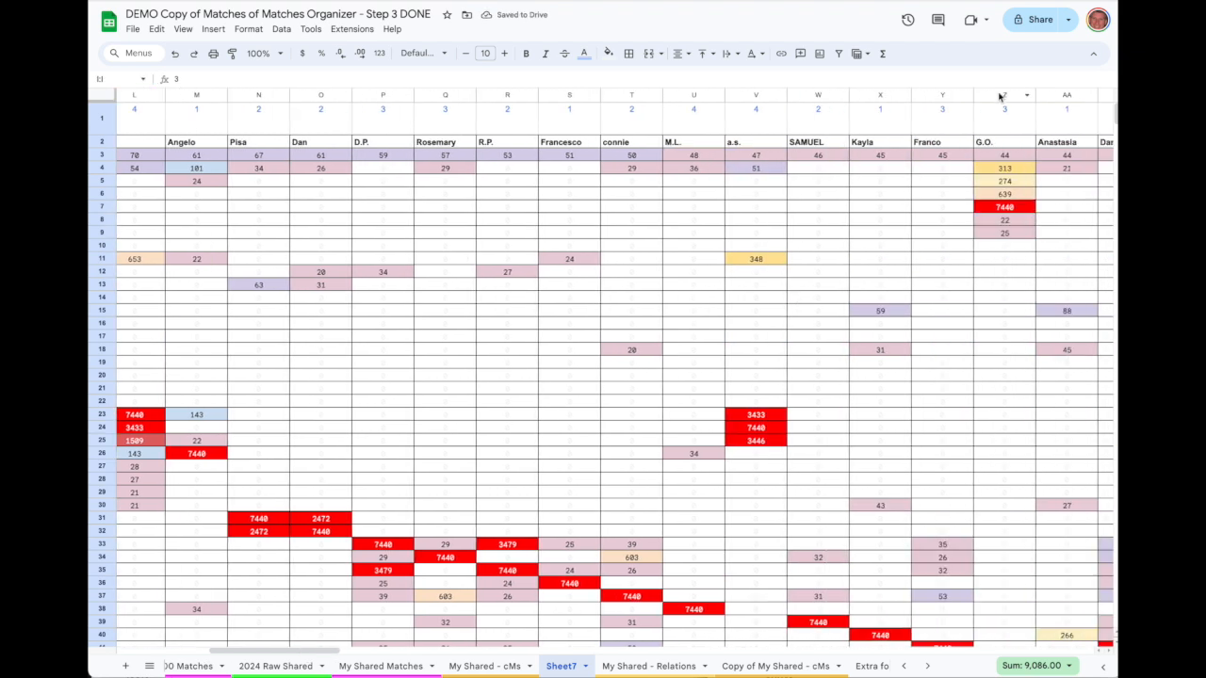
{"action": "left_click", "coordinate": [772, 666]}
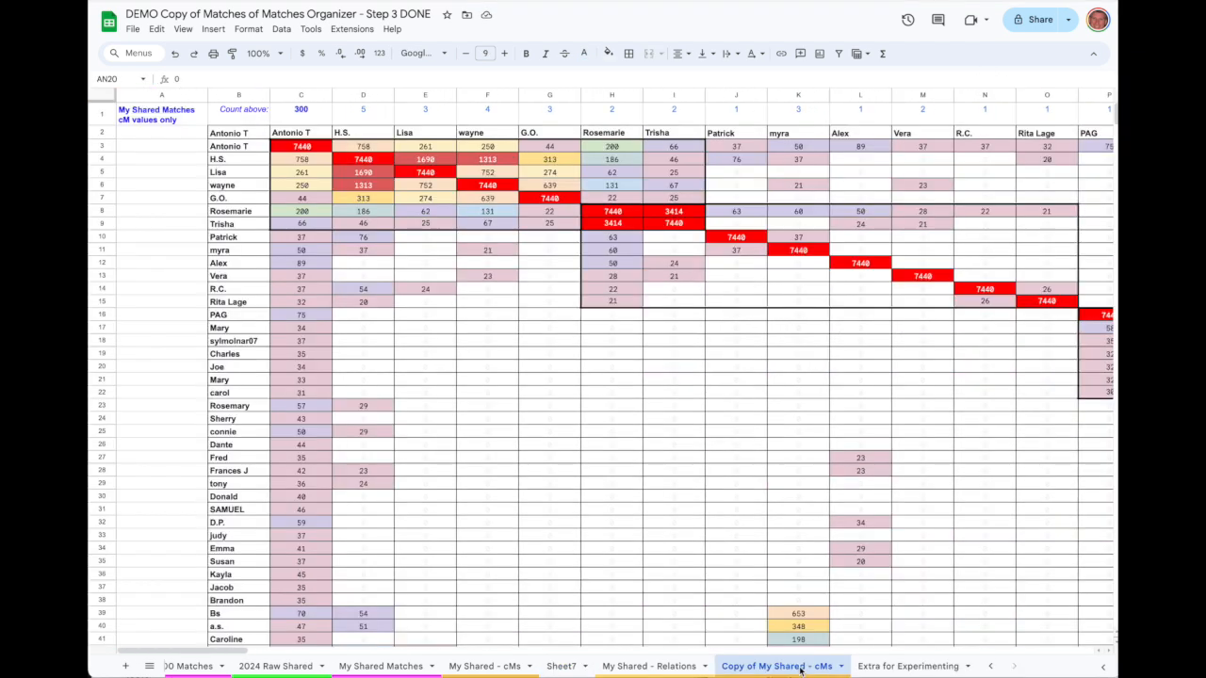
{"action": "scroll", "scroll_direction": "right", "scroll_amount": 3}
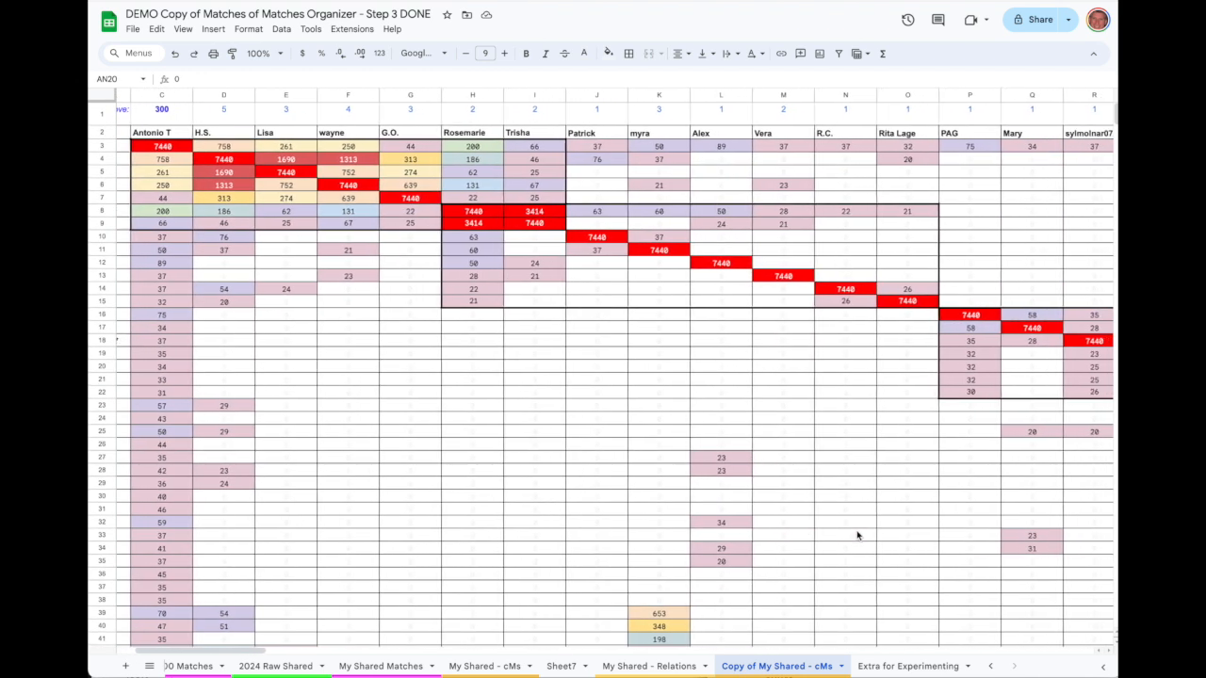
{"action": "scroll", "scroll_direction": "right", "scroll_amount": 3}
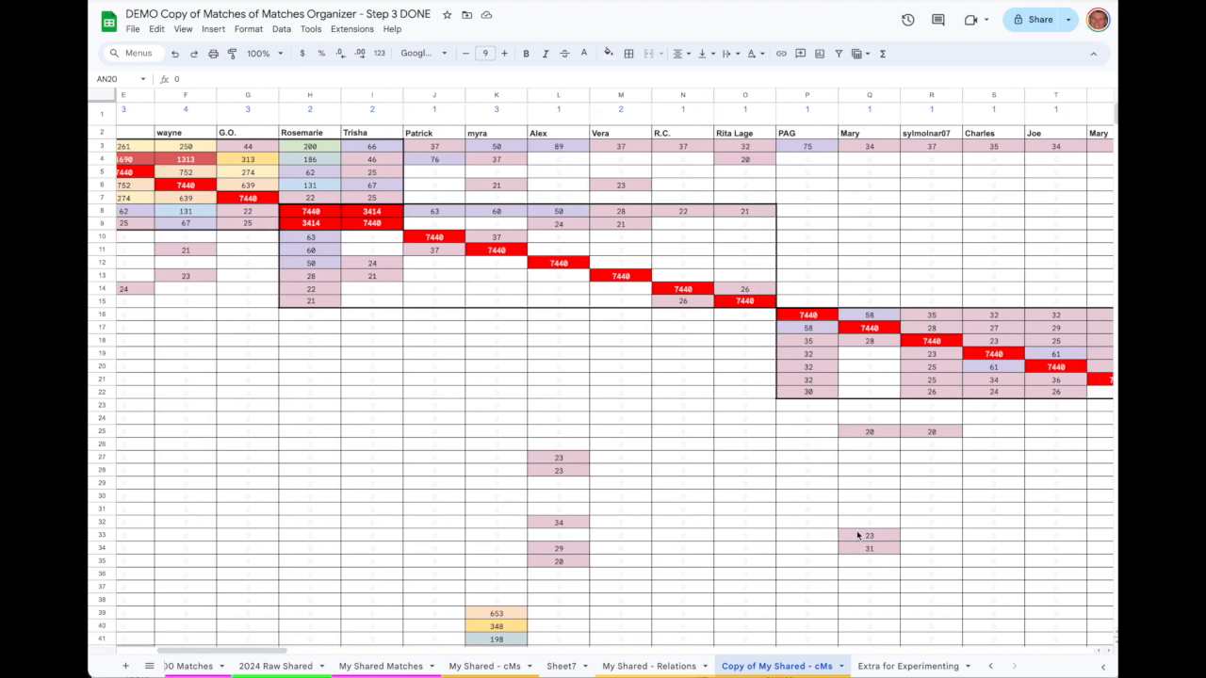
{"action": "scroll", "scroll_direction": "right", "scroll_amount": 3}
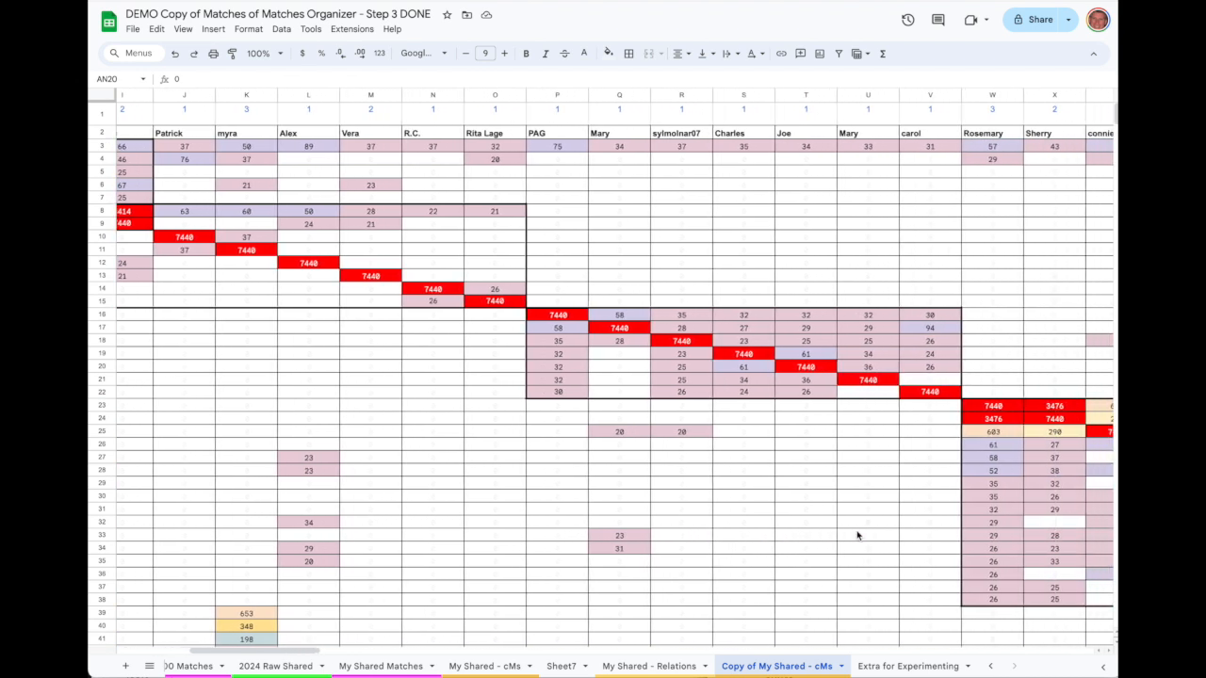
{"action": "scroll", "scroll_direction": "right", "scroll_amount": 3}
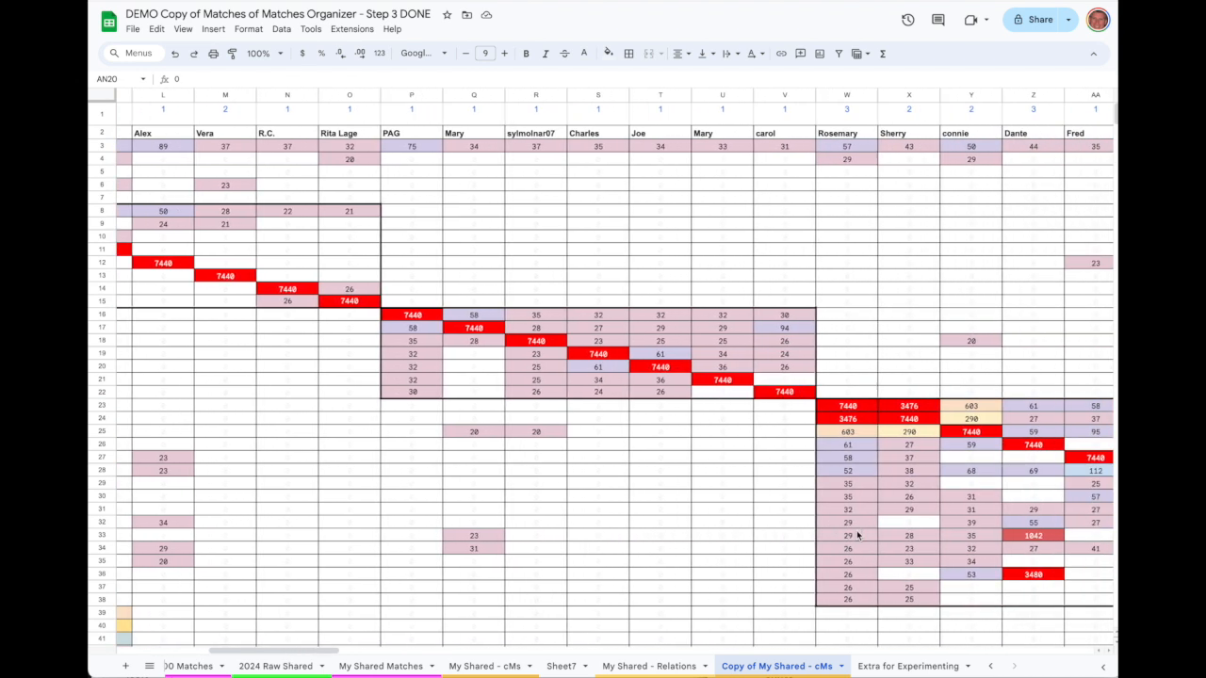
{"action": "scroll", "scroll_direction": "right", "scroll_amount": 3}
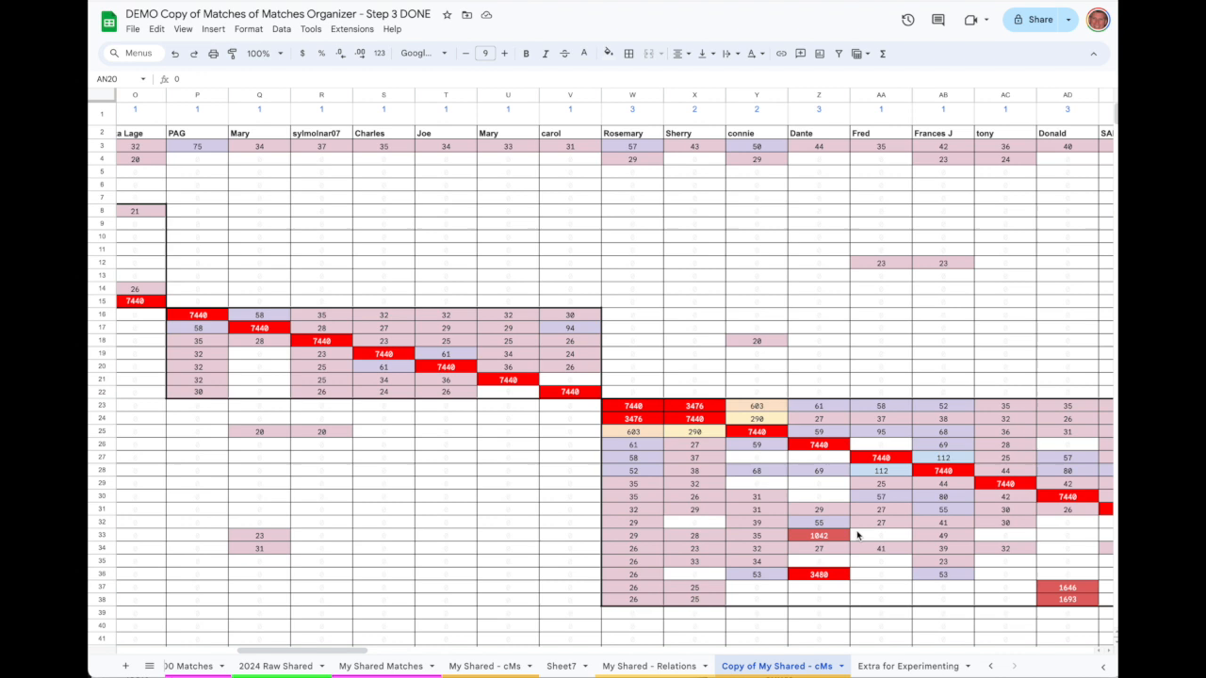
{"action": "scroll", "scroll_direction": "right", "scroll_amount": 3}
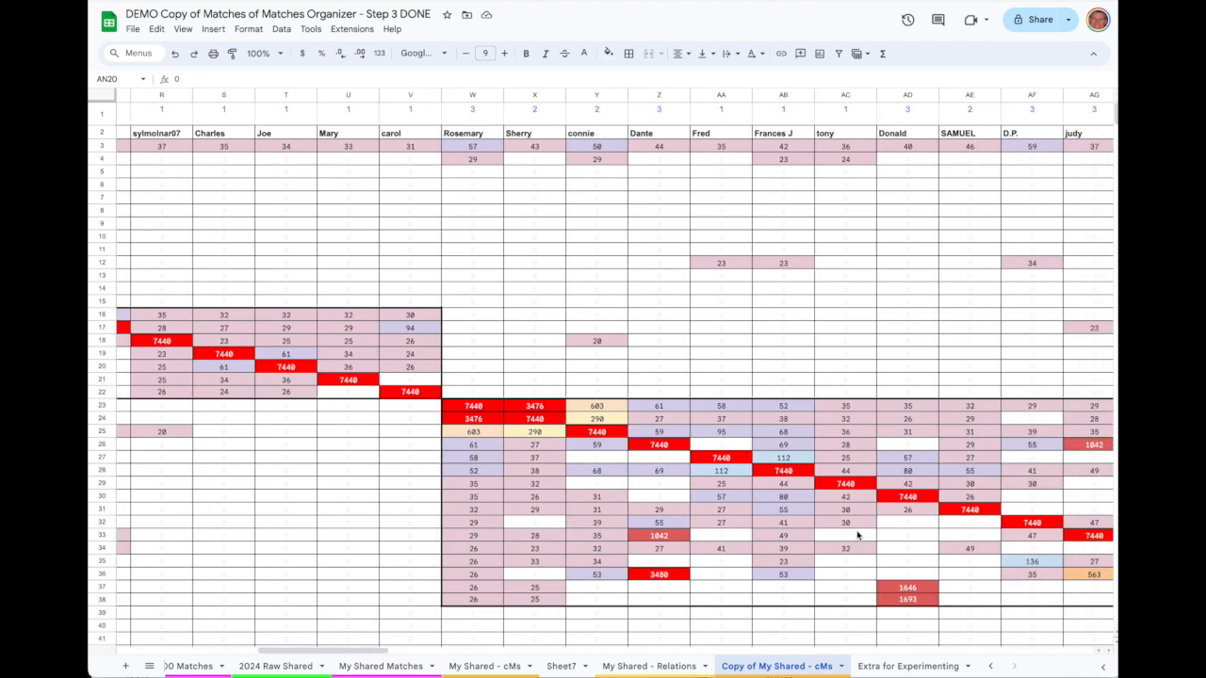
{"action": "scroll", "scroll_direction": "right", "scroll_amount": 3}
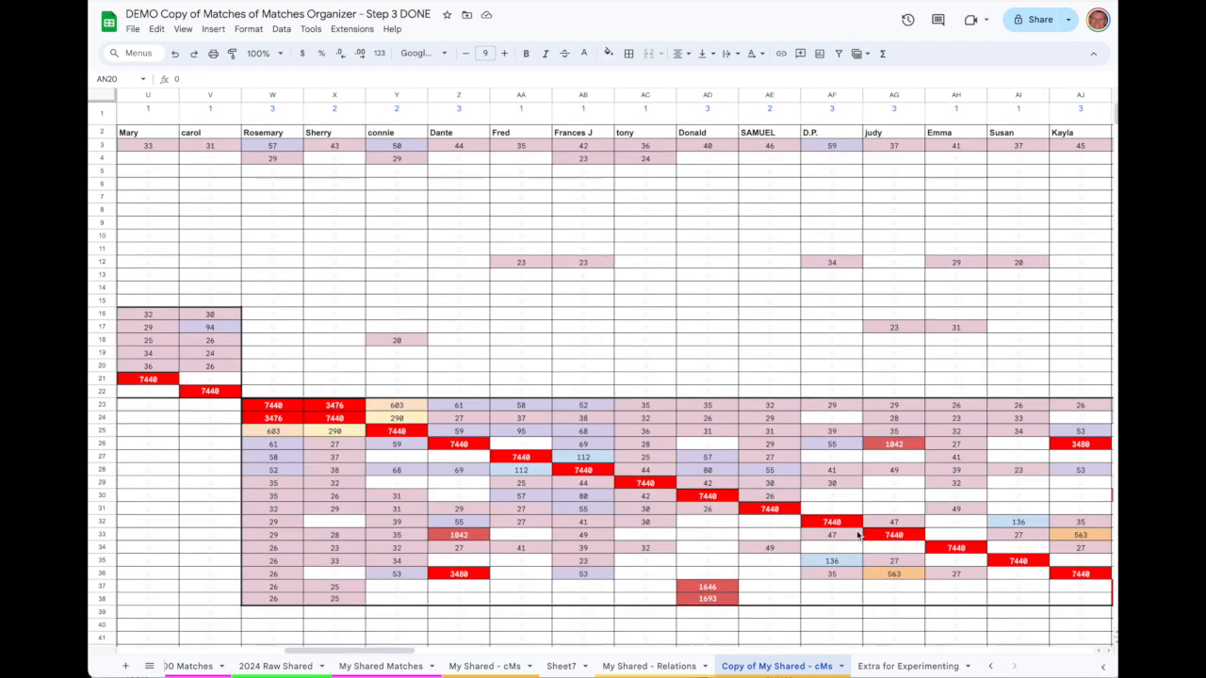
{"action": "scroll", "scroll_direction": "right", "scroll_amount": 3}
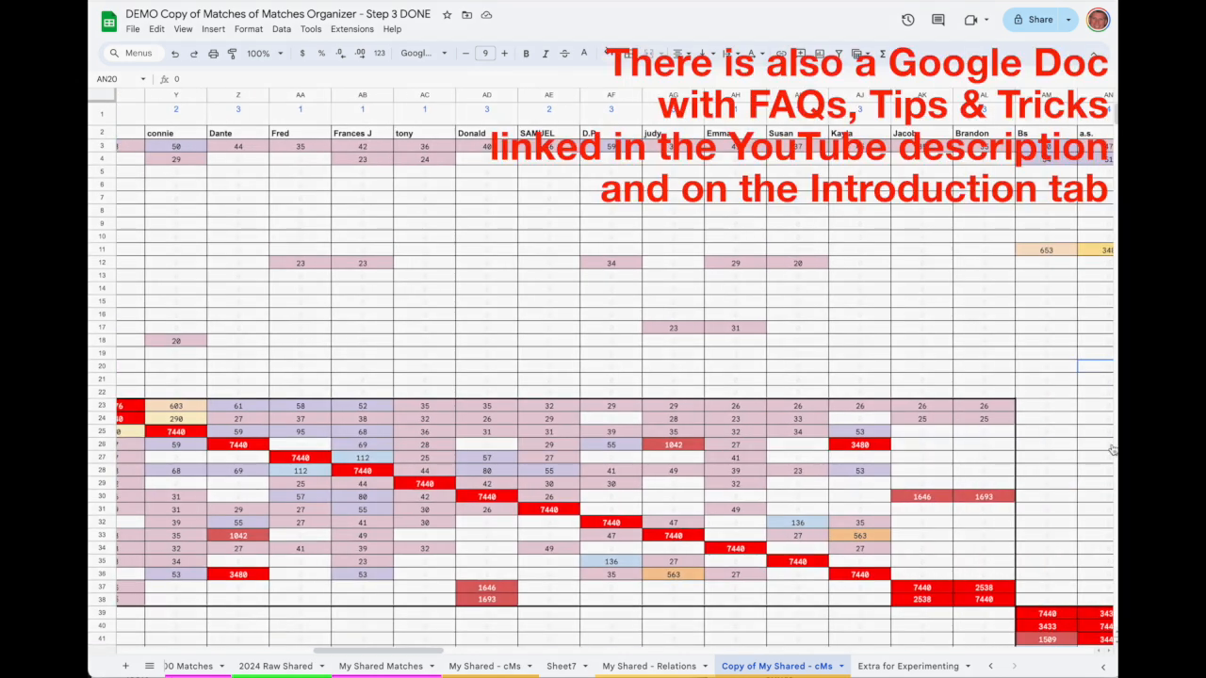
{"action": "mouse_move", "coordinate": [1113, 450]}
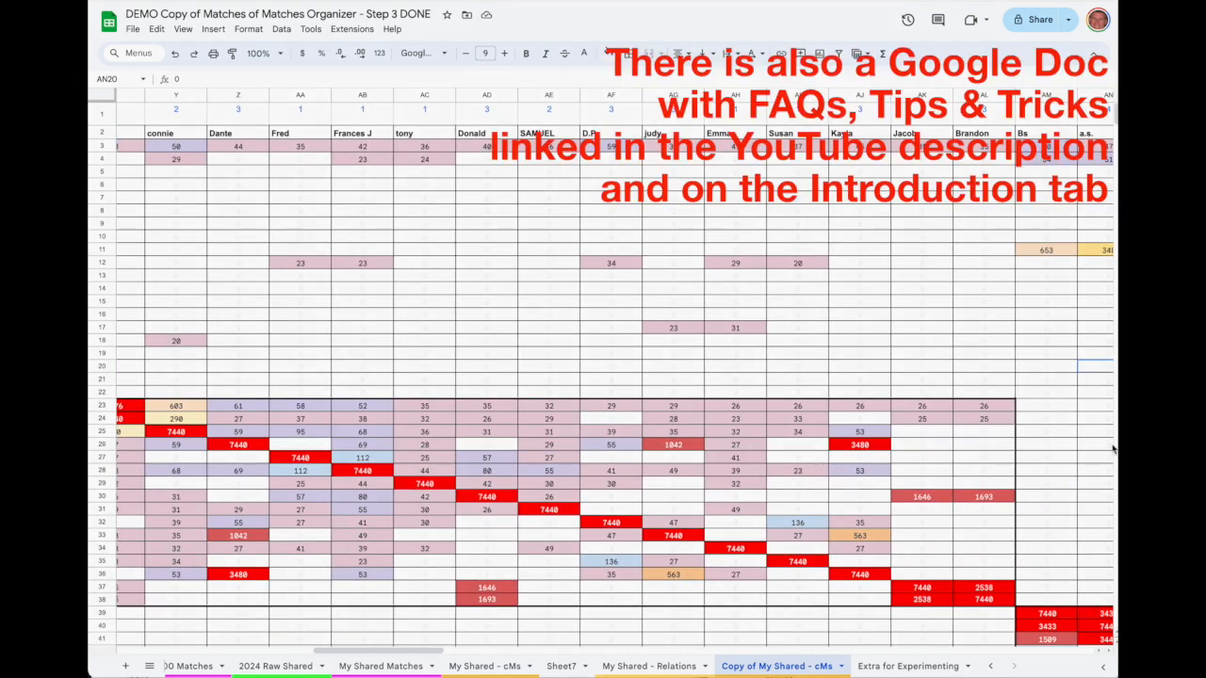
{"action": "scroll", "scroll_direction": "left", "scroll_amount": 3}
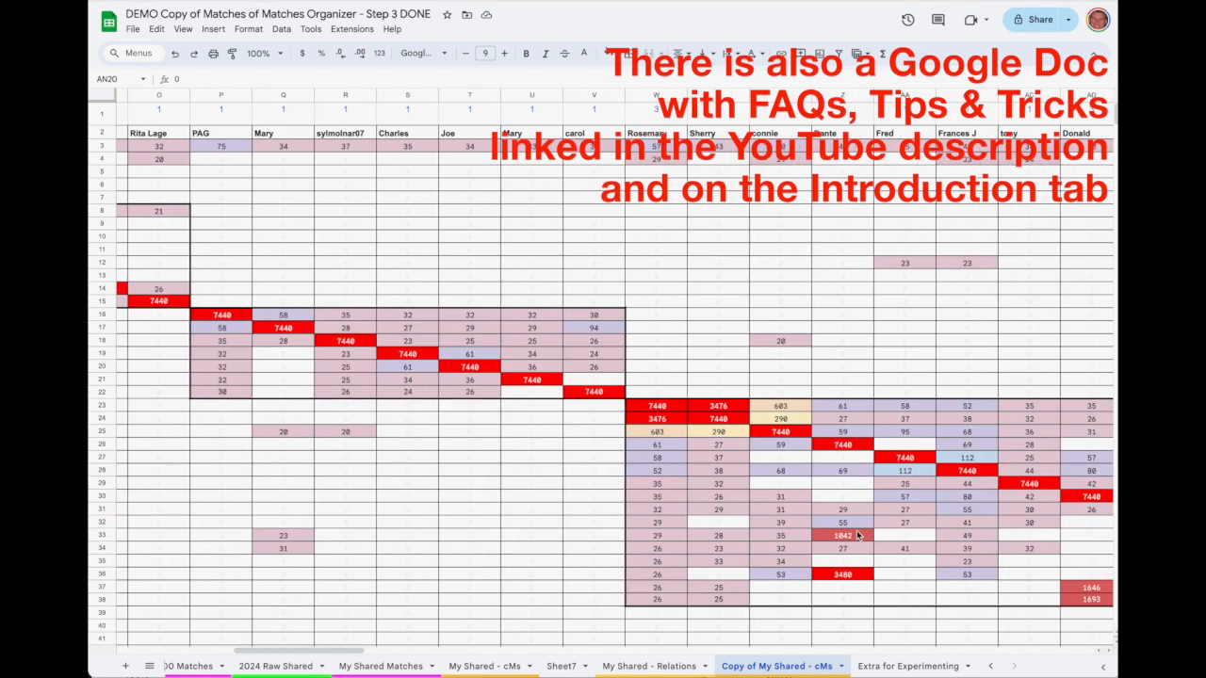
{"action": "scroll", "scroll_direction": "right", "scroll_amount": 3}
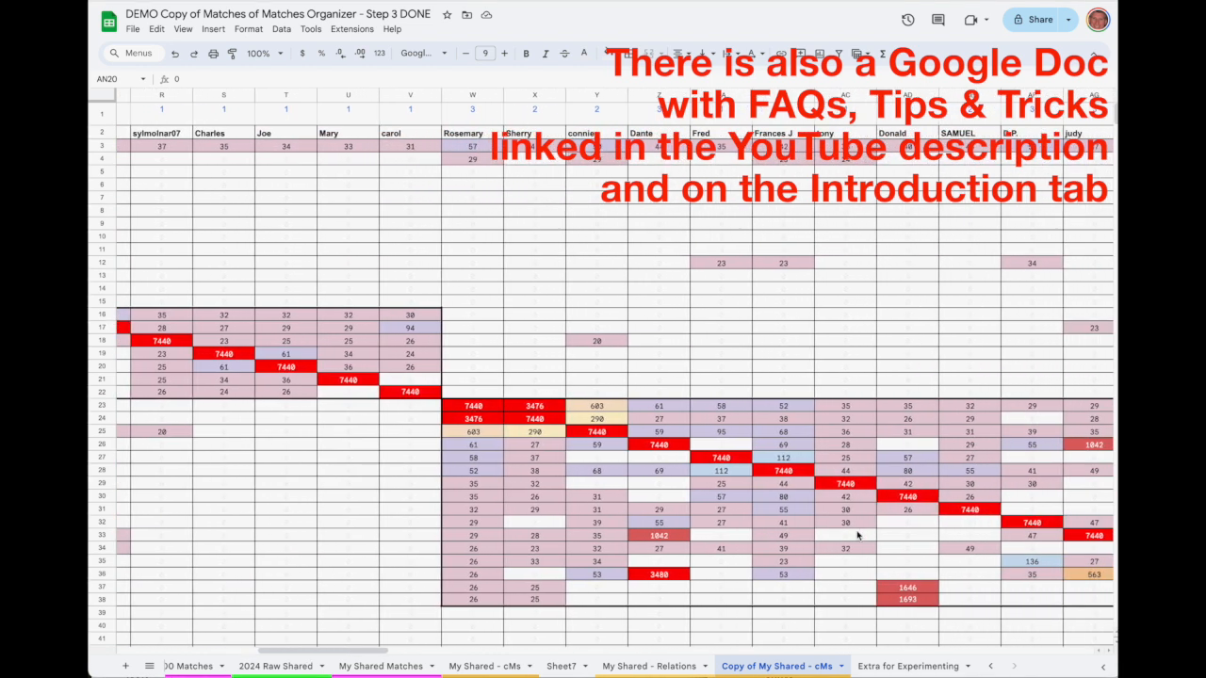